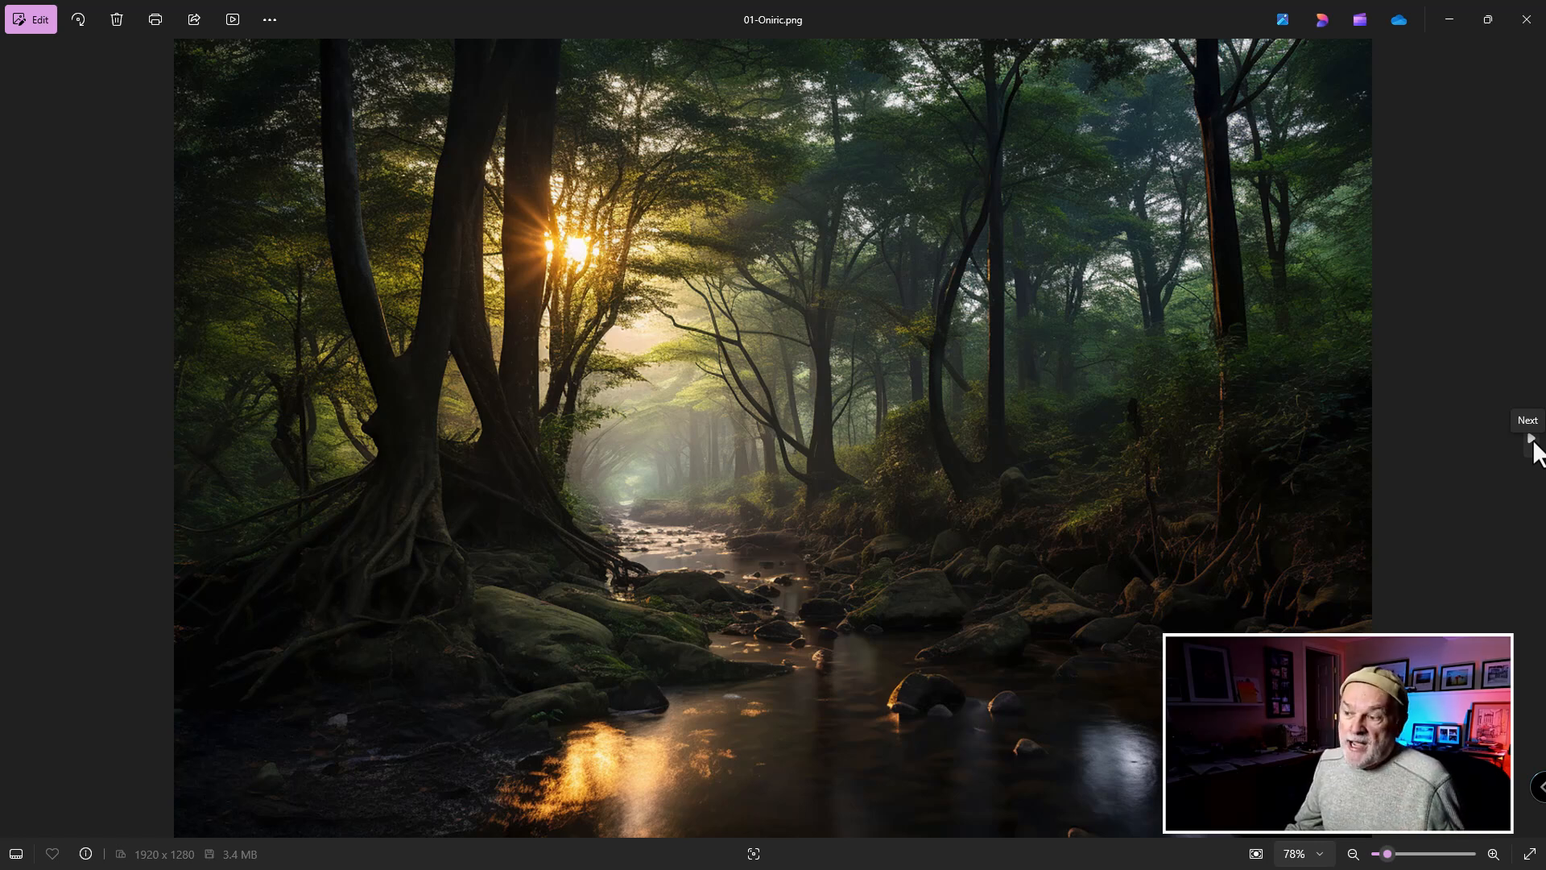
Advance through the Oniric example images to the dark bottle outlined in blue glow.
left_click(1530, 444)
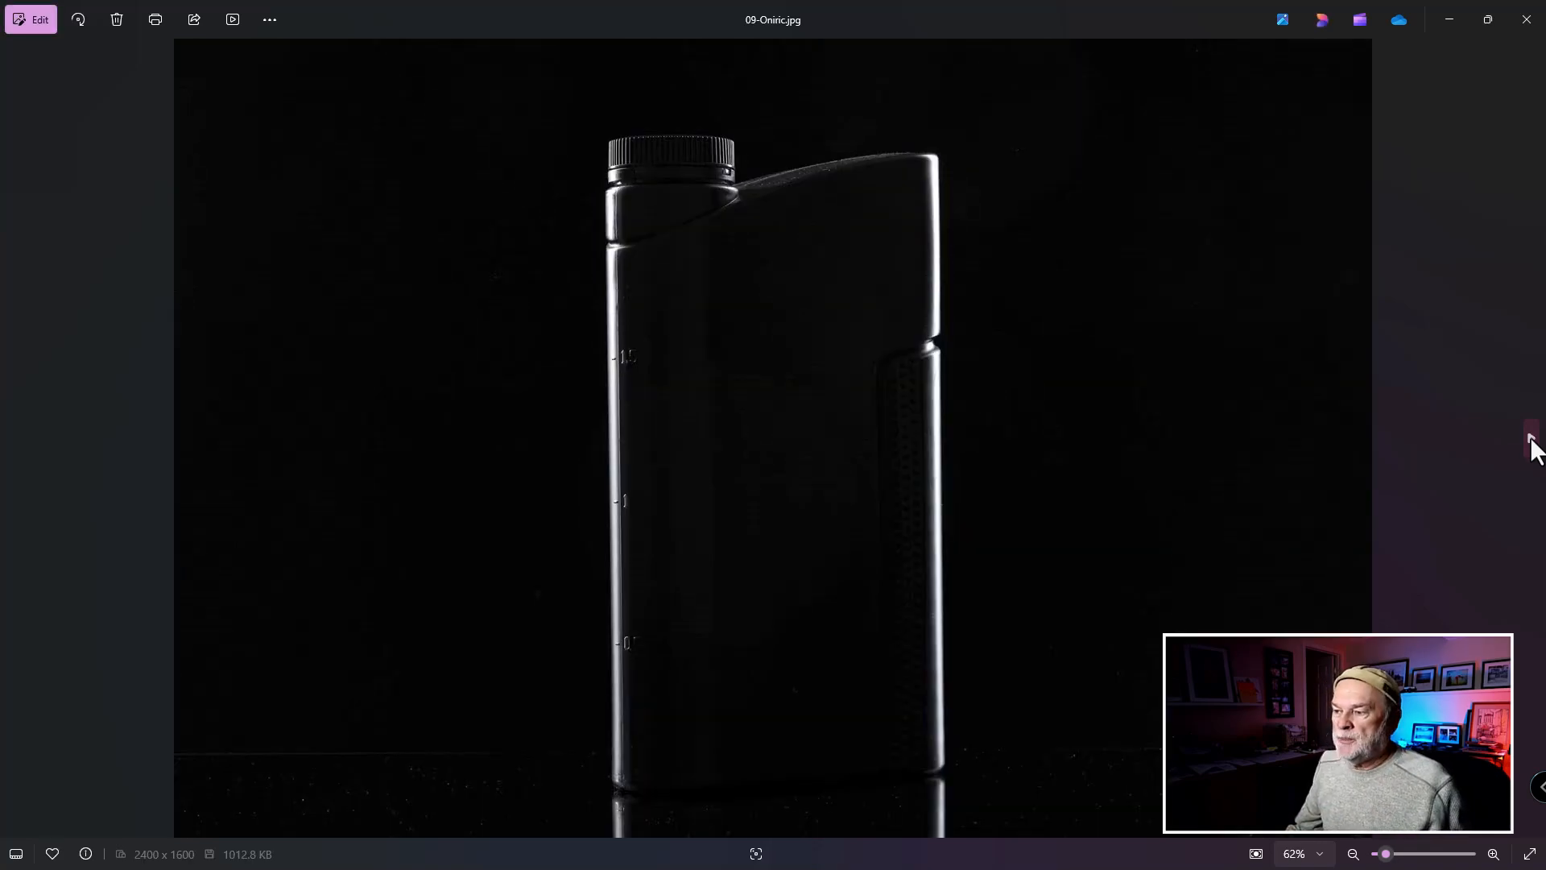
key("right")
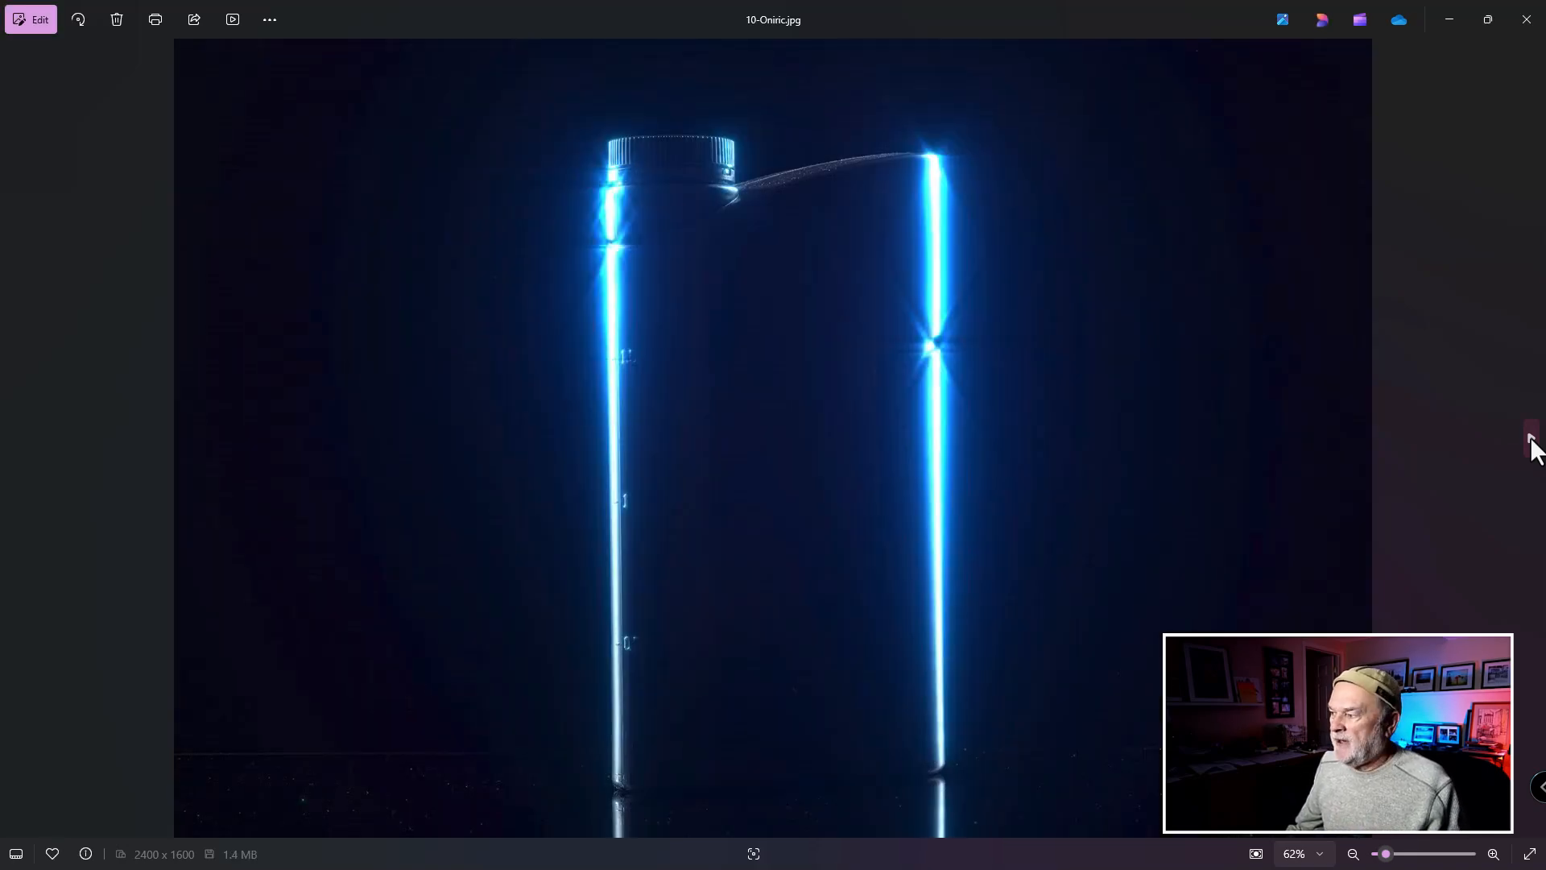
key("right")
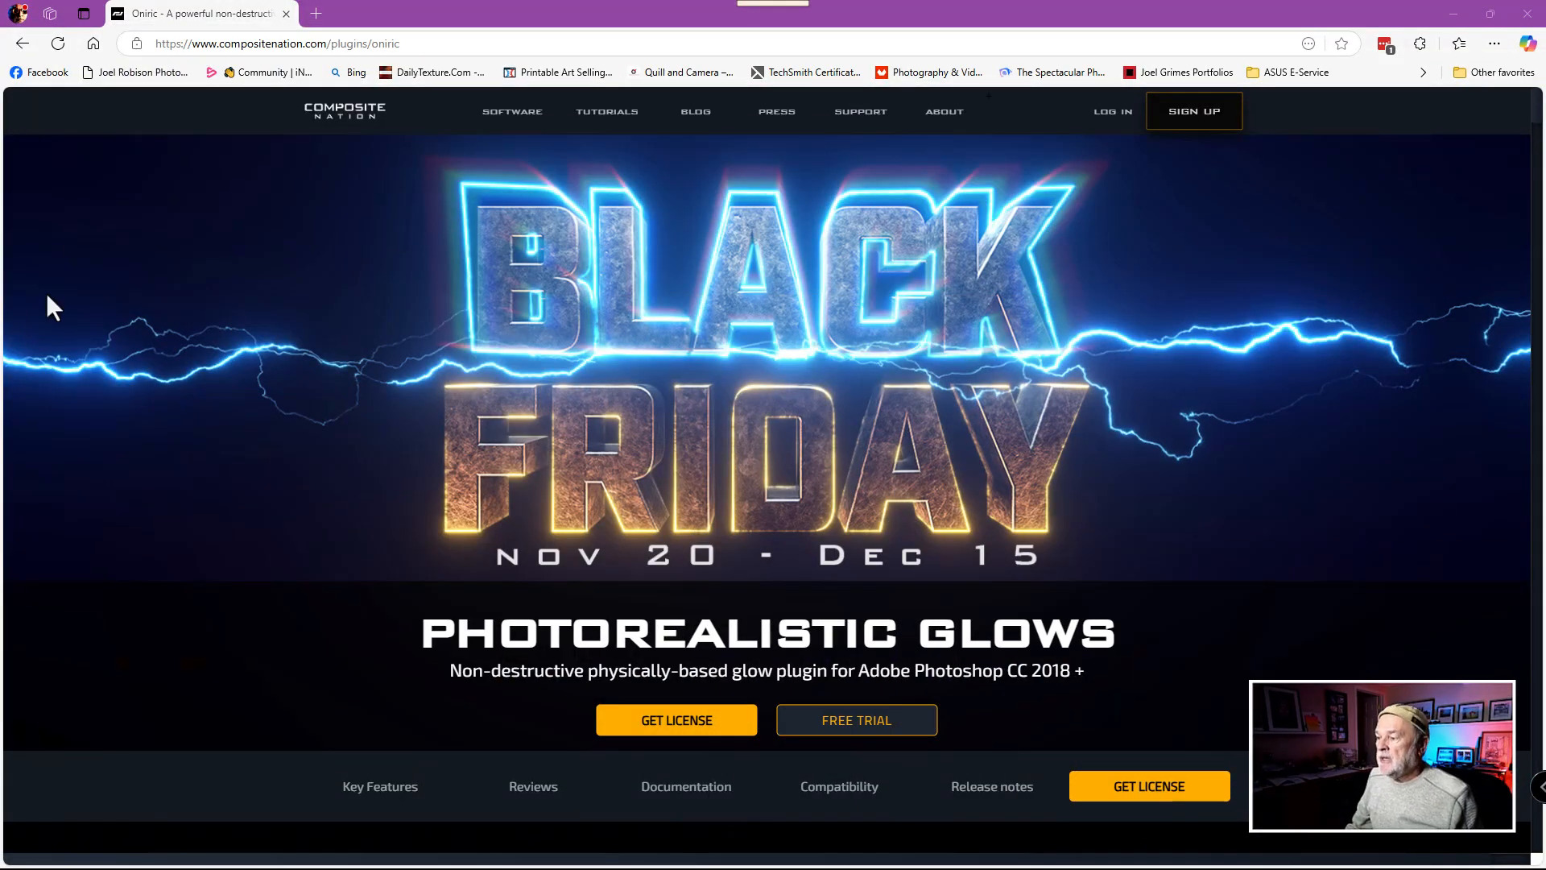
mouse_move(1190, 425)
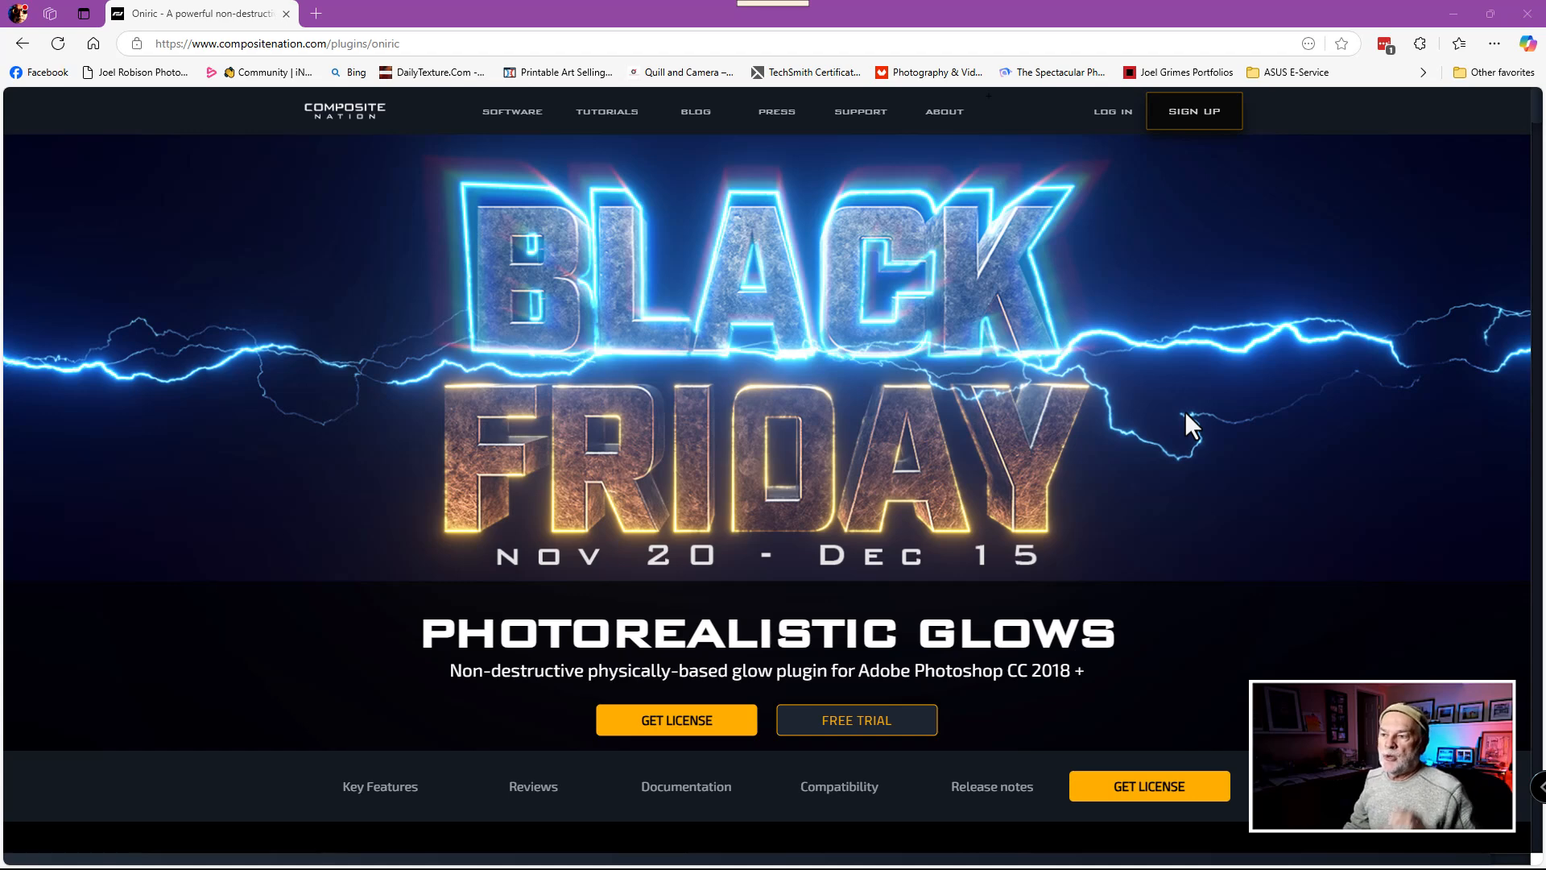
mouse_move(1280, 437)
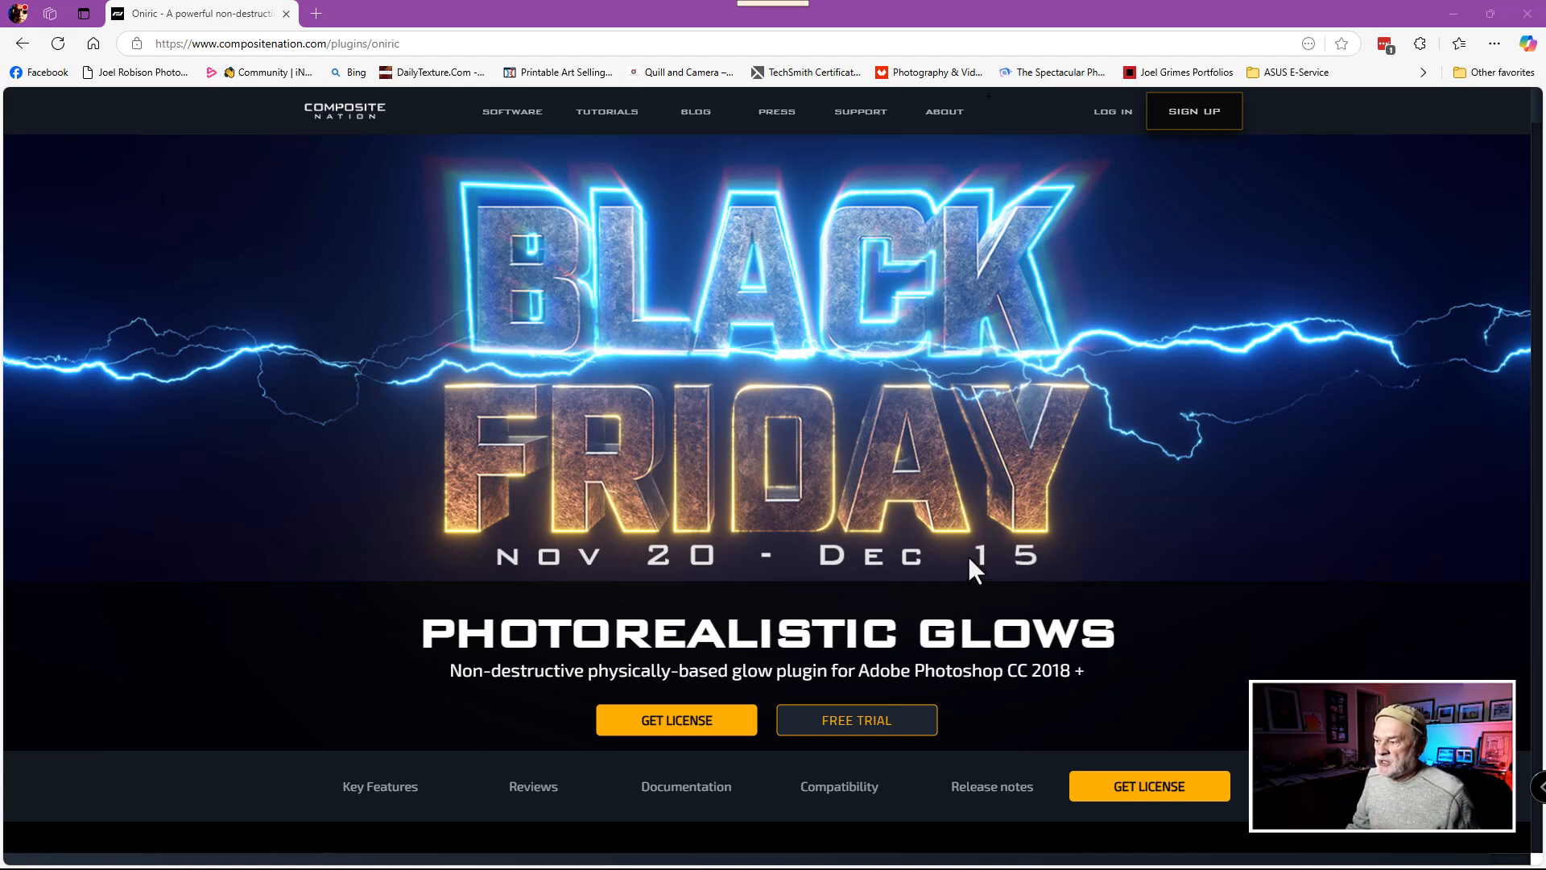
mouse_move(1148, 525)
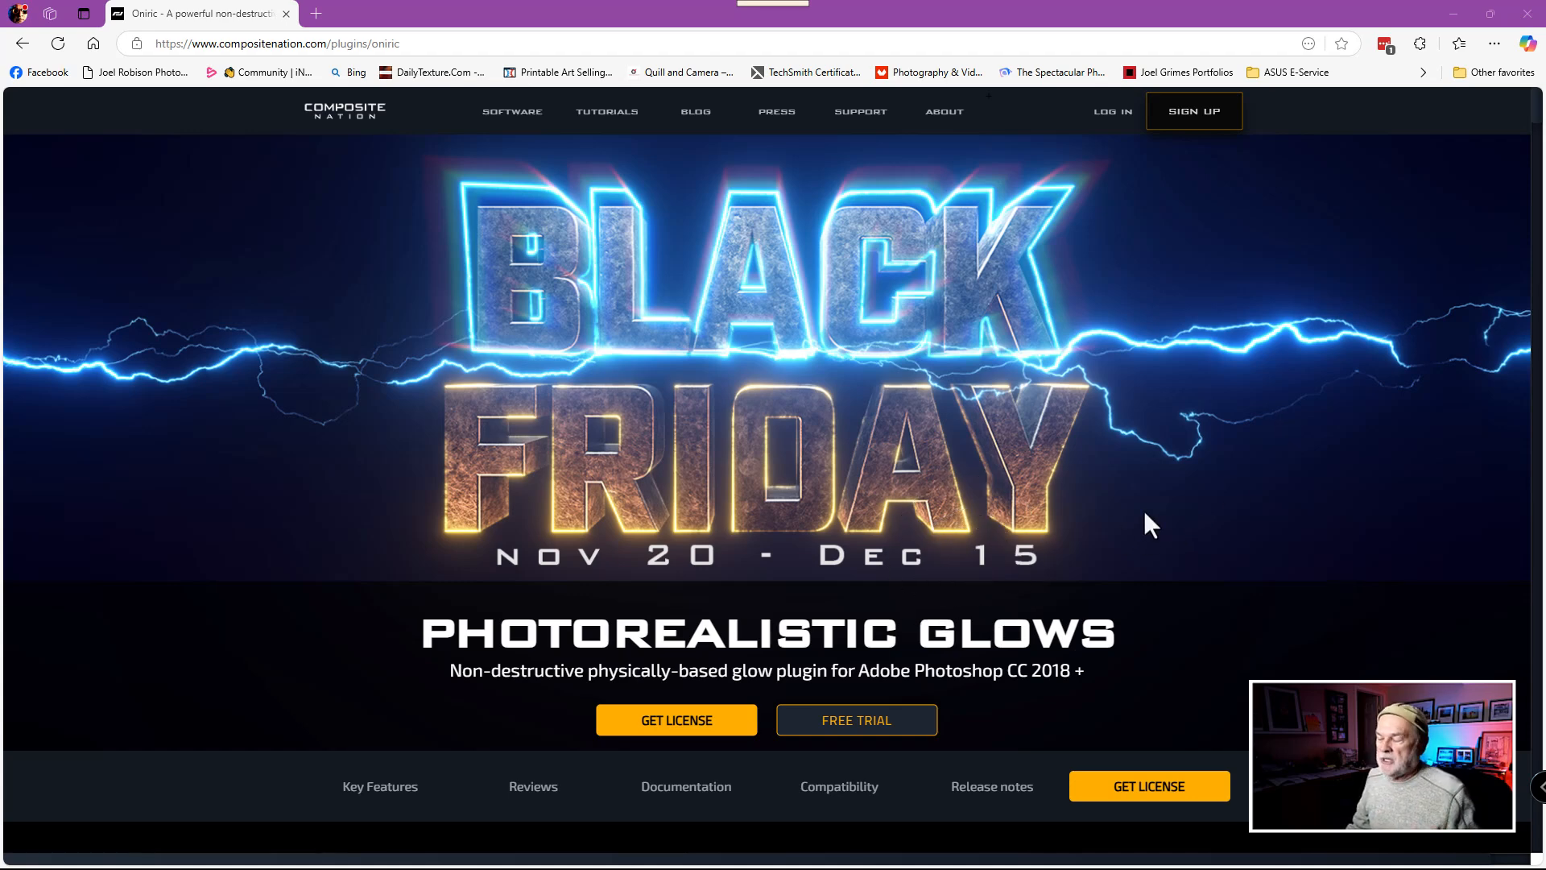
mouse_move(1029, 716)
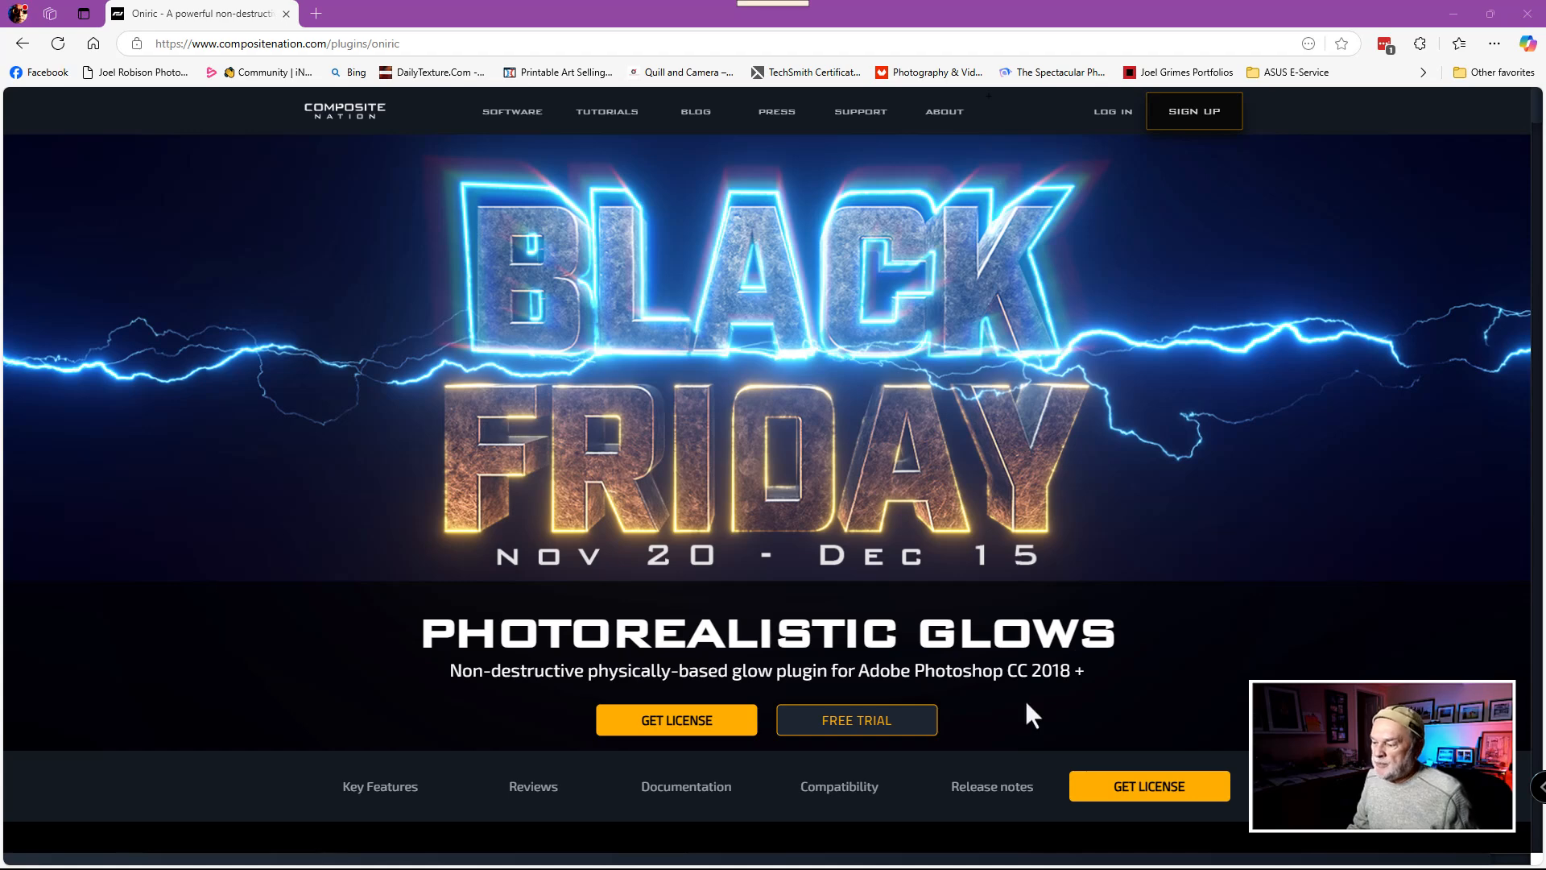
Scroll to the red car comparison and slide the split to reveal the glowing headlight.
scroll("down", 3)
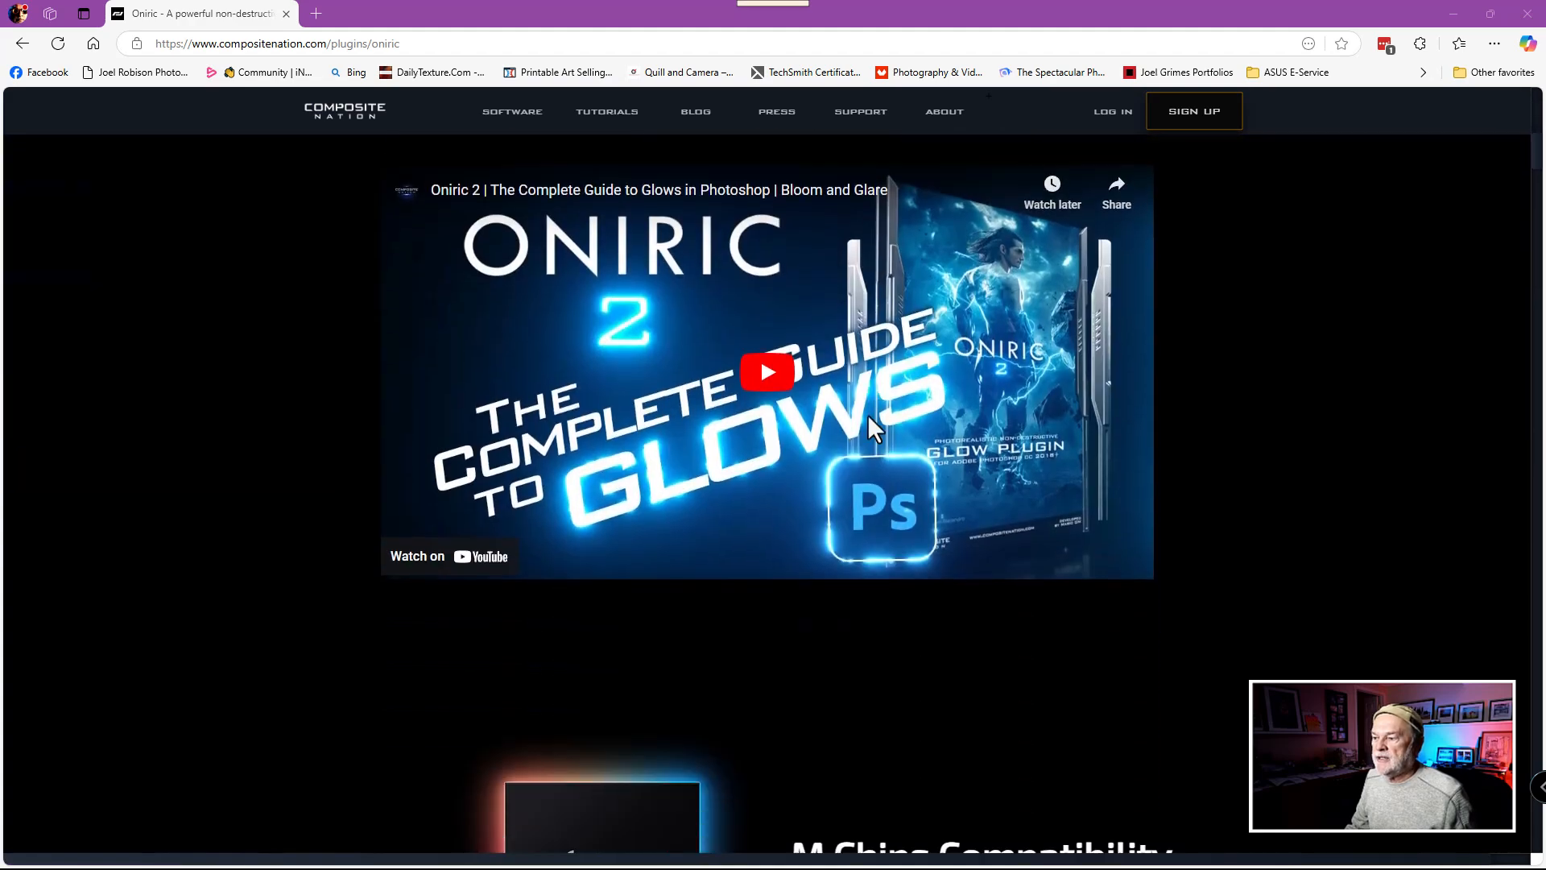
scroll("down", 3)
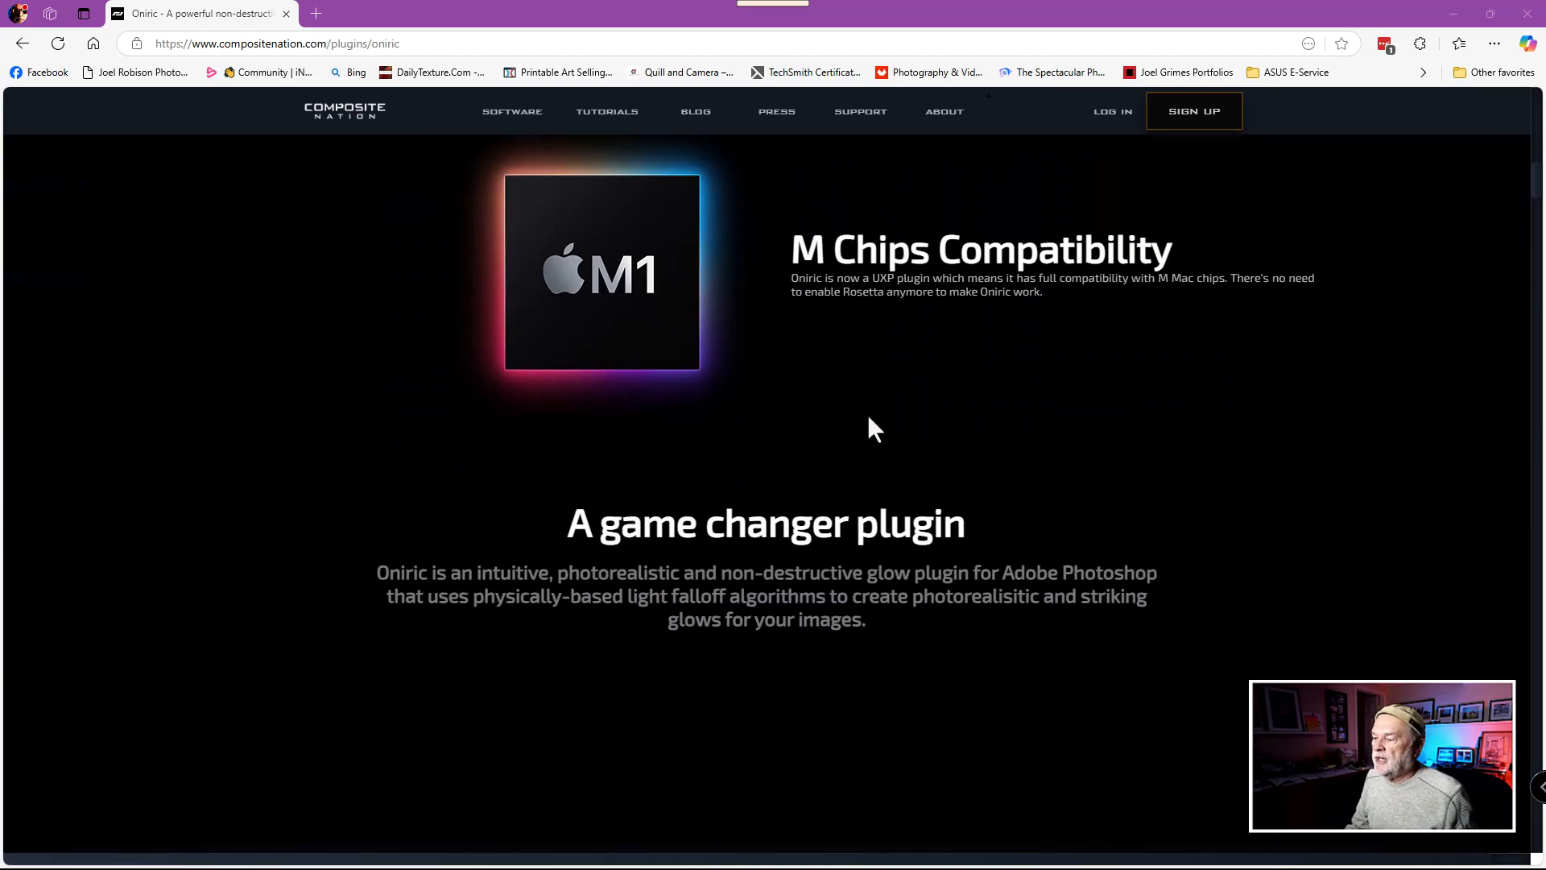
scroll("down", 3)
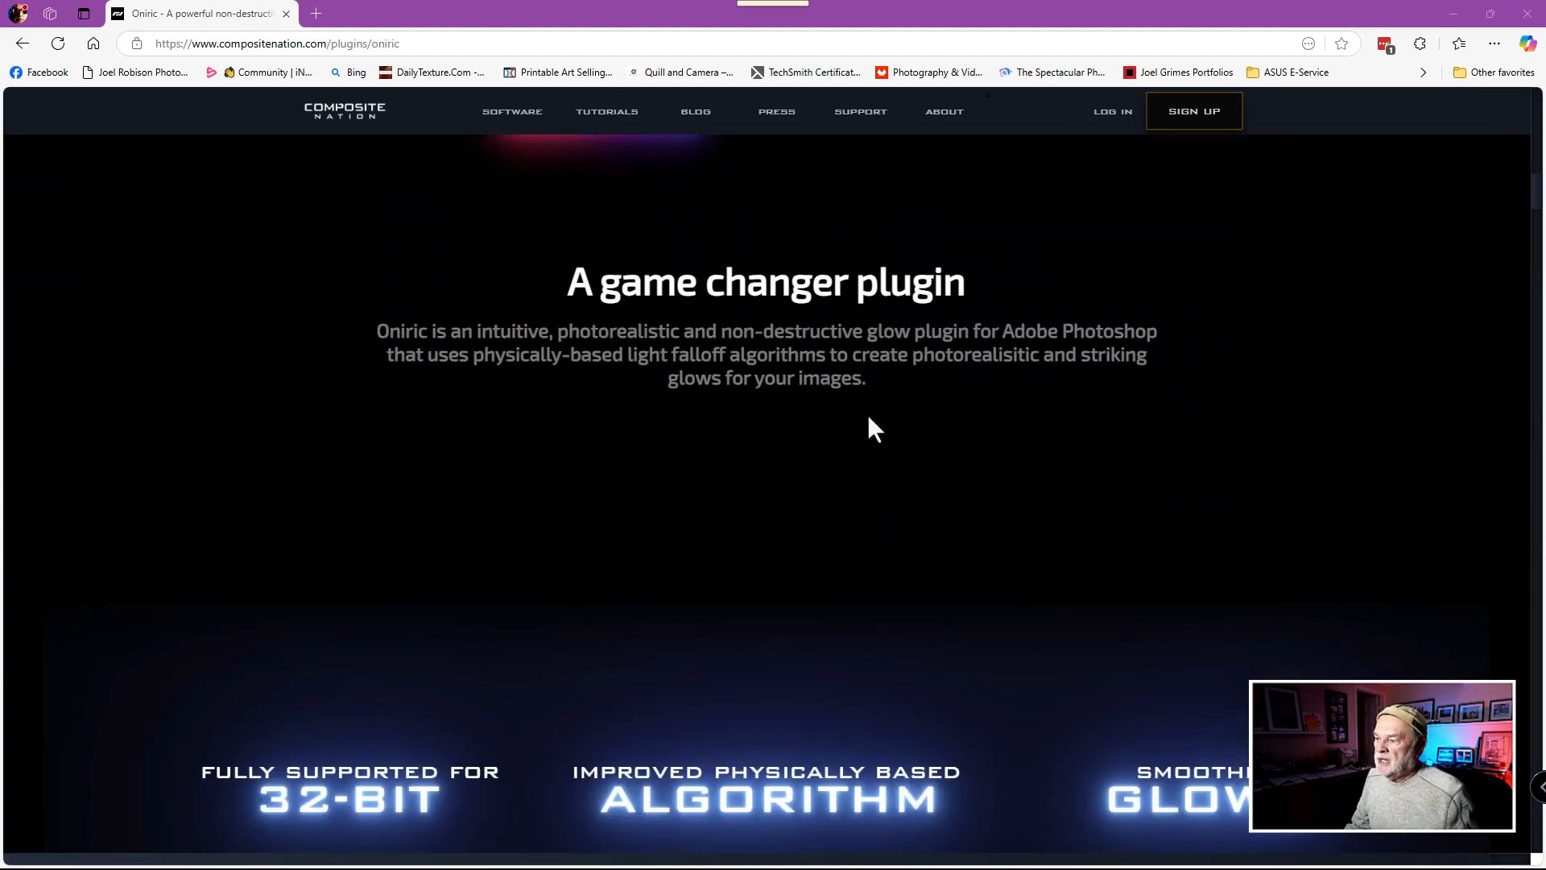
scroll("down", 3)
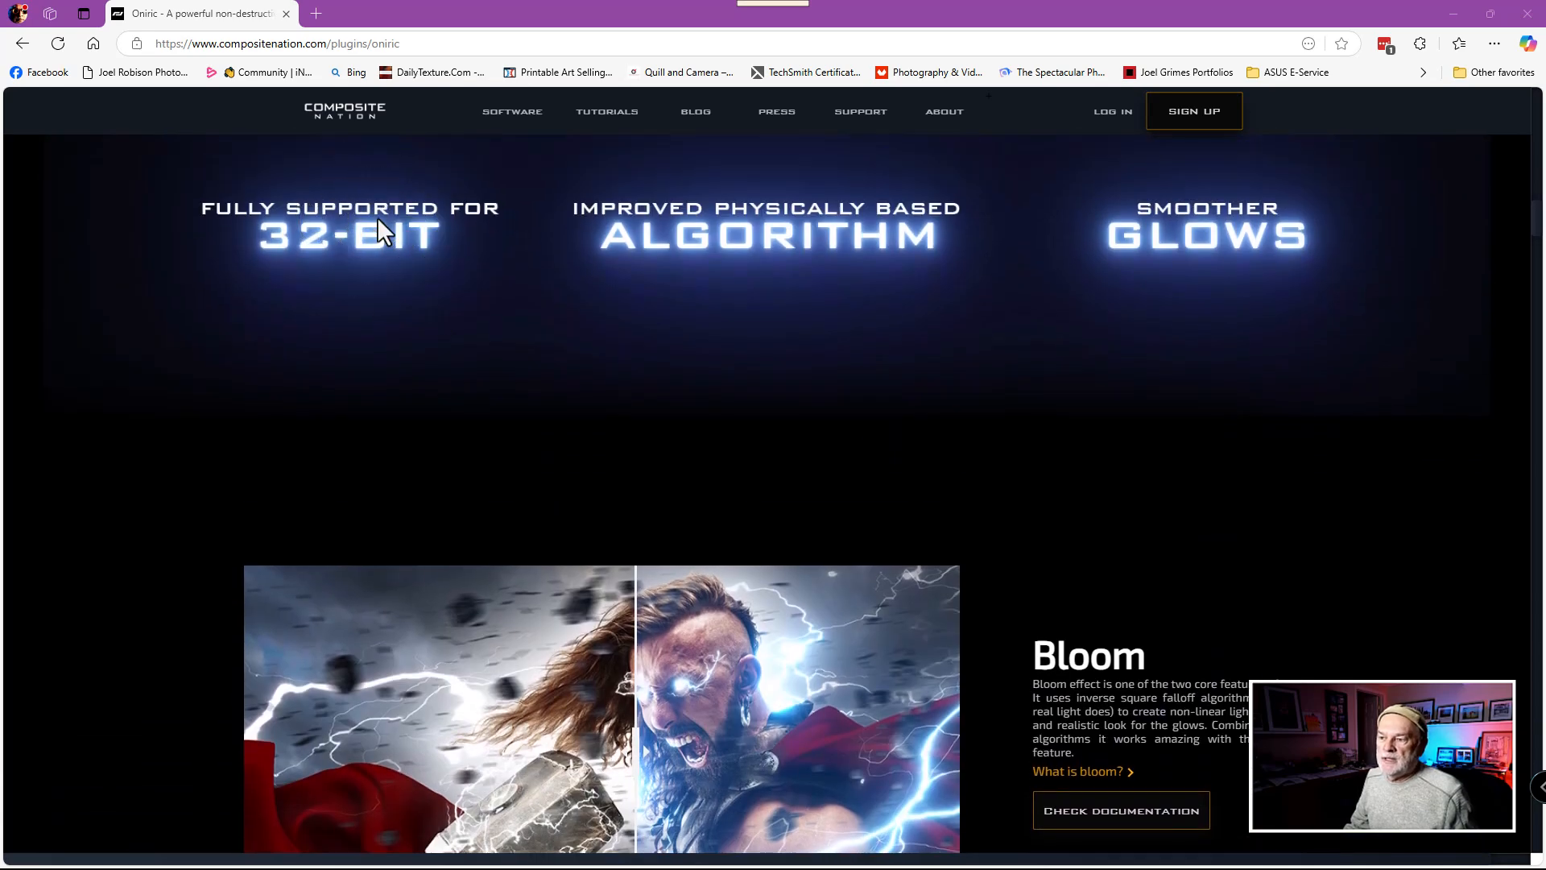
scroll("down", 3)
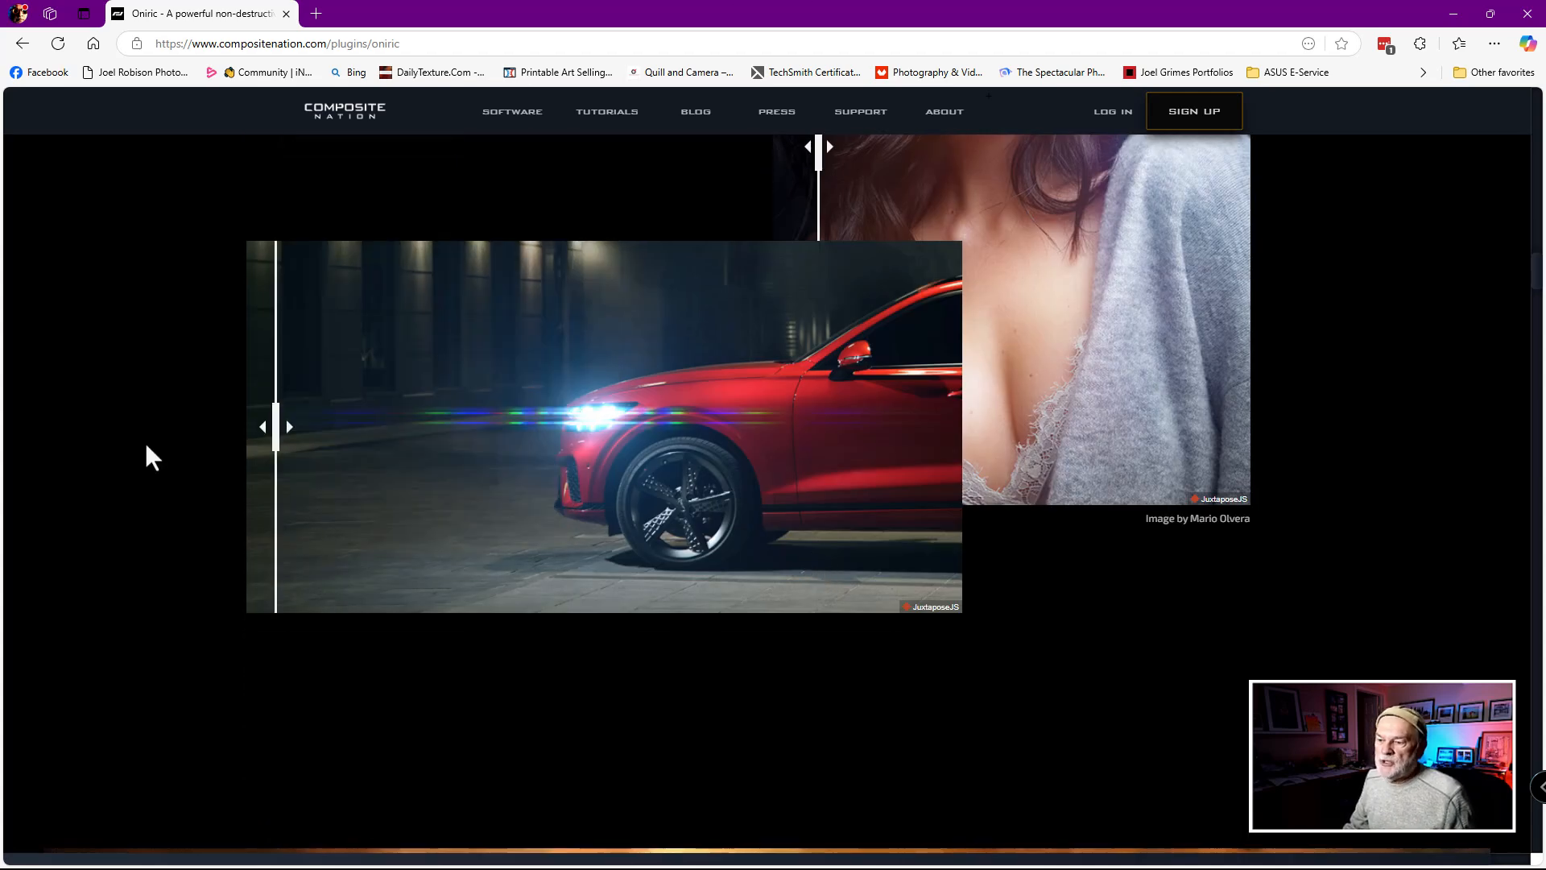
left_click_drag(276, 425, 302, 426)
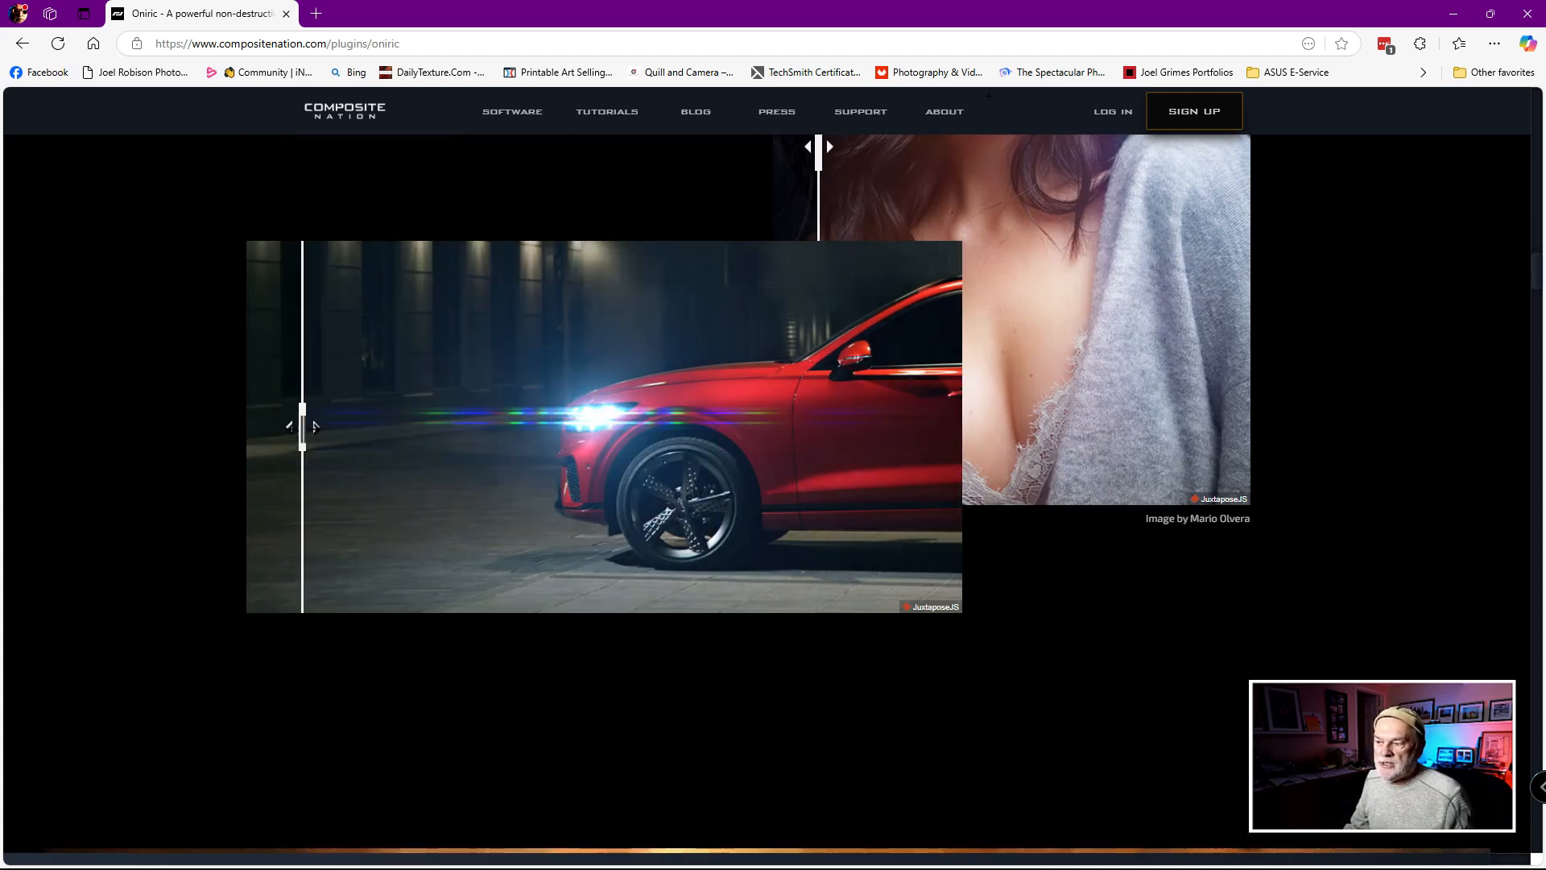
left_click_drag(303, 425, 548, 425)
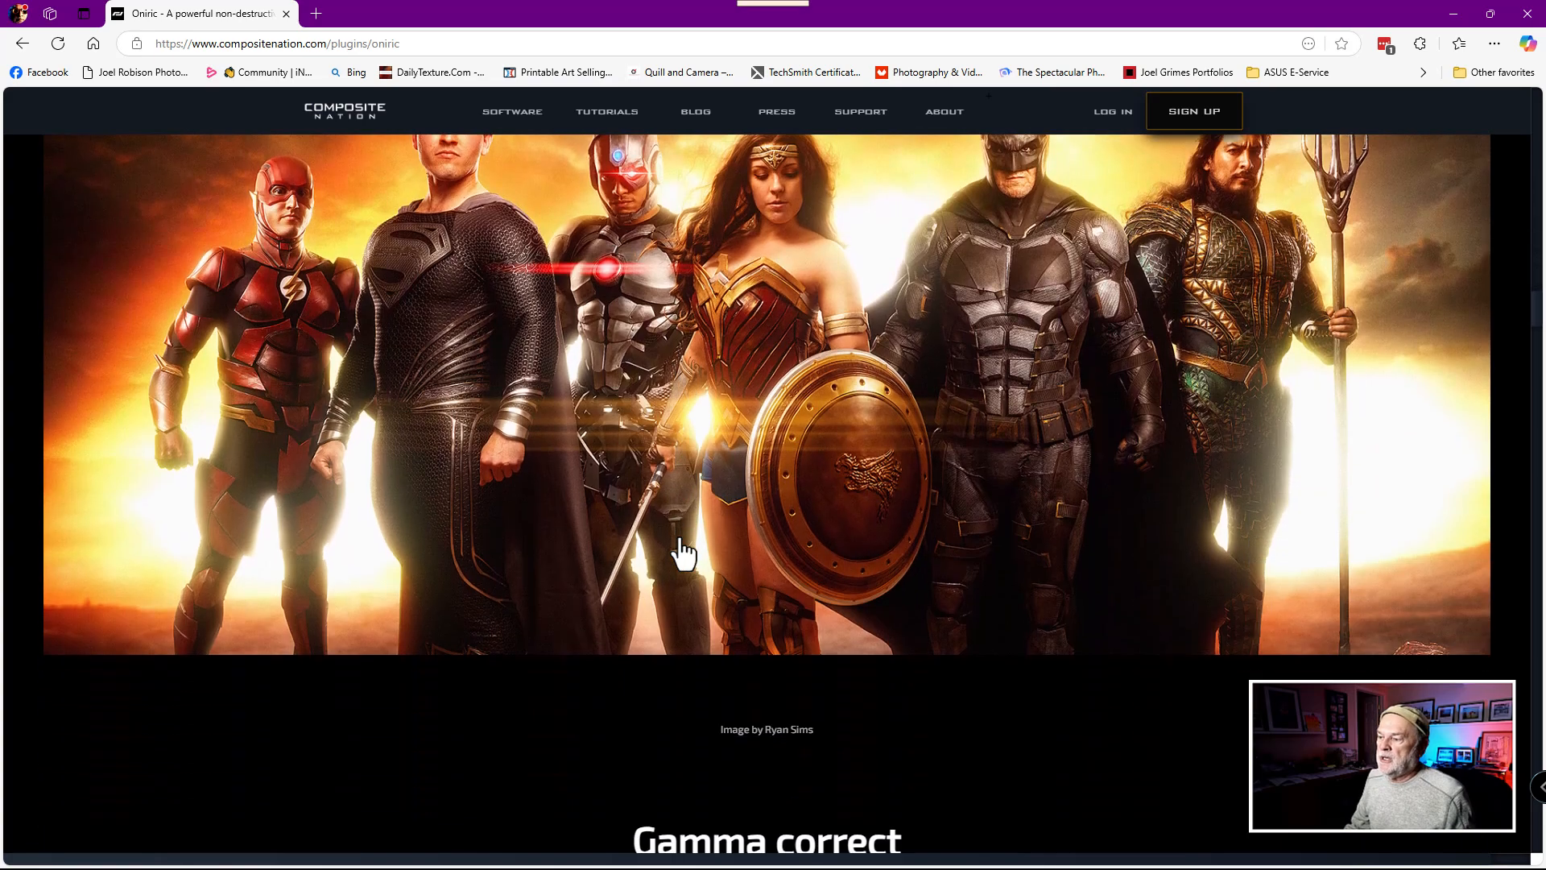
Scroll through the gamma and colour sections and compare the robot scene with and without glow.
scroll("down", 3)
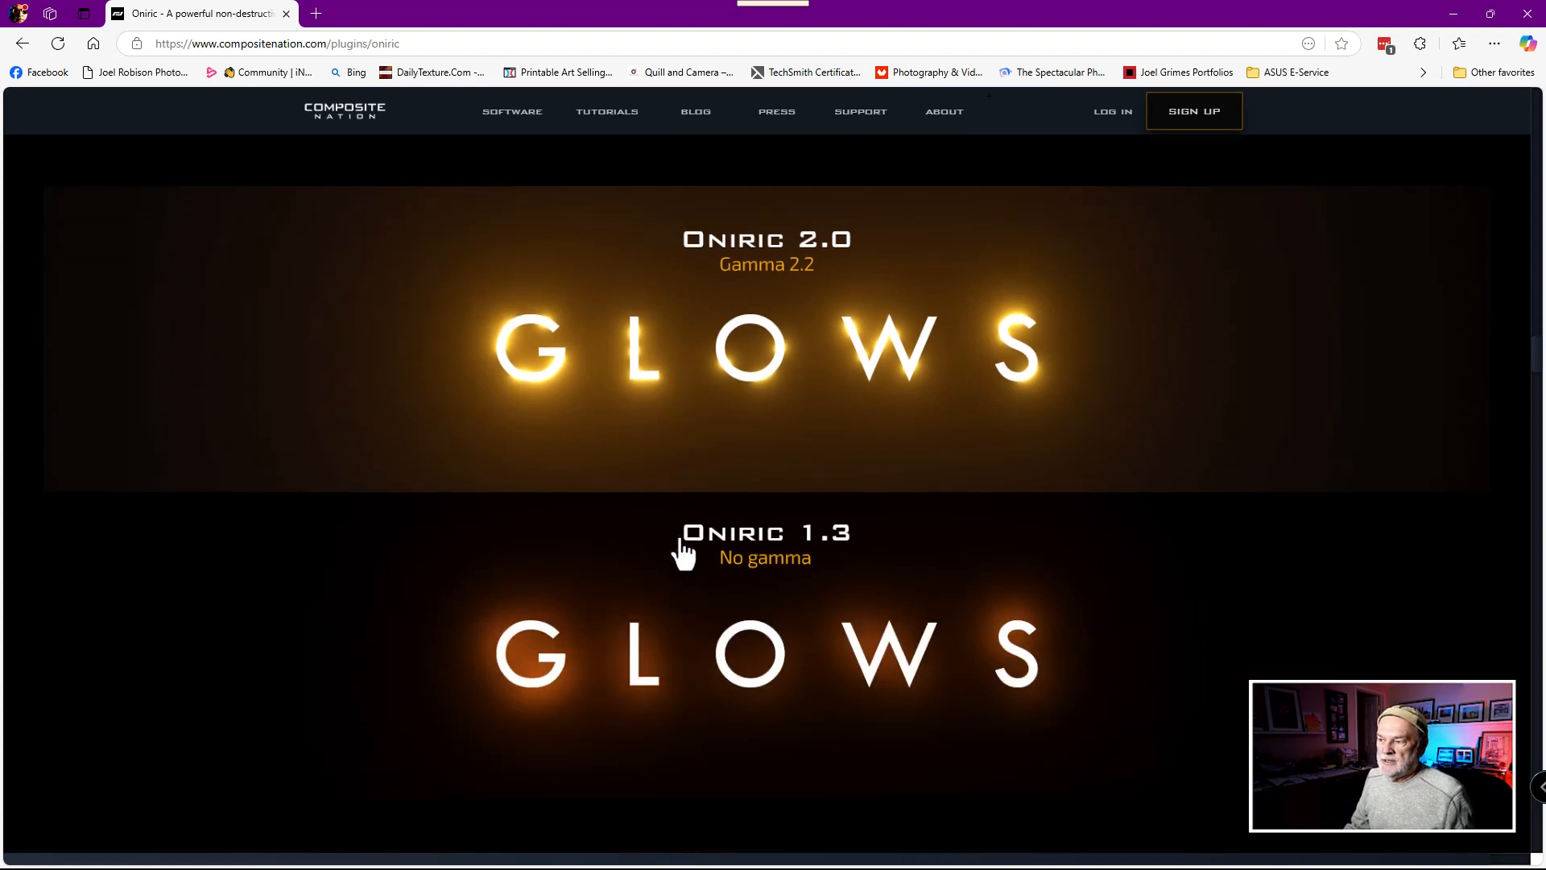
mouse_move(804, 254)
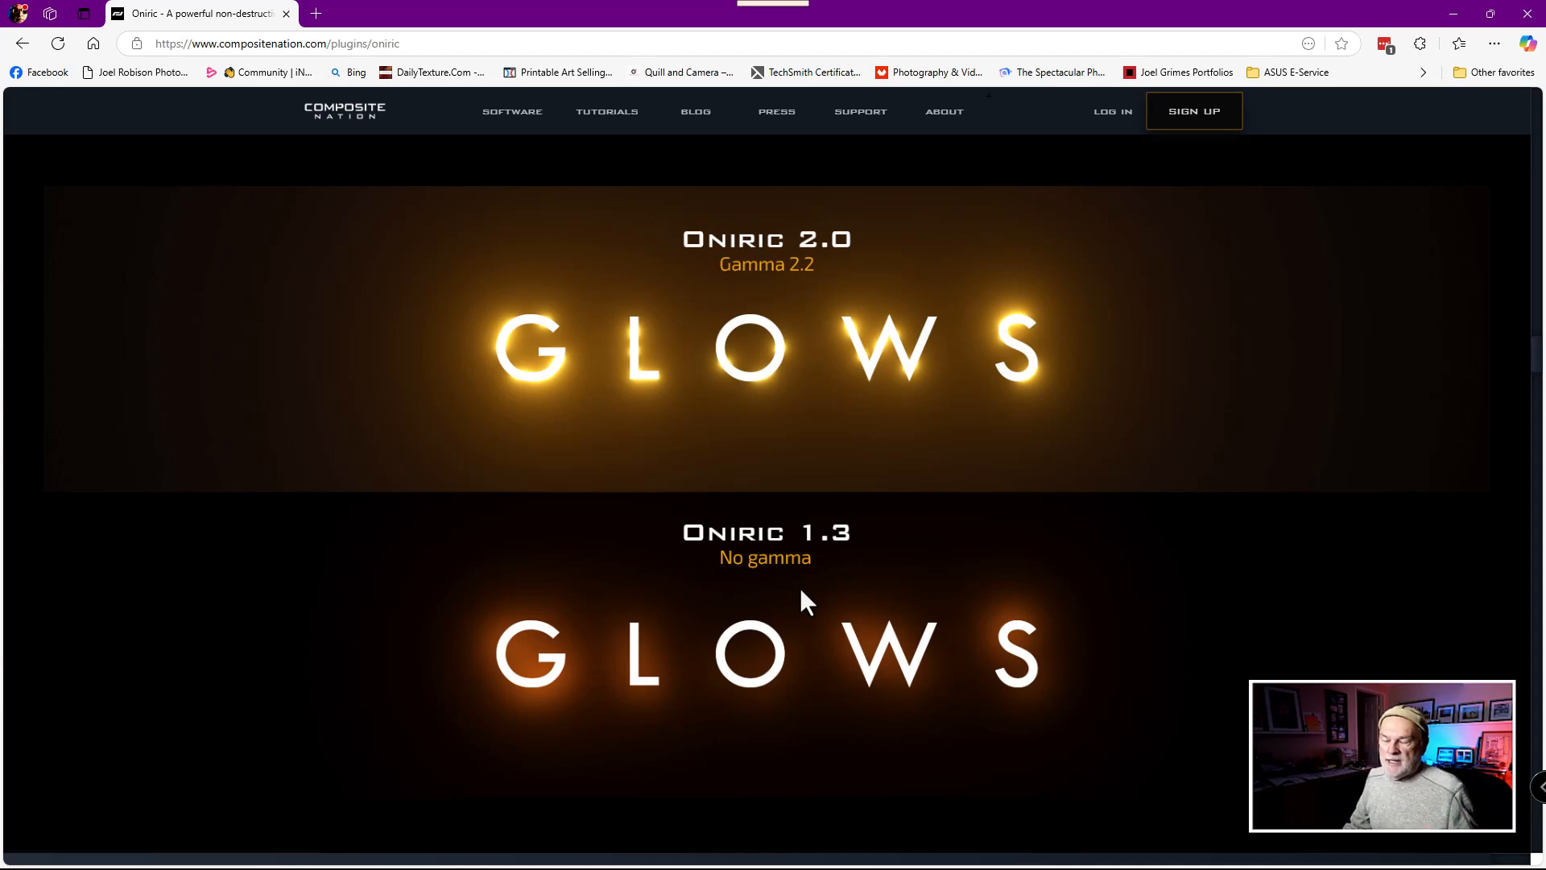
scroll("down", 3)
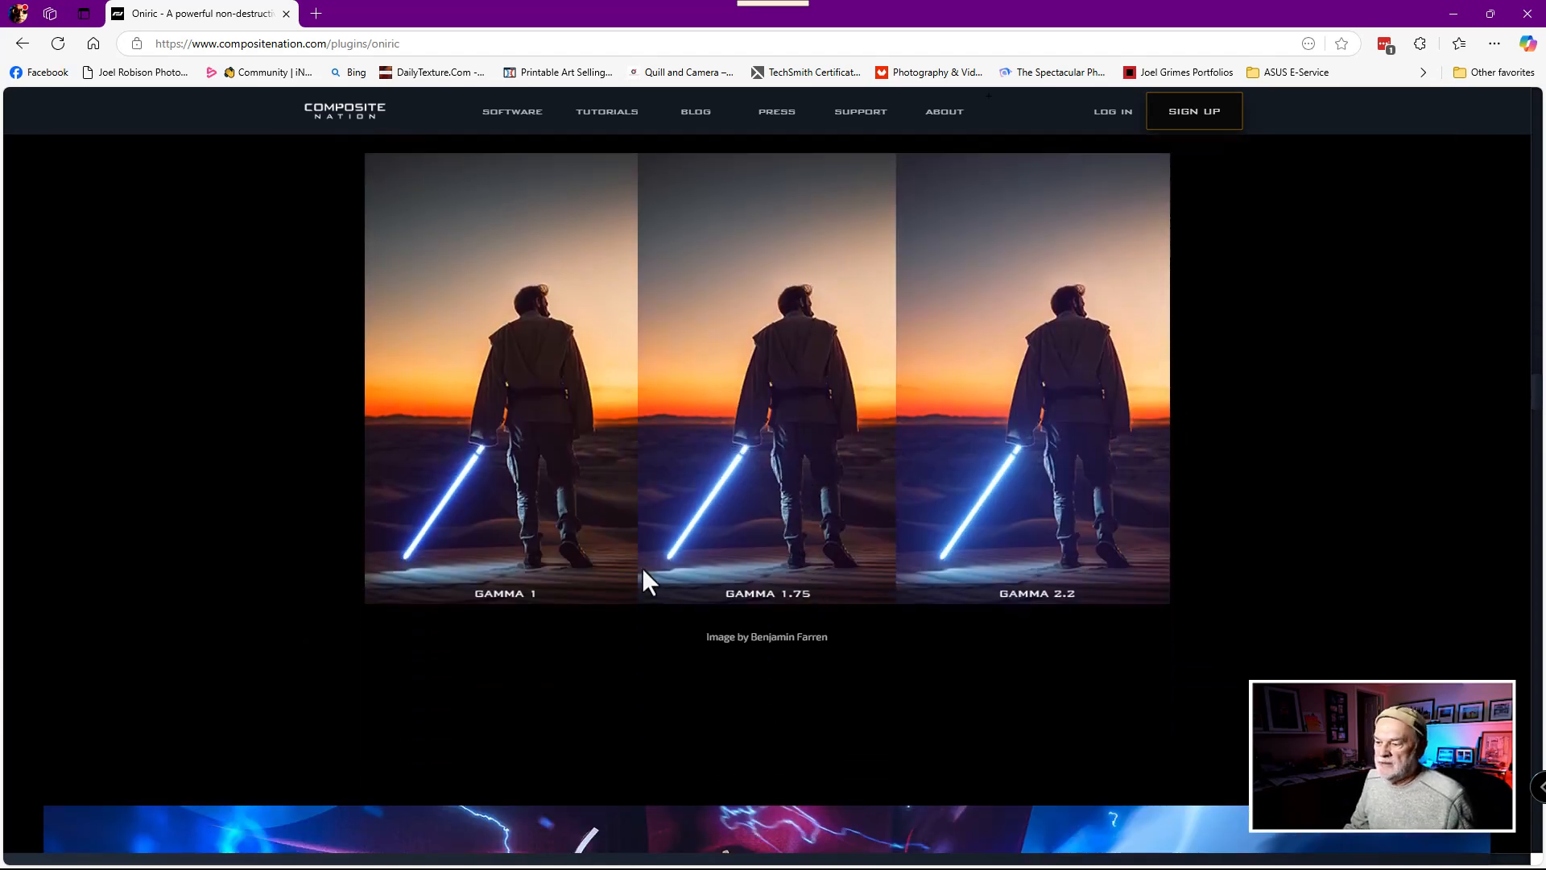
scroll("down", 3)
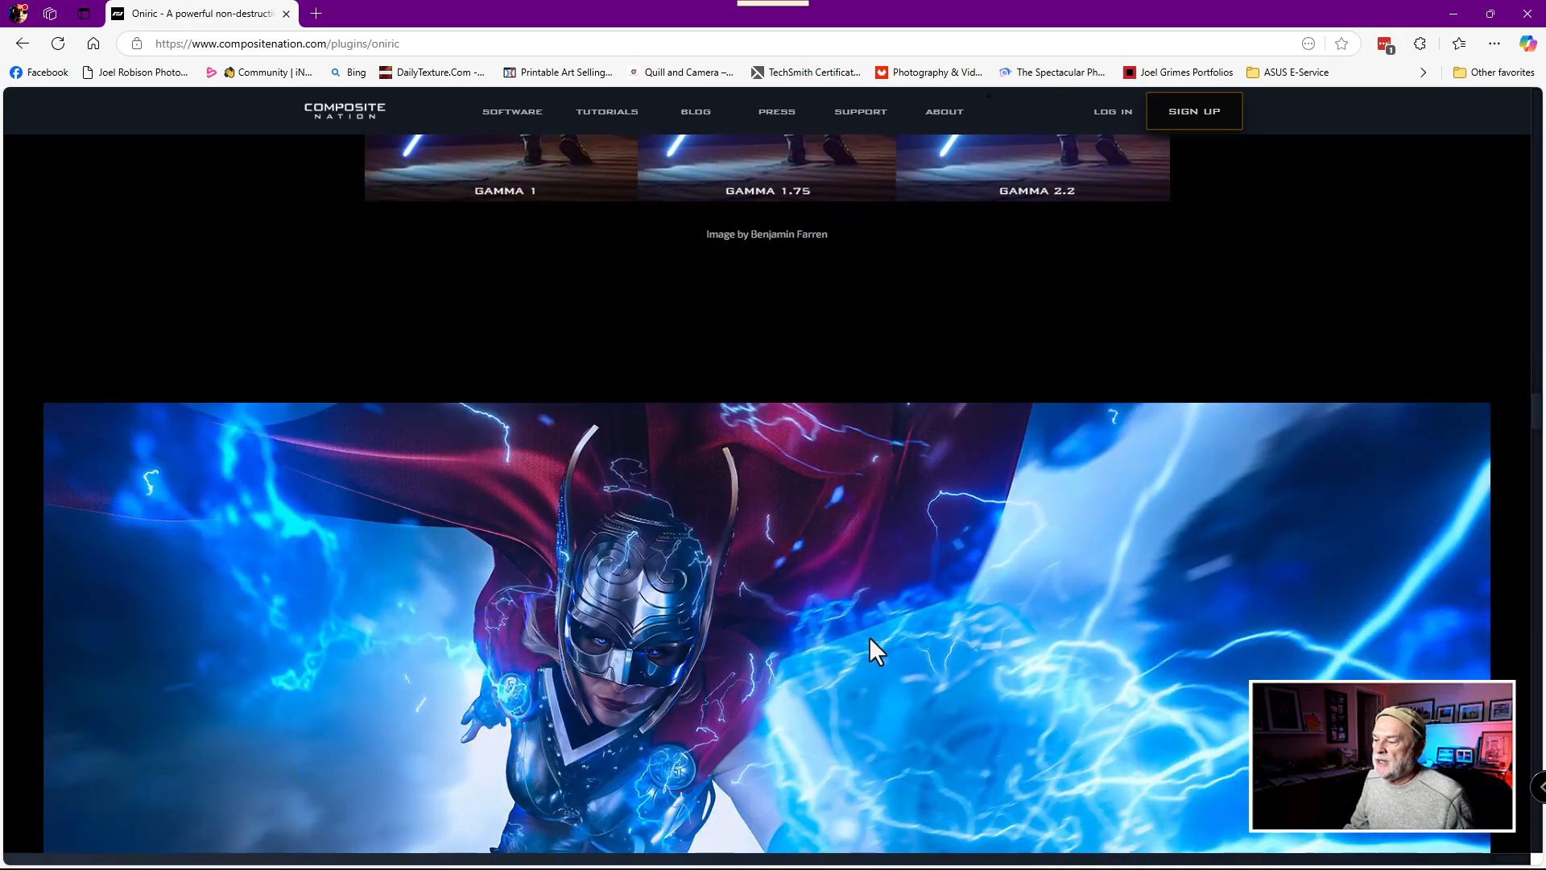
scroll("down", 3)
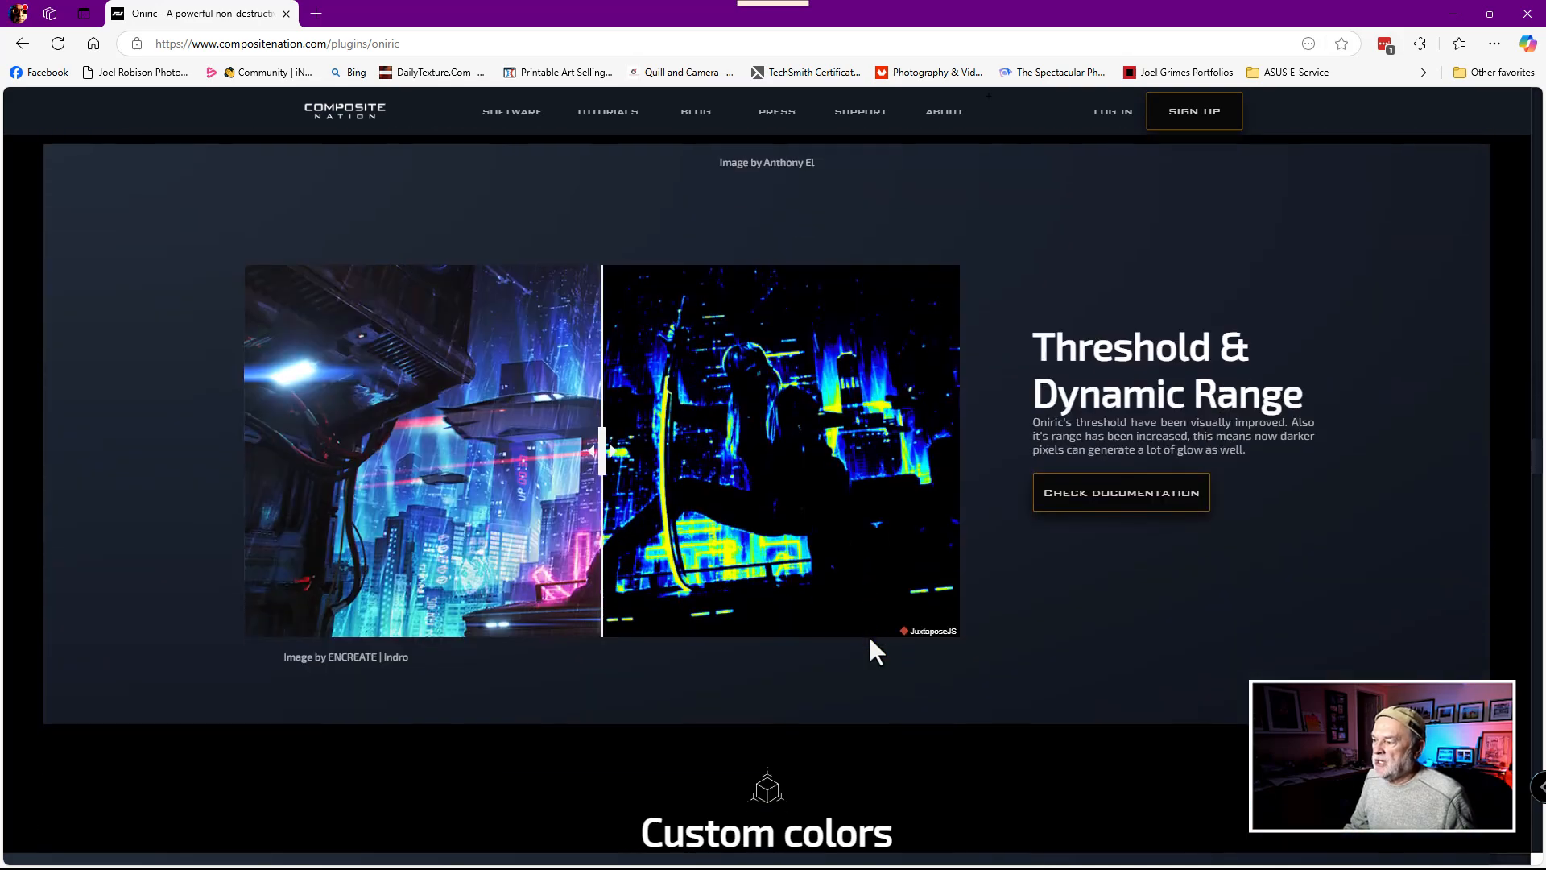
scroll("down", 3)
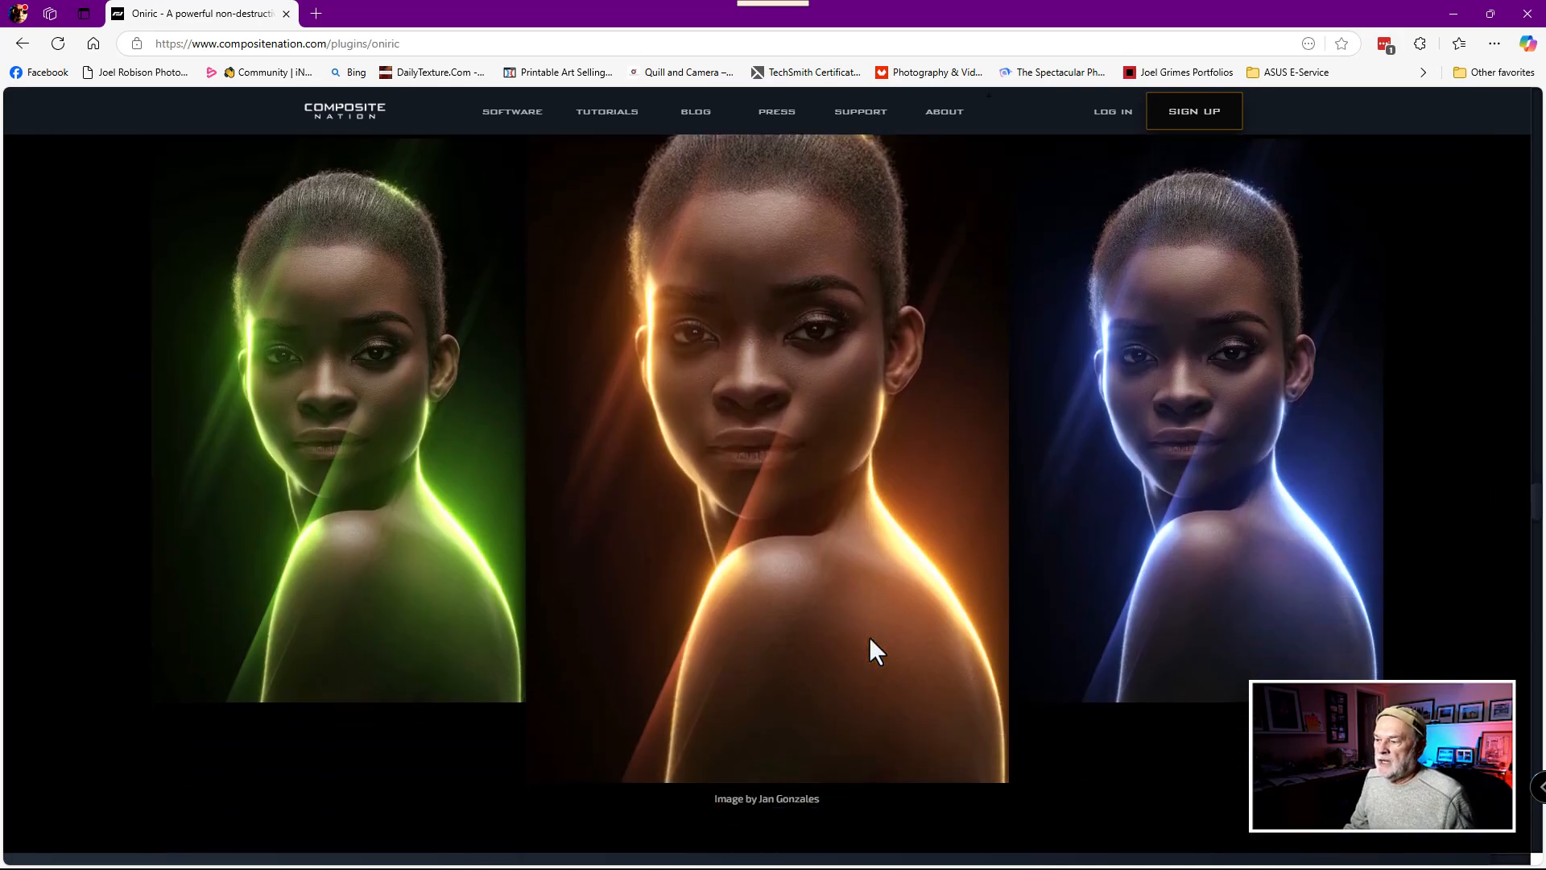
scroll("down", 3)
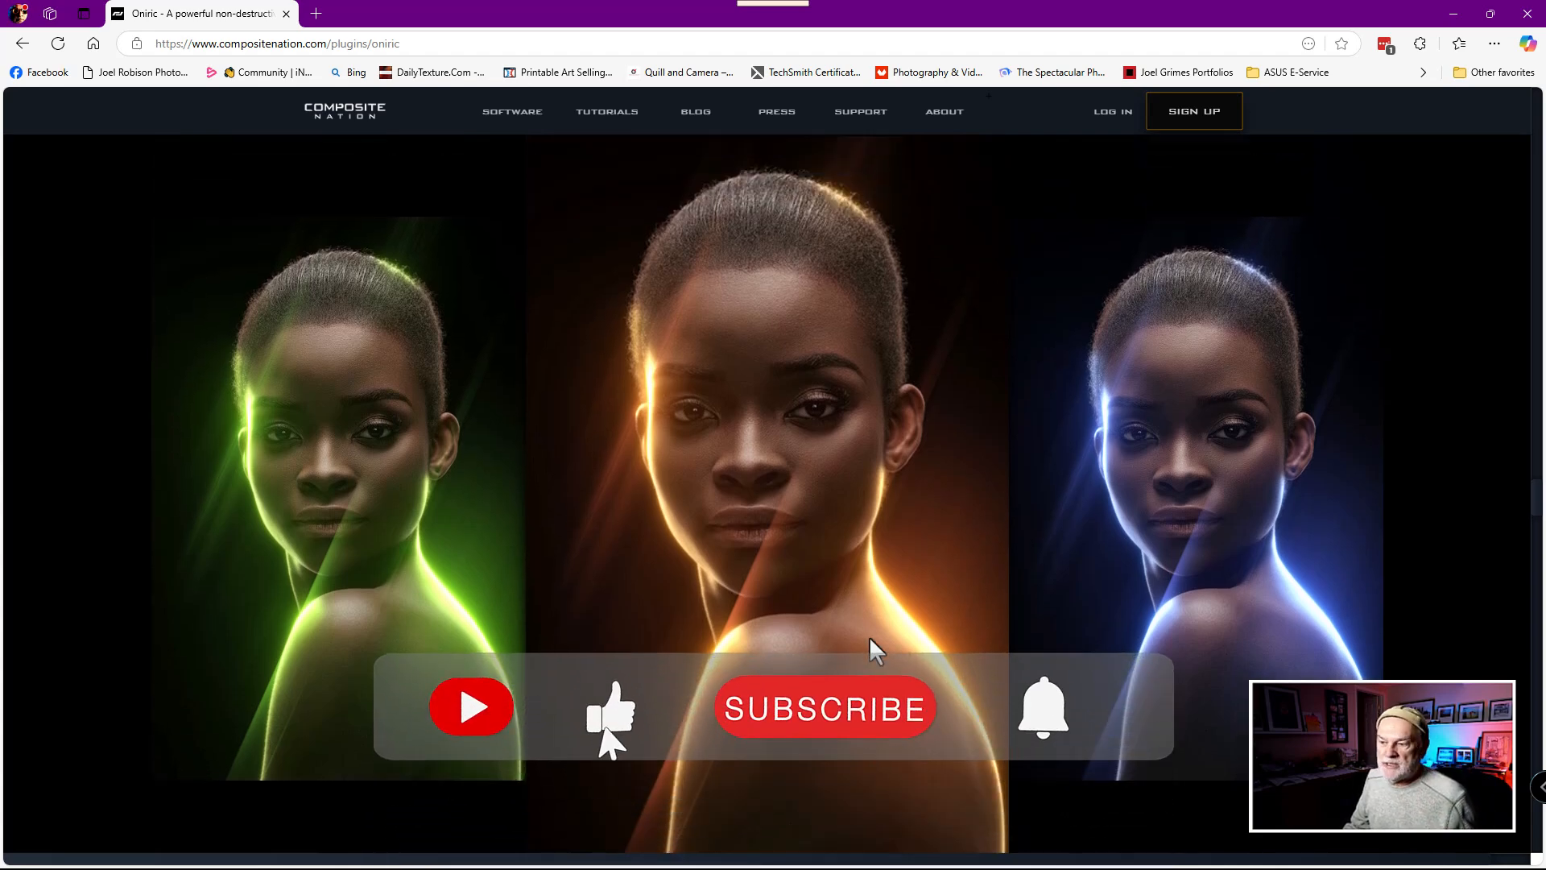
scroll("down", 3)
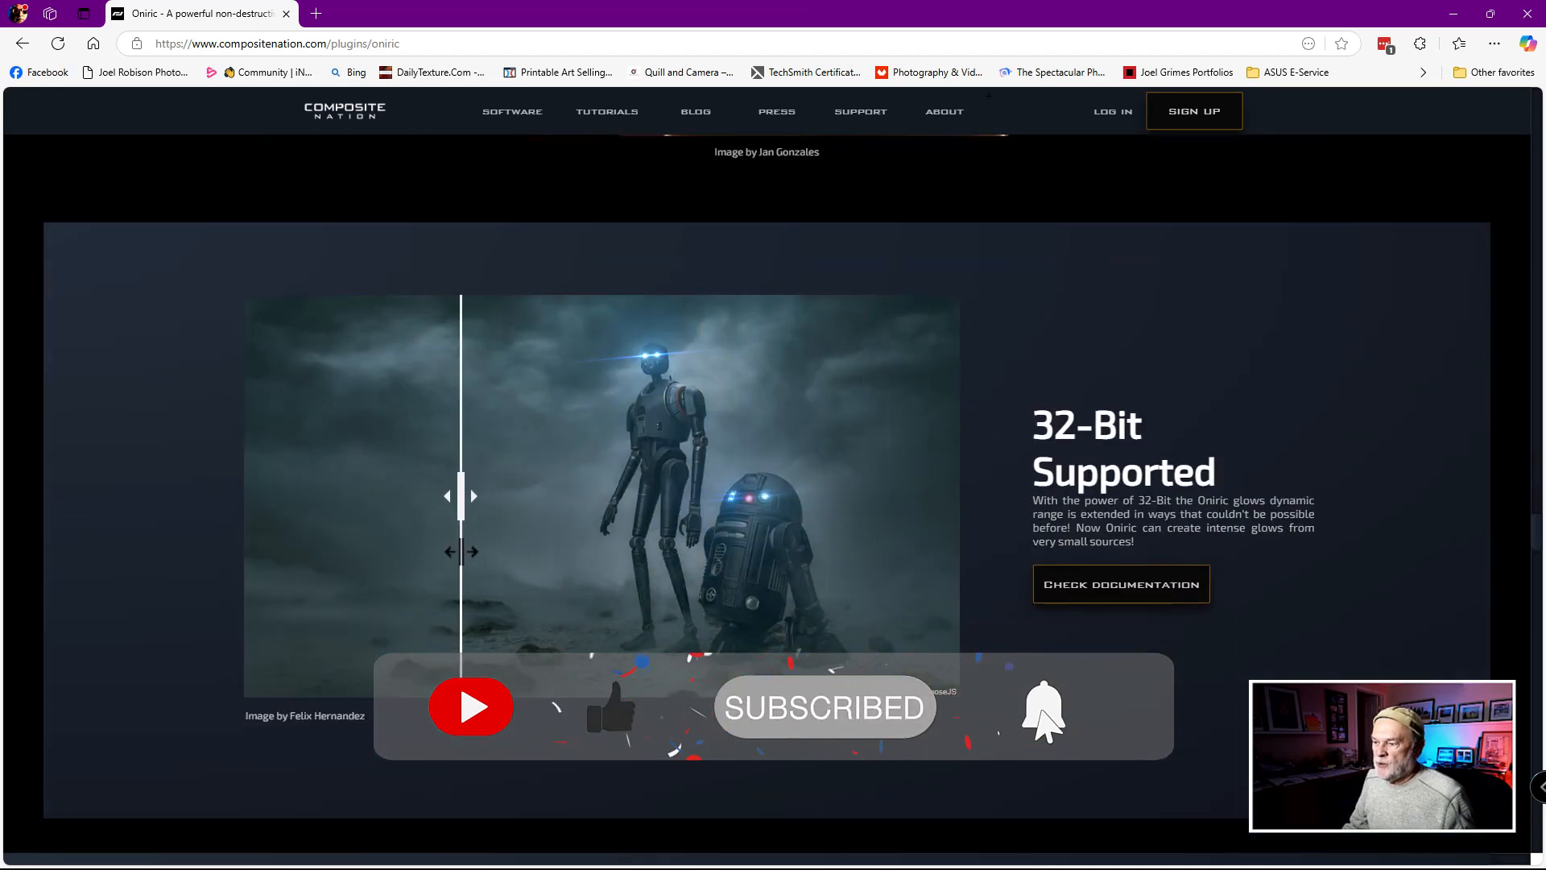
left_click_drag(459, 496, 546, 496)
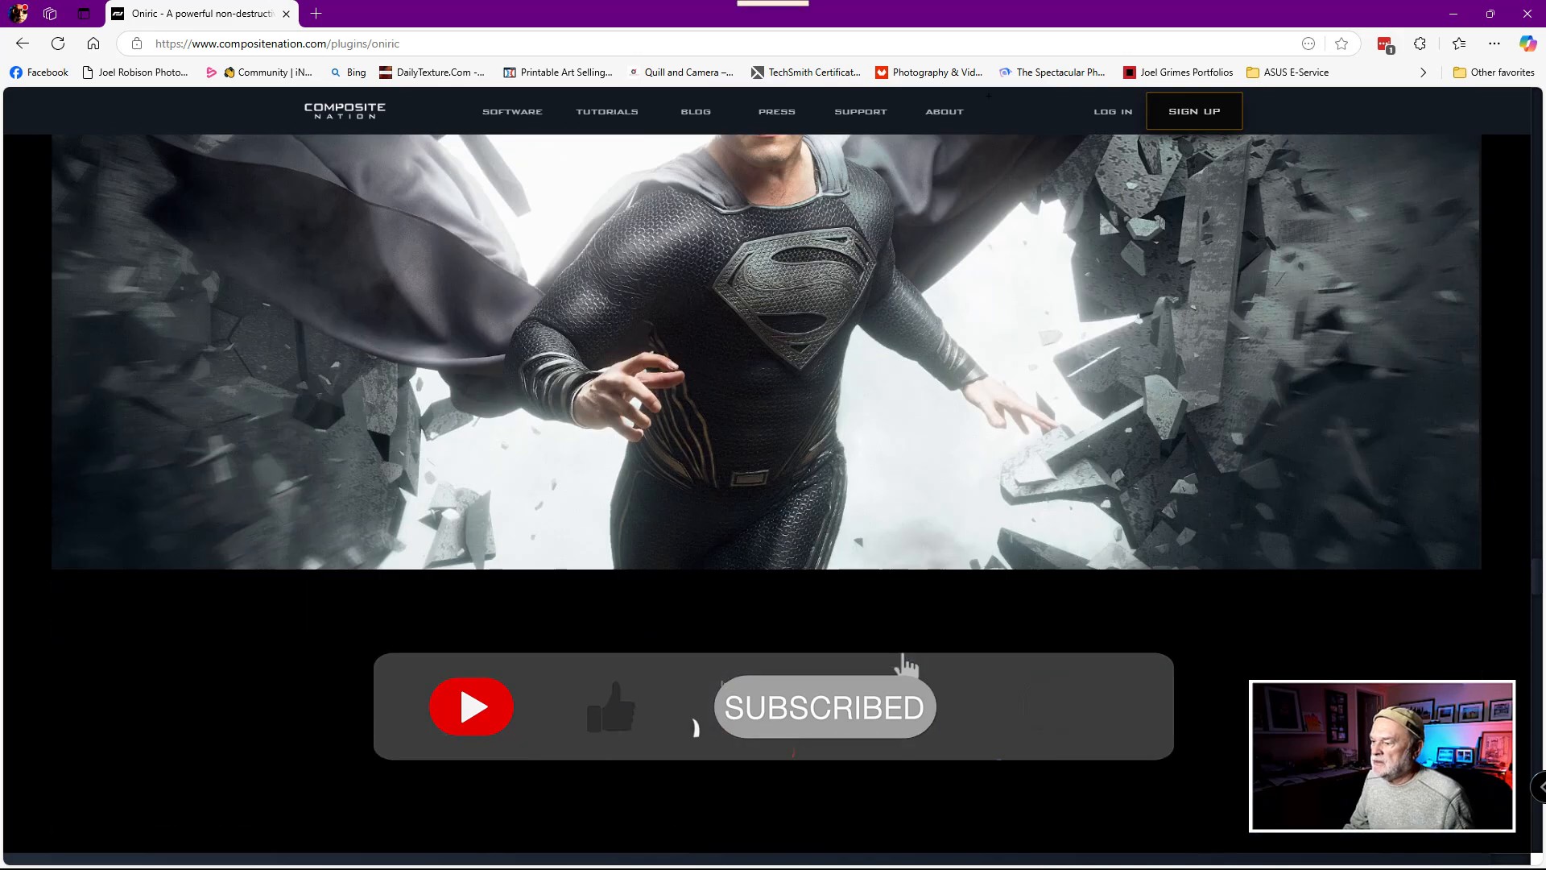
Continue down past testimonials to the Software Compatibility and License sections.
scroll("down", 3)
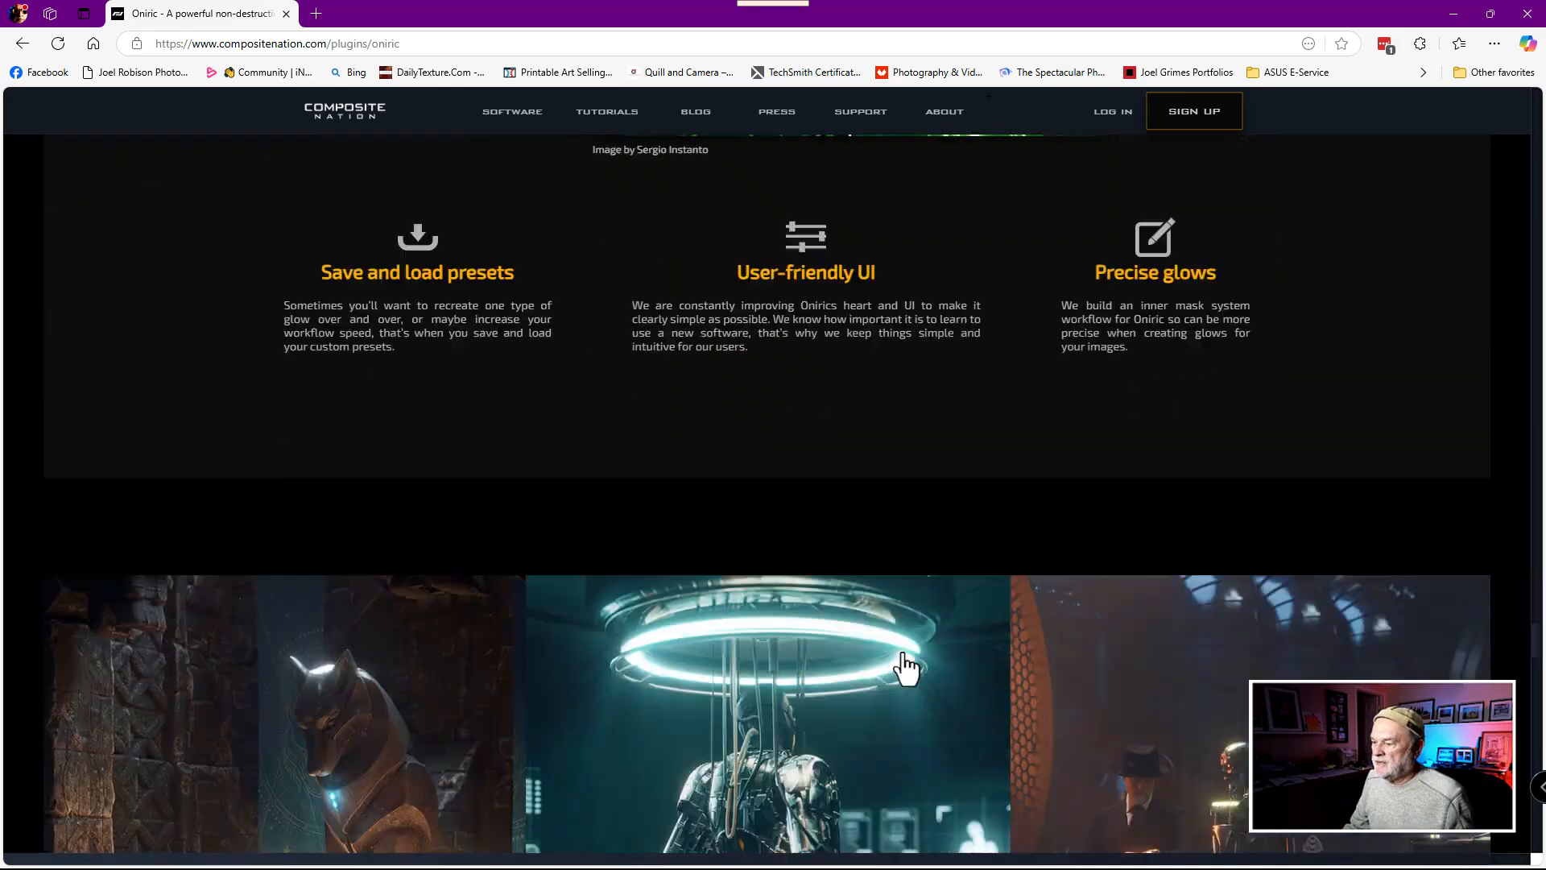
scroll("down", 3)
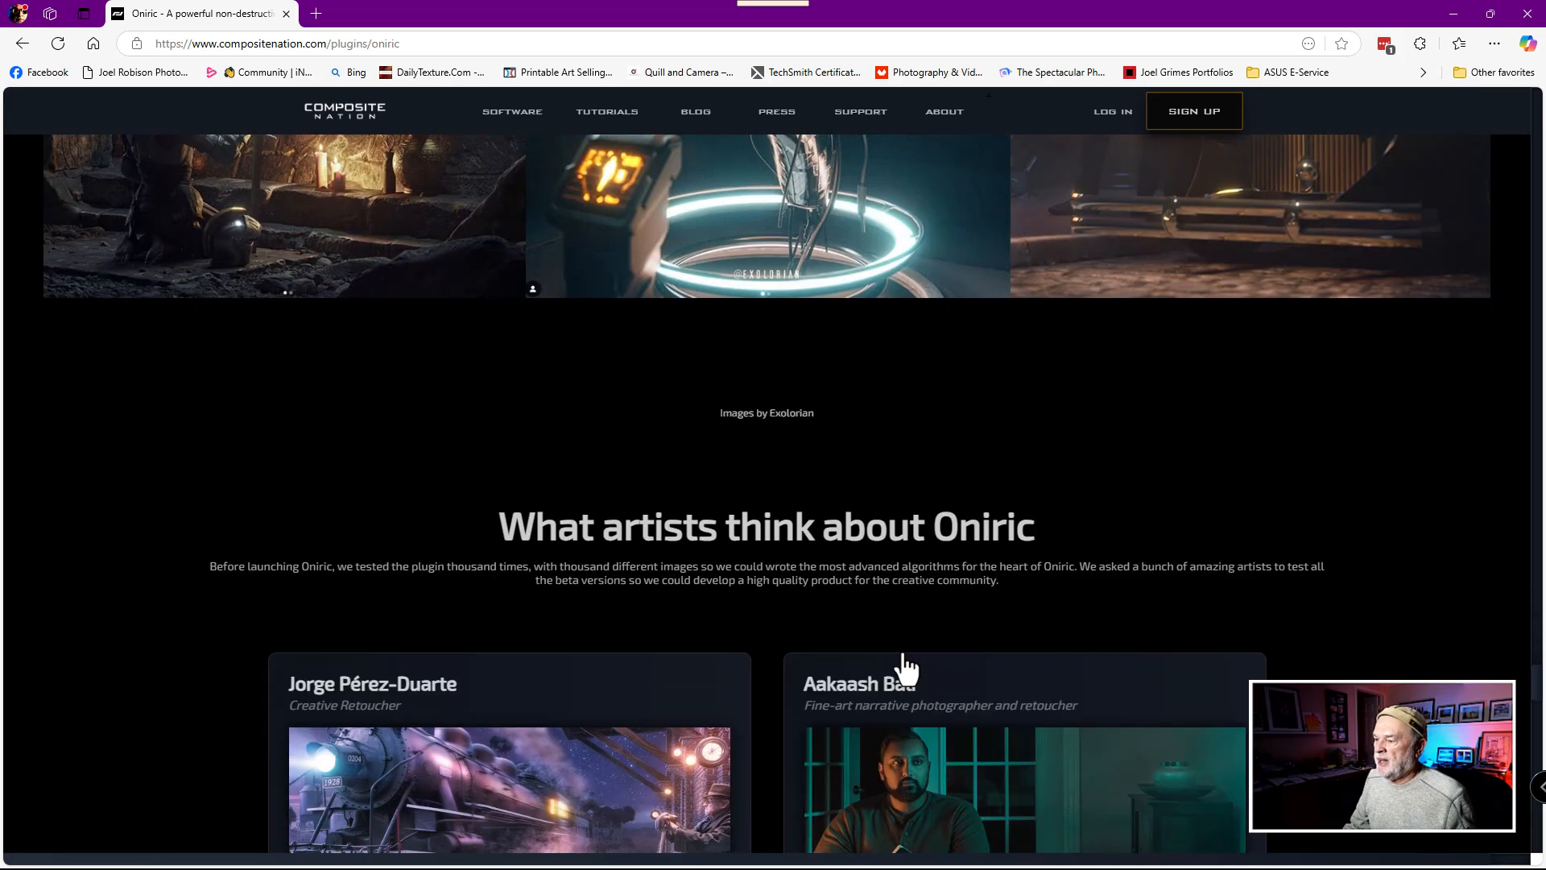
scroll("down", 3)
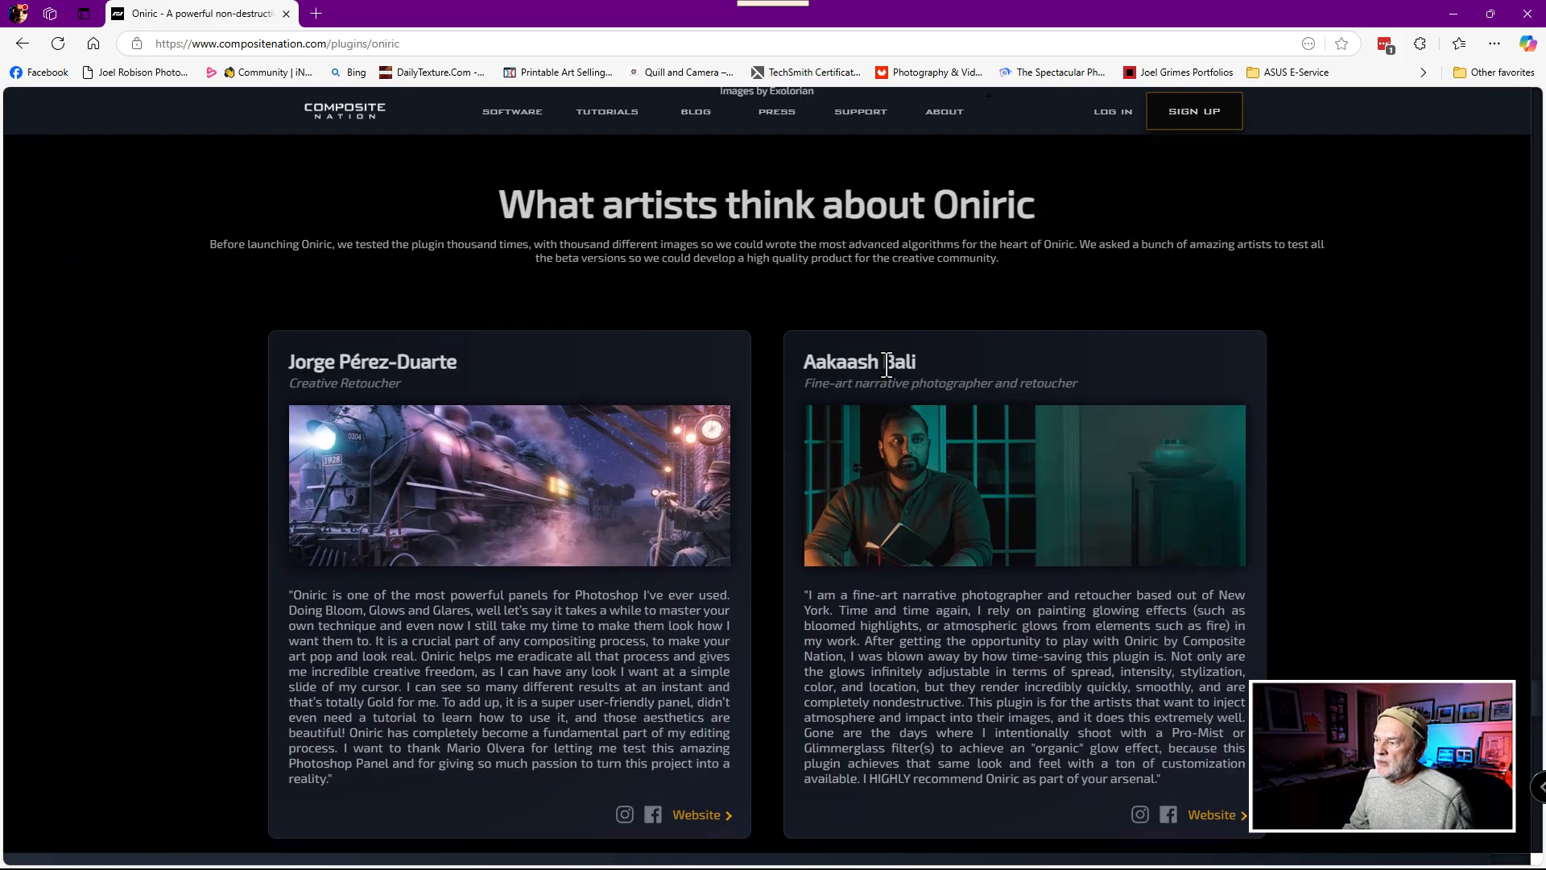
mouse_move(990, 235)
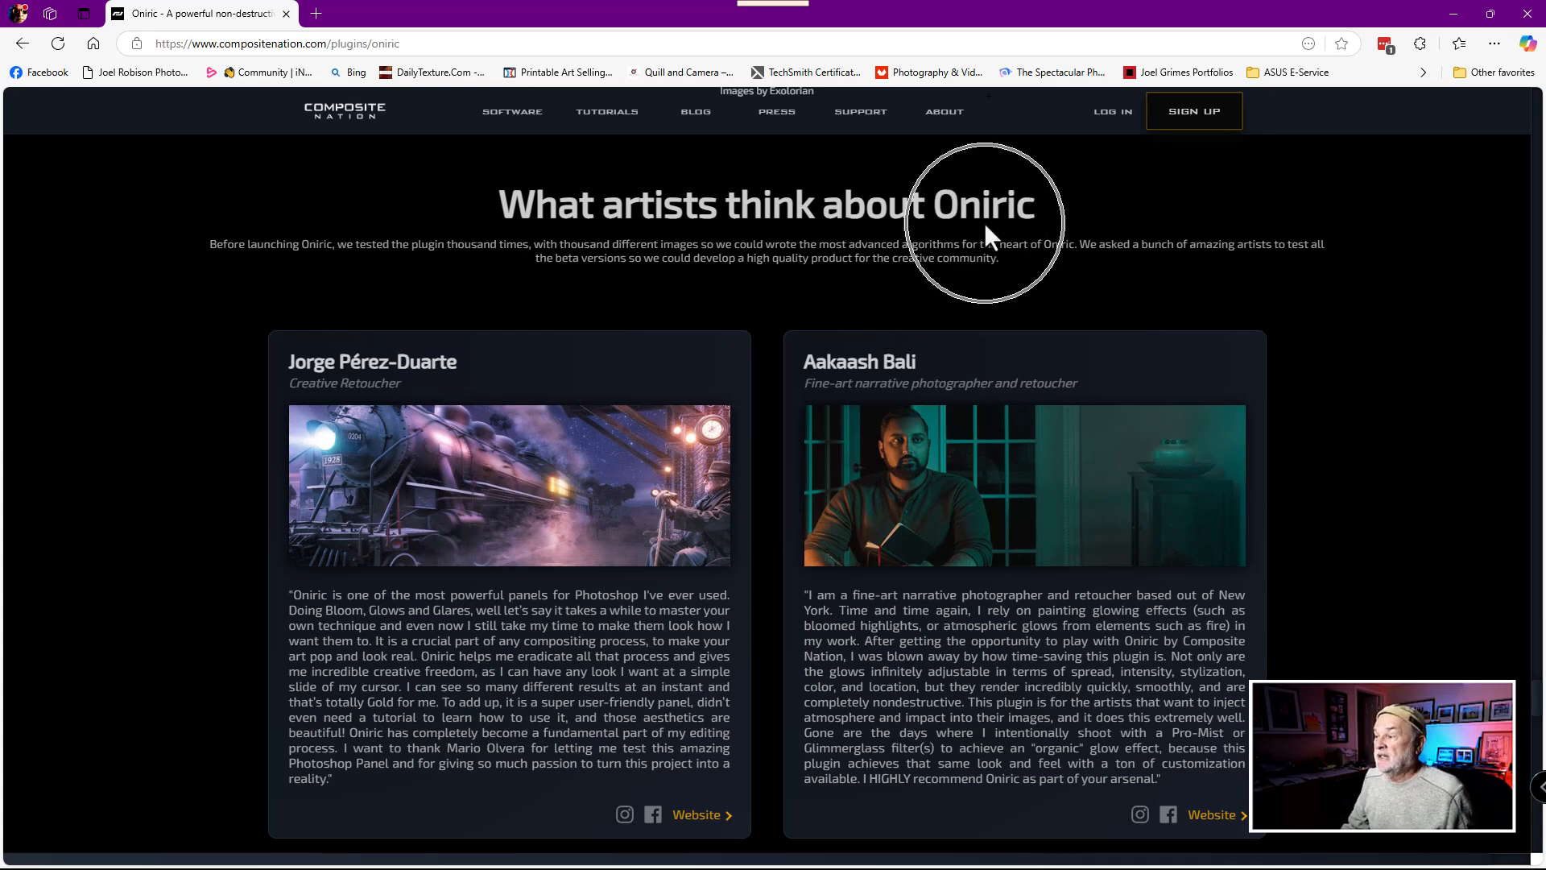
scroll("down", 3)
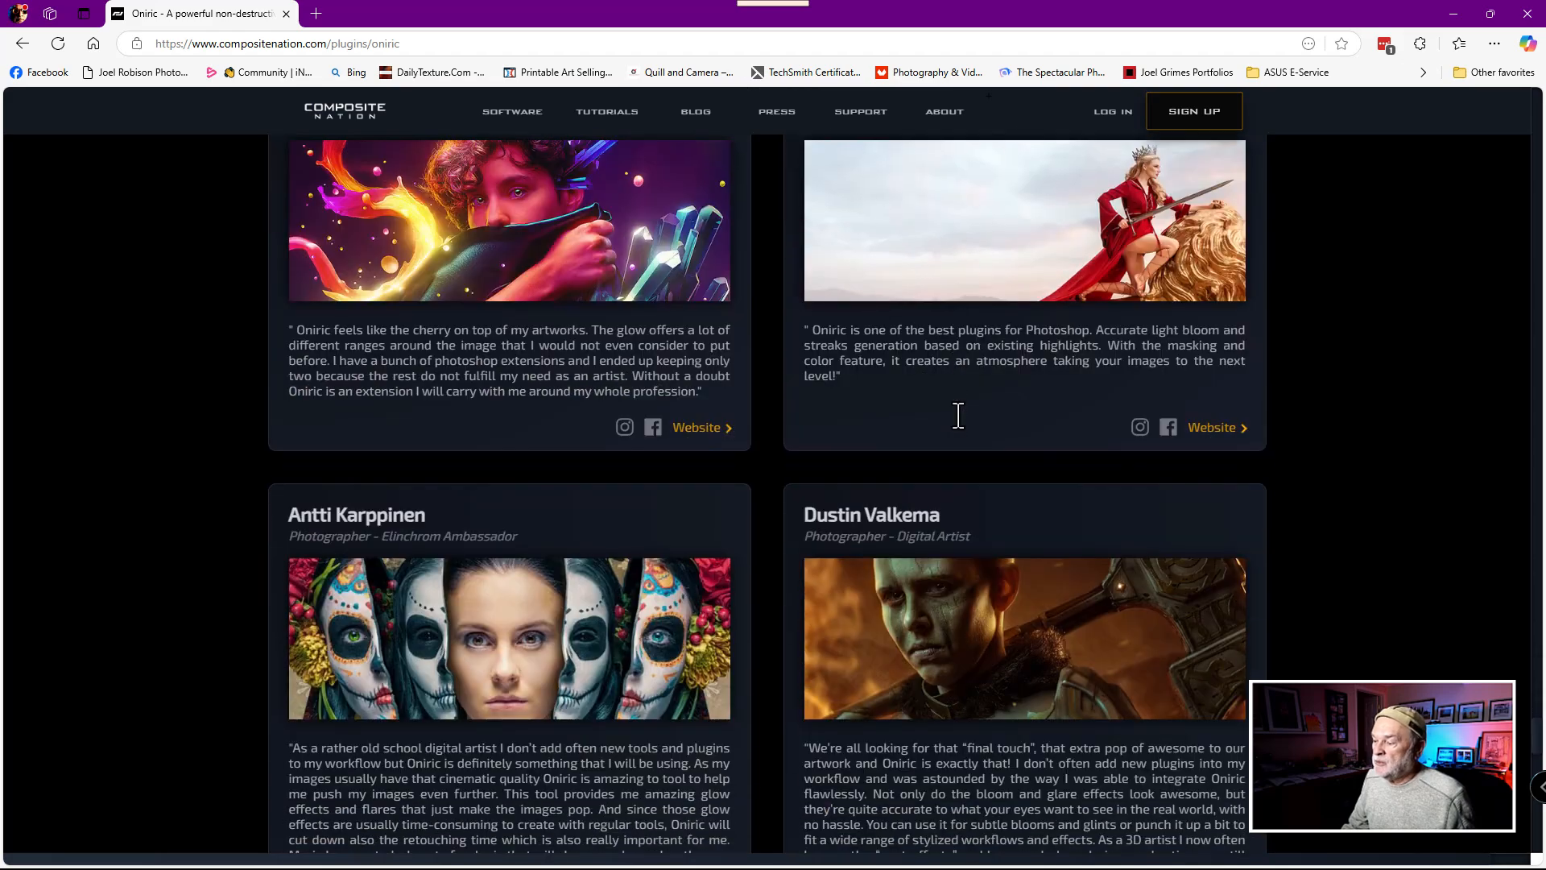
scroll("down", 3)
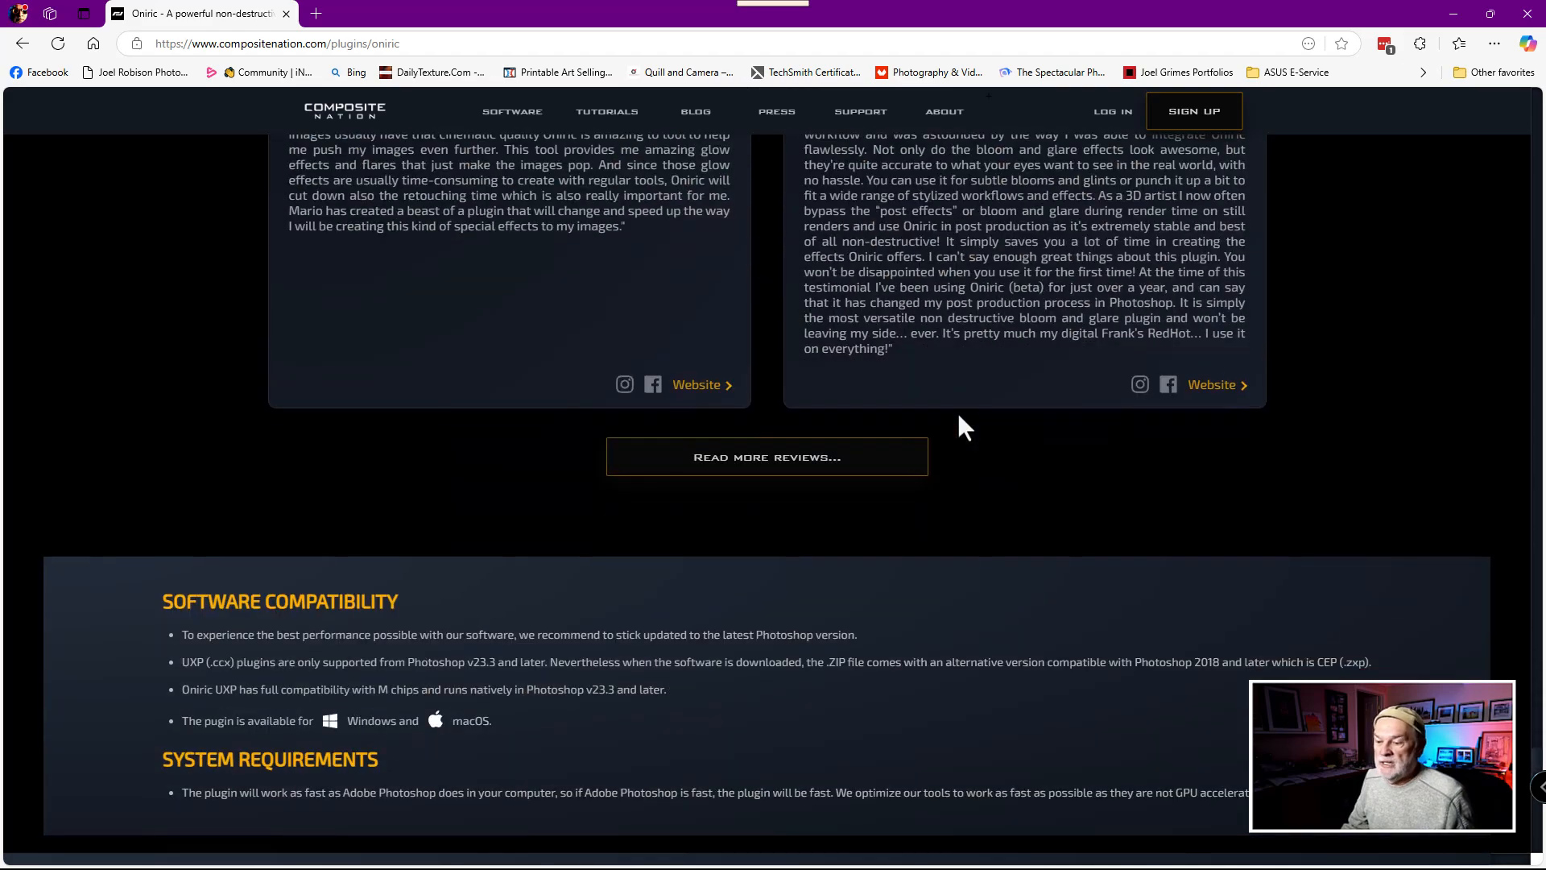
scroll("down", 3)
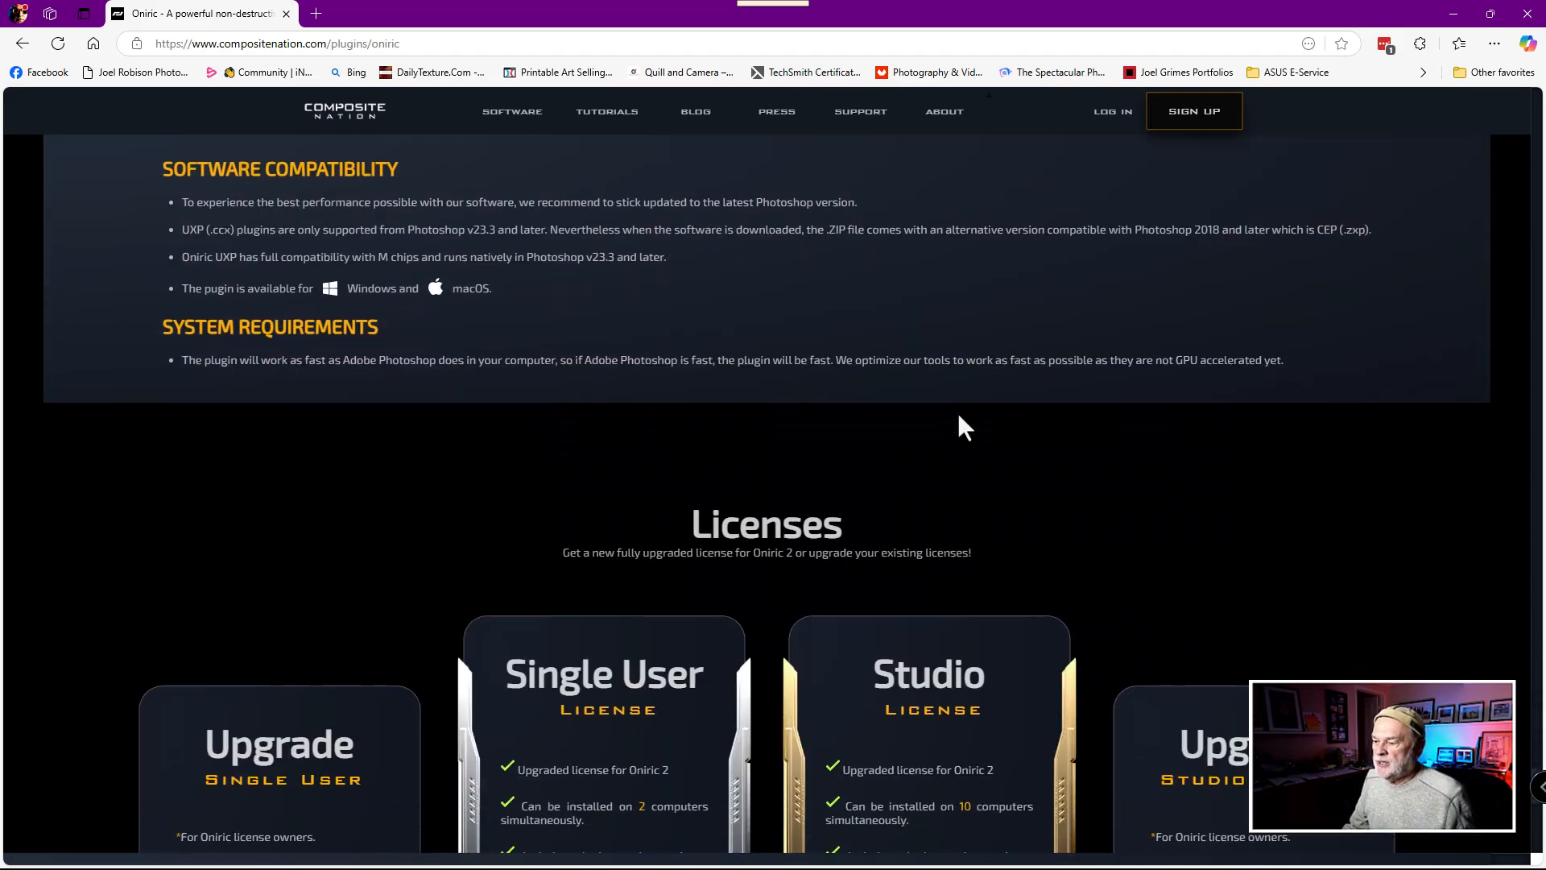
scroll("down", 3)
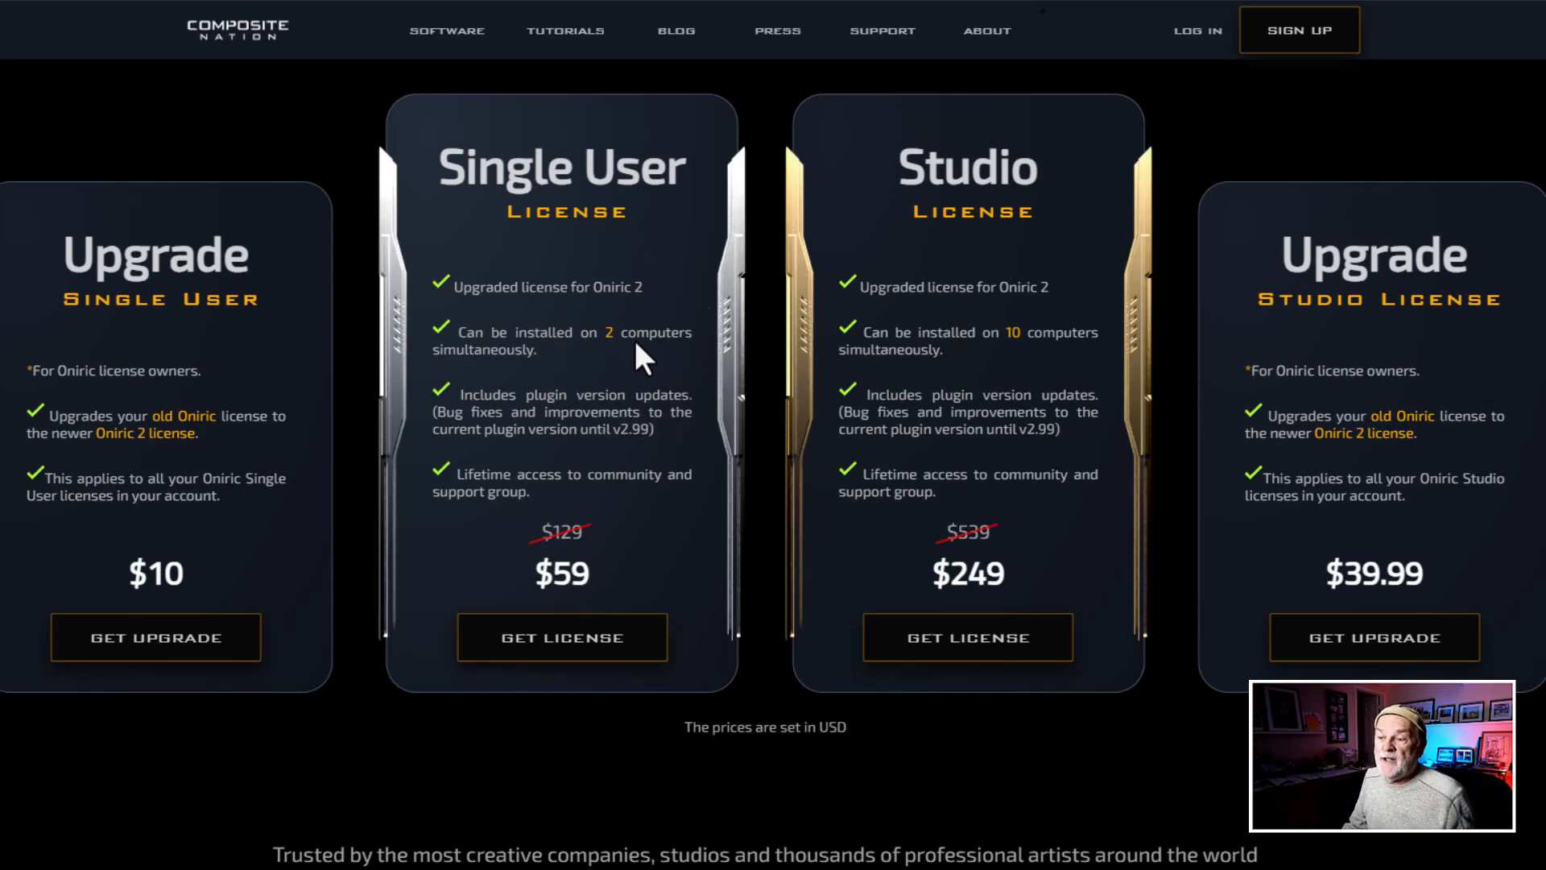
mouse_move(155, 638)
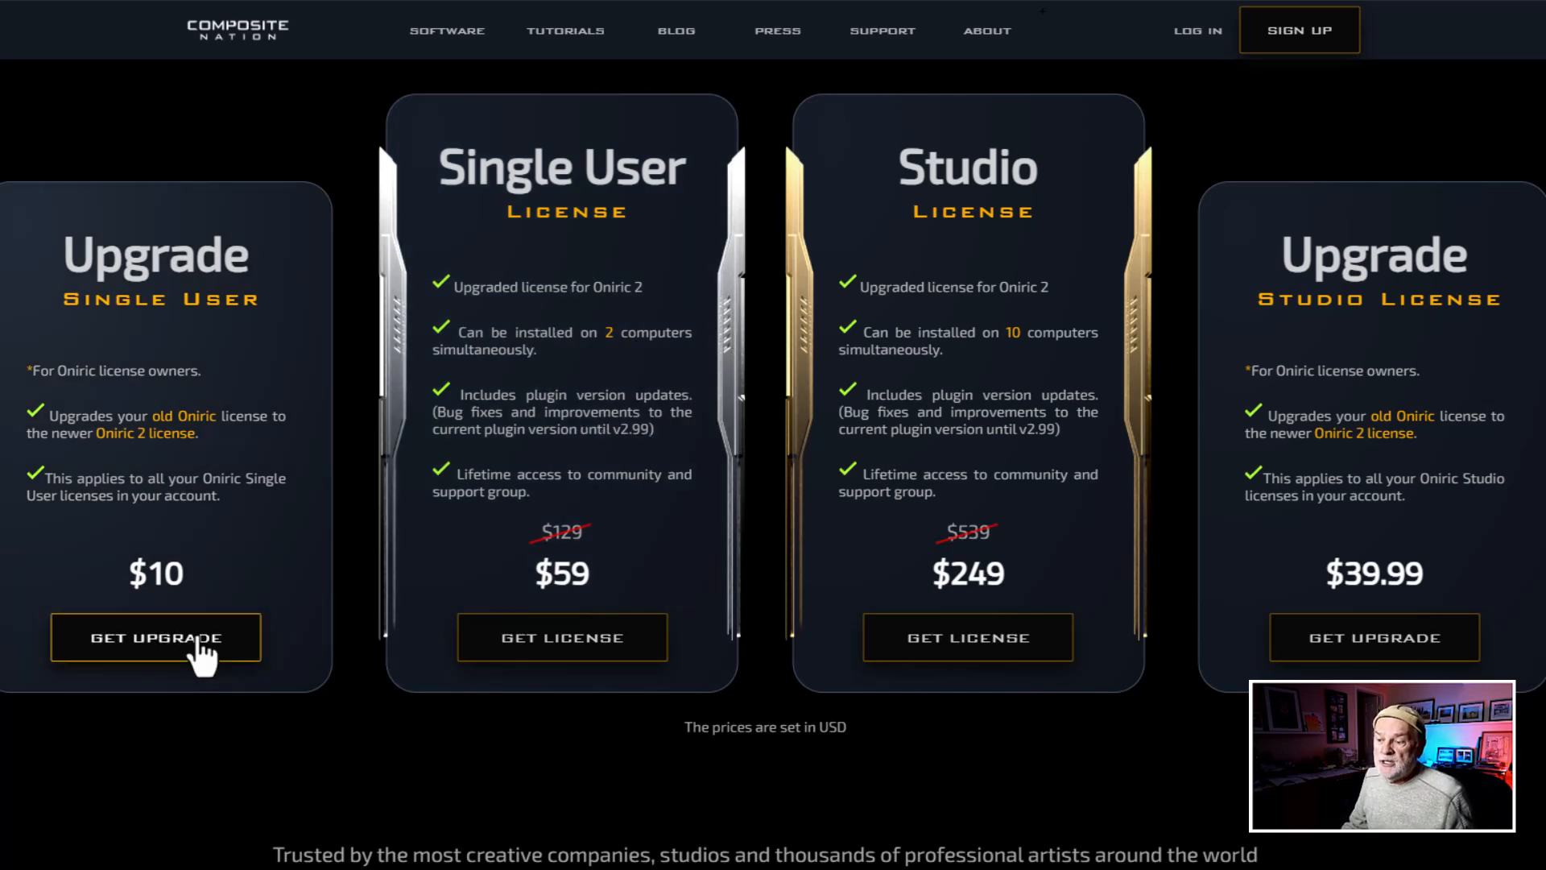
mouse_move(182, 591)
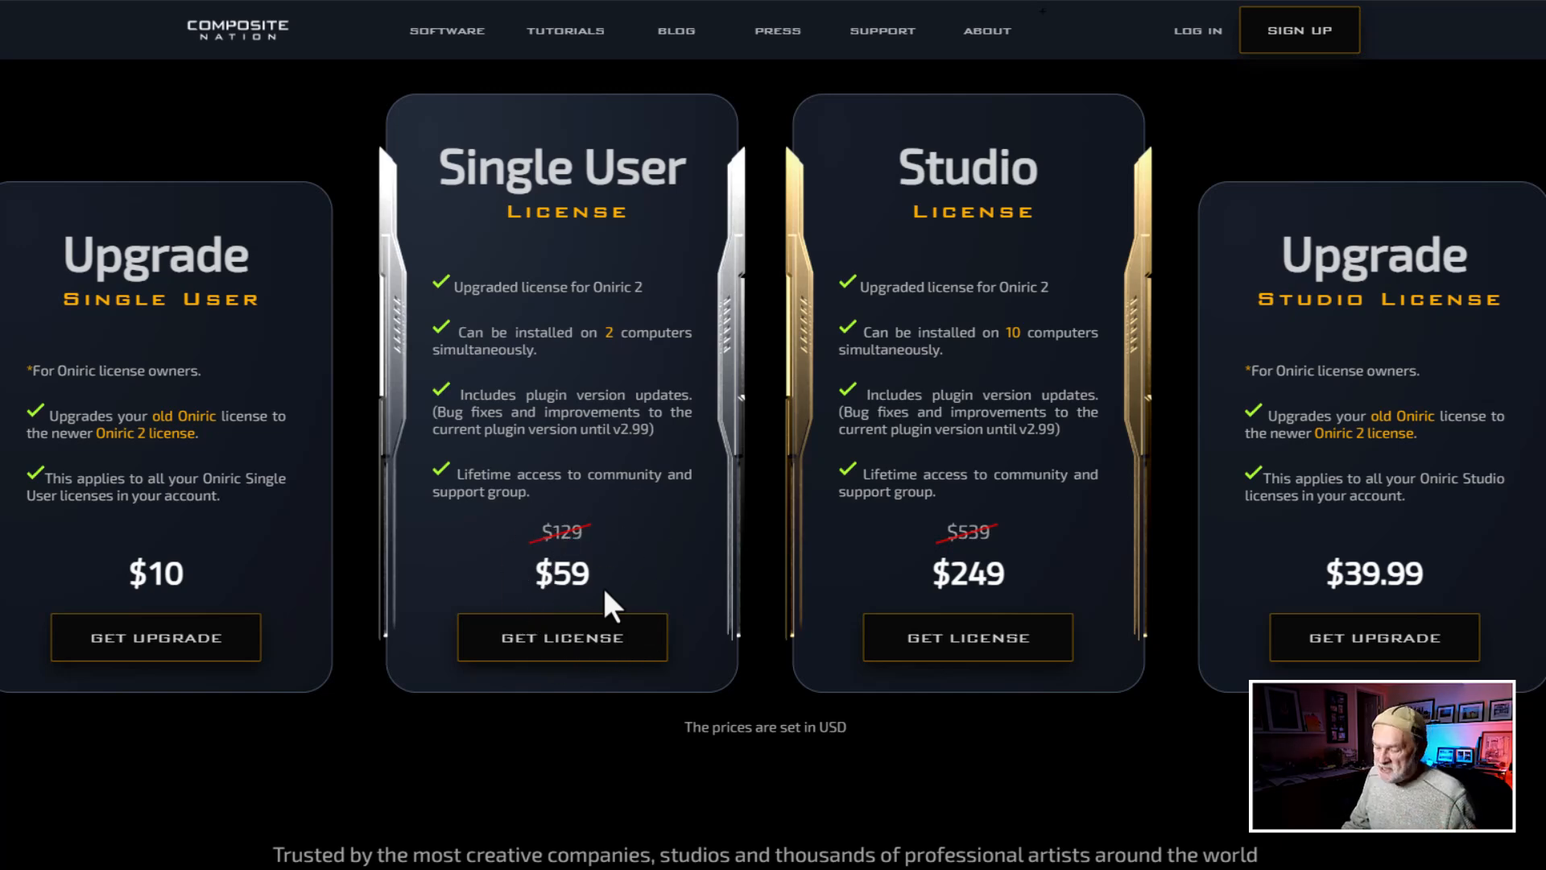
mouse_move(985, 222)
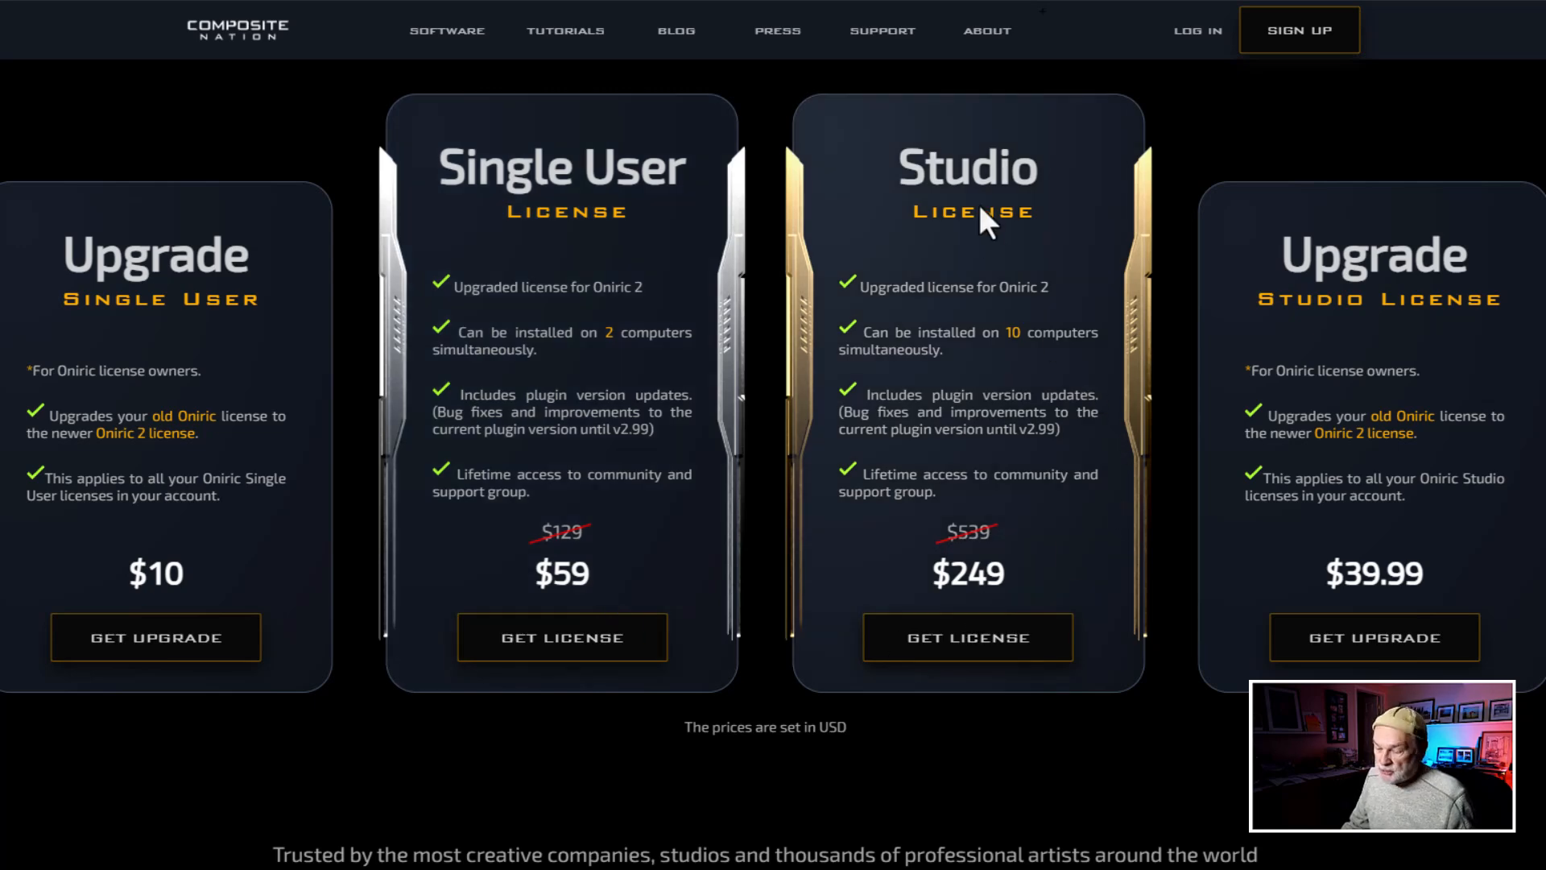
mouse_move(1032, 363)
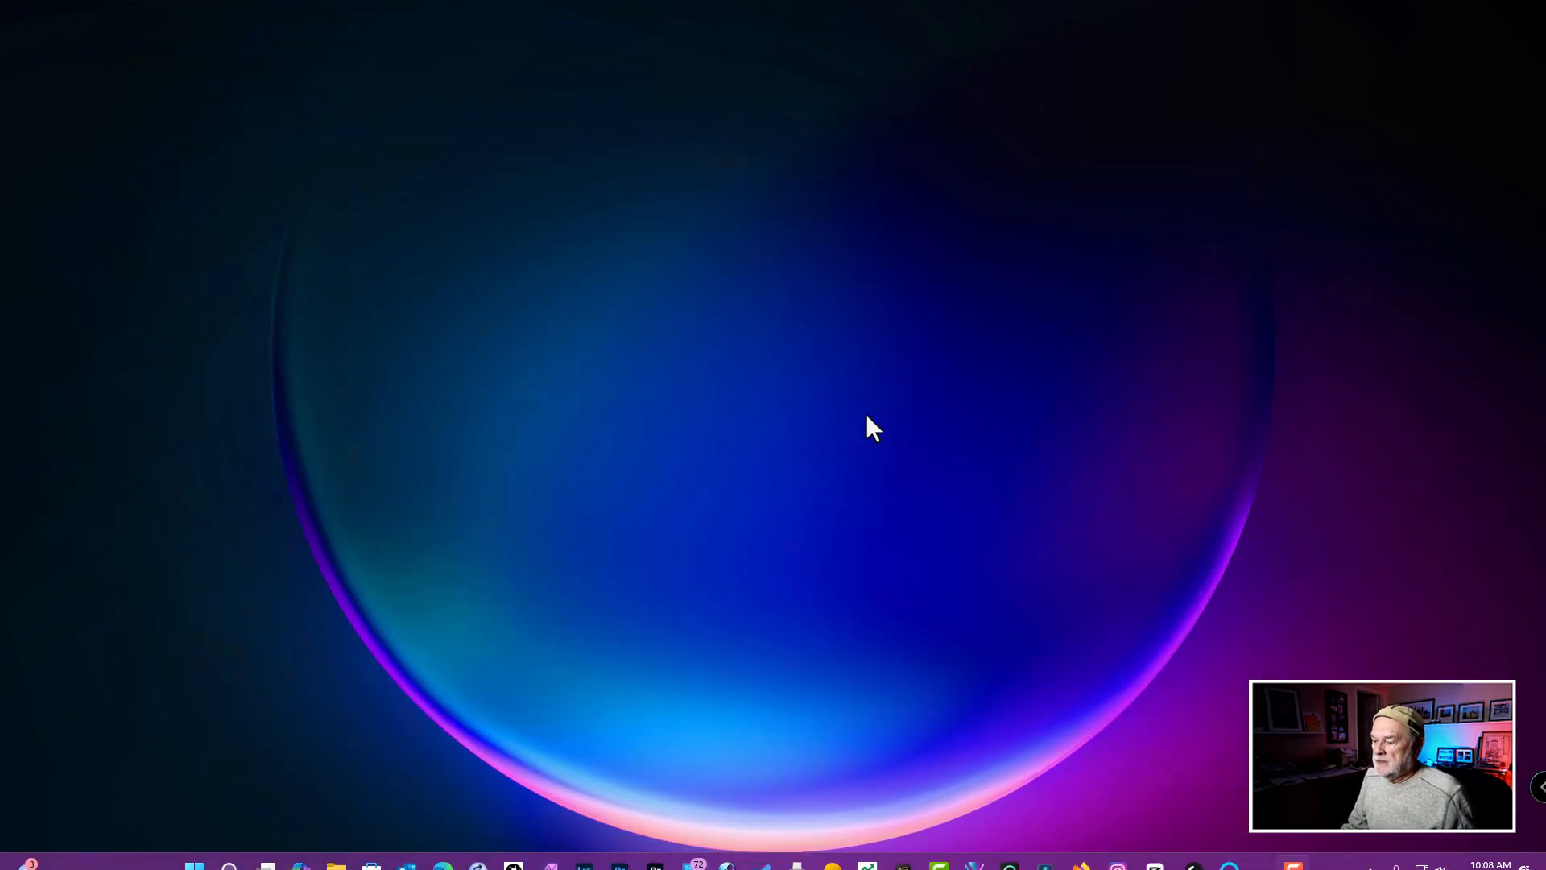
mouse_move(656, 849)
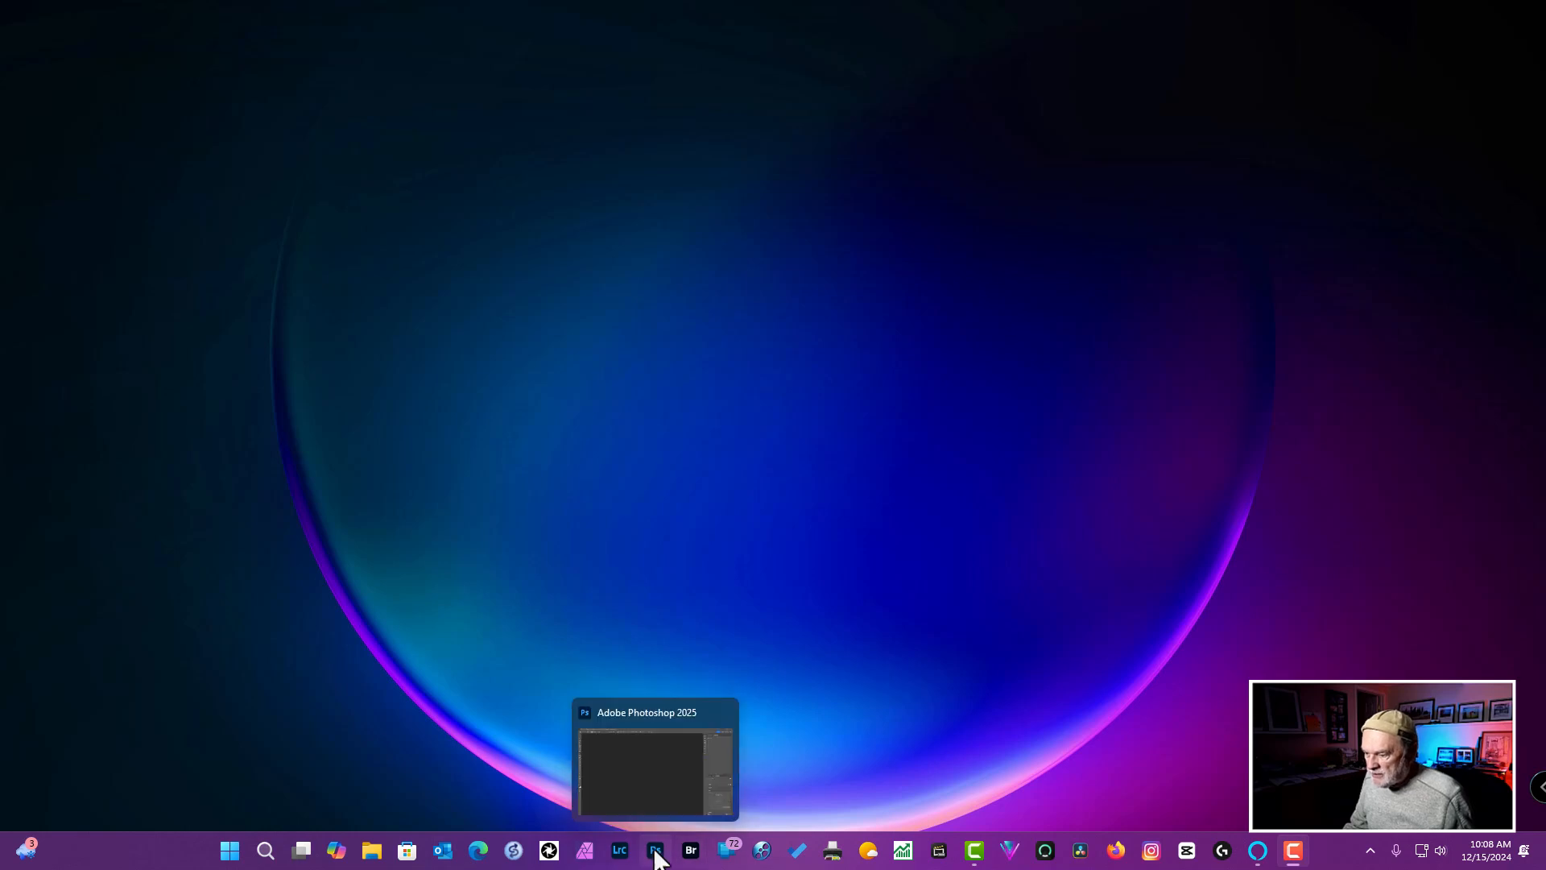
Load the Crashed-Spaceship, Product and SciFi-Fighter sample images into Photoshop.
left_click(654, 851)
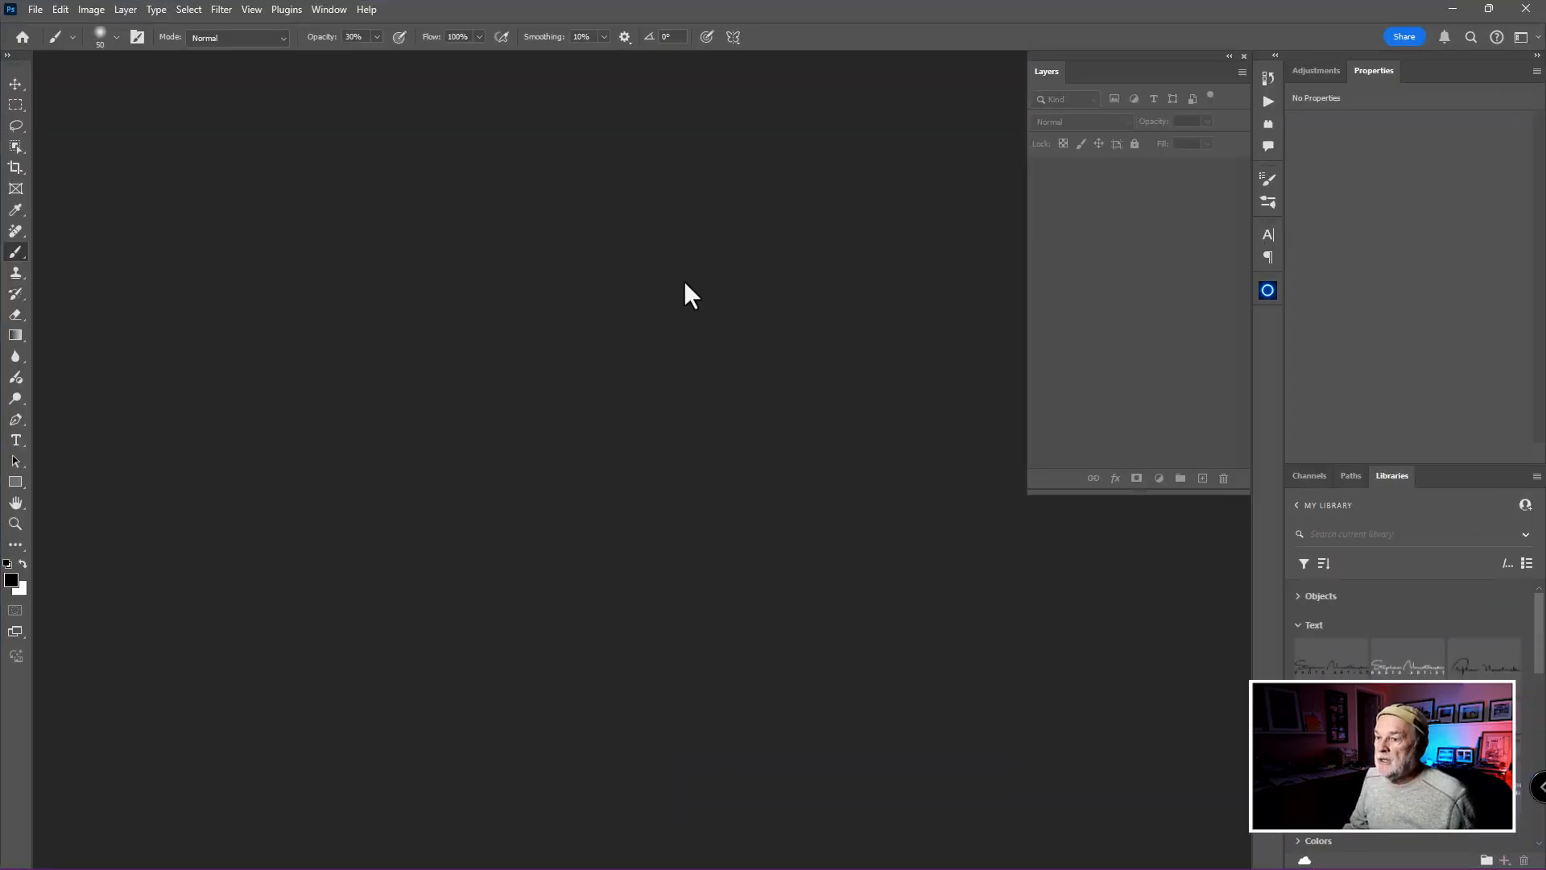
mouse_move(622, 296)
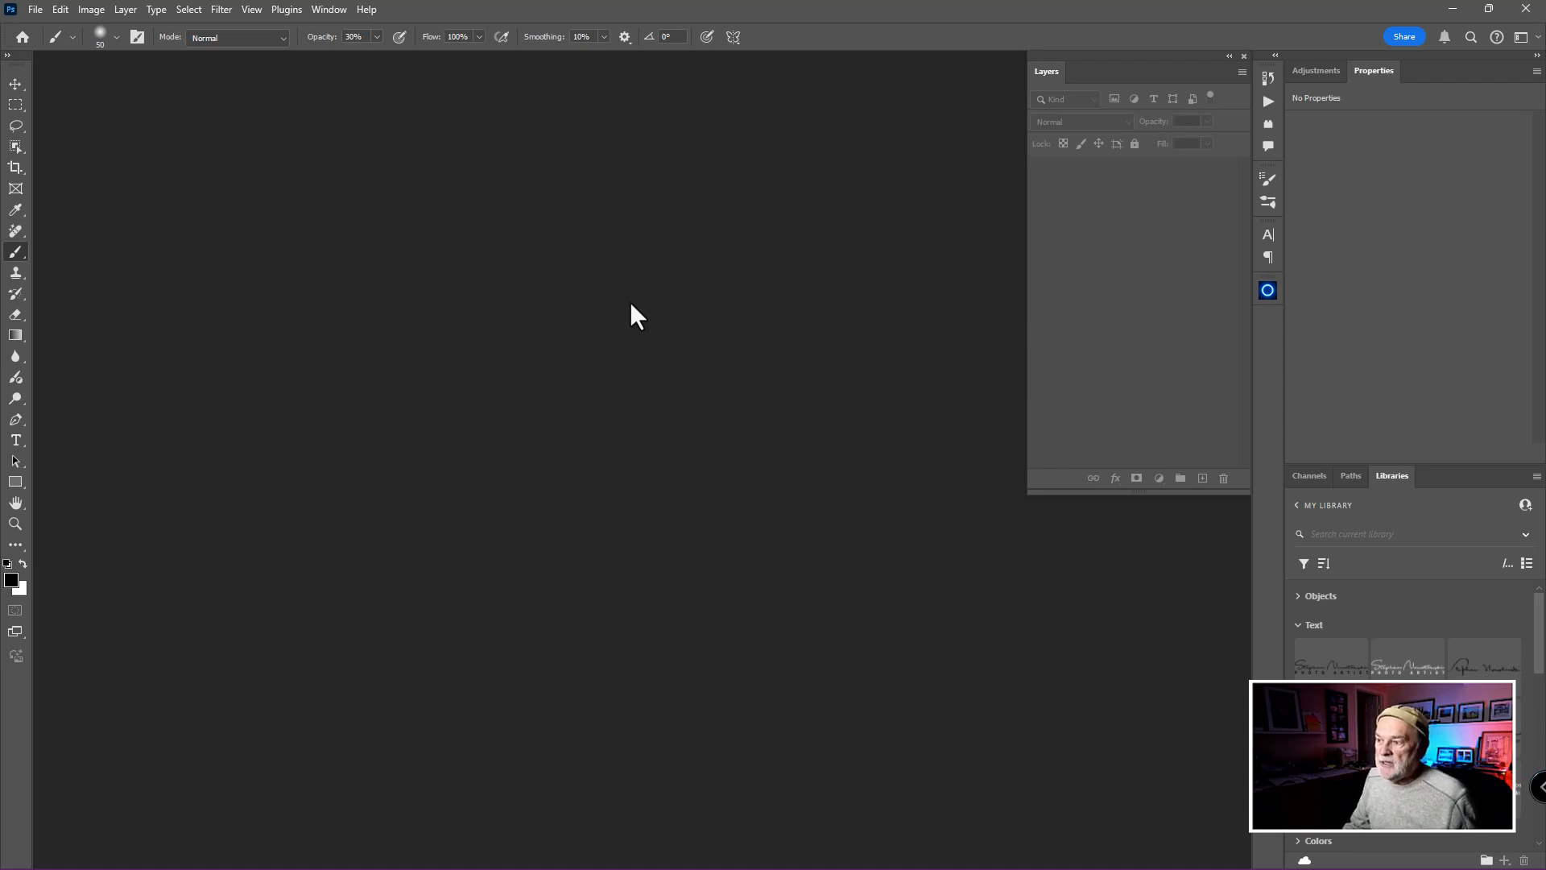
left_click(34, 9)
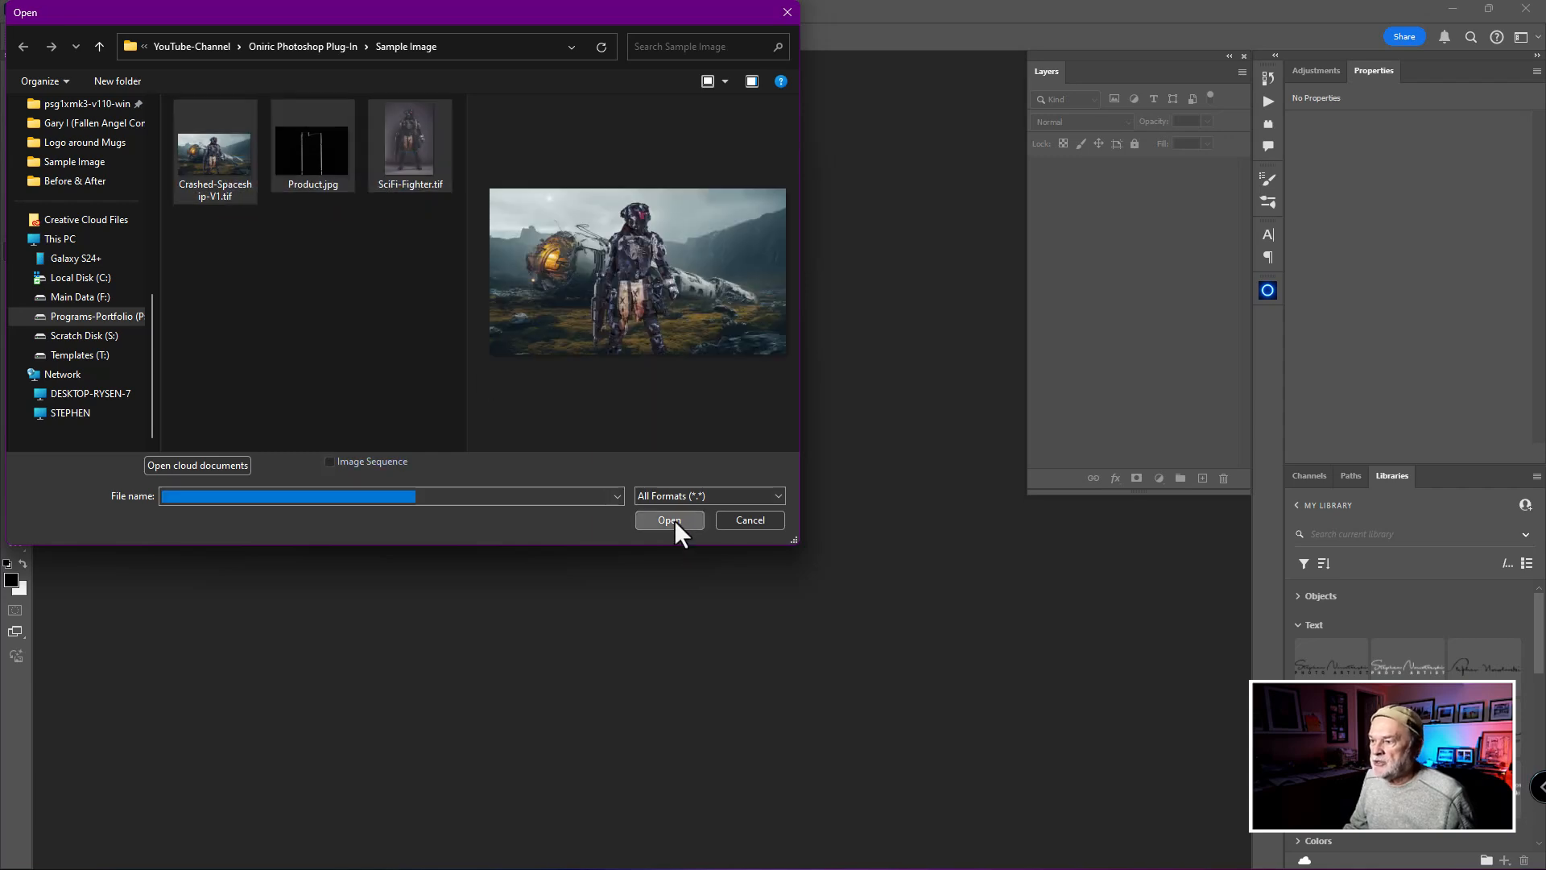
left_click(668, 520)
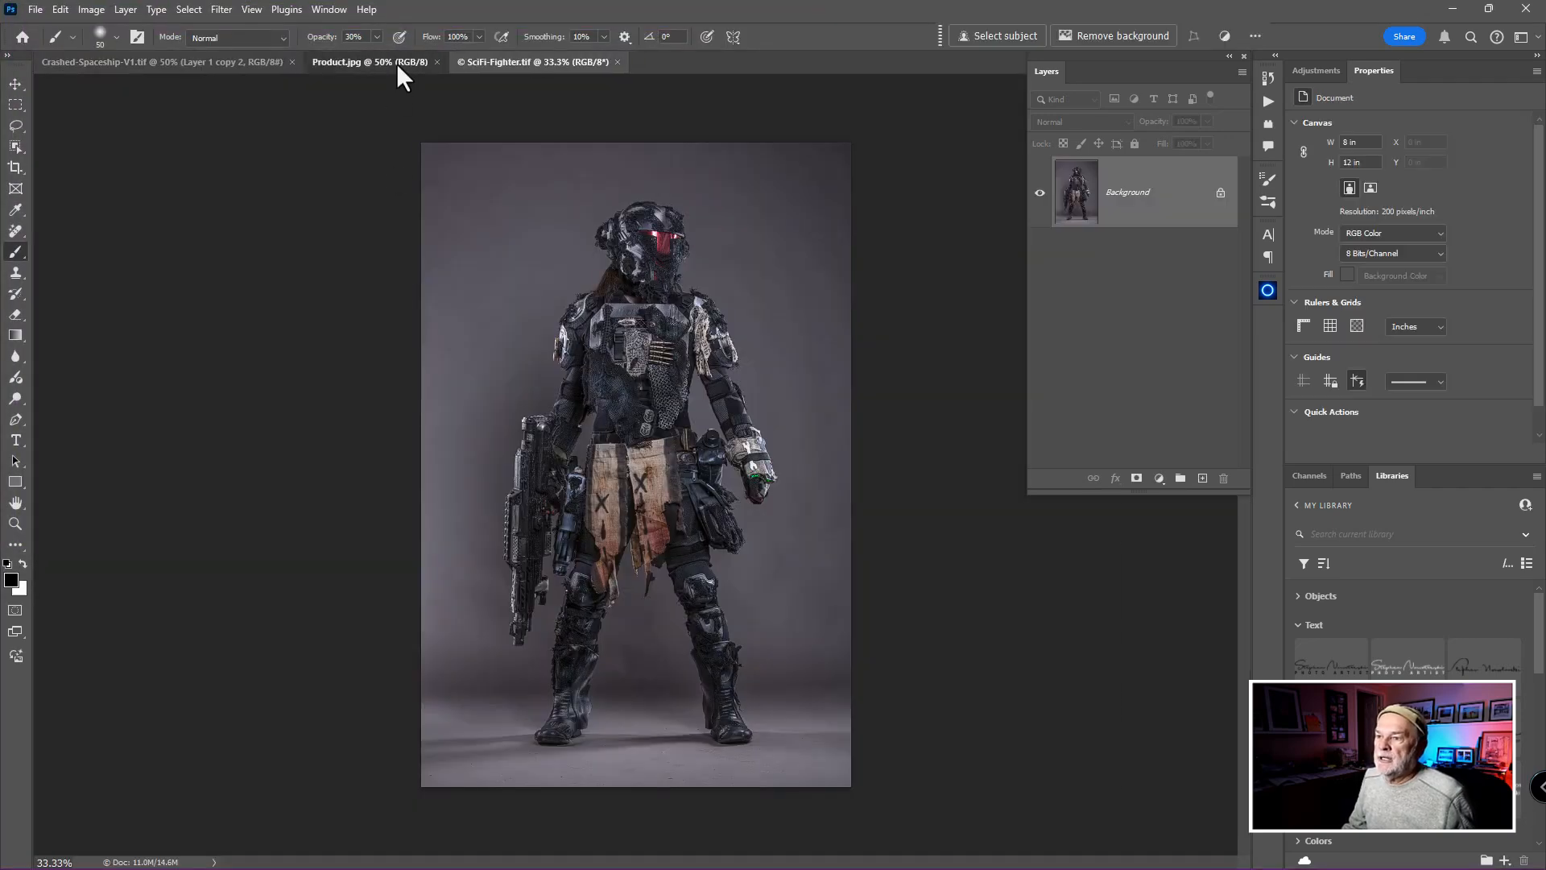
On the Product bottle photo, launch the Oniric panel and begin a new glow.
left_click(370, 61)
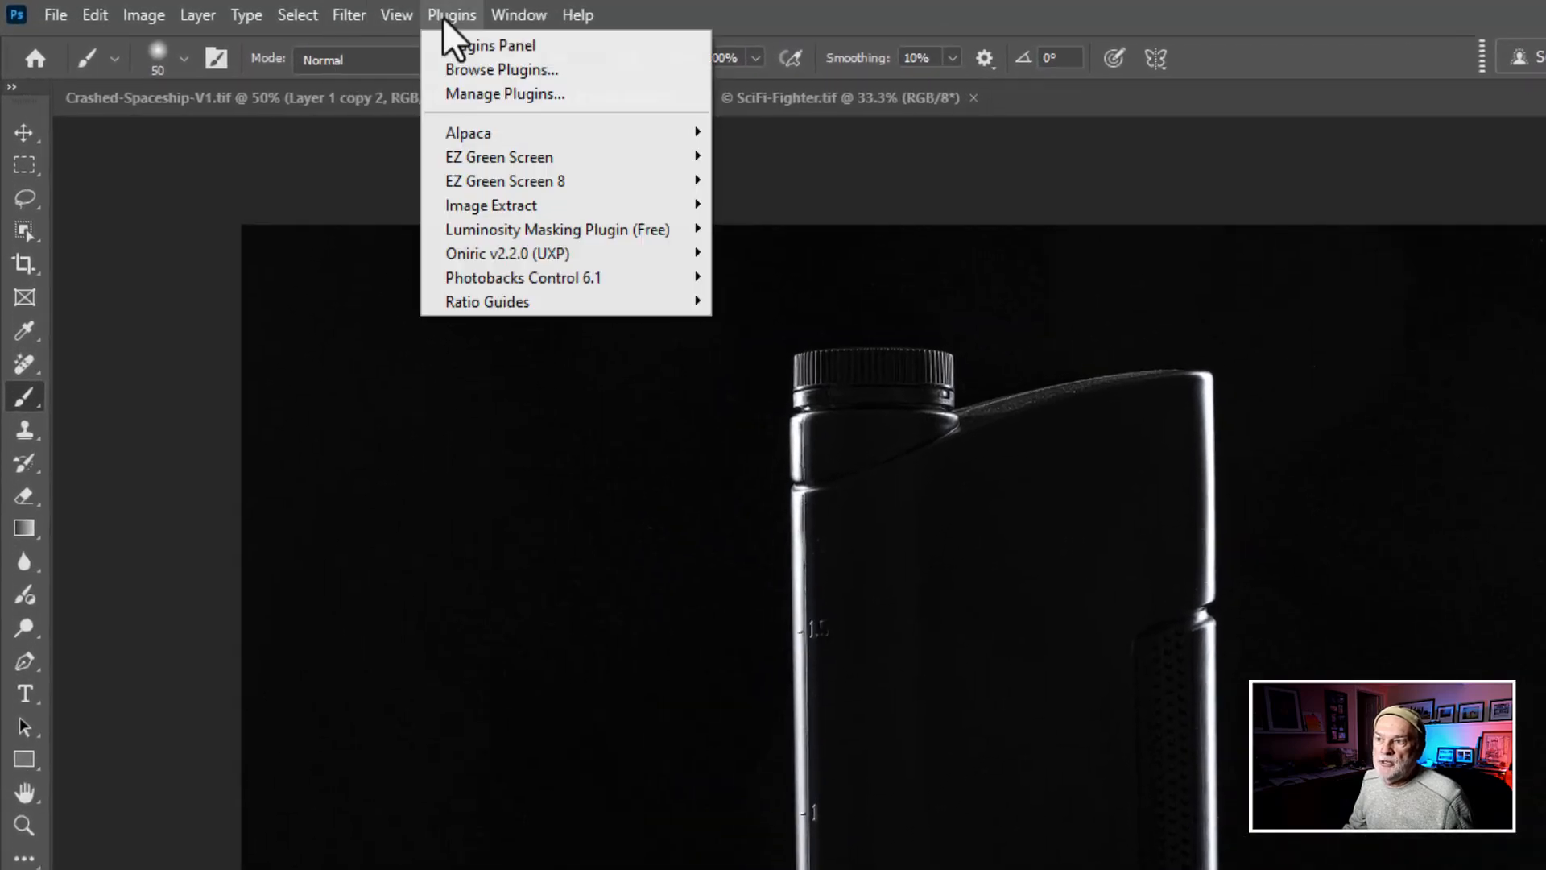
left_click(995, 572)
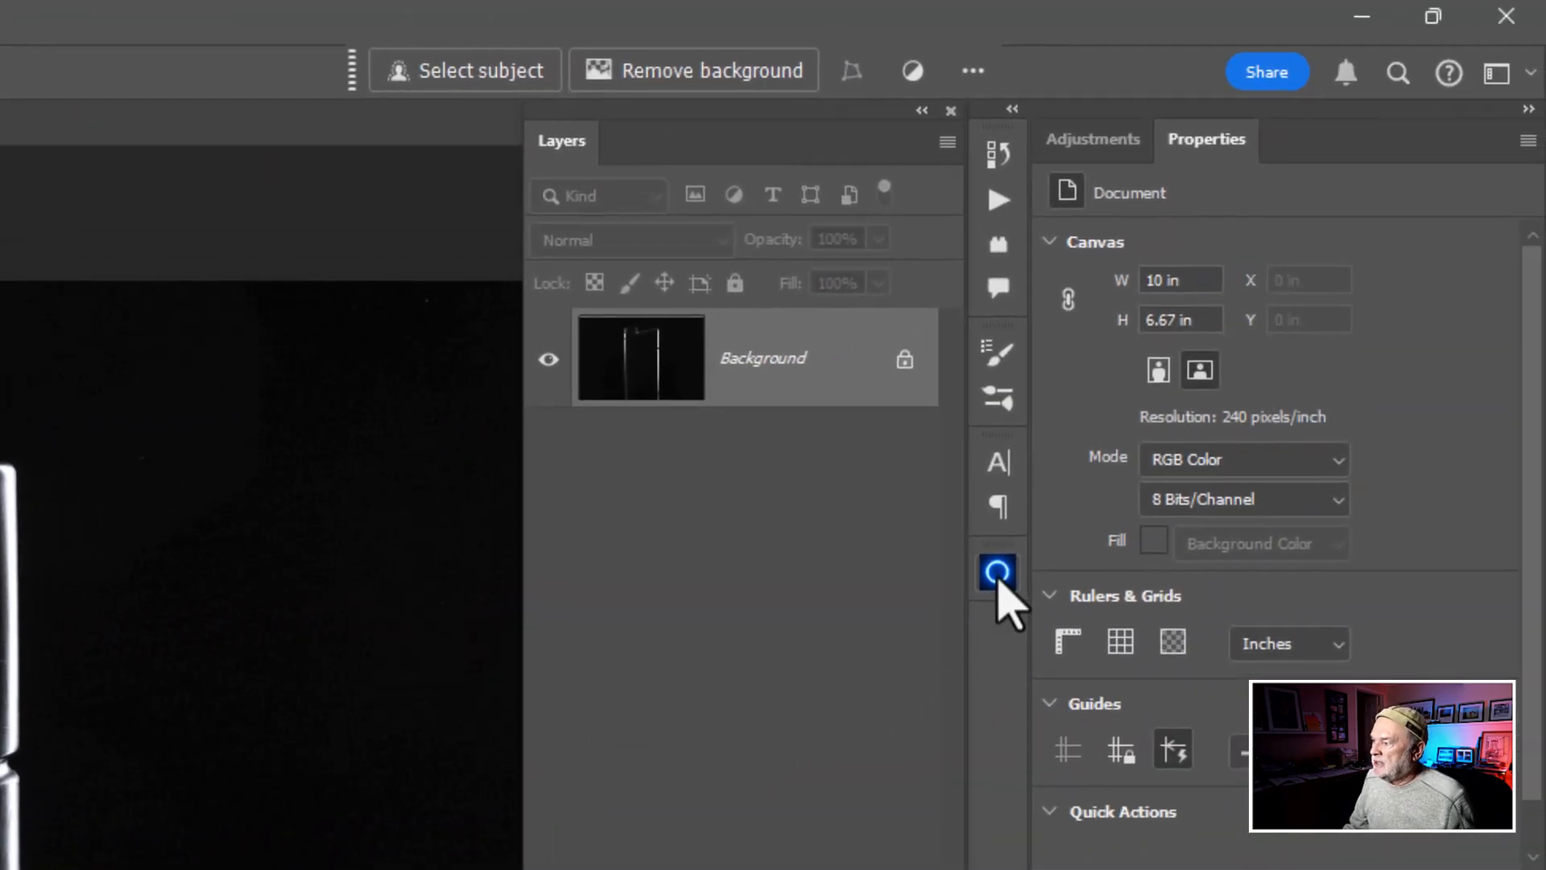
mouse_move(997, 571)
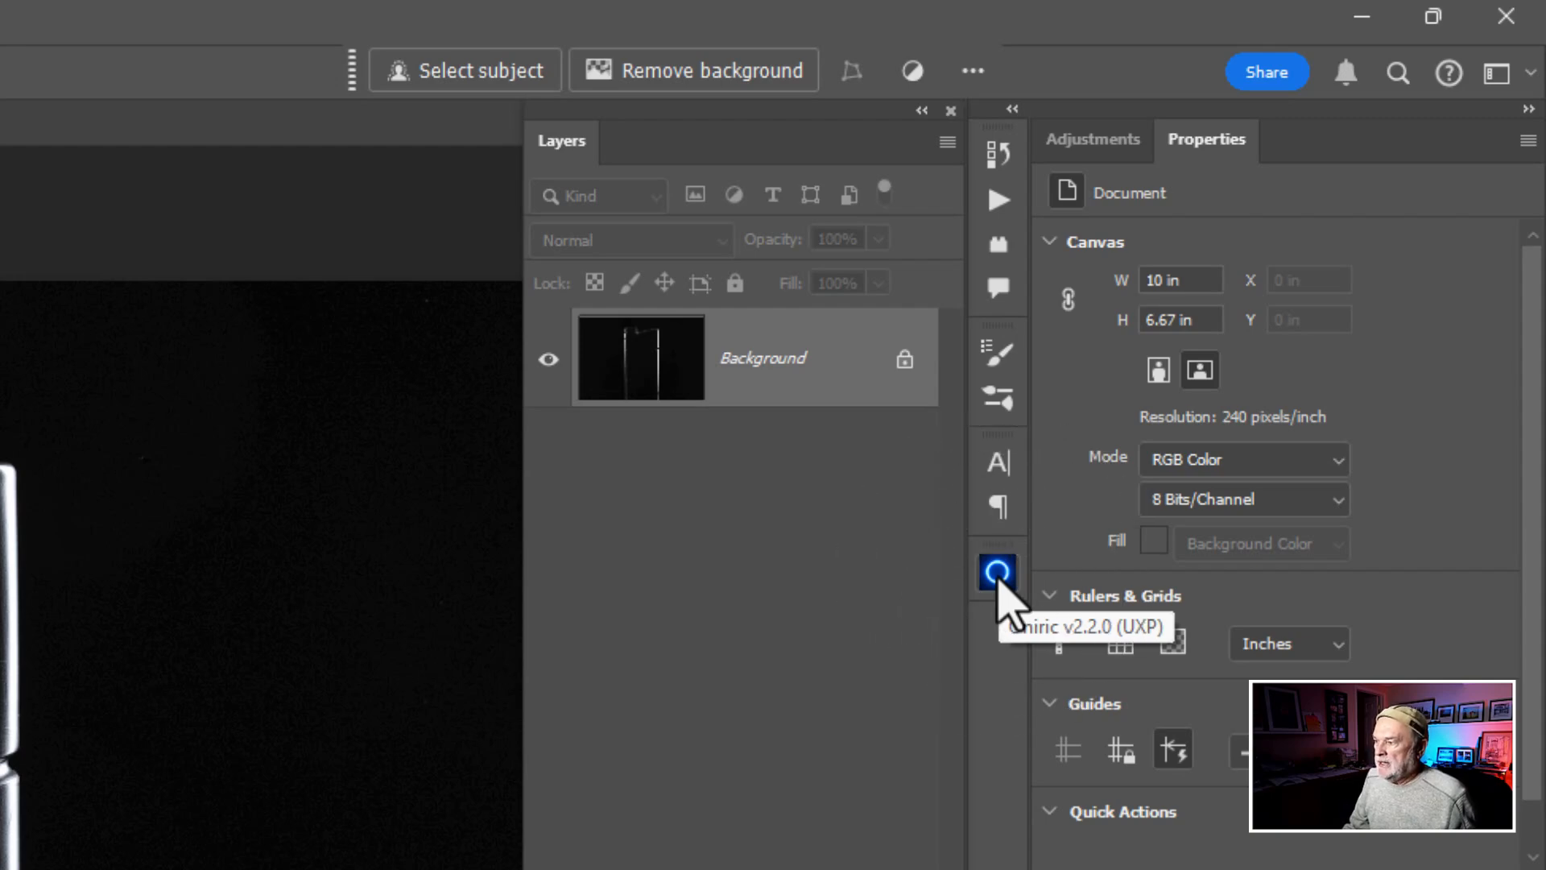
mouse_move(1003, 607)
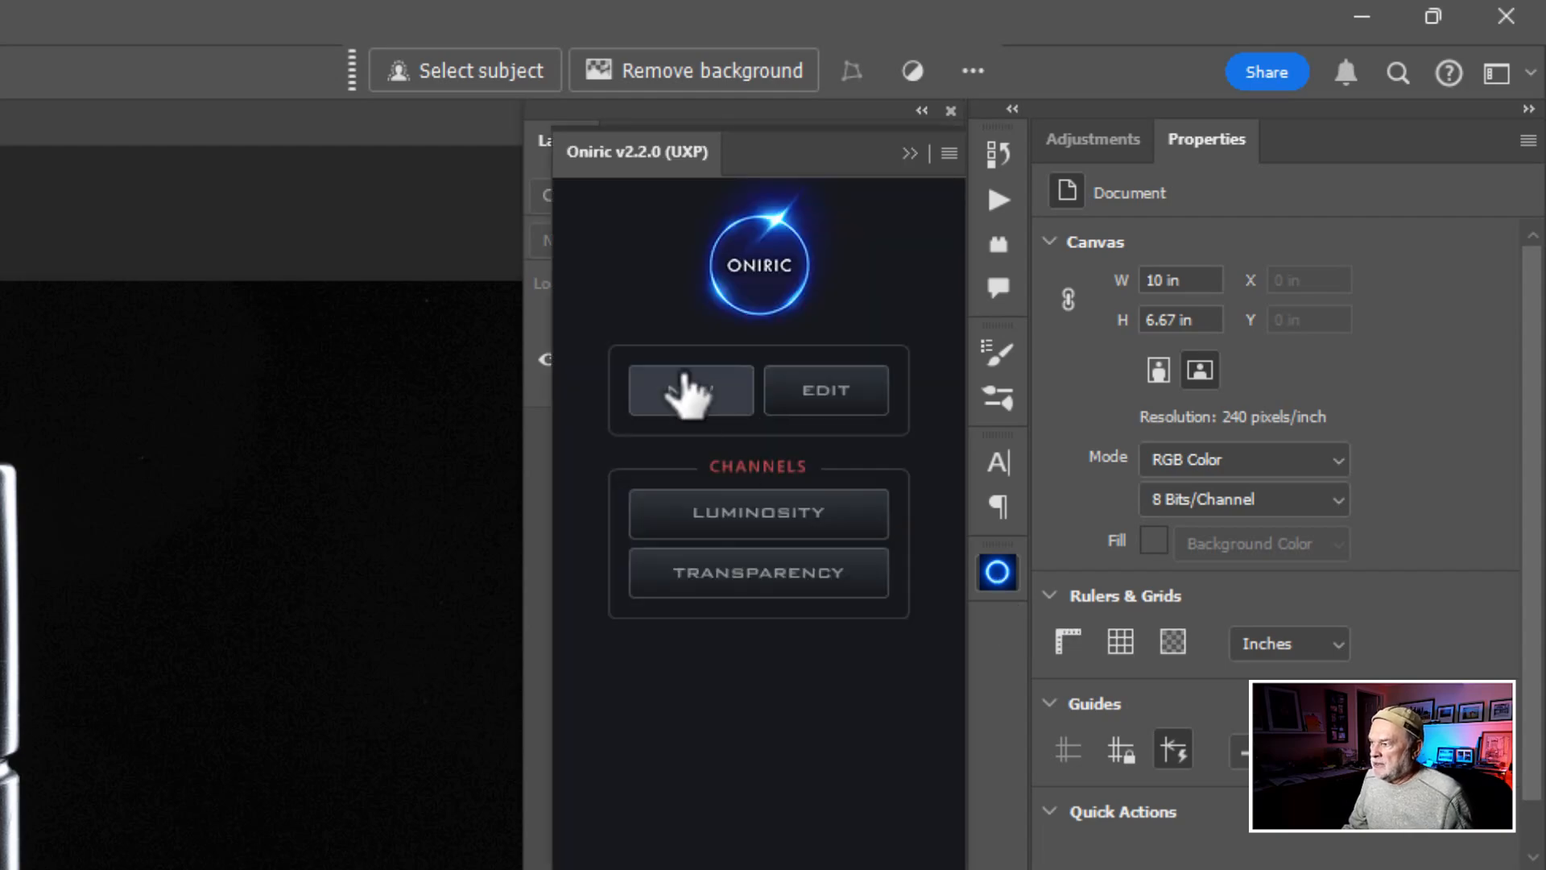
left_click(689, 390)
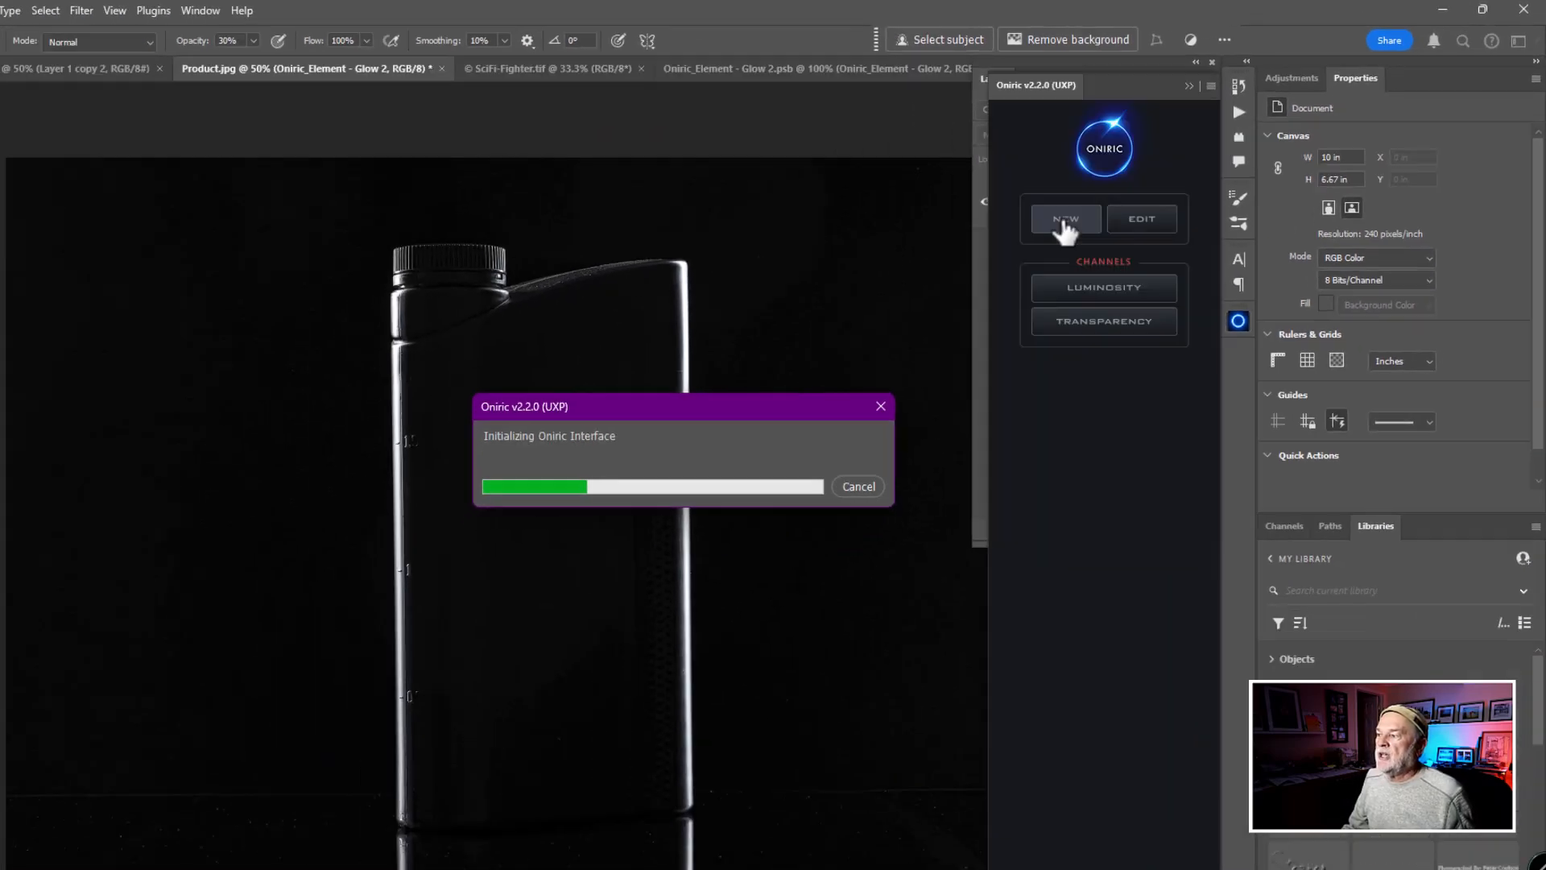
Let the white edge glow generate and lower its Exposure from 0.75 to -0.08.
left_click(1064, 217)
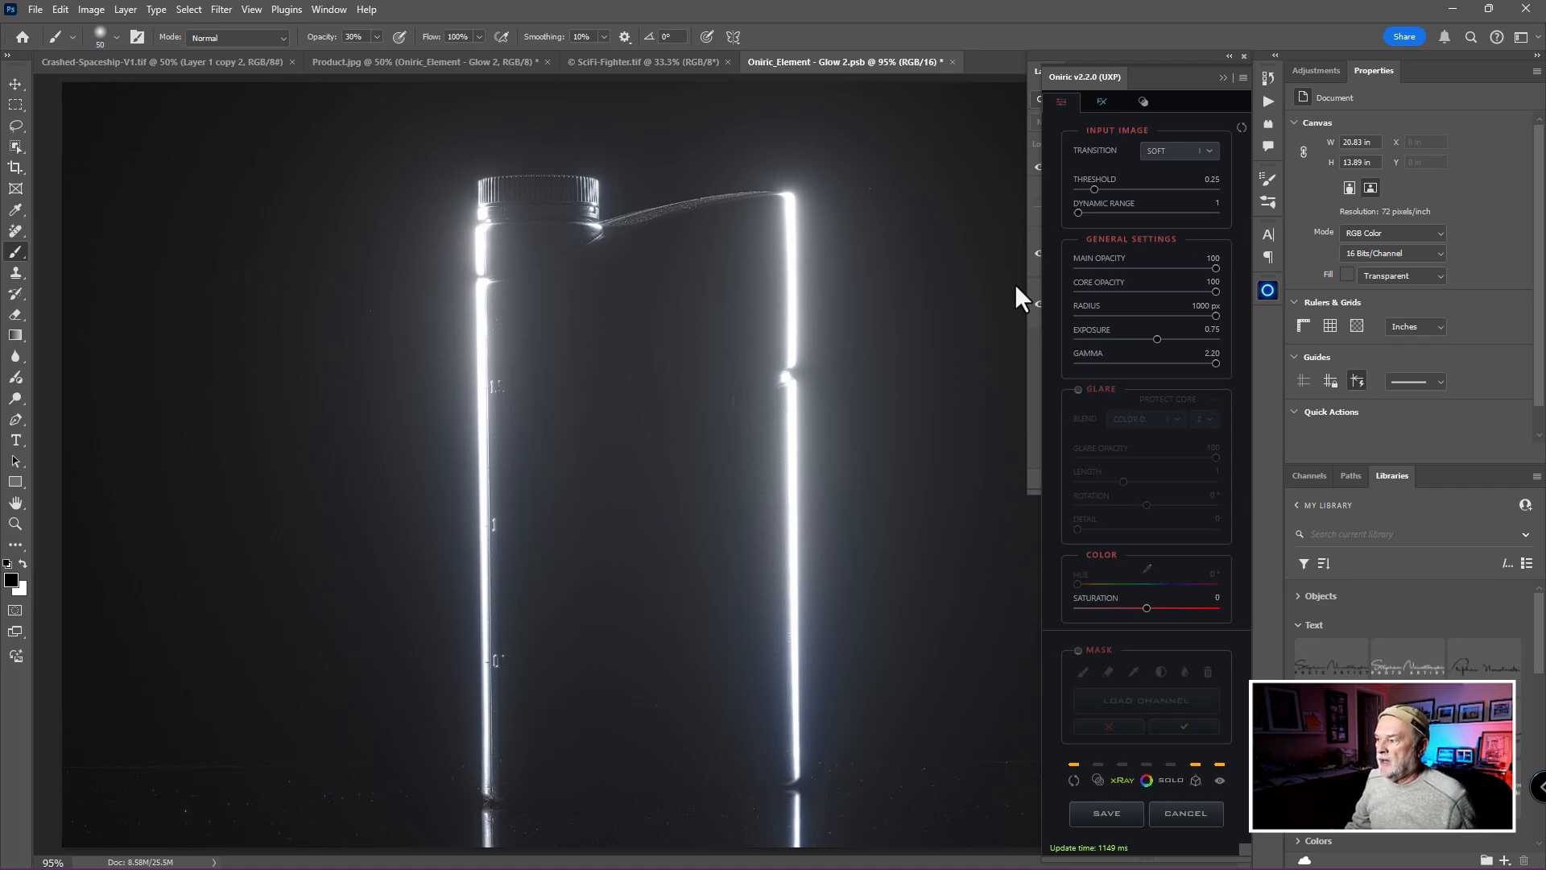
mouse_move(935, 323)
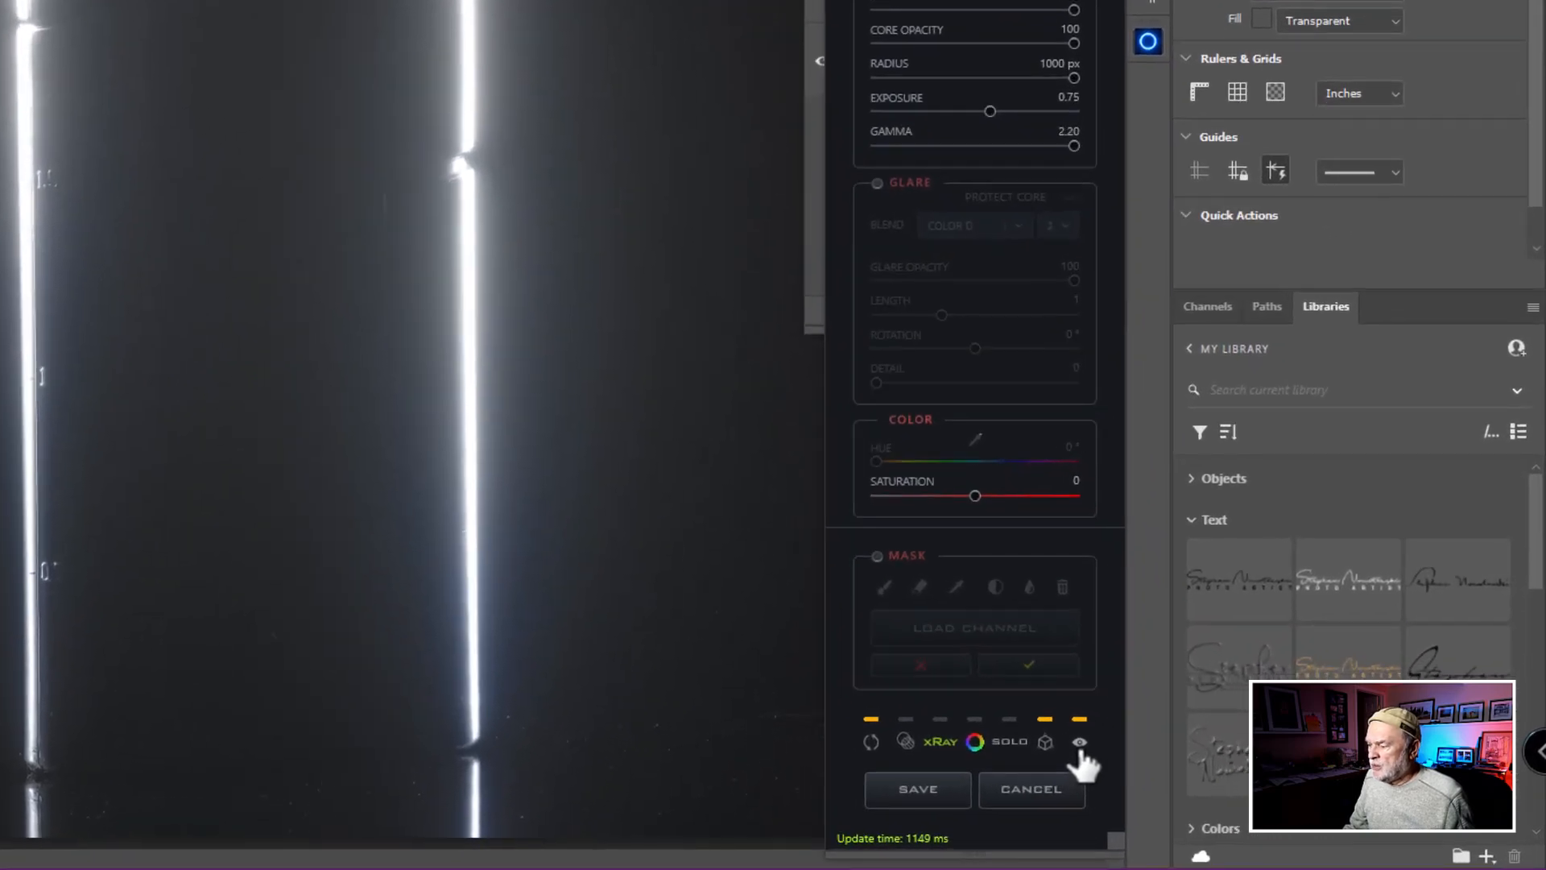
left_click(1078, 741)
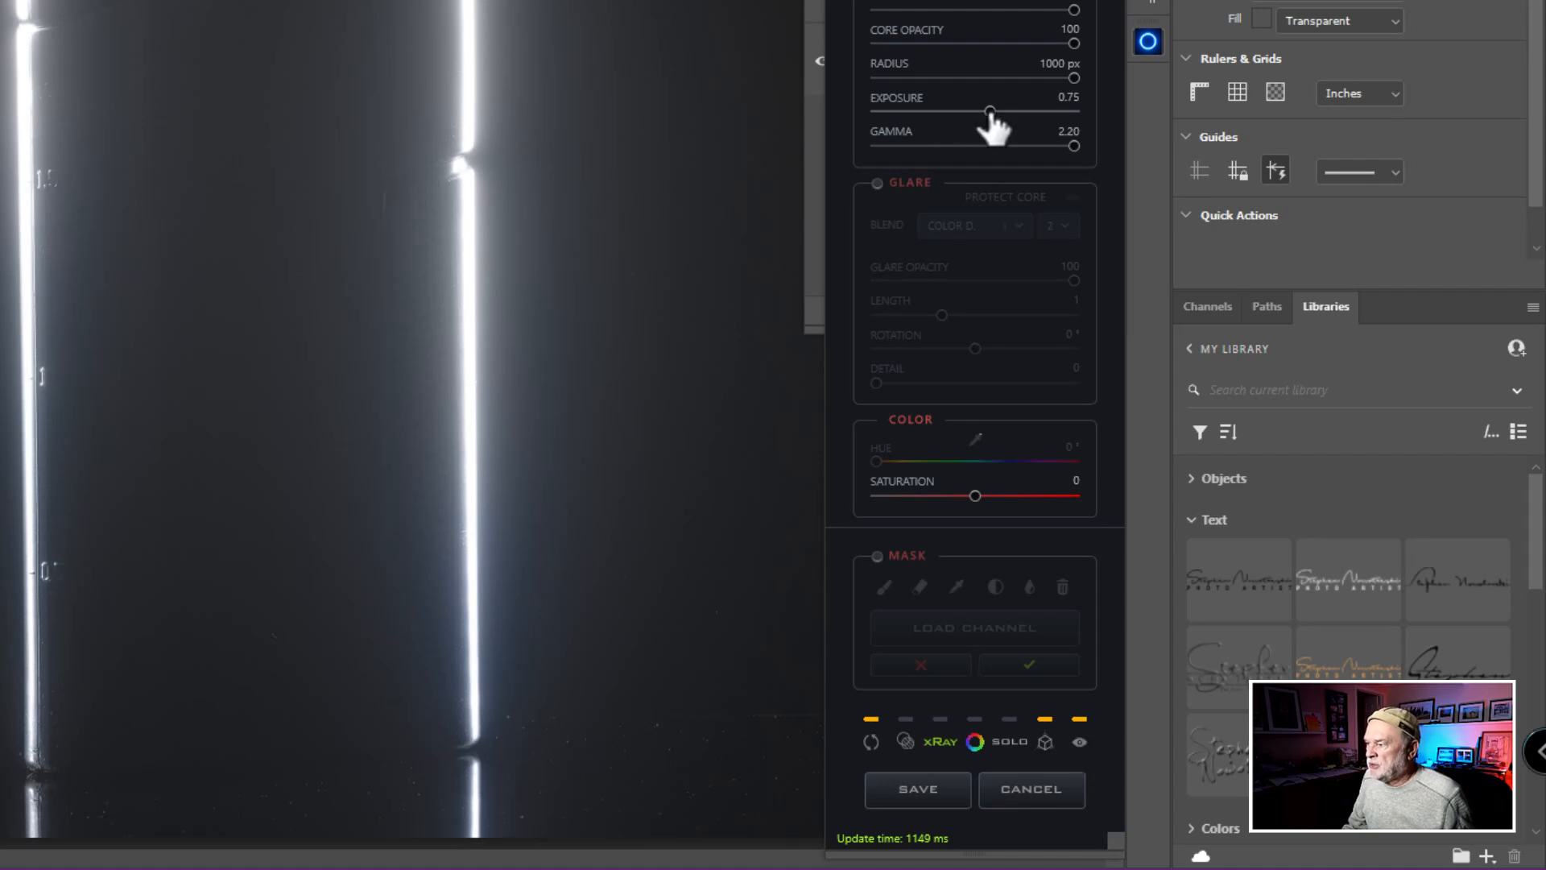
left_click_drag(989, 111, 974, 111)
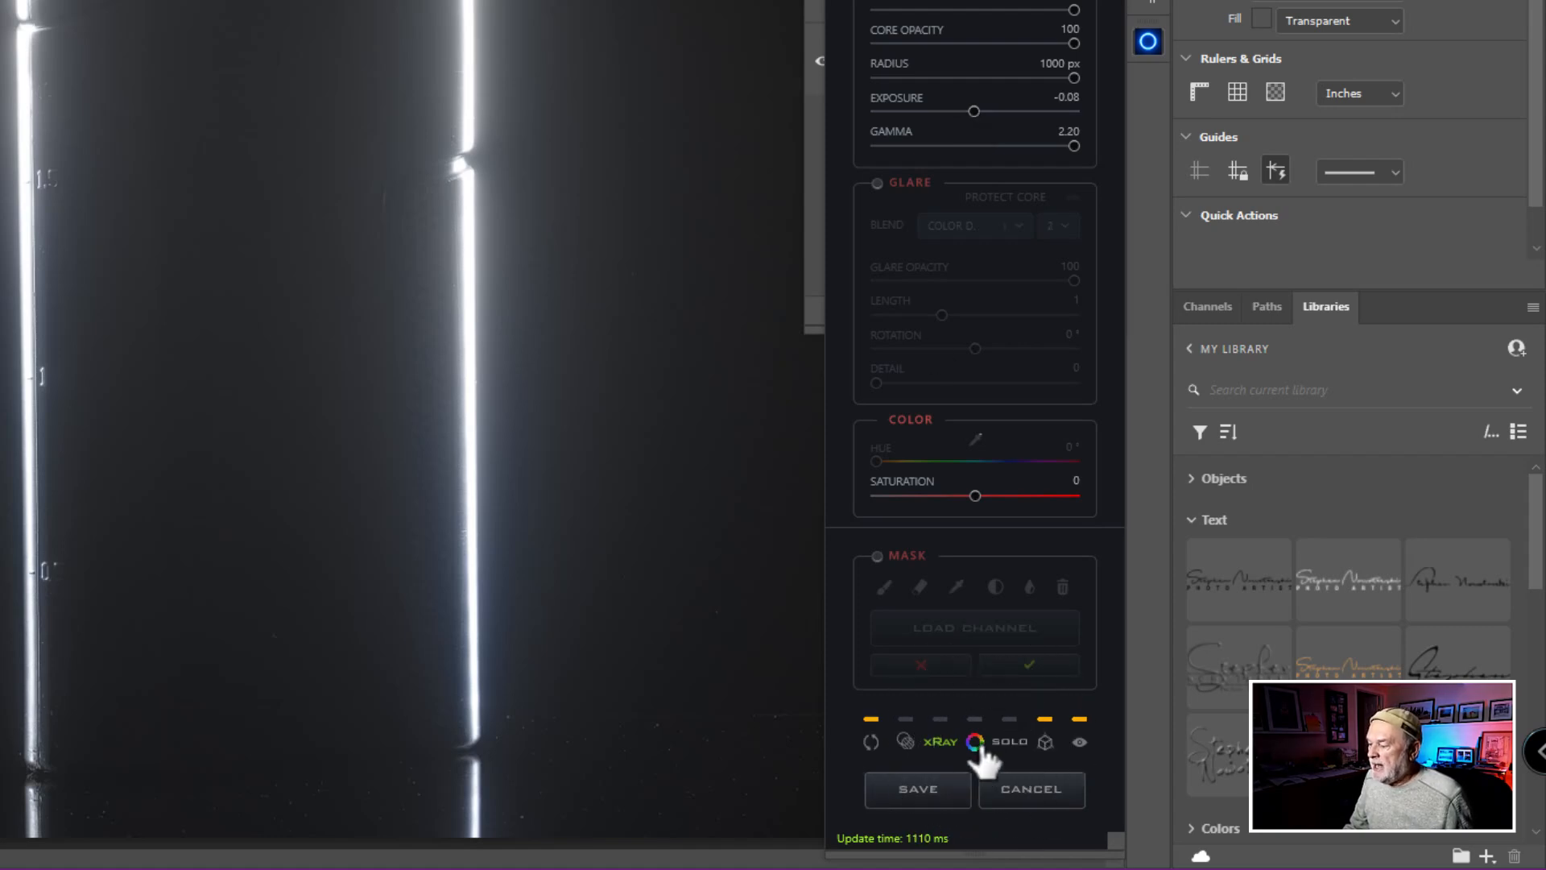
Enable Color and shift the Hue from orange through green to blue.
left_click_drag(974, 496, 1074, 496)
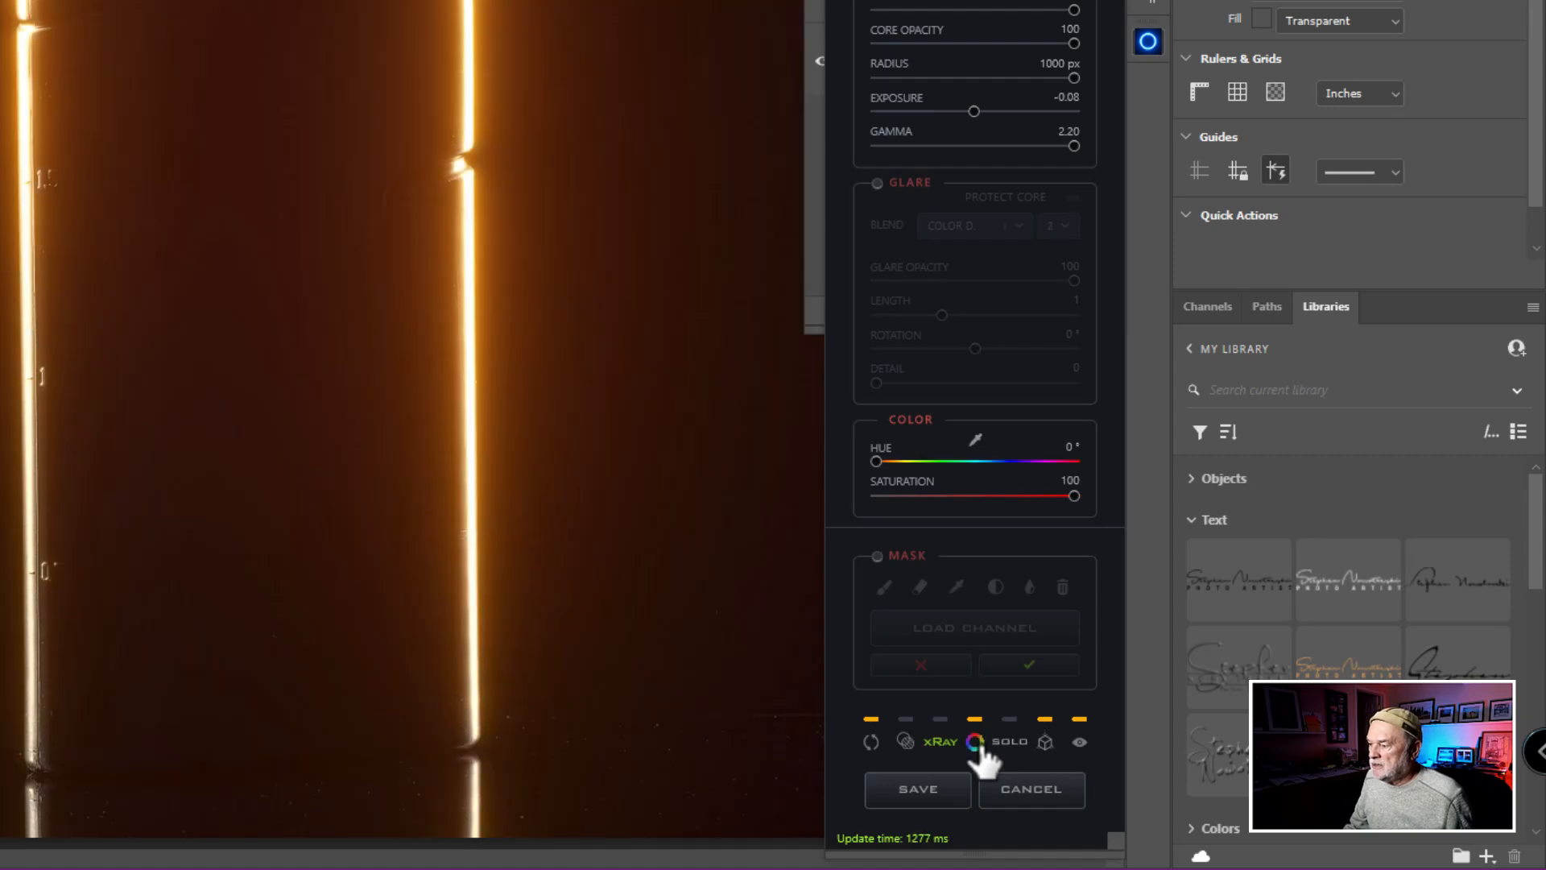
mouse_move(927, 458)
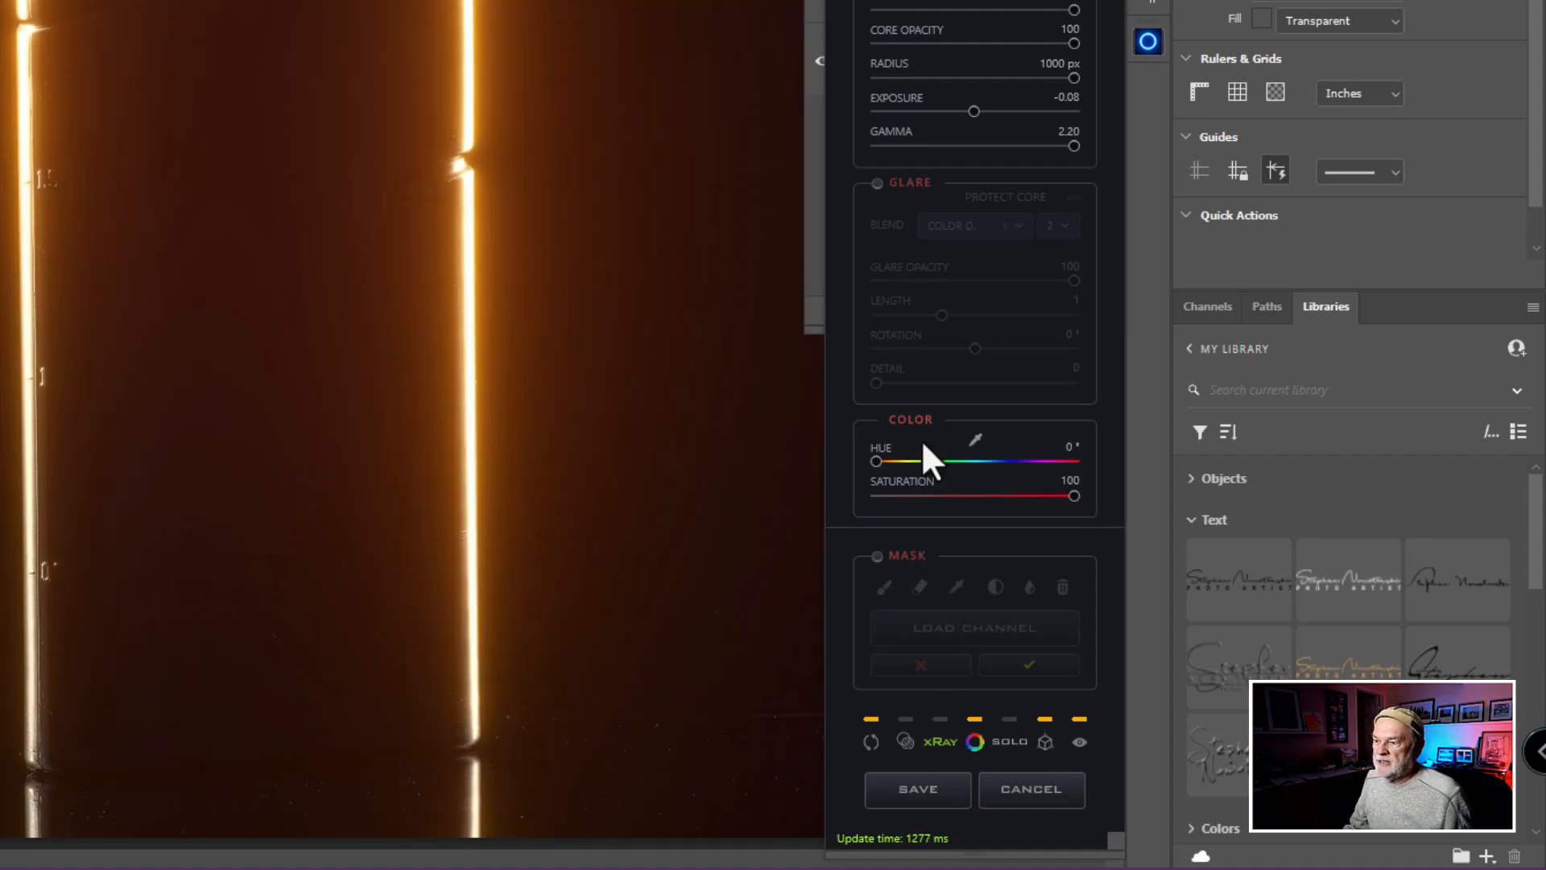
left_click_drag(876, 461, 1003, 507)
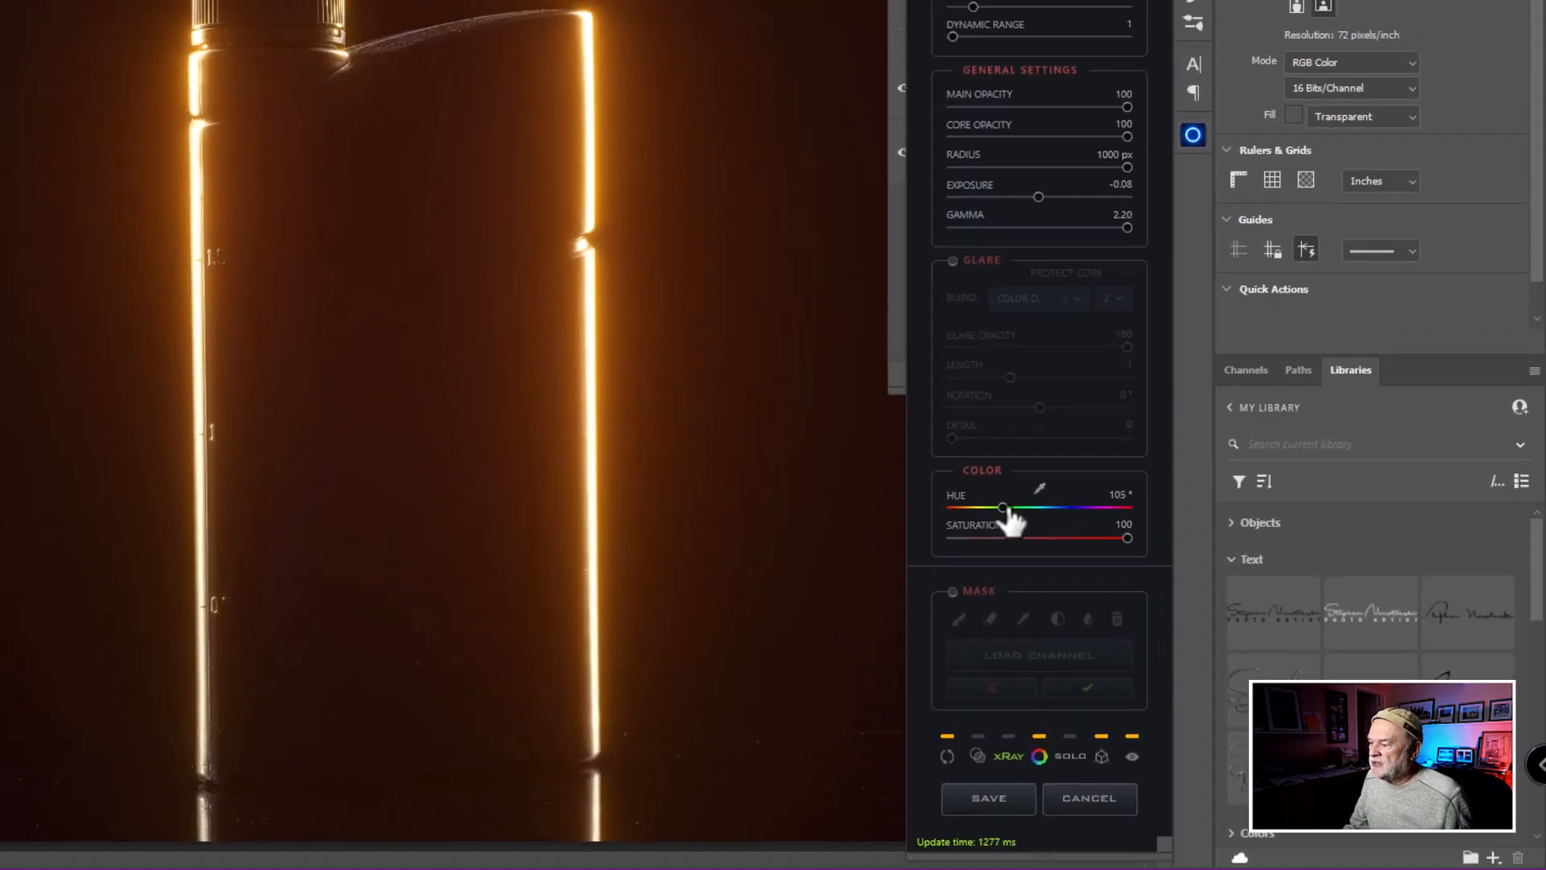
left_click_drag(1002, 507, 1118, 585)
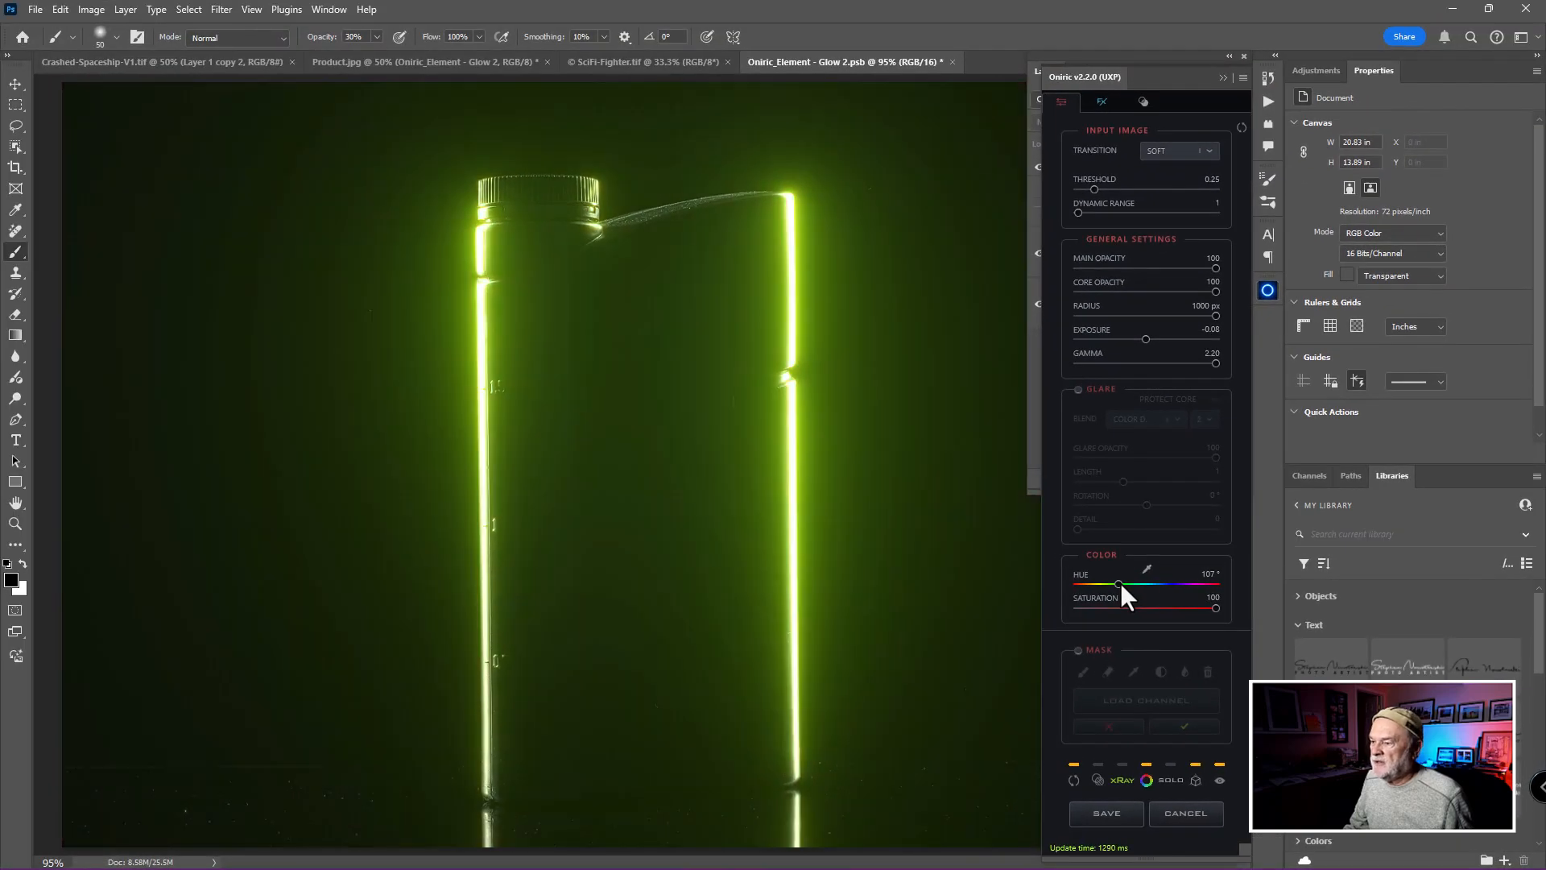
left_click_drag(1117, 583, 1167, 583)
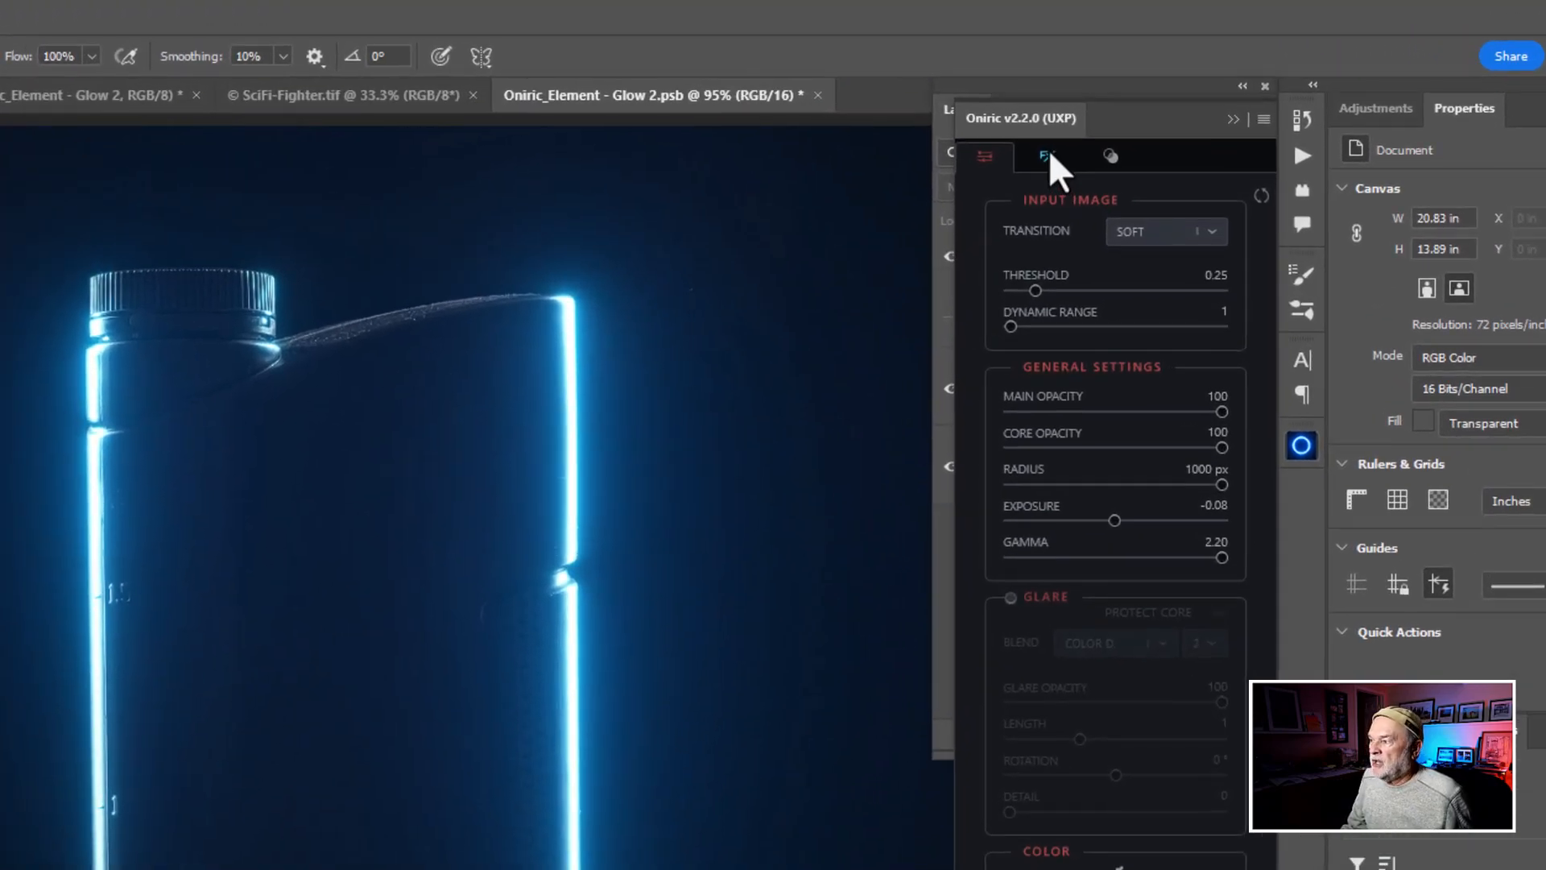
Try the Anamorphic Blue and Fire Bloom factory presets, then return to the glow settings.
left_click(1047, 157)
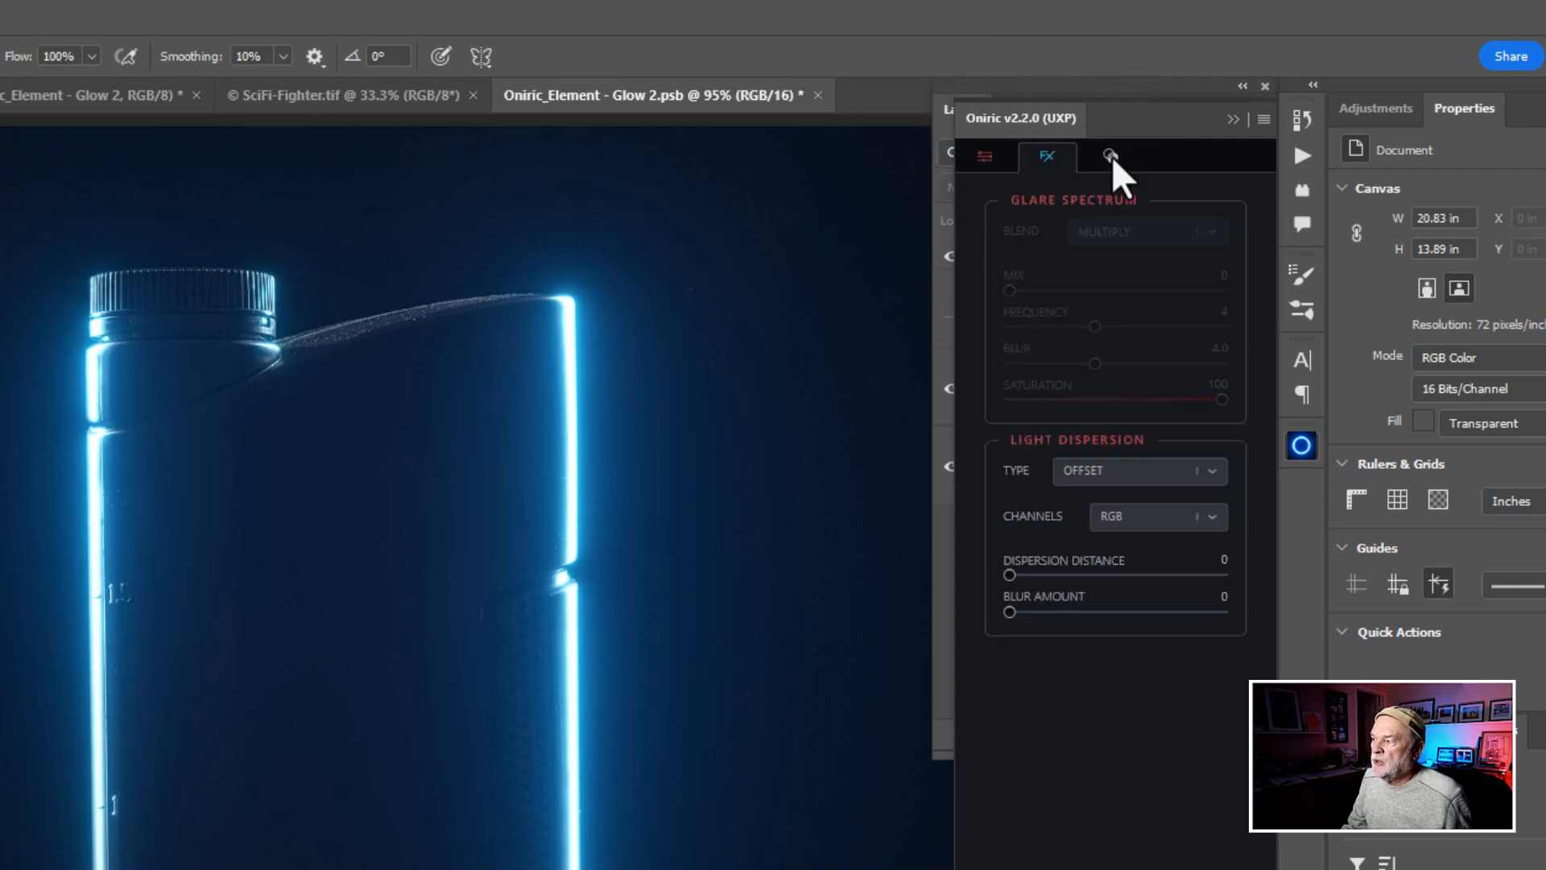
left_click(1109, 156)
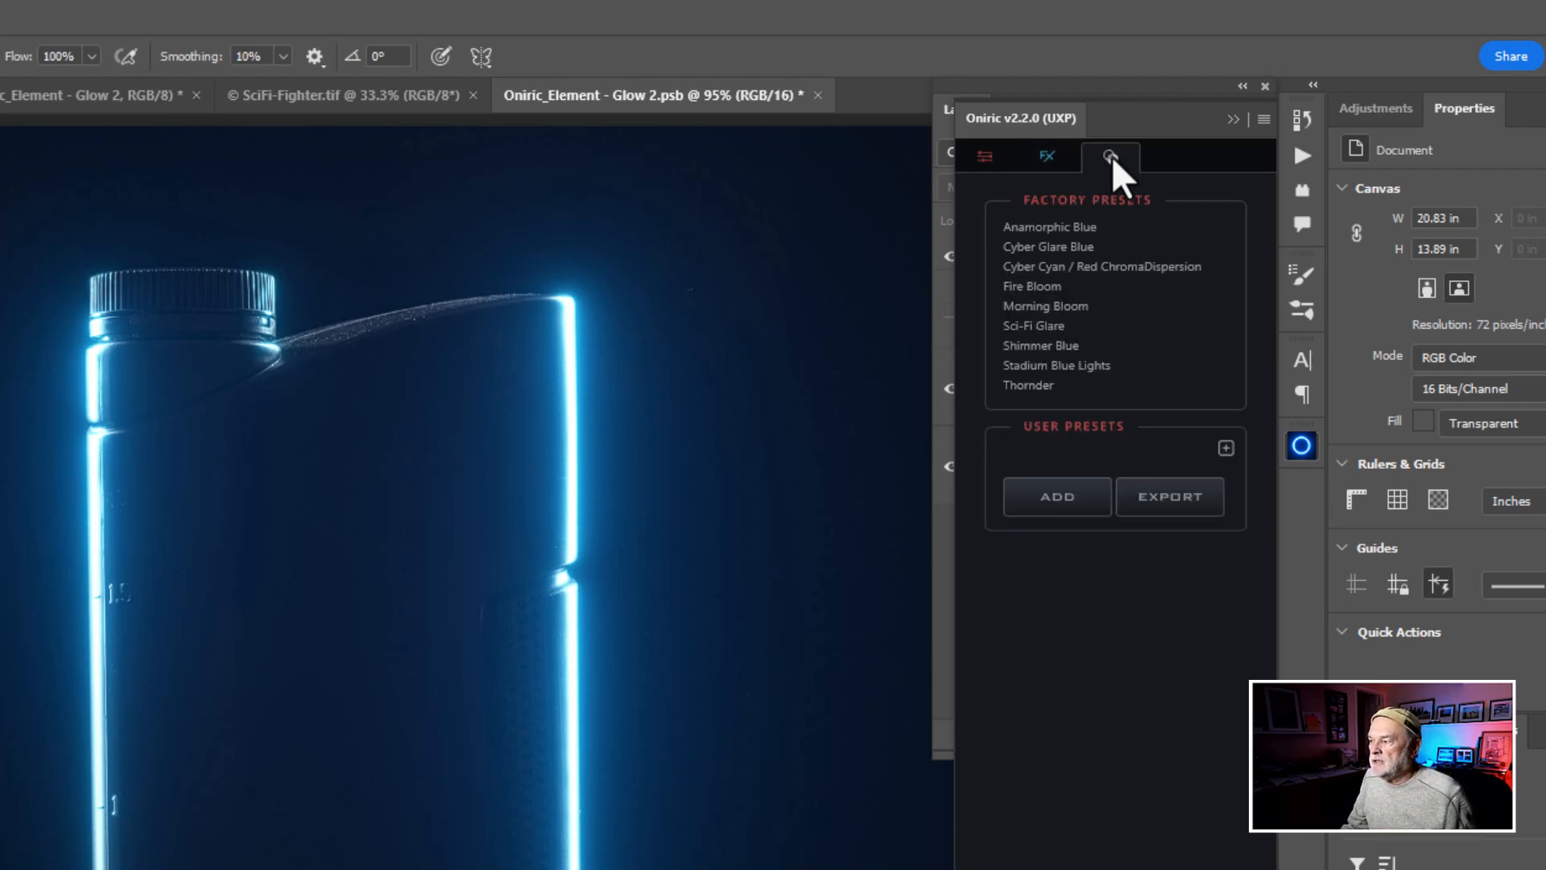
mouse_move(1056, 496)
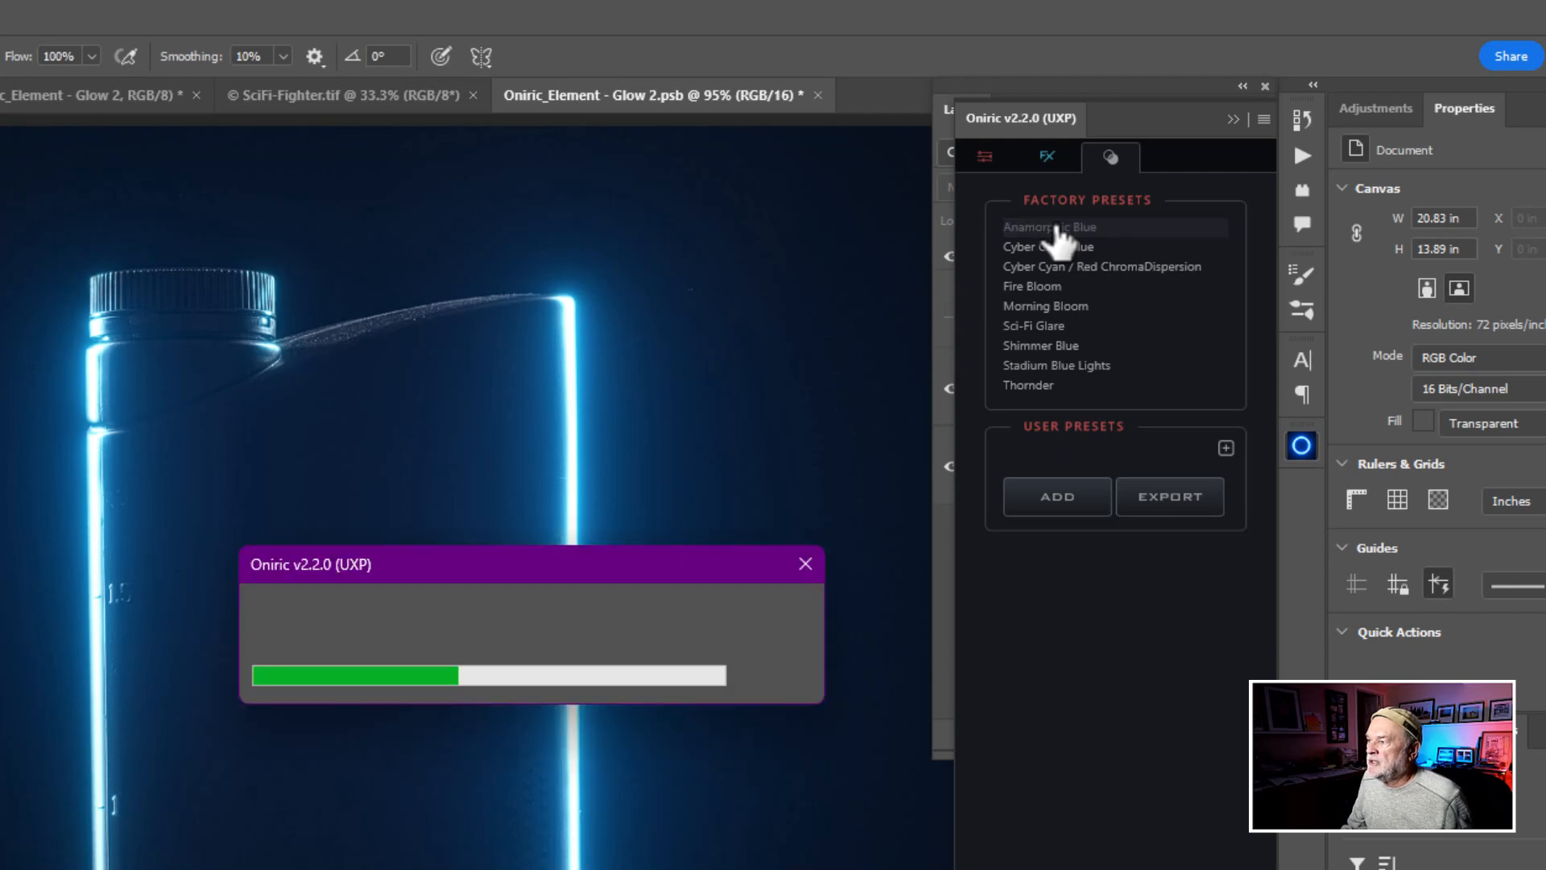
left_click(1057, 227)
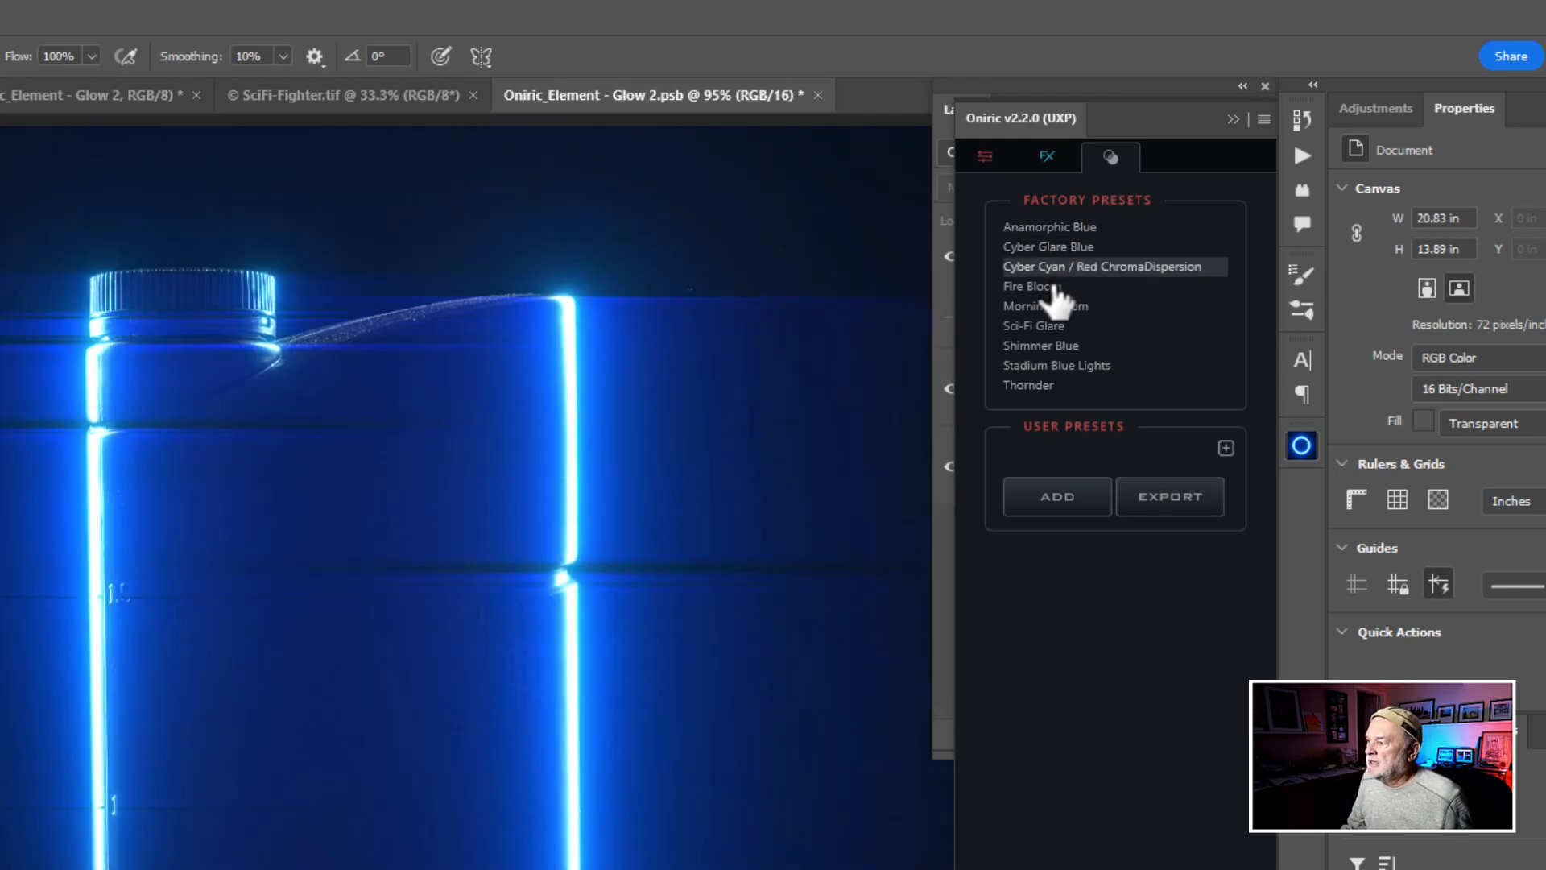
mouse_move(1064, 325)
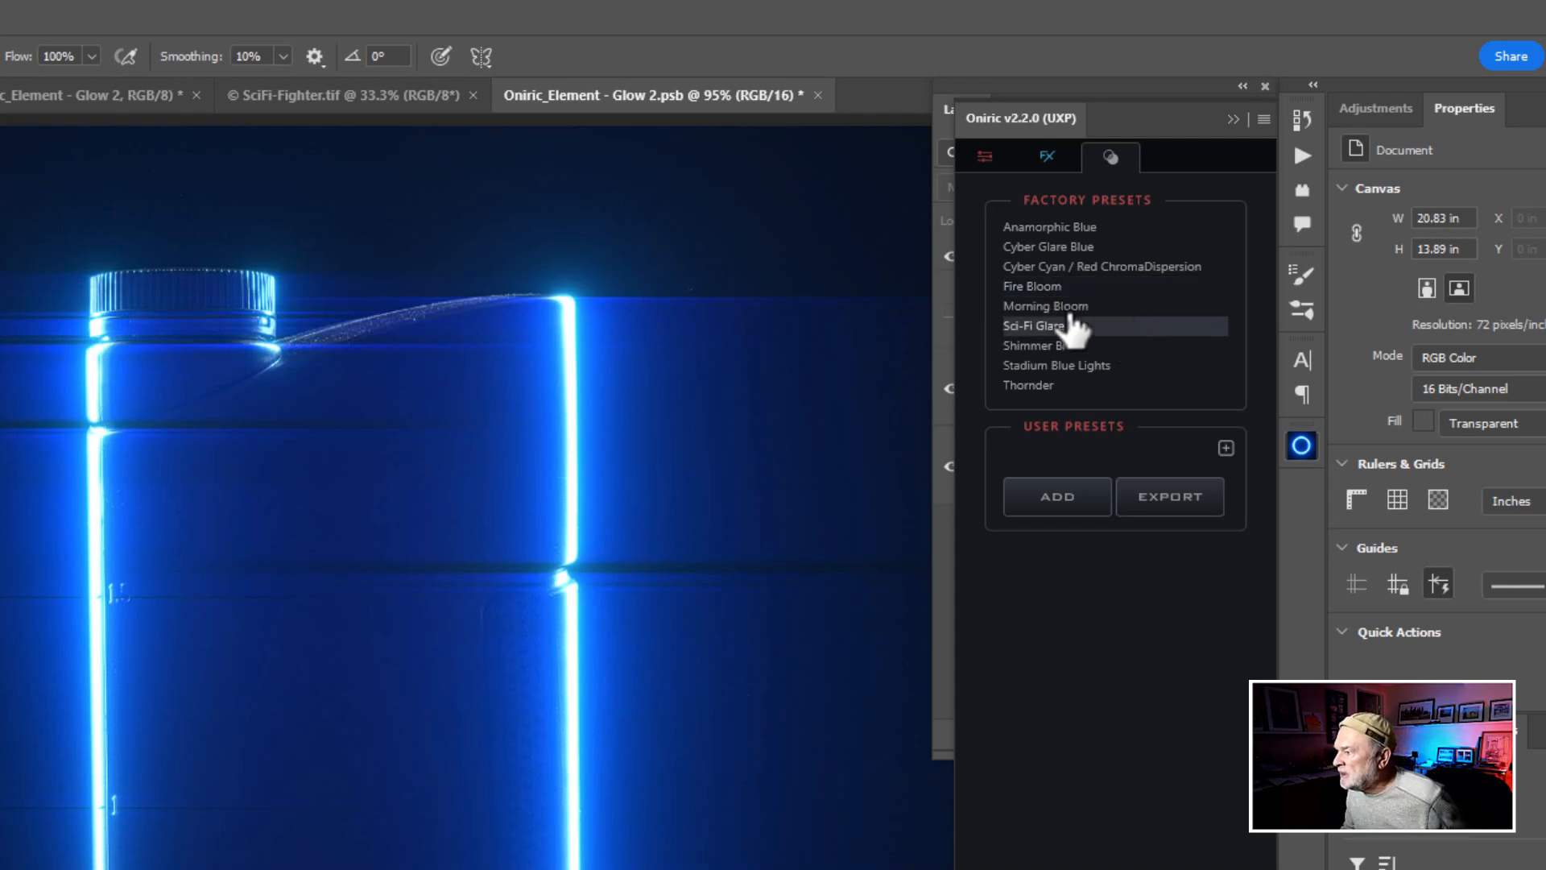
left_click(1031, 287)
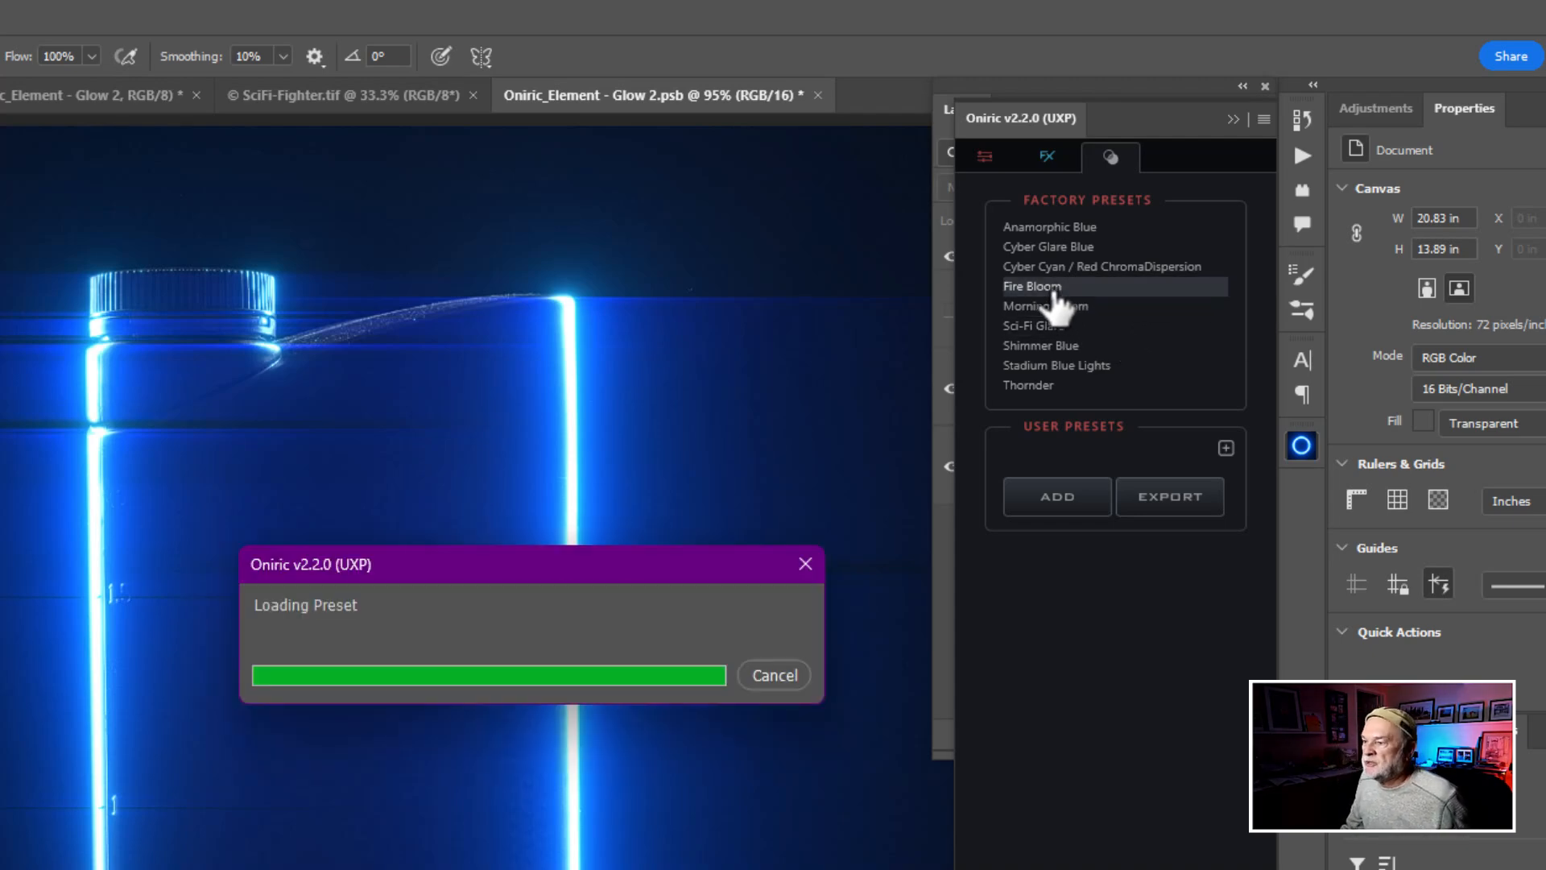
left_click(1030, 287)
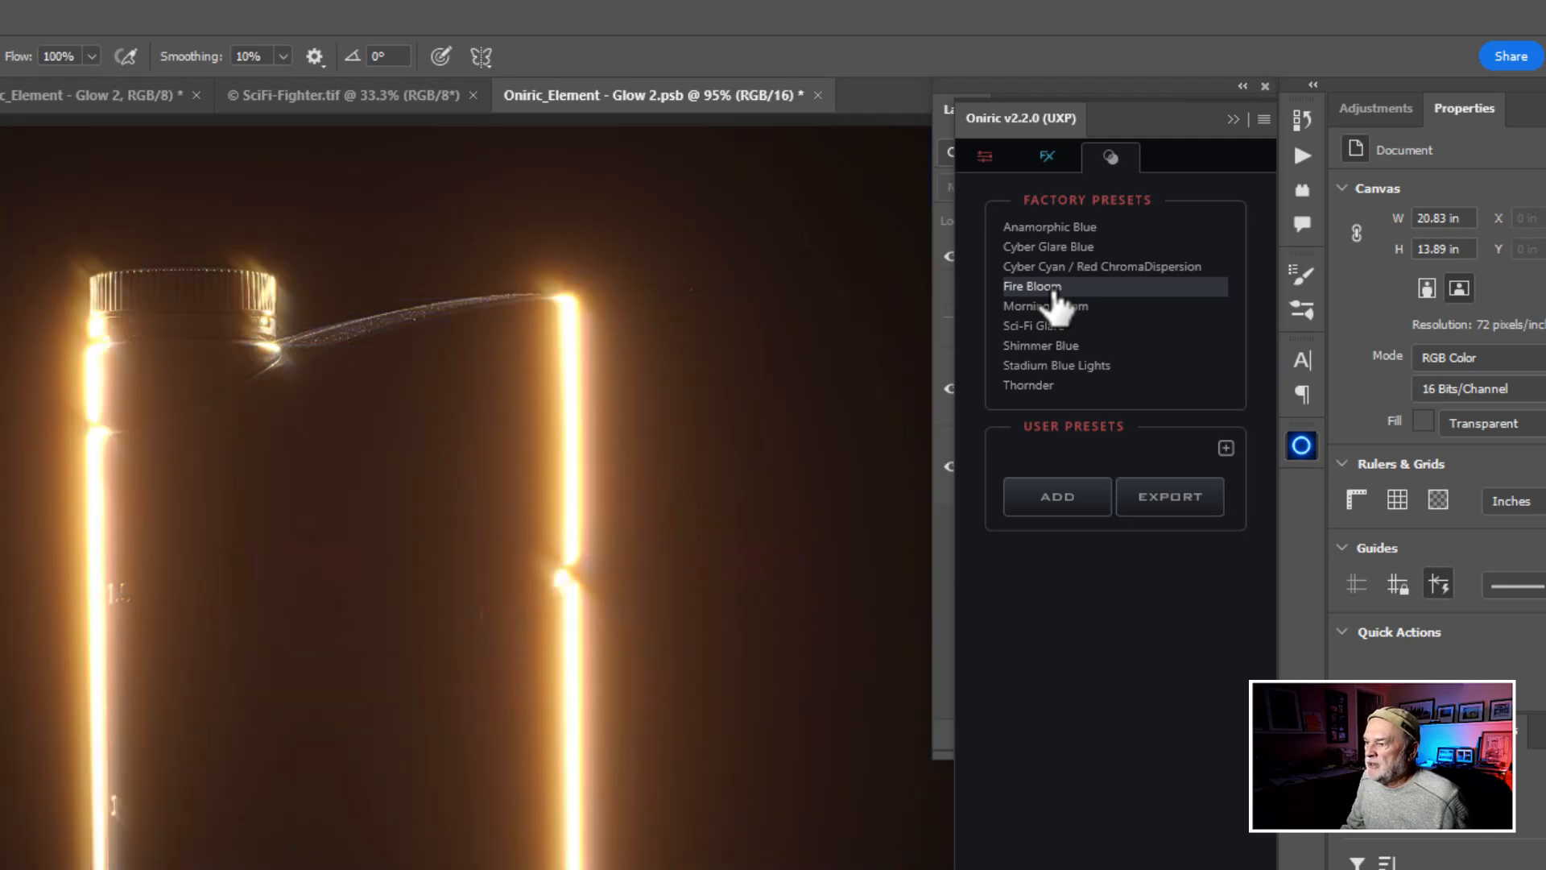
mouse_move(1055, 366)
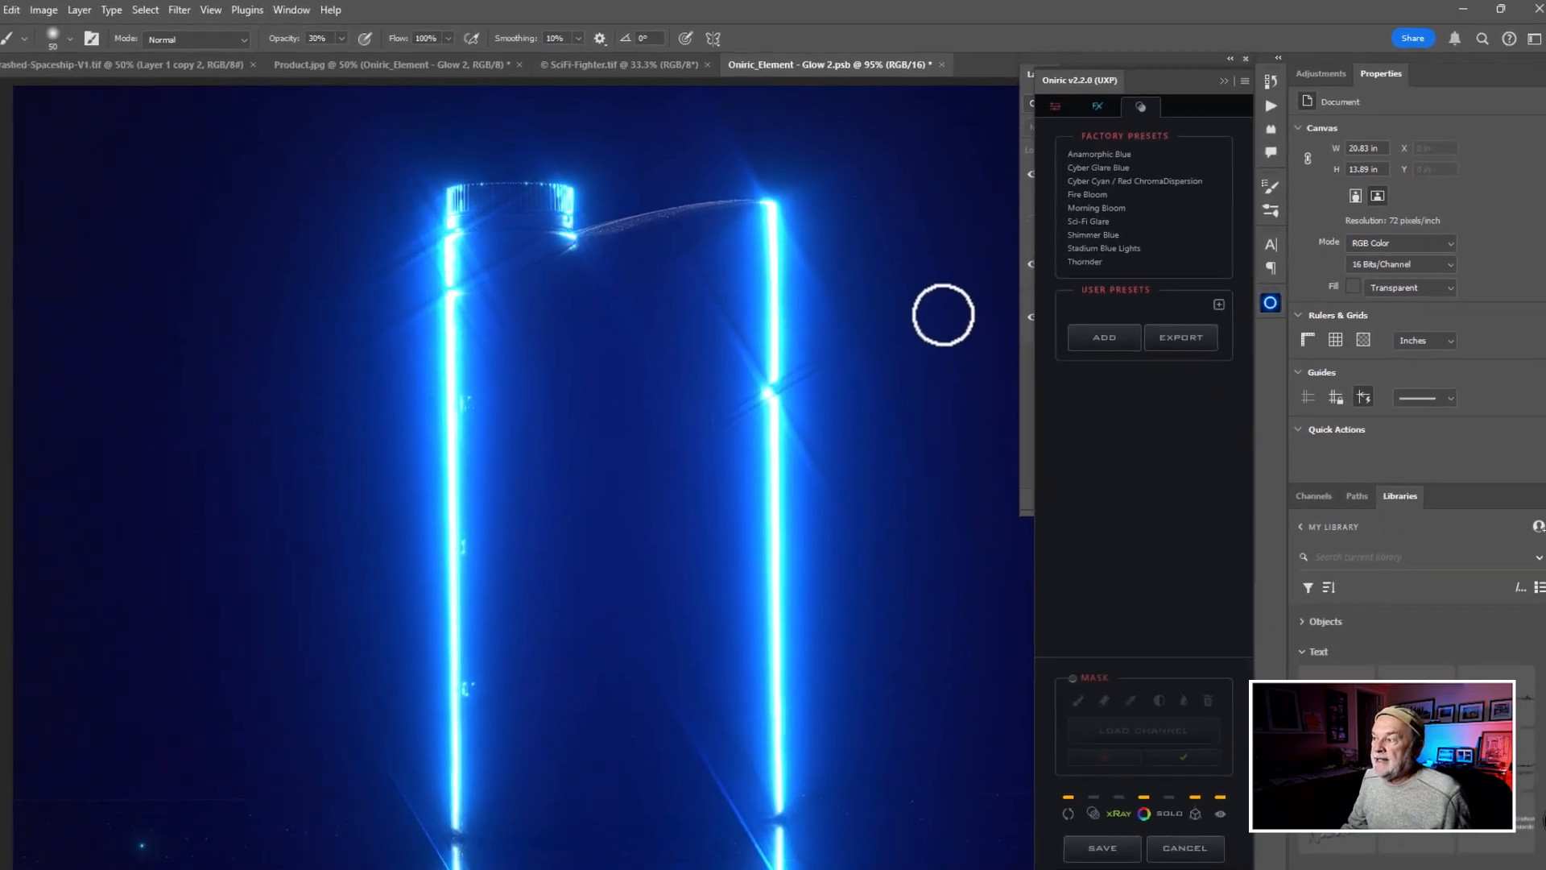
left_click(1053, 106)
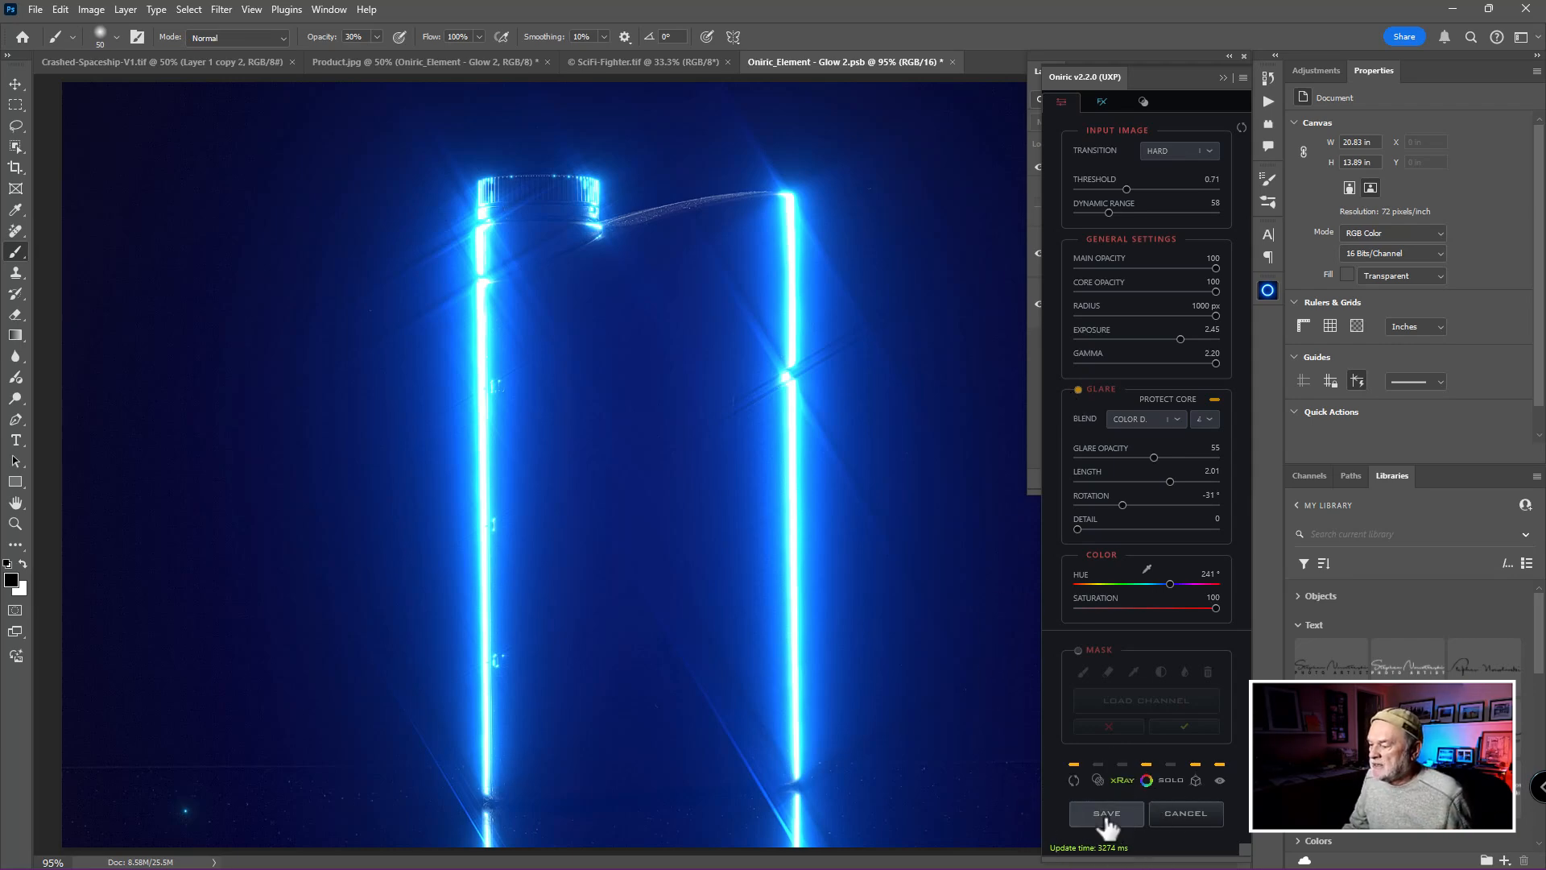
Save the glow as a Screen-blended layer, compare with it hidden, and reduce opacity to 64%.
left_click(1105, 813)
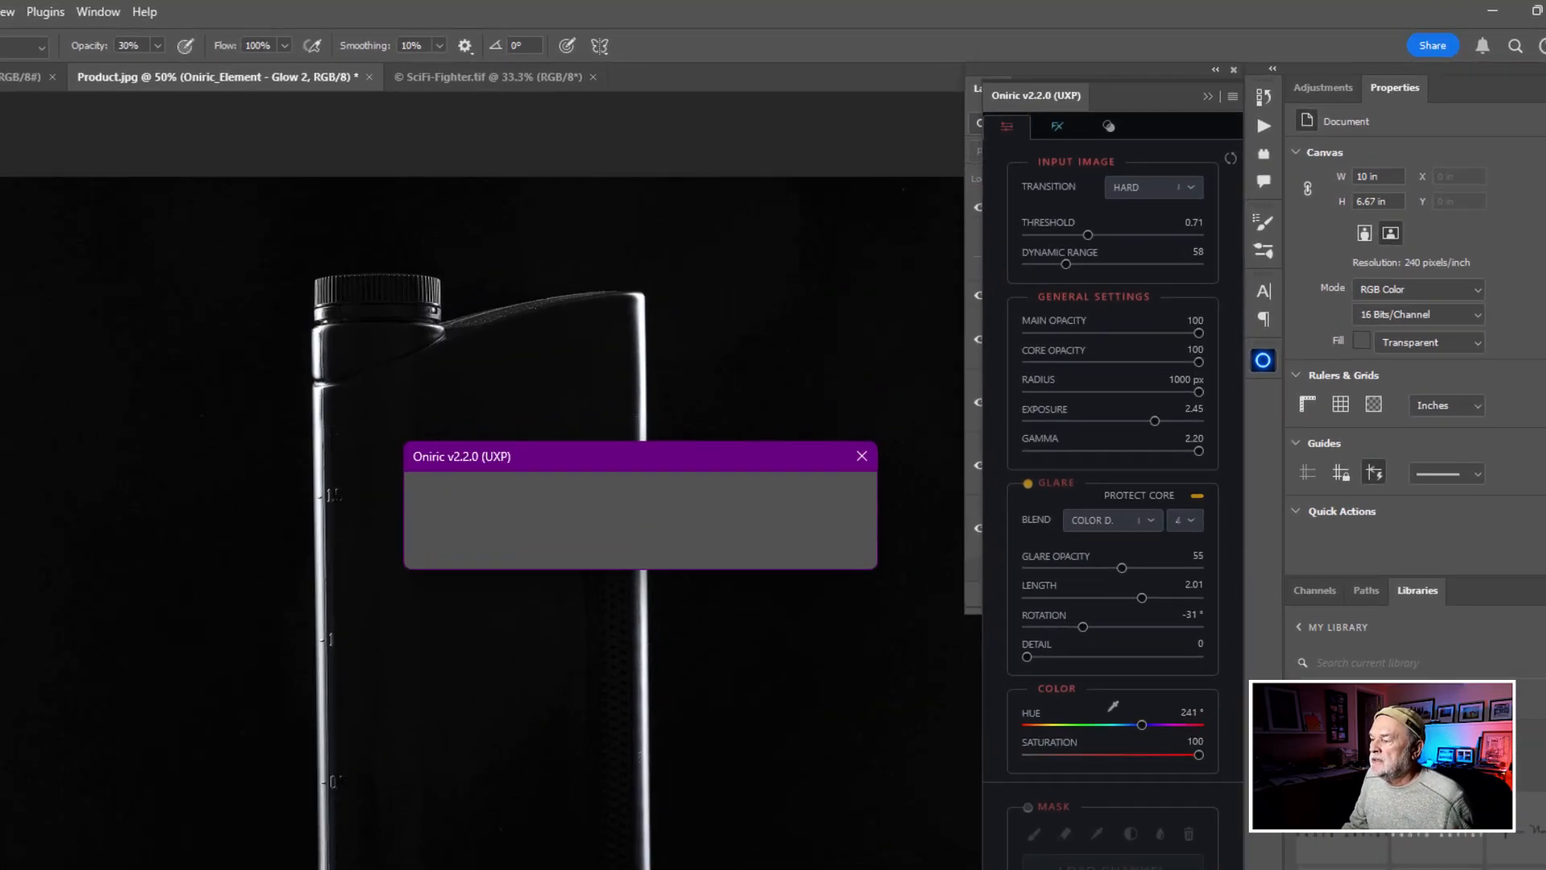
left_click(860, 454)
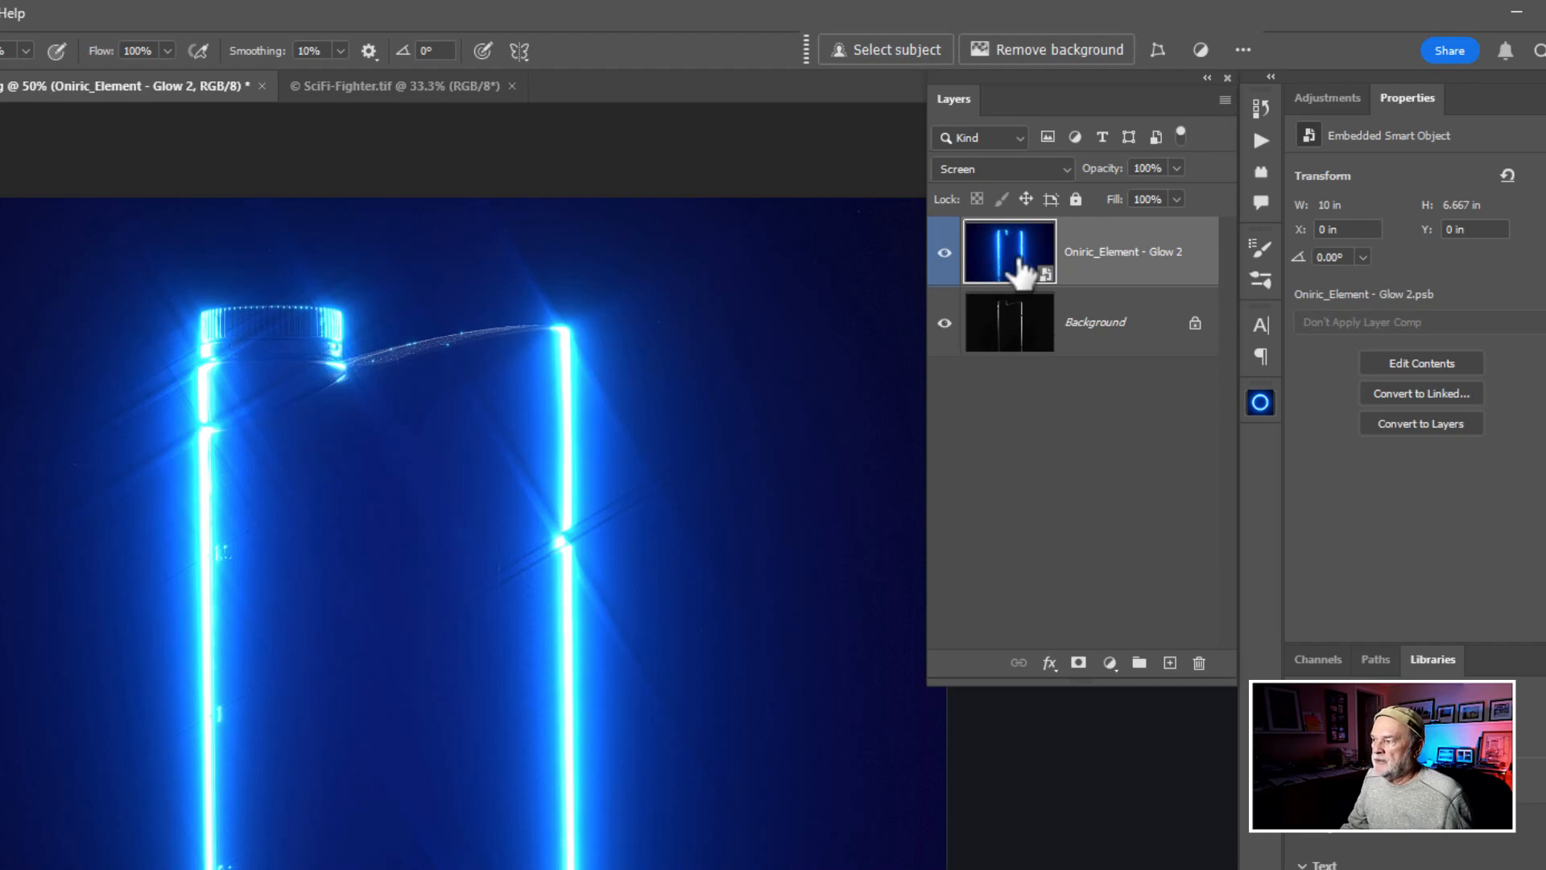
left_click(942, 253)
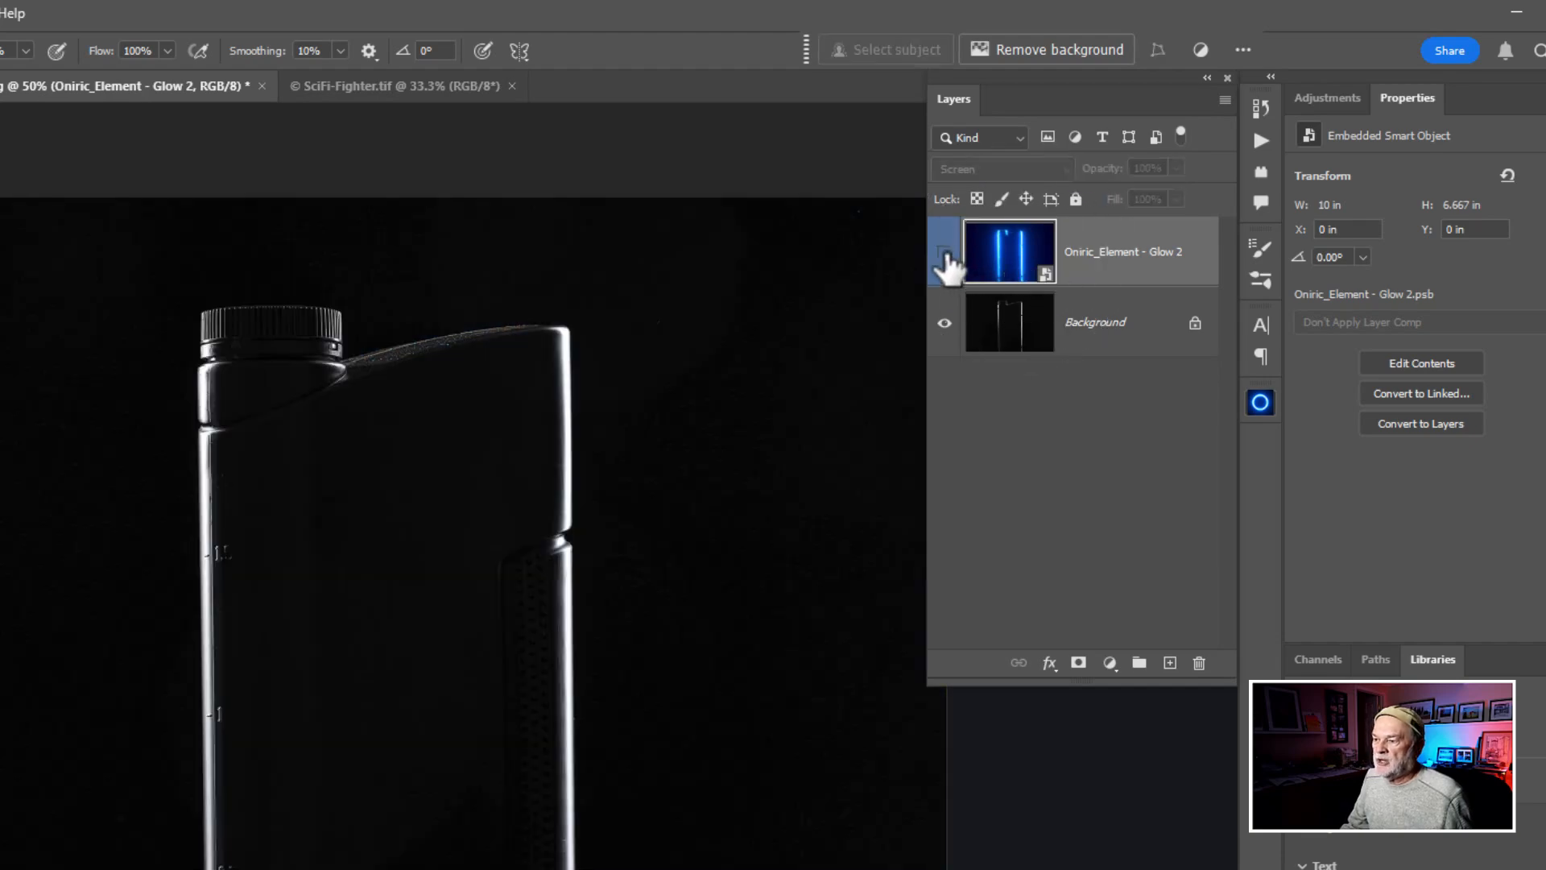
left_click(942, 253)
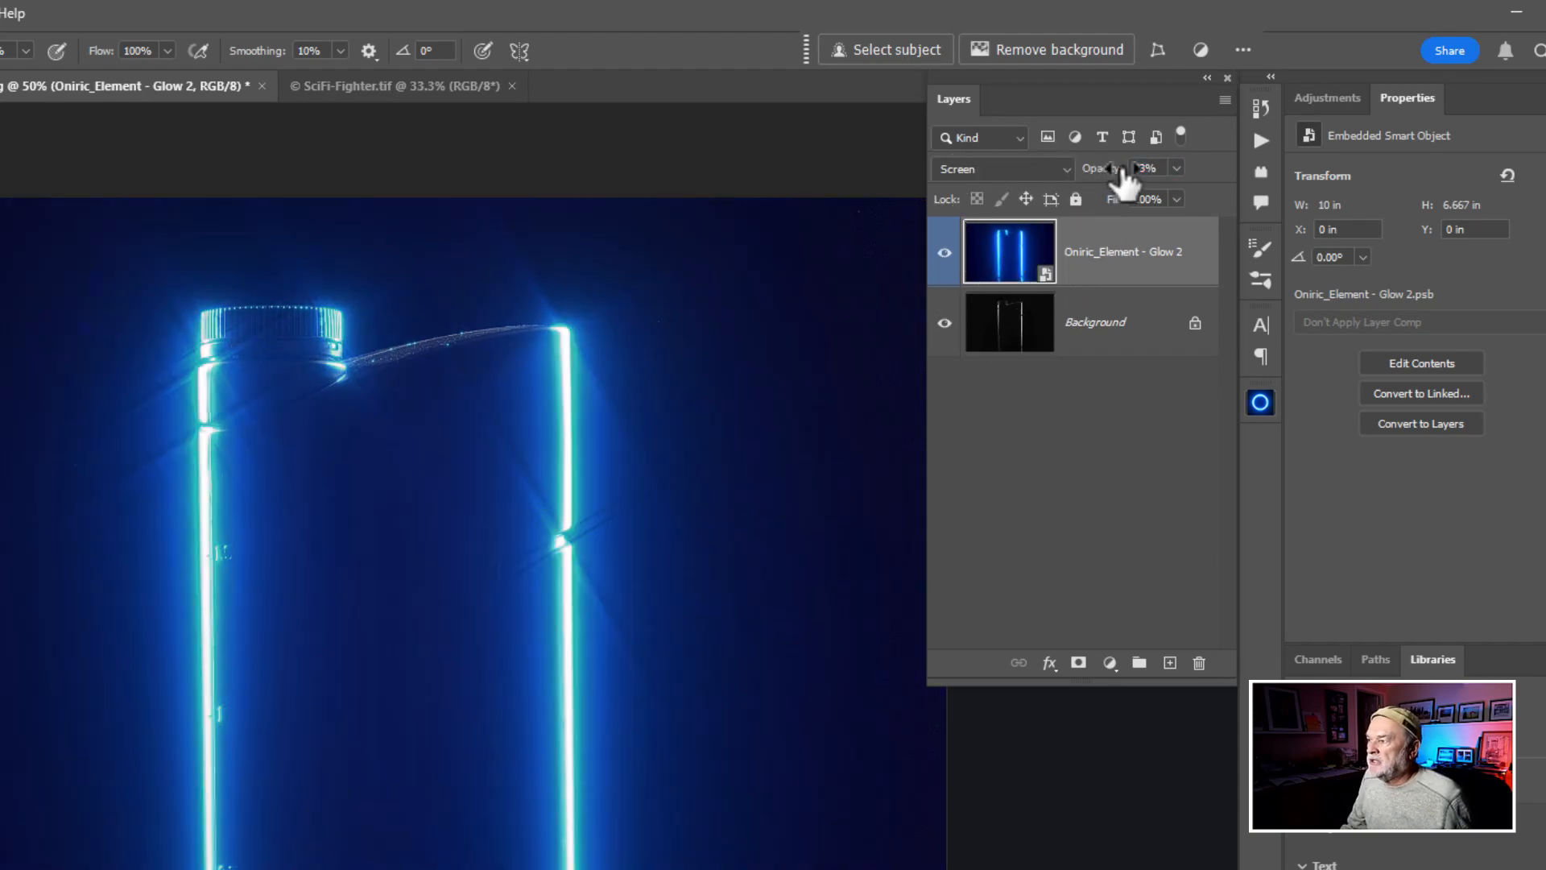
left_click(1144, 166)
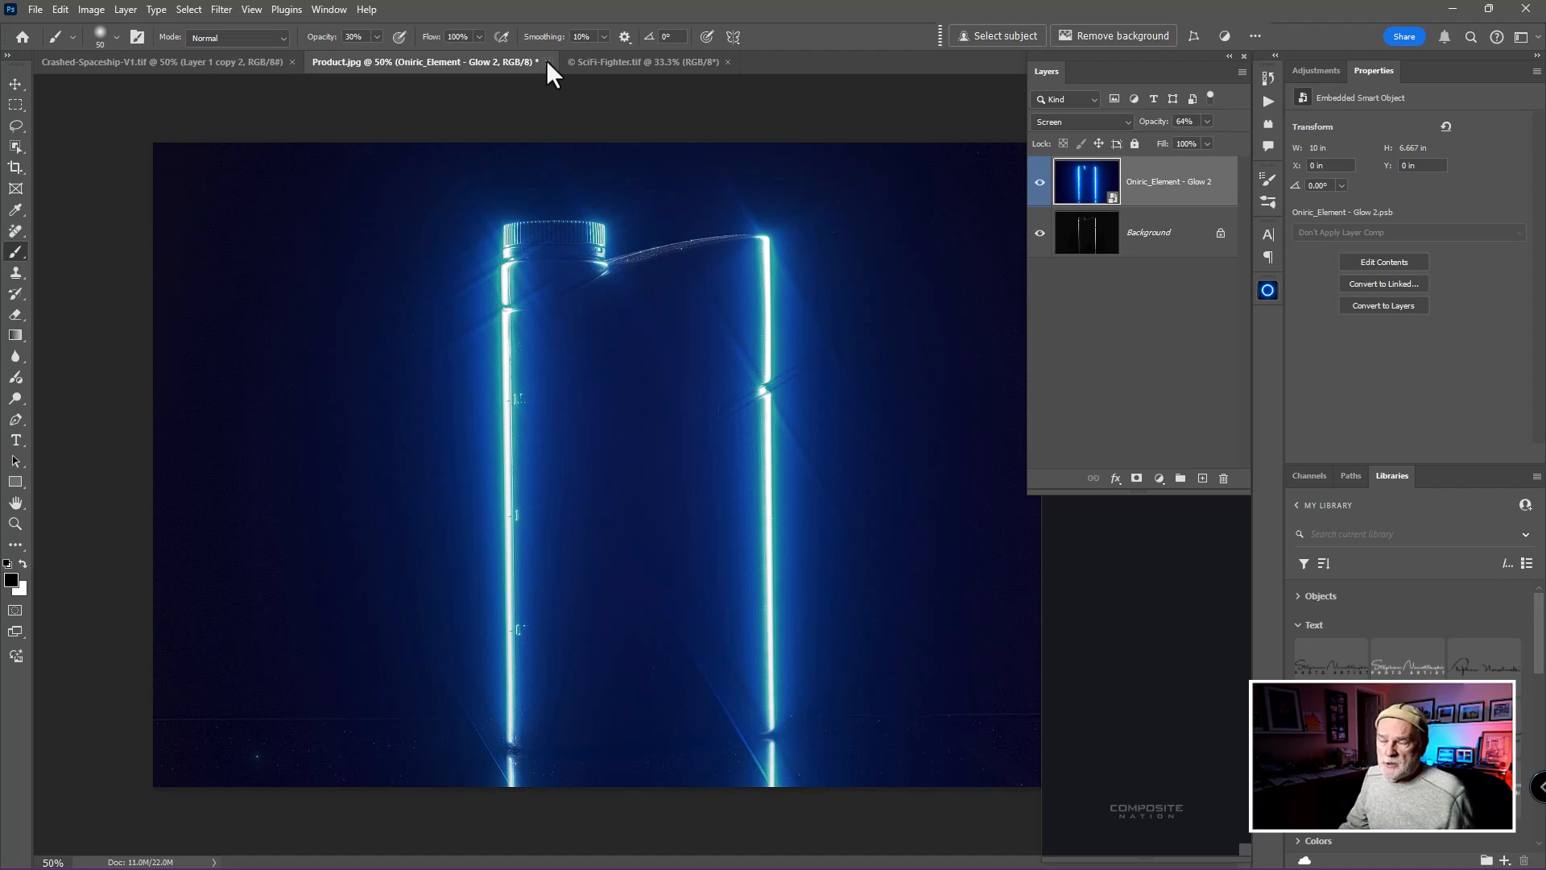
Close Product.jpg without saving and the SciFi-Fighter tab, leaving the spaceship composite.
left_click(547, 61)
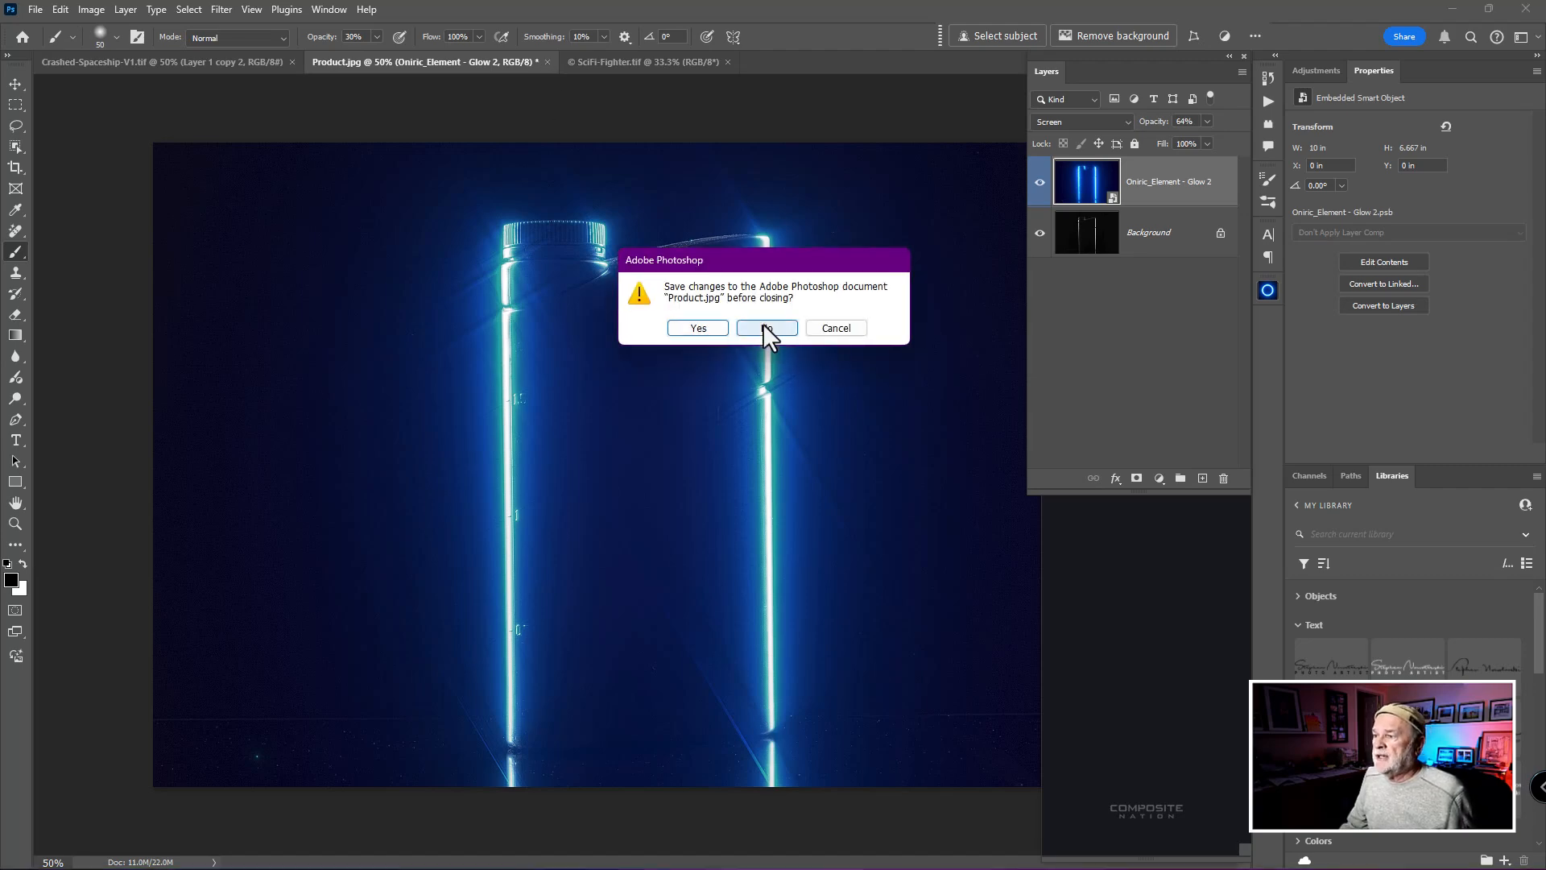
left_click(767, 327)
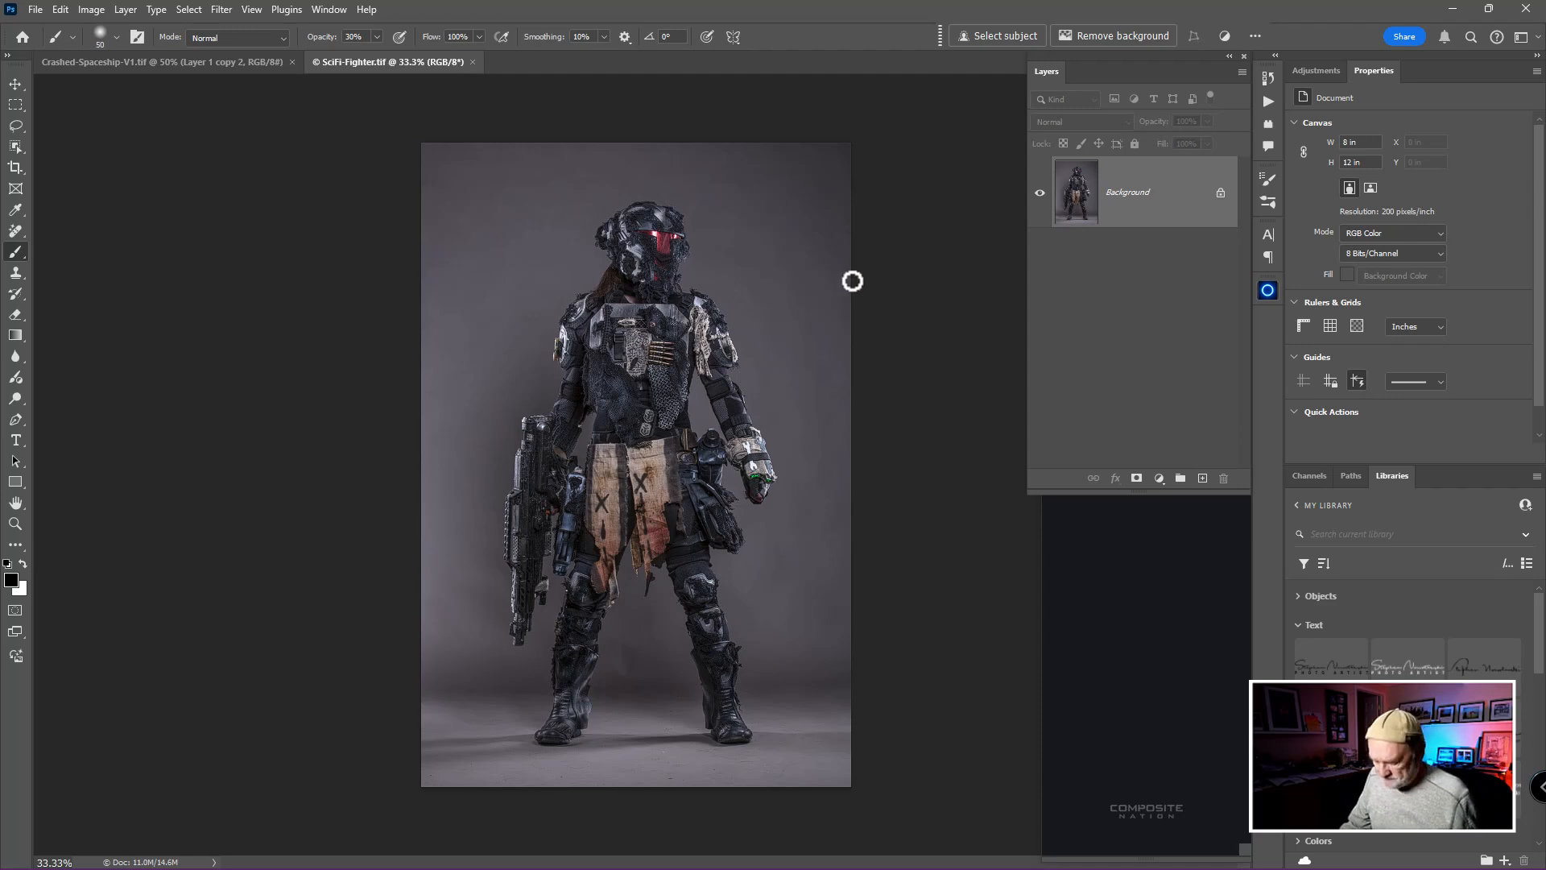
mouse_move(863, 272)
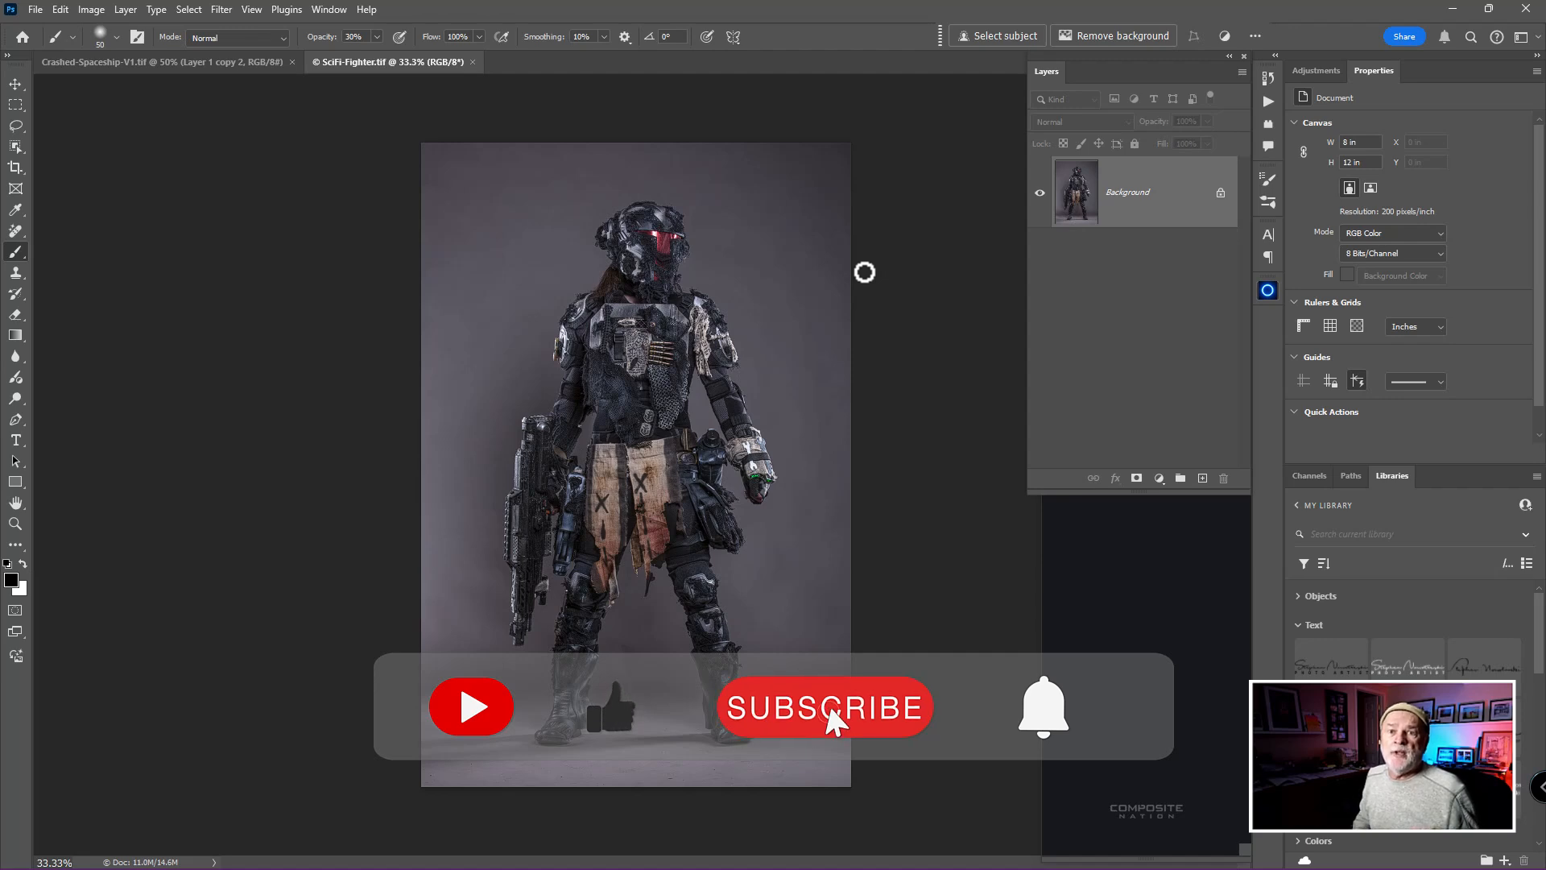
left_click(825, 707)
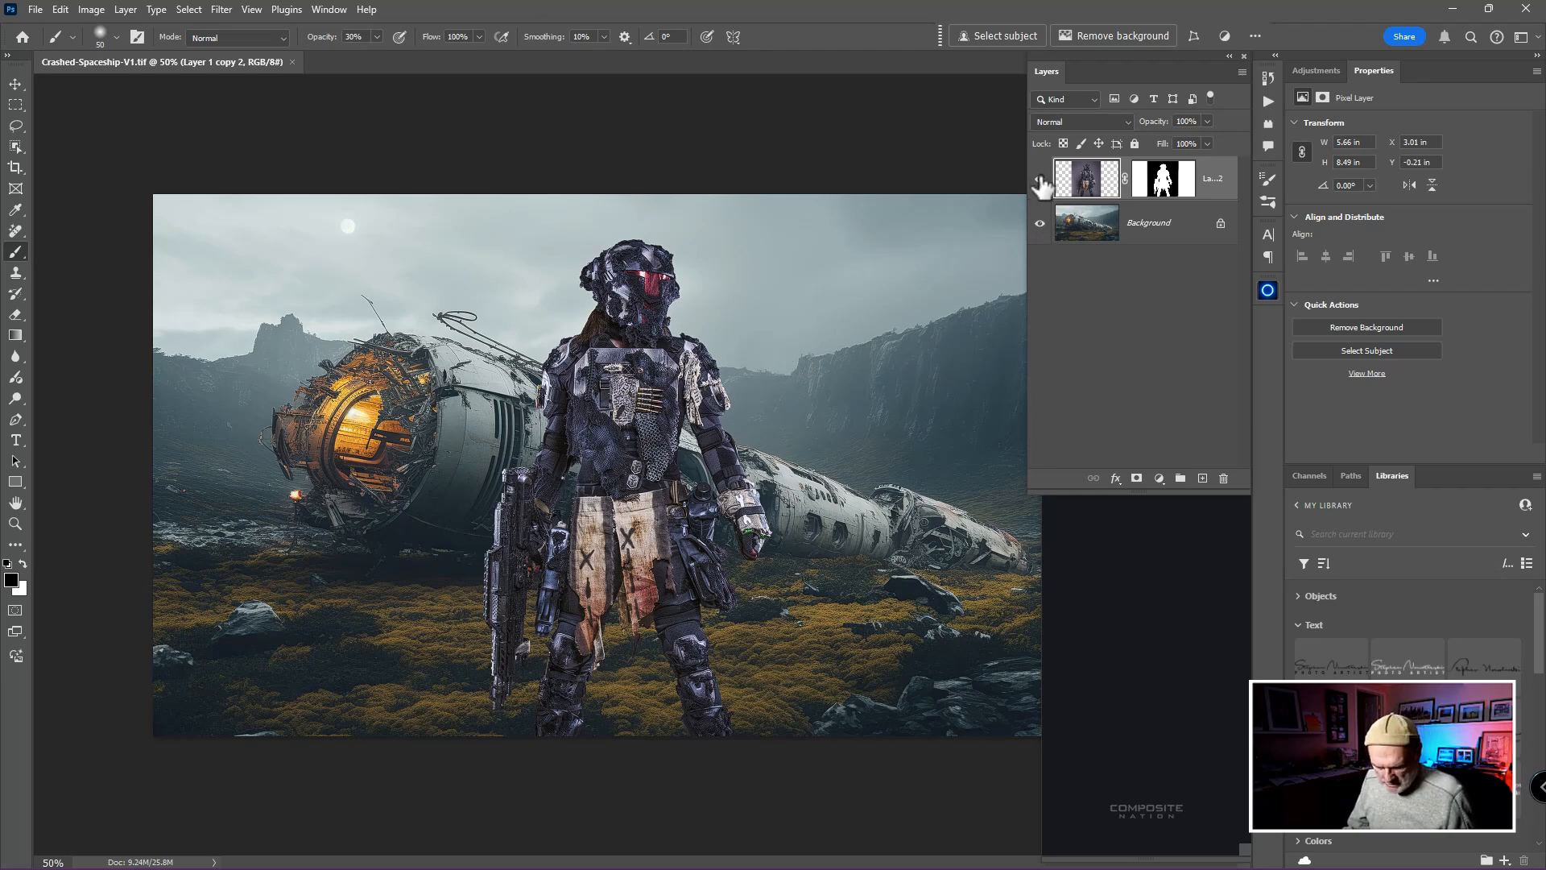
Compare the composite with the soldier layer hidden and shown, then launch the Oniric panel.
left_click(1039, 222)
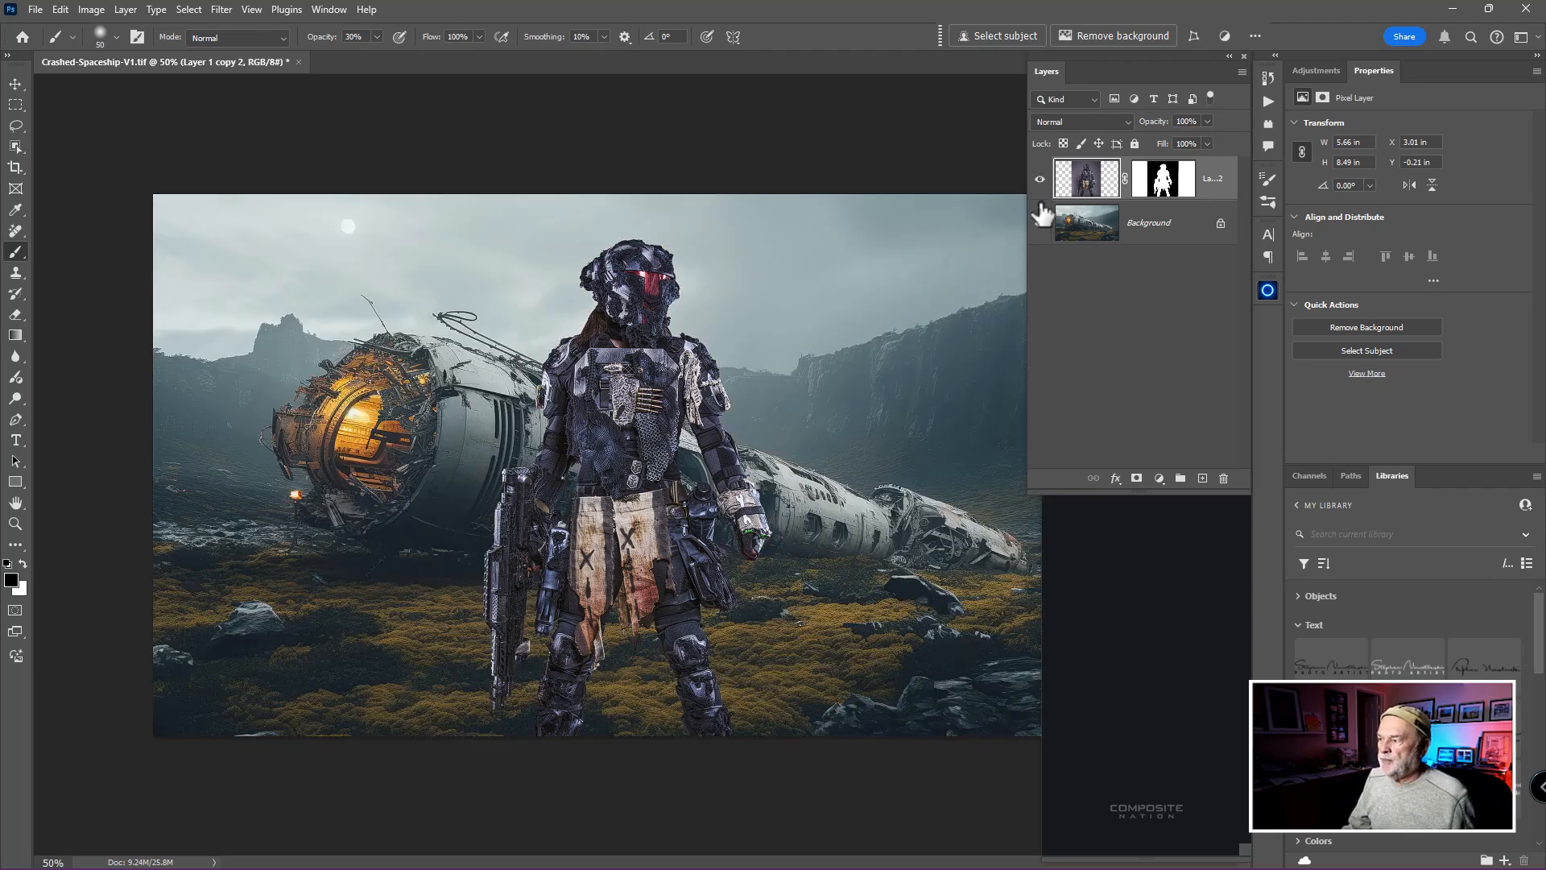
left_click(1039, 179)
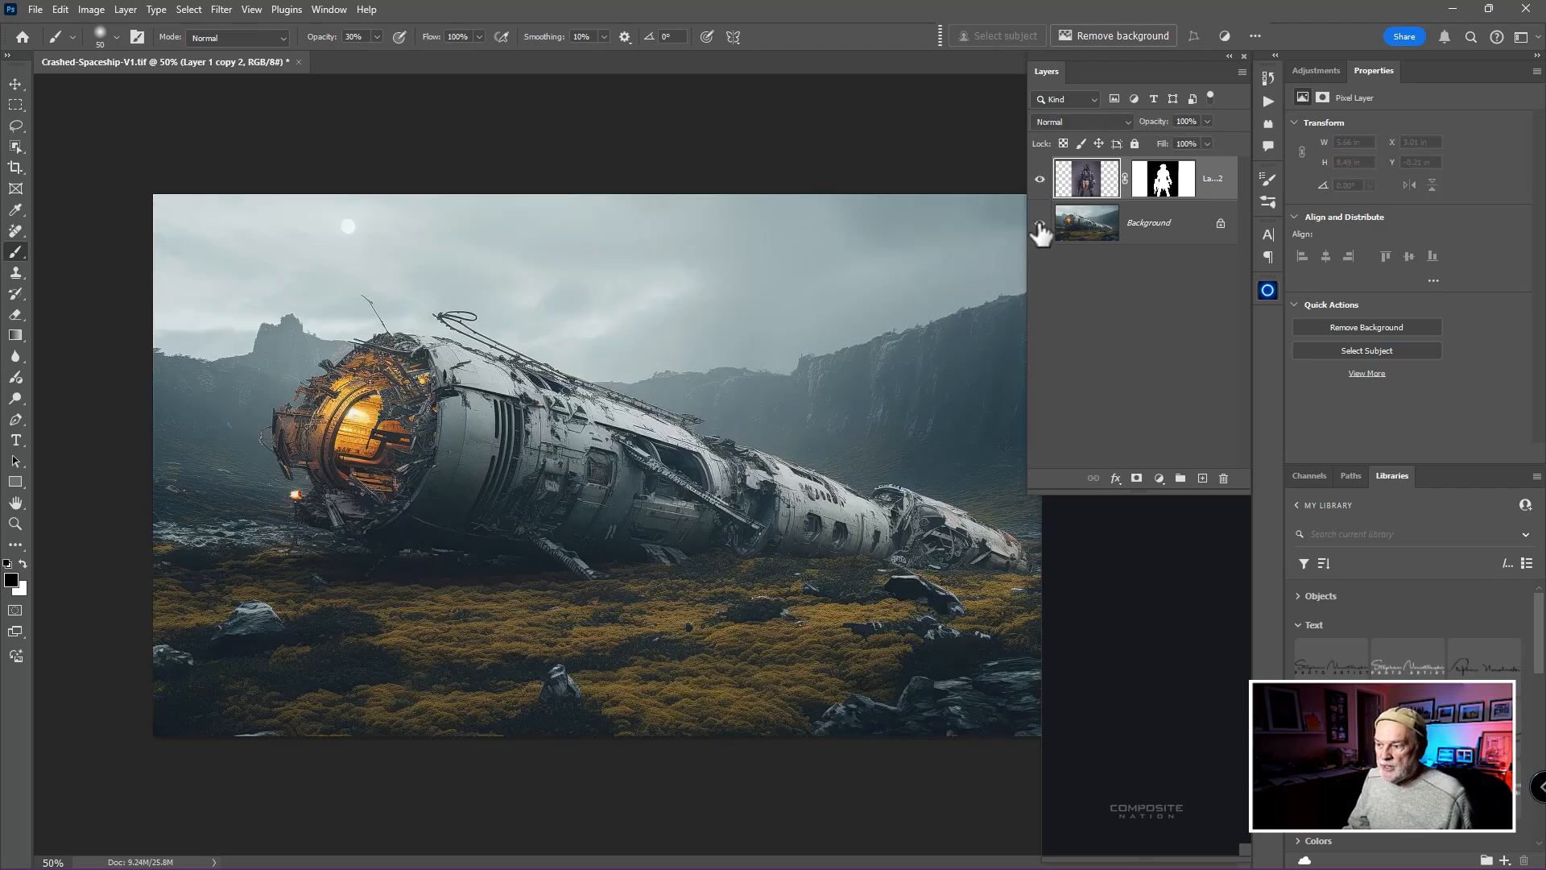
left_click(1038, 179)
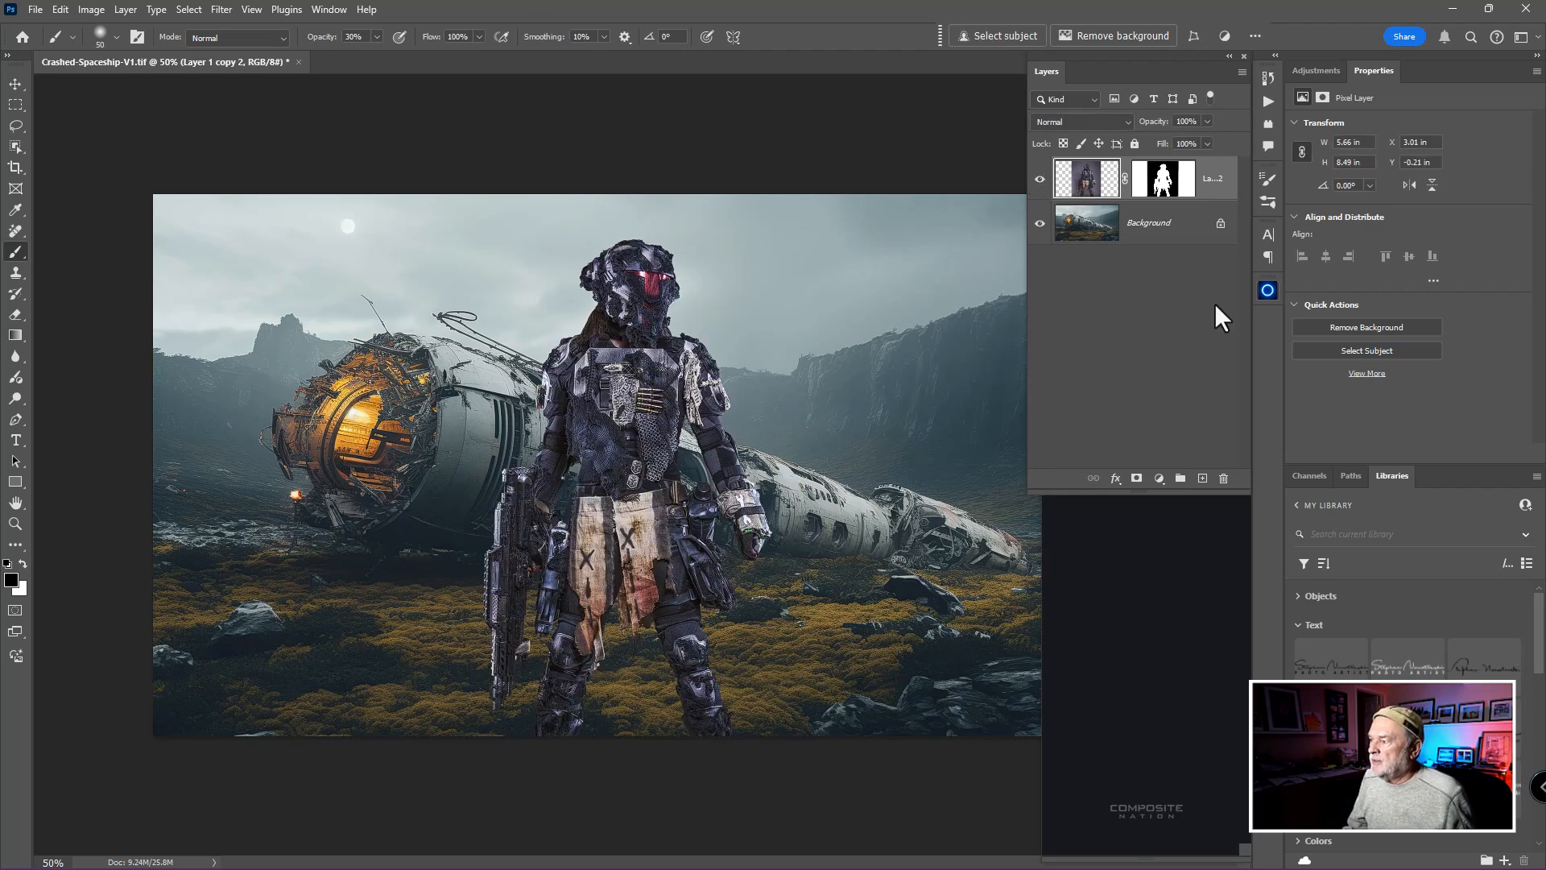
left_click(1267, 290)
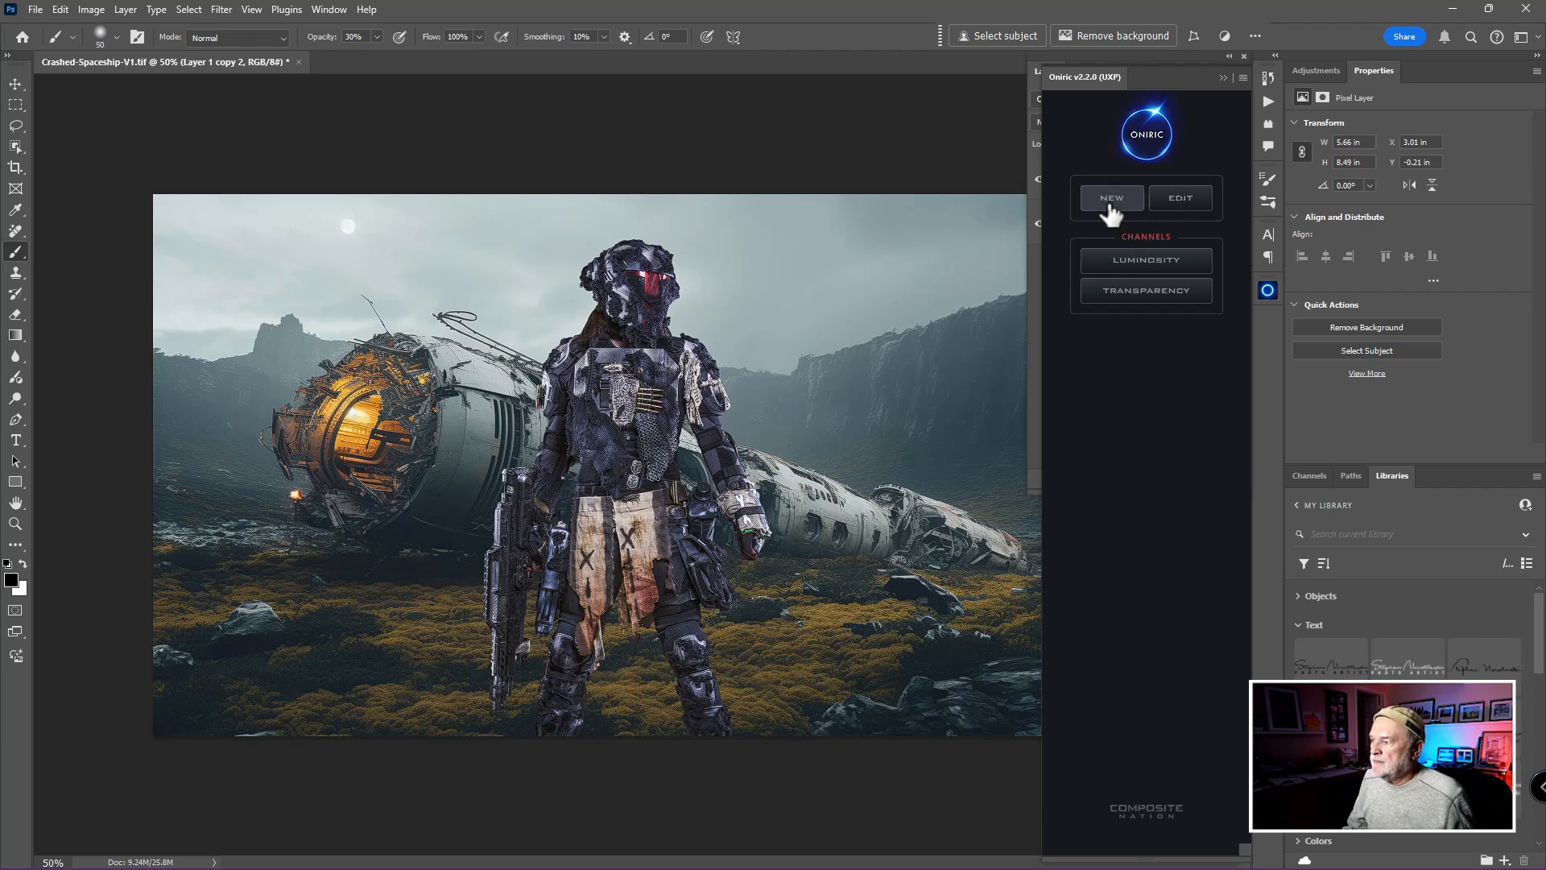
Start a new Oniric glow render for the soldier-and-spaceship composite.
left_click(1109, 196)
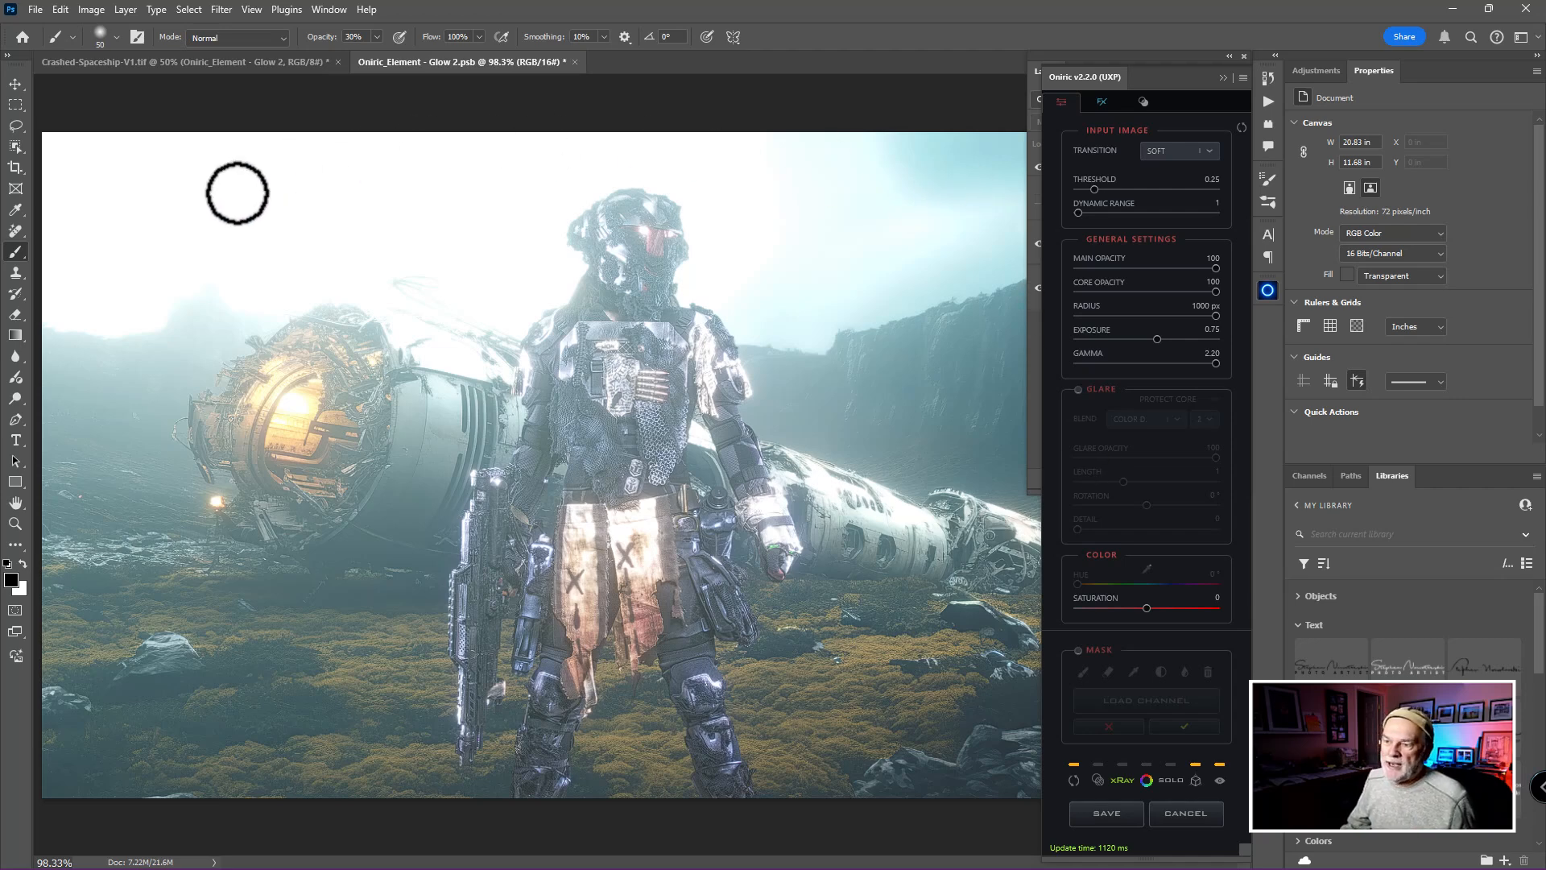
mouse_move(848, 281)
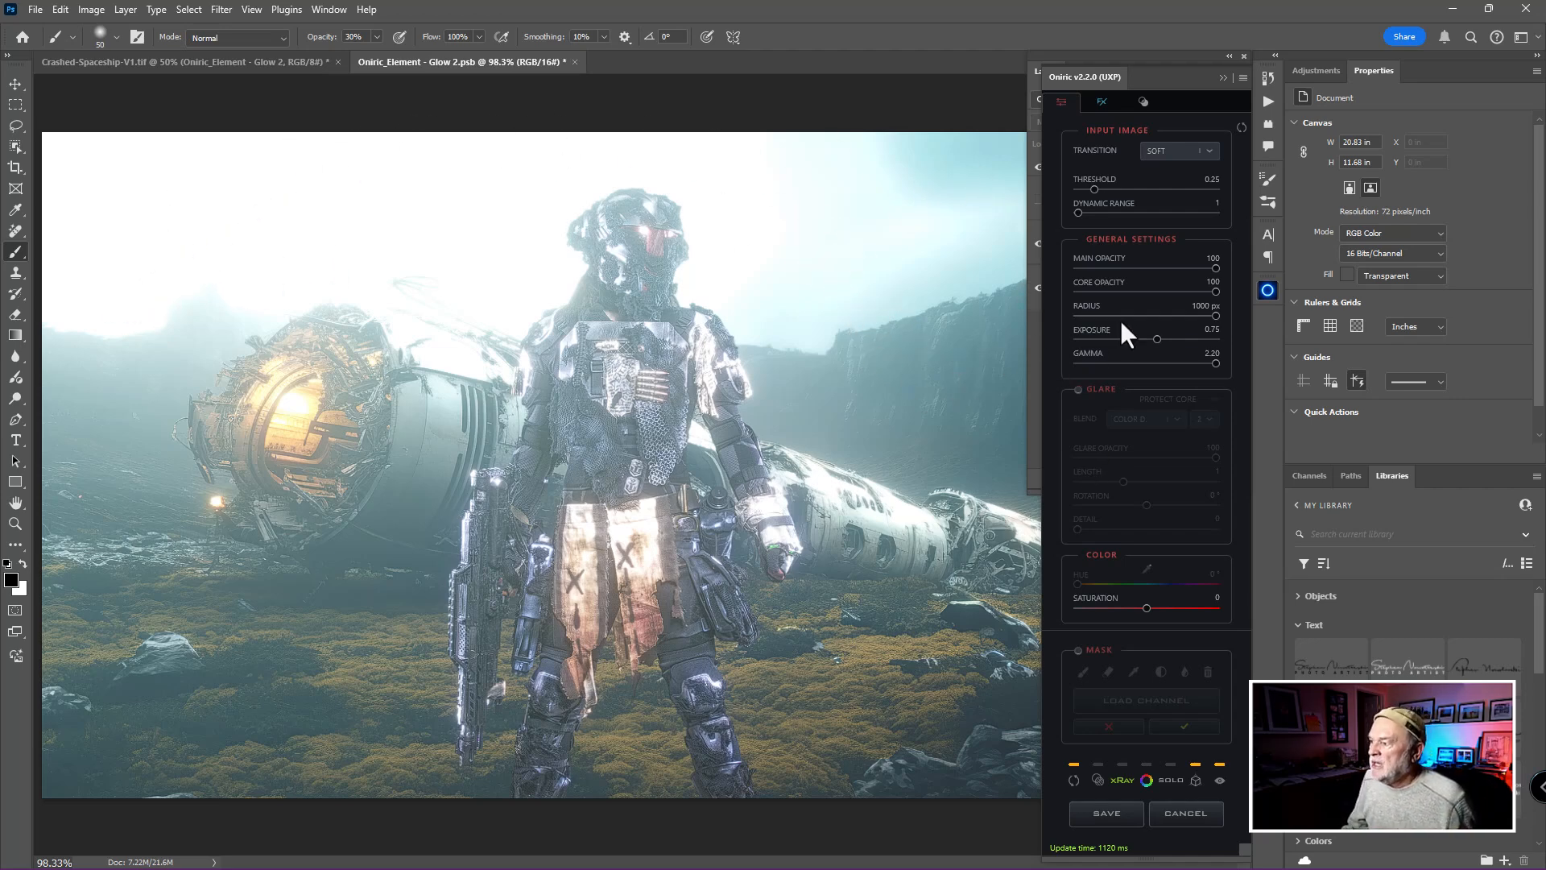
mouse_move(1114, 272)
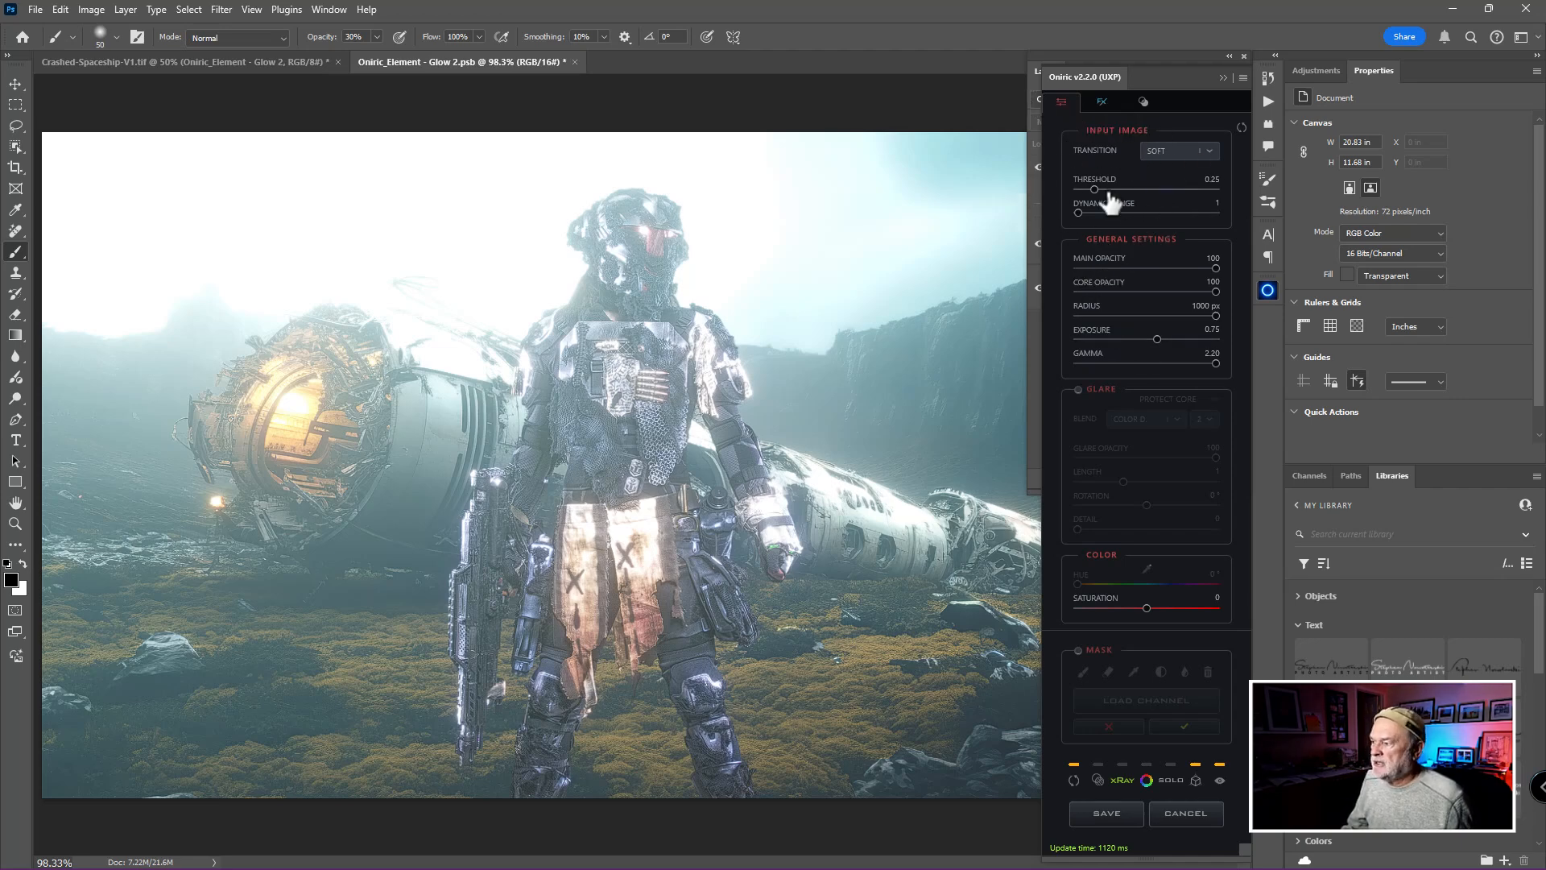
mouse_move(1158, 353)
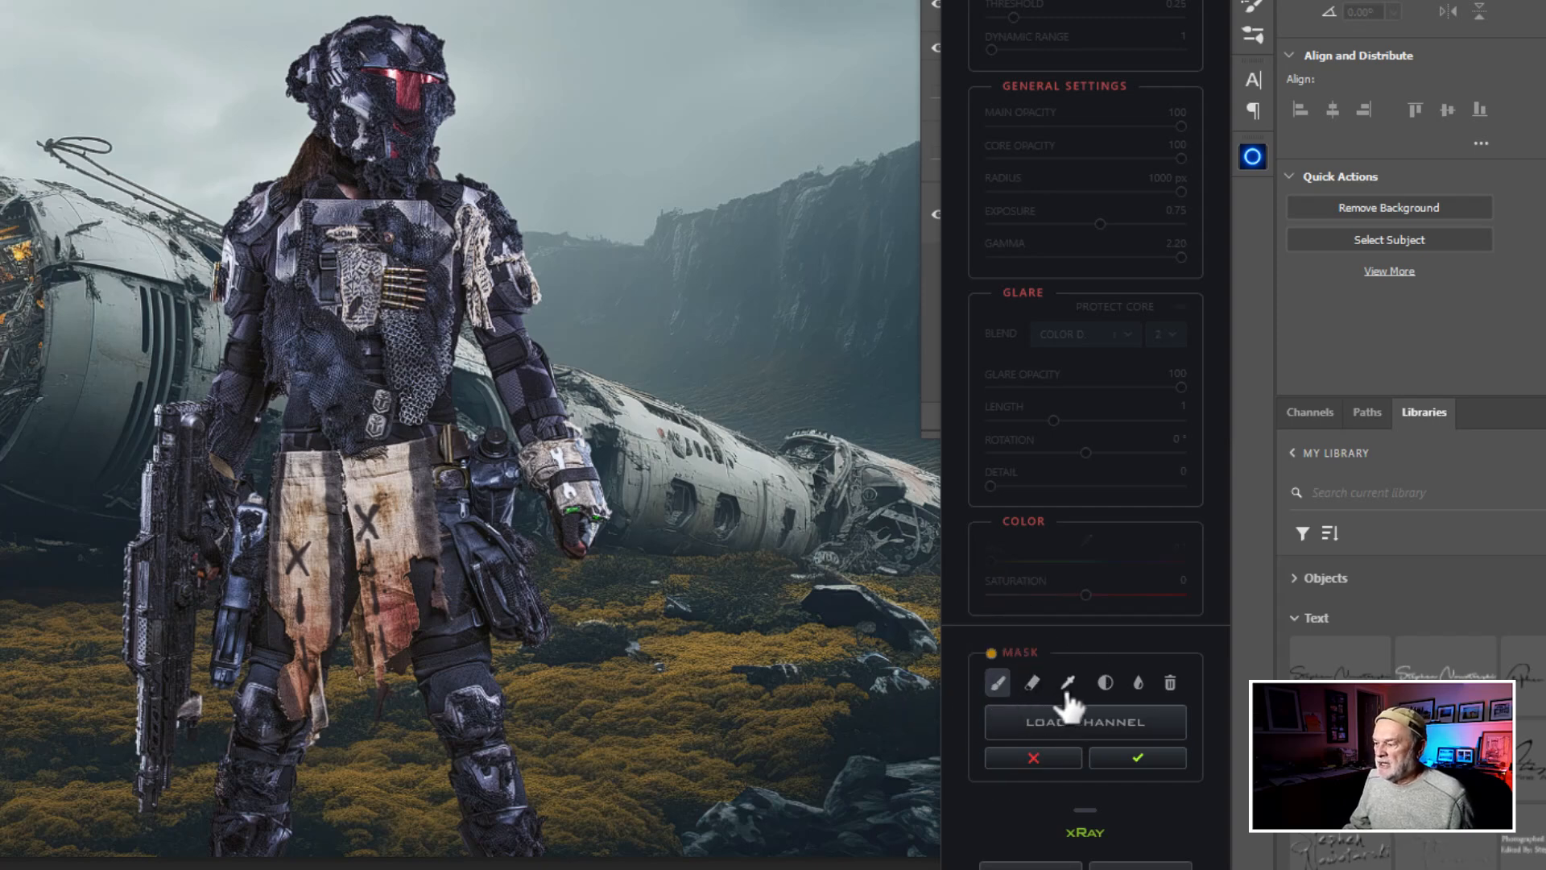
mouse_move(474, 118)
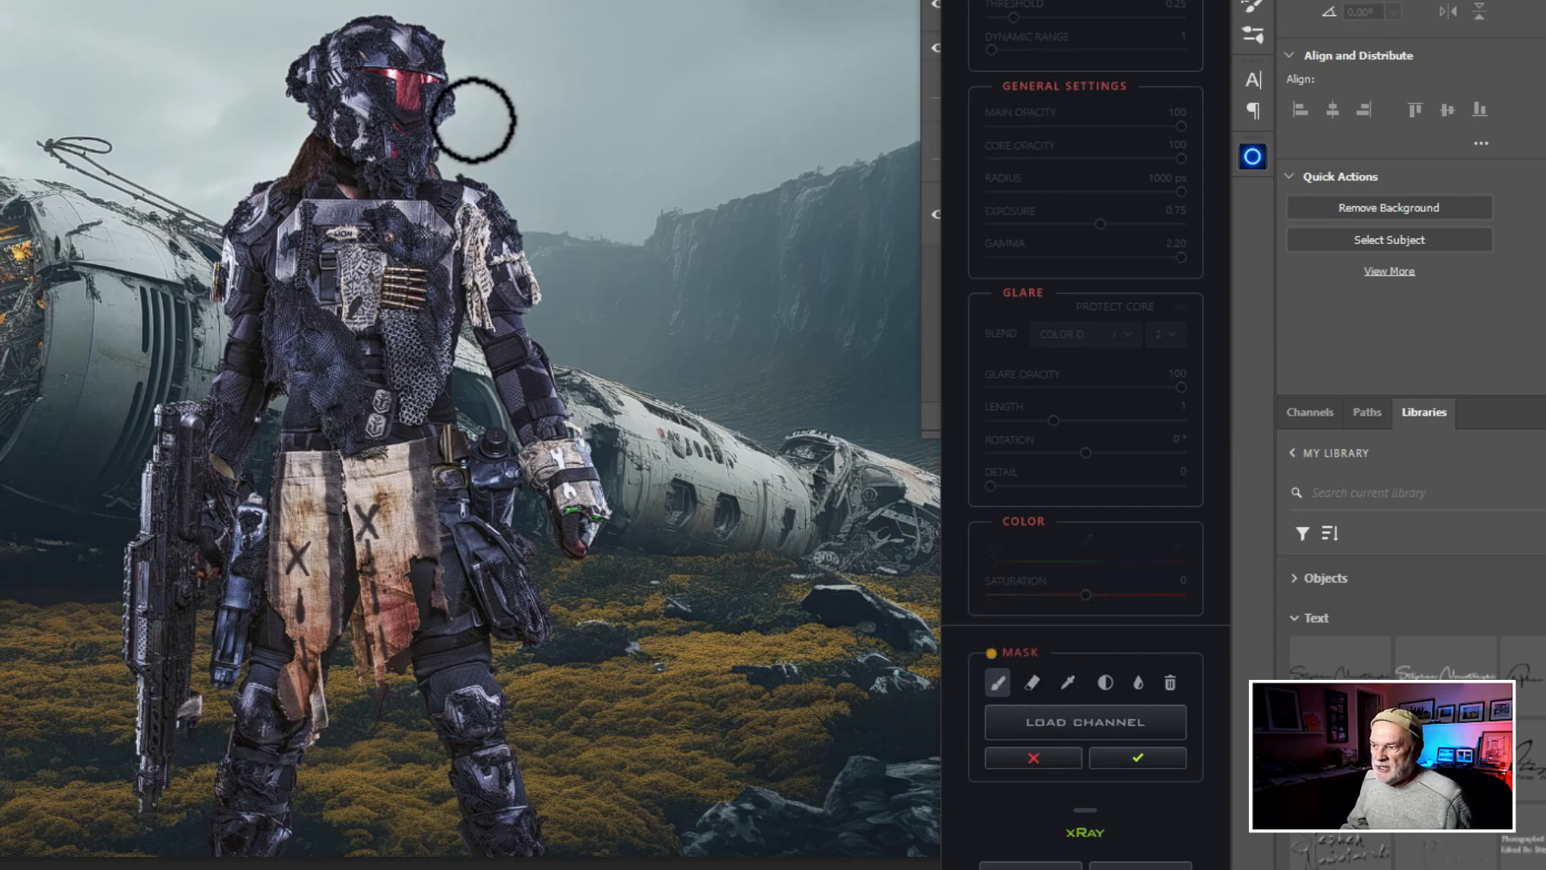
mouse_move(385, 77)
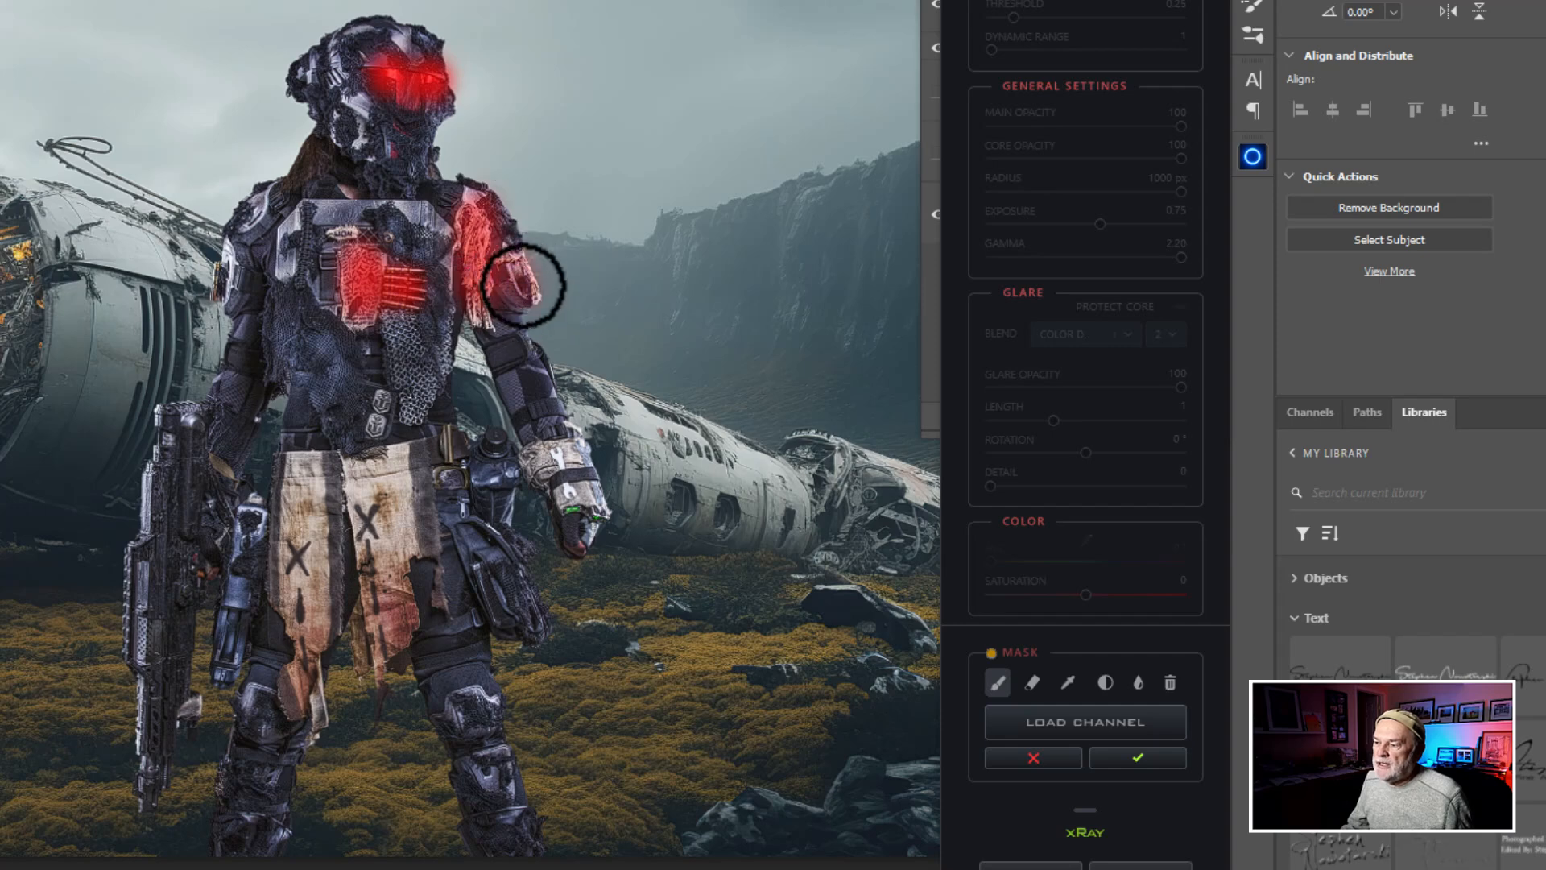
Paint the glow mask over the shoulder armour, gun, chest and knee, and apply it.
left_click_drag(512, 287, 567, 468)
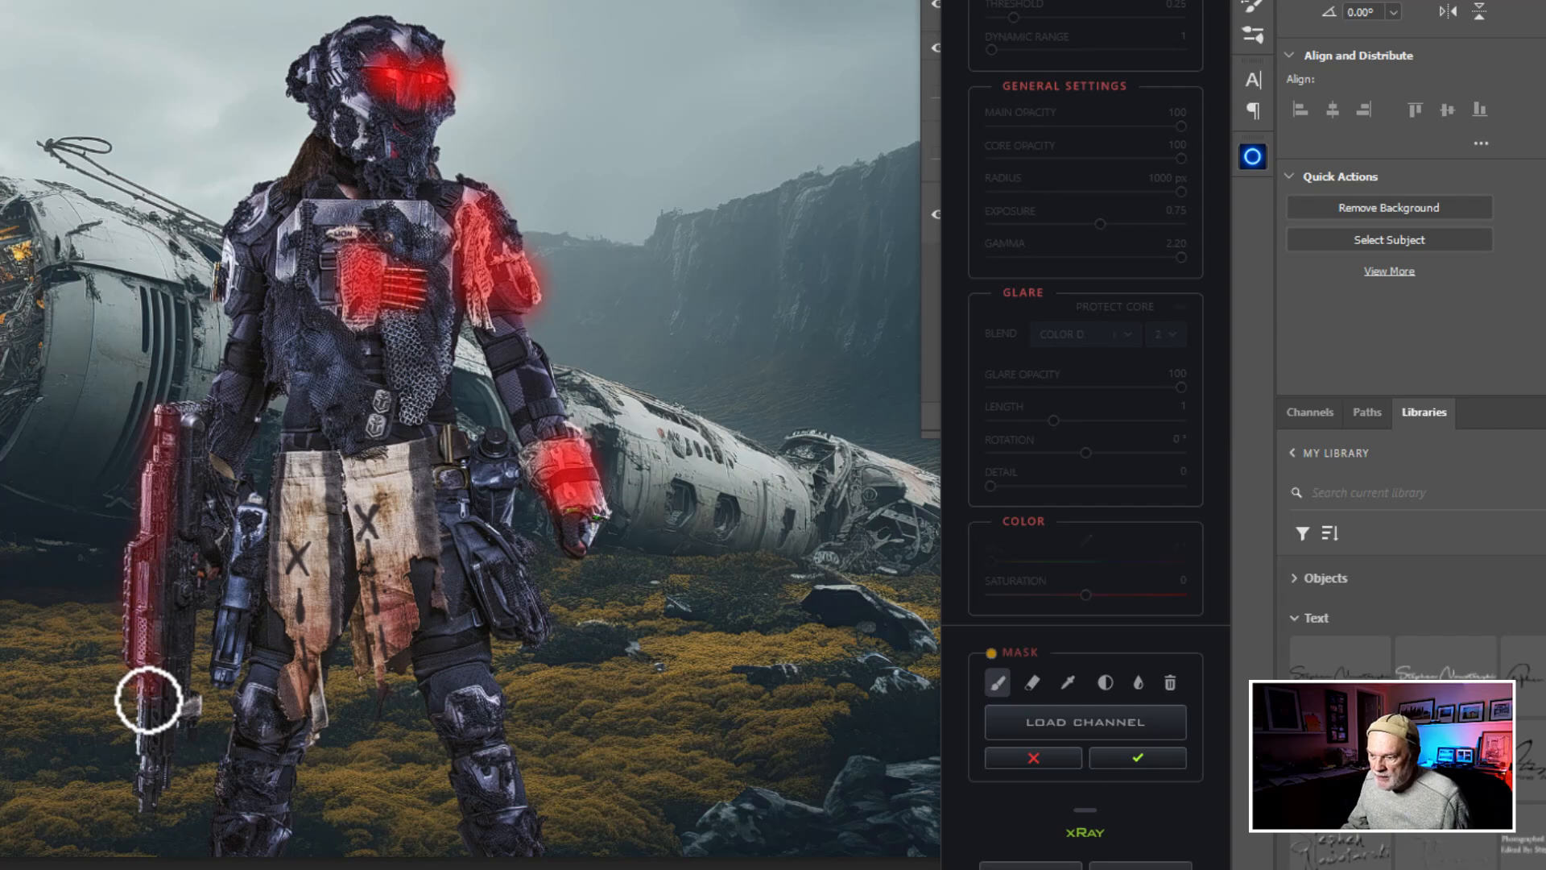
left_click_drag(148, 700, 167, 424)
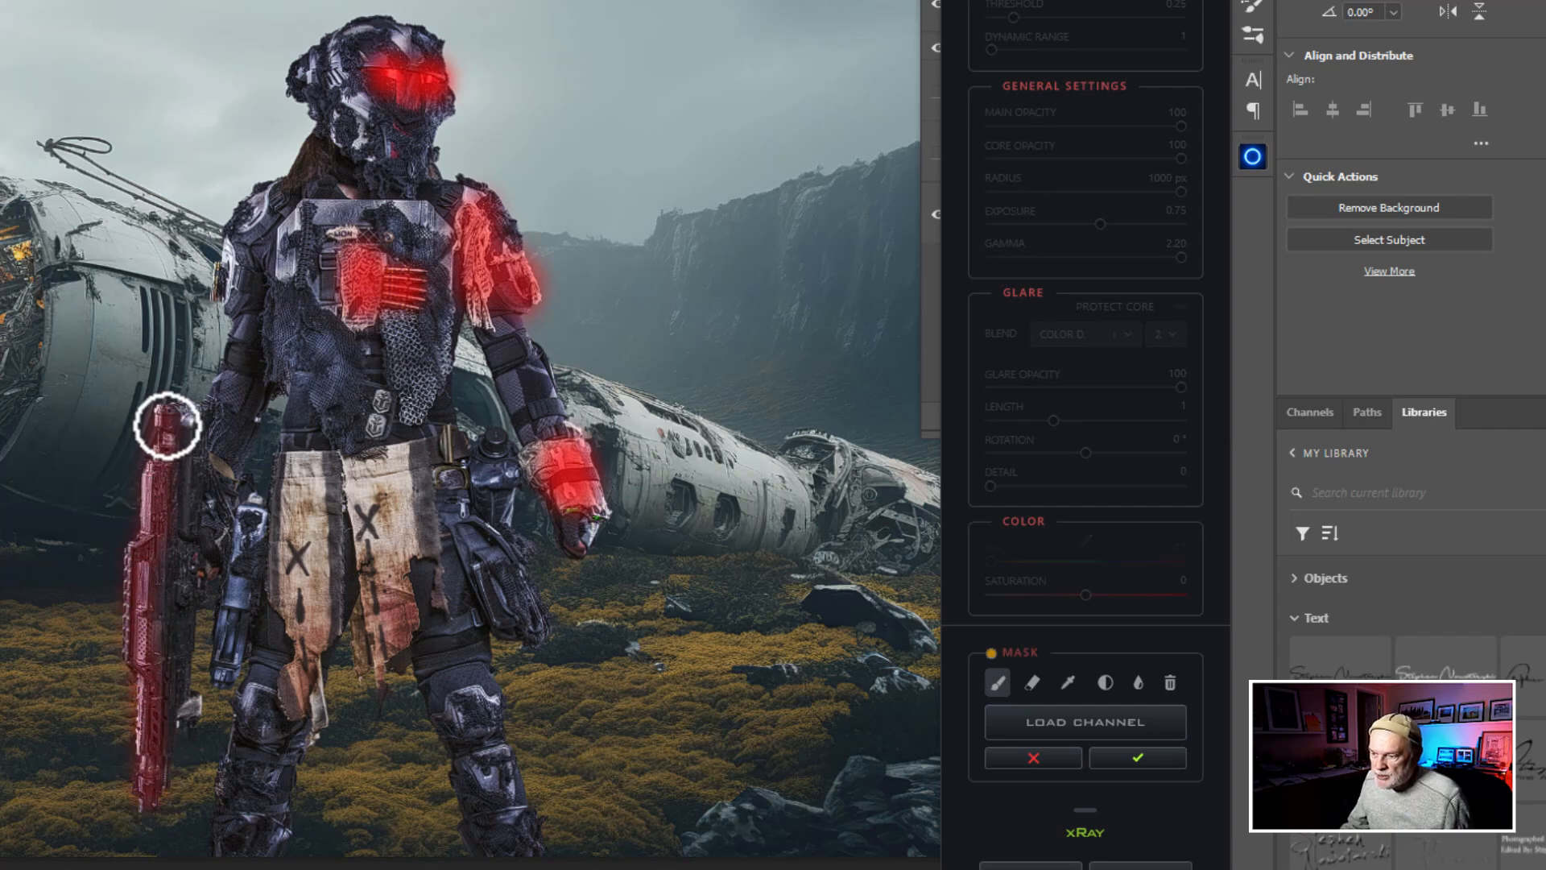
left_click_drag(168, 424, 153, 734)
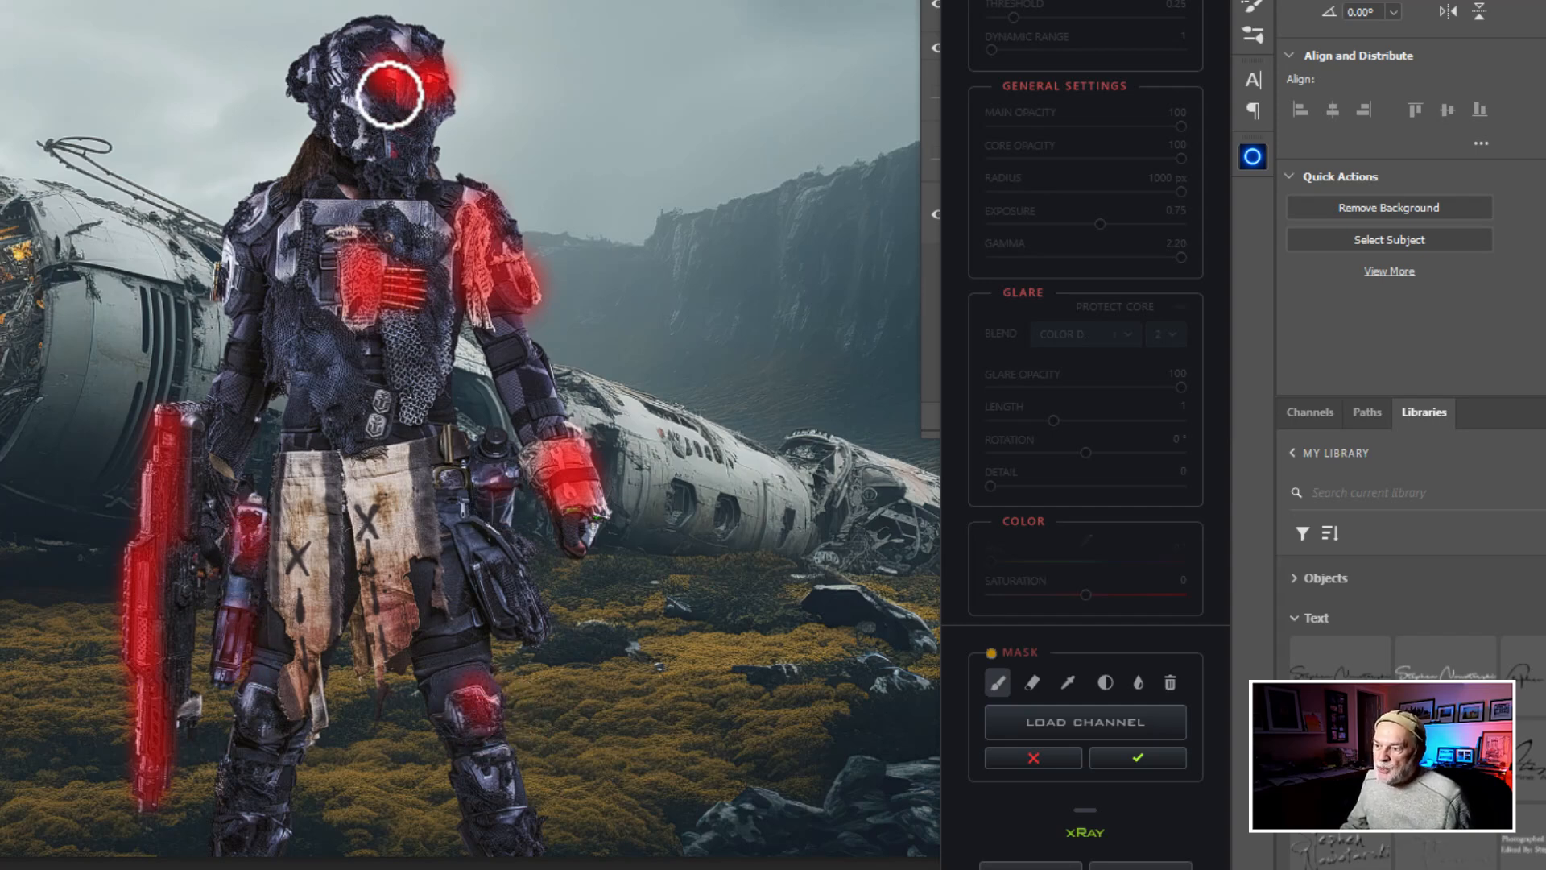
left_click_drag(388, 93, 292, 214)
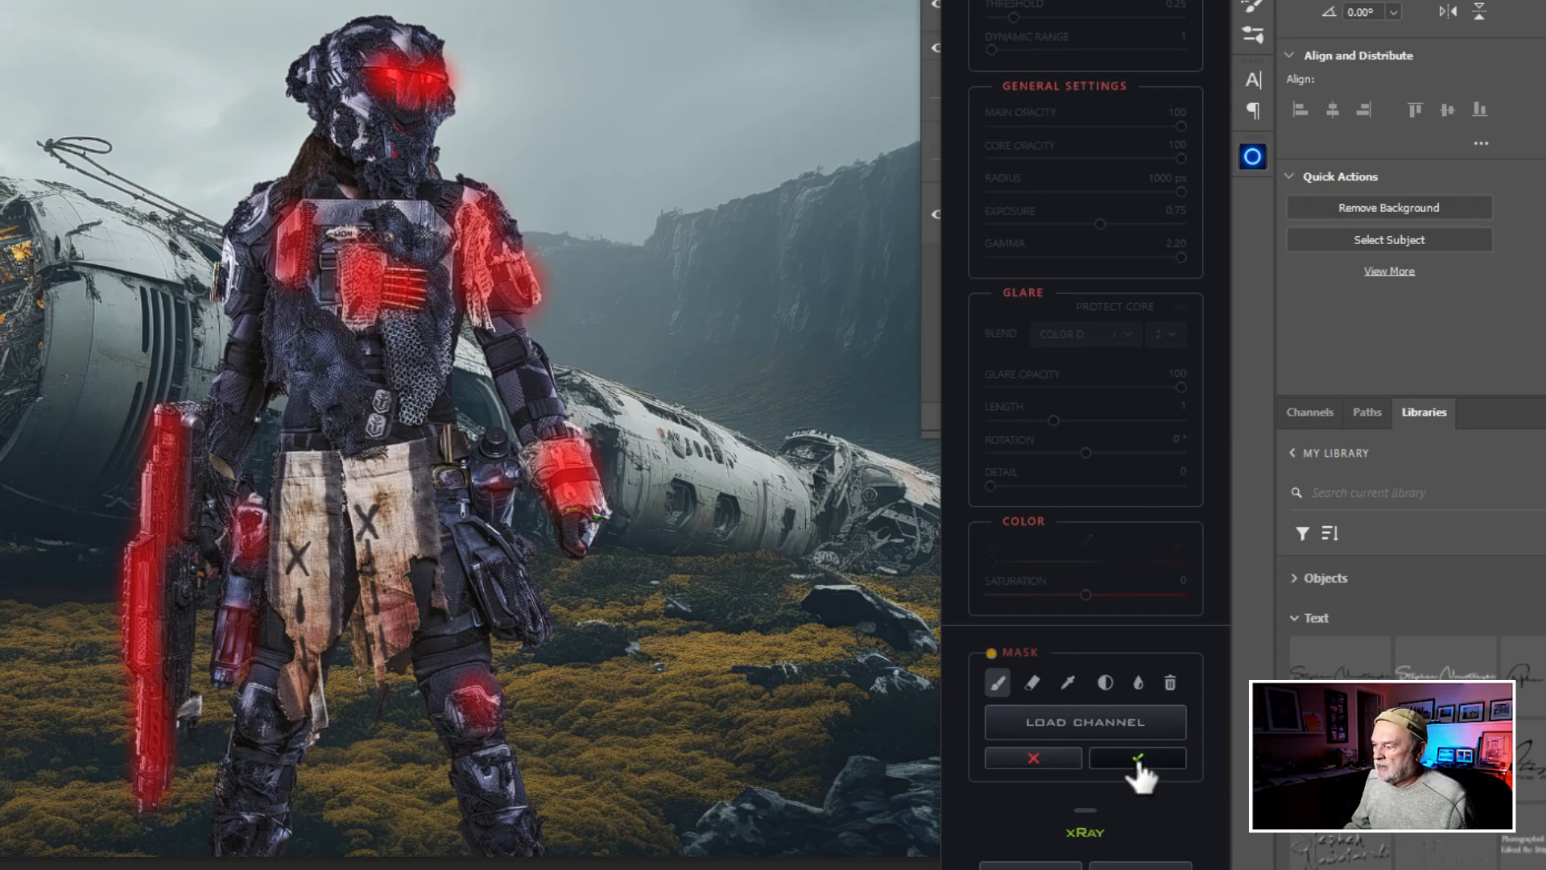
left_click(1135, 757)
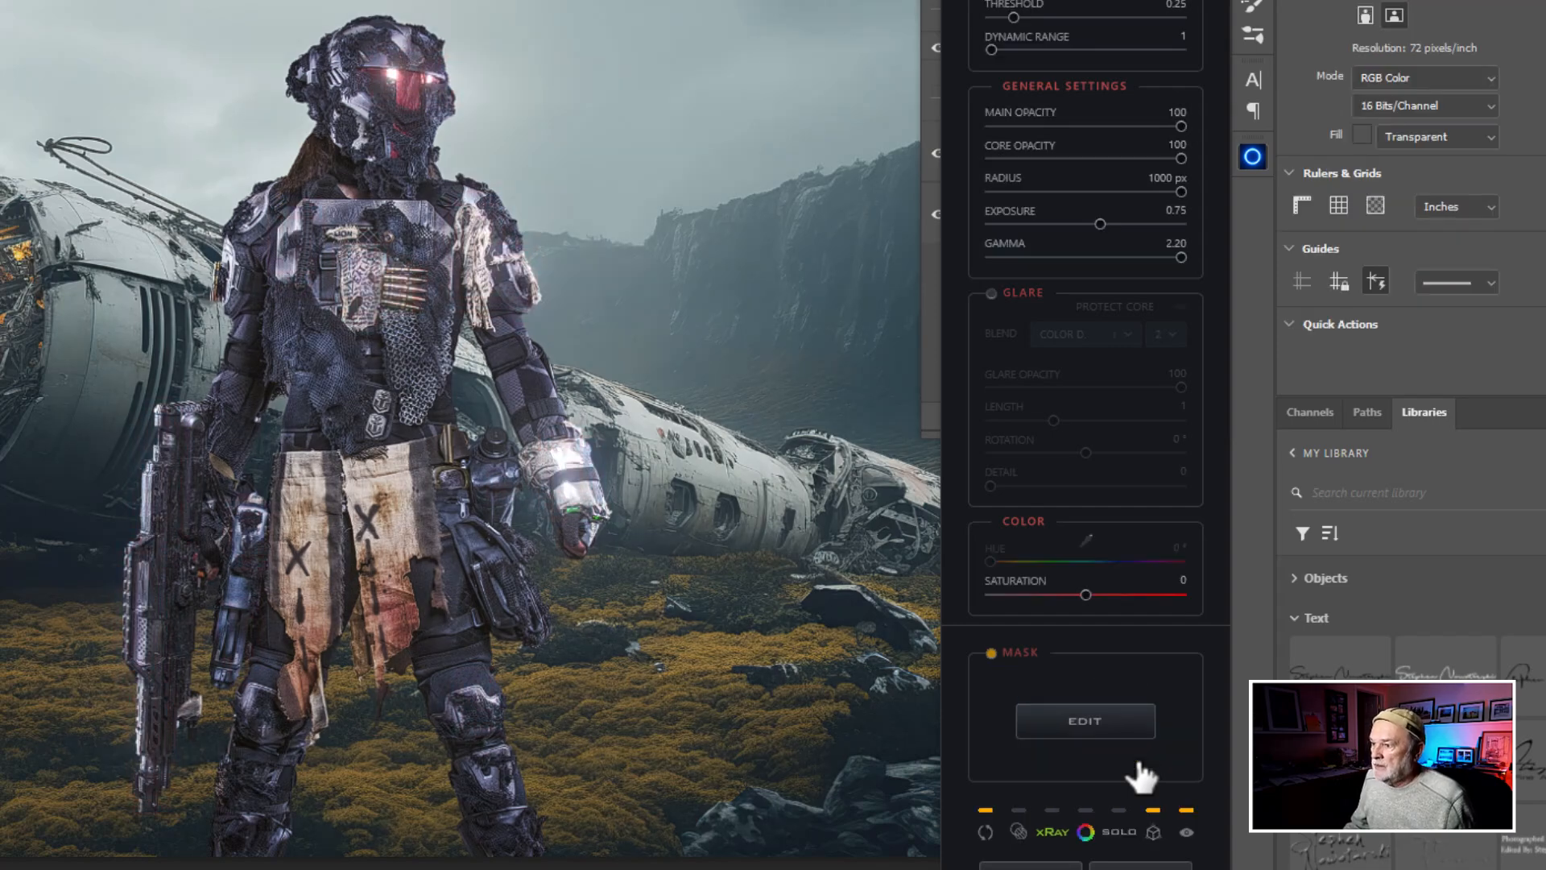
mouse_move(1169, 754)
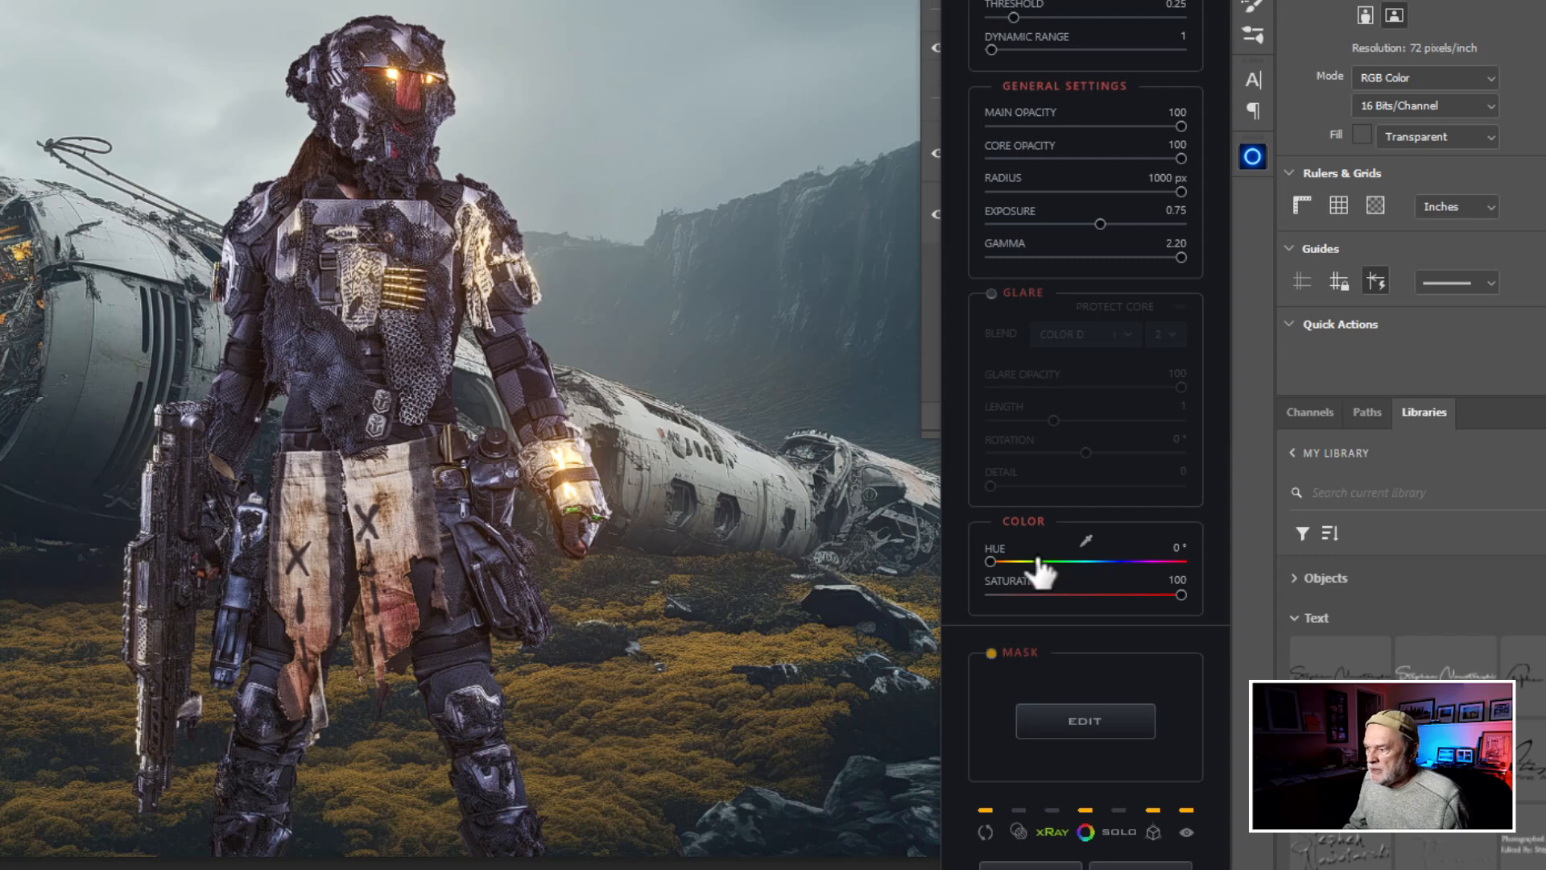
Shift the glow hue through green and blue to purple and lower threshold and exposure.
left_click_drag(995, 562, 1062, 562)
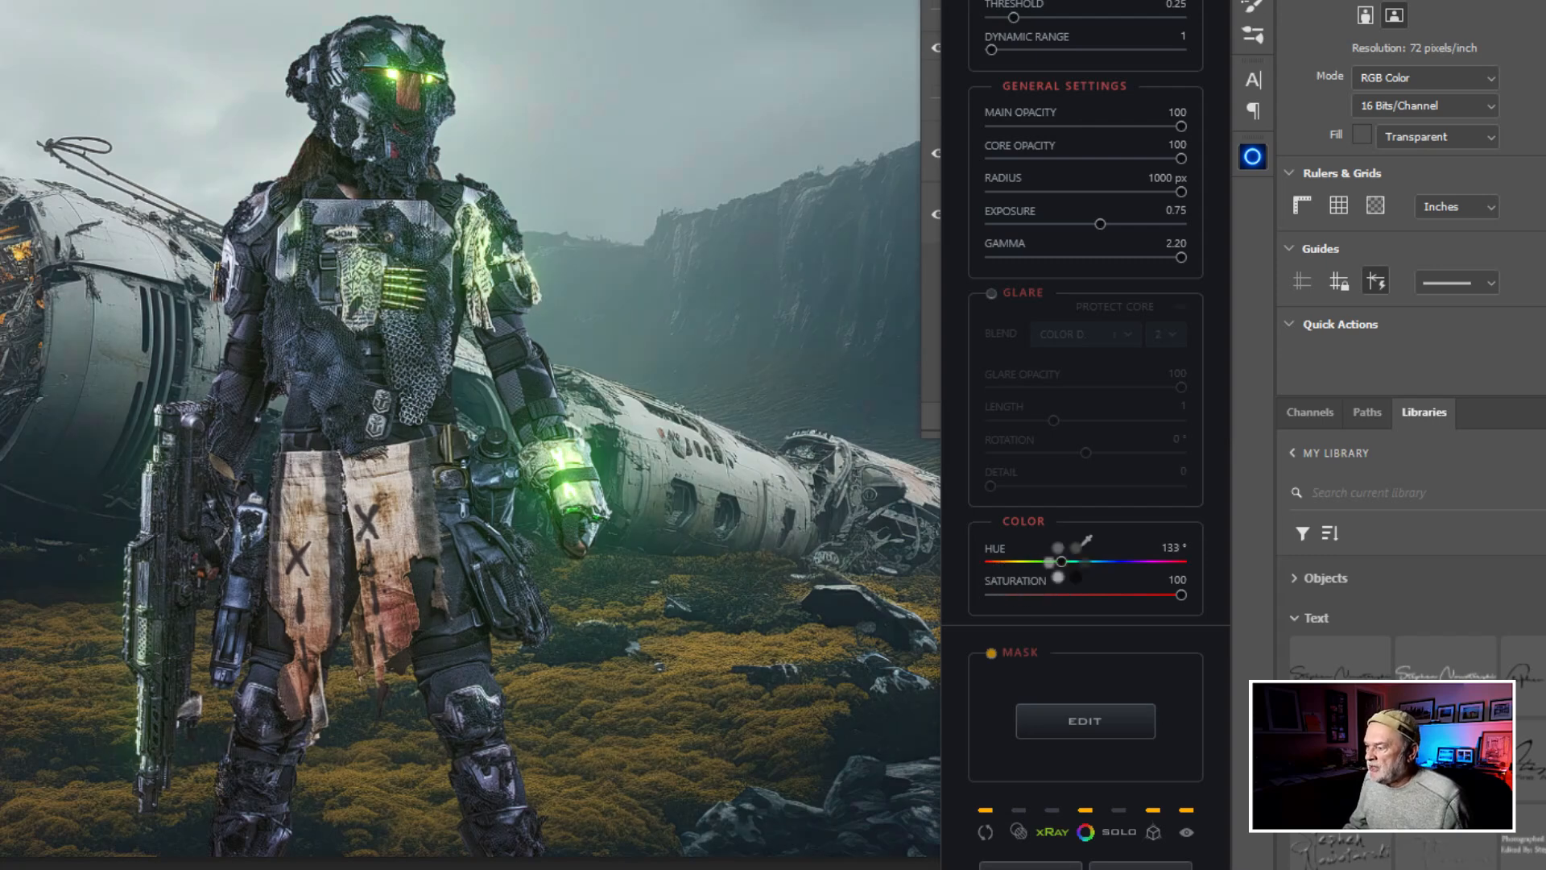
left_click_drag(1061, 562, 1122, 562)
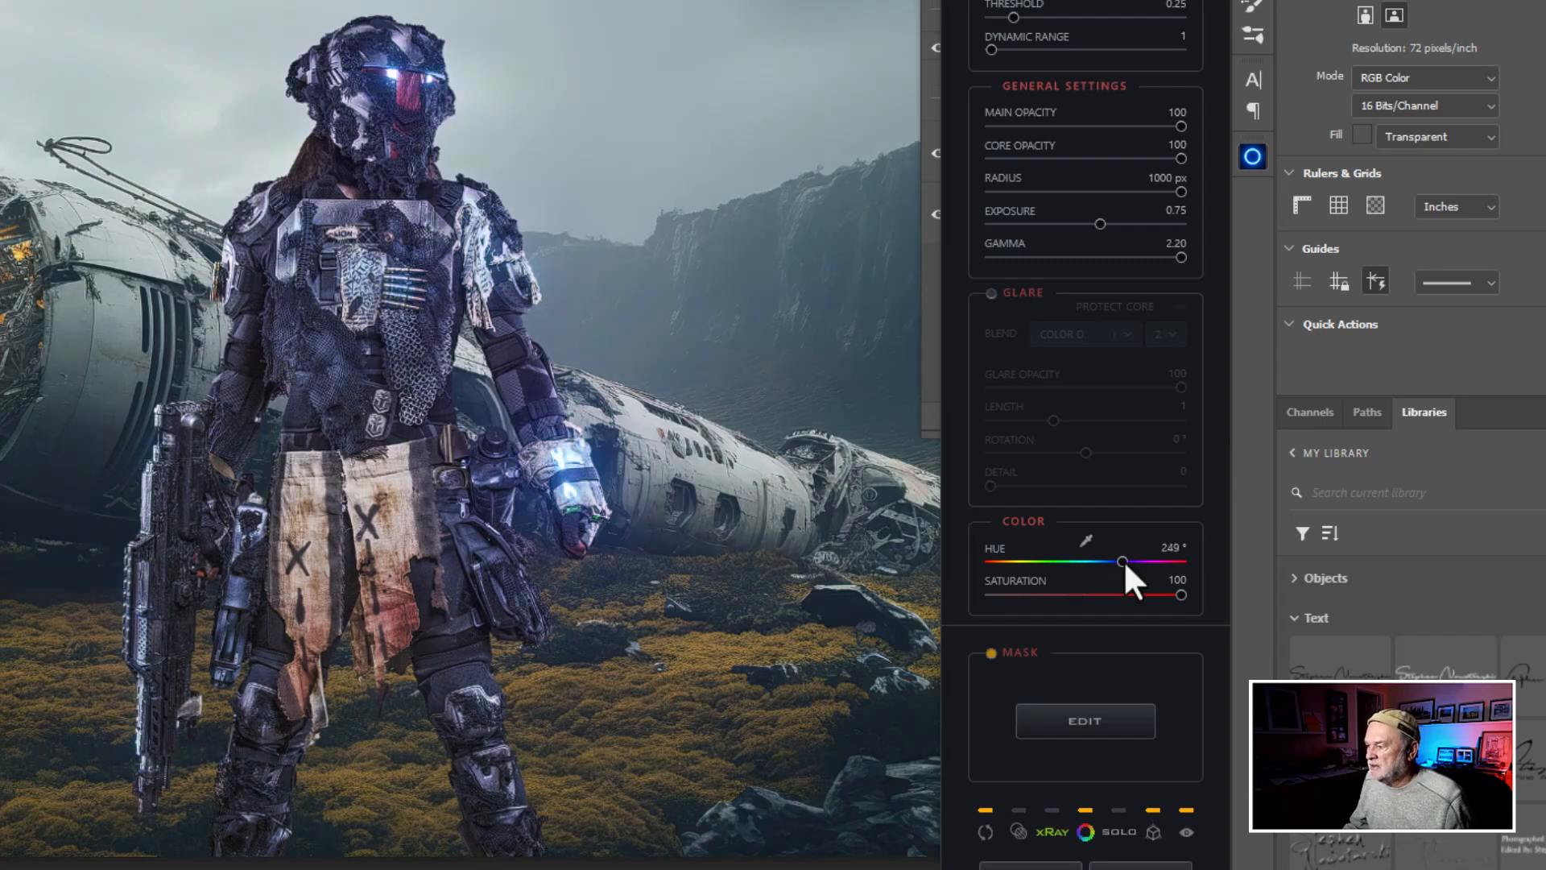
left_click_drag(1121, 564, 1144, 569)
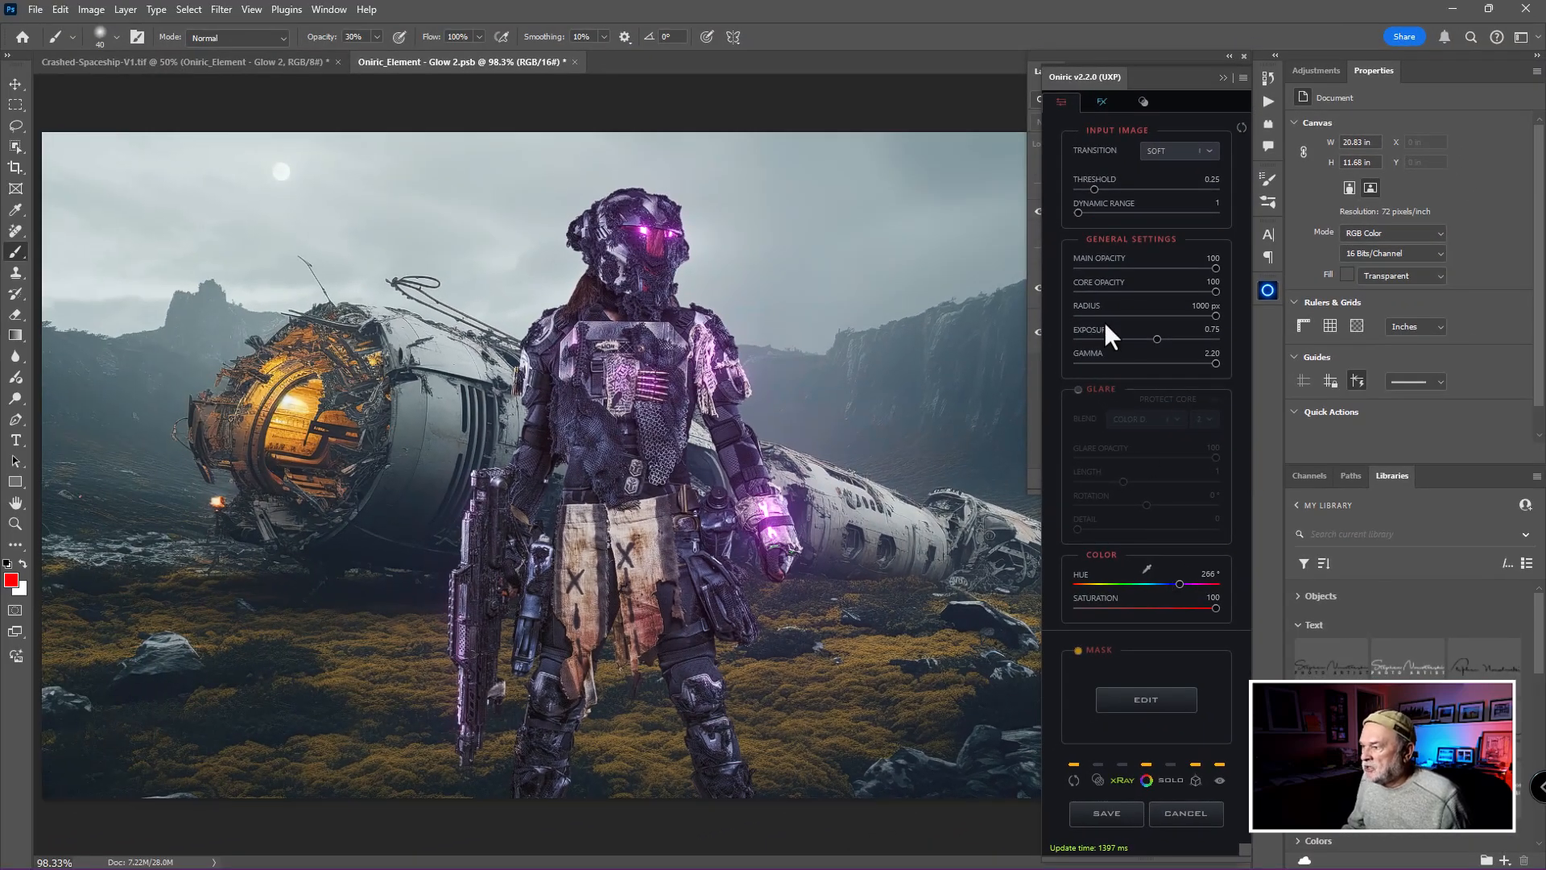
left_click_drag(1092, 190, 1100, 190)
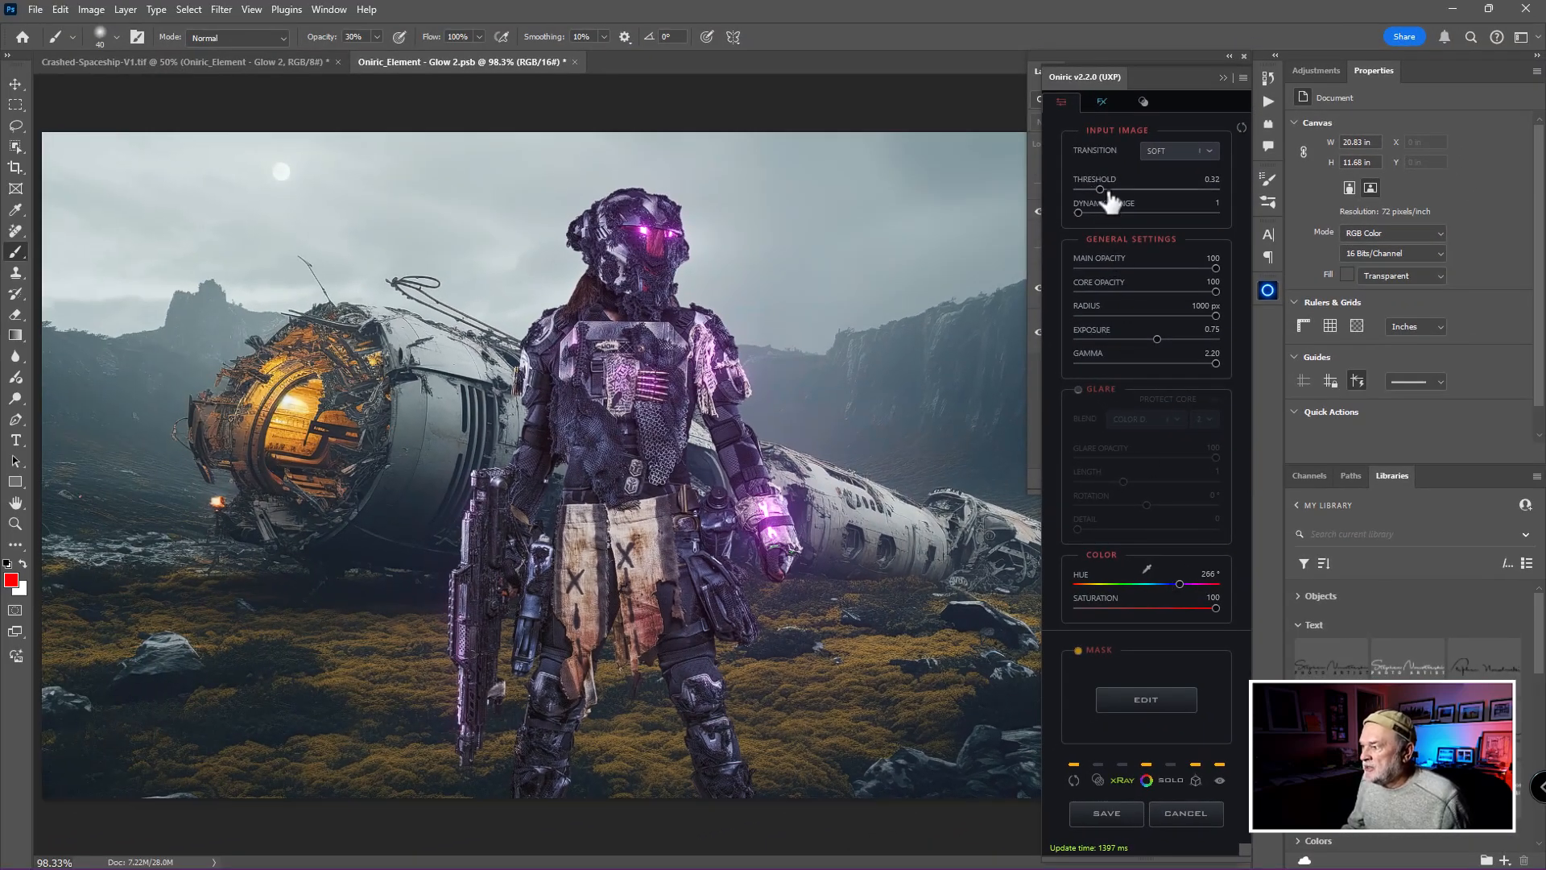
left_click_drag(1100, 190, 1120, 190)
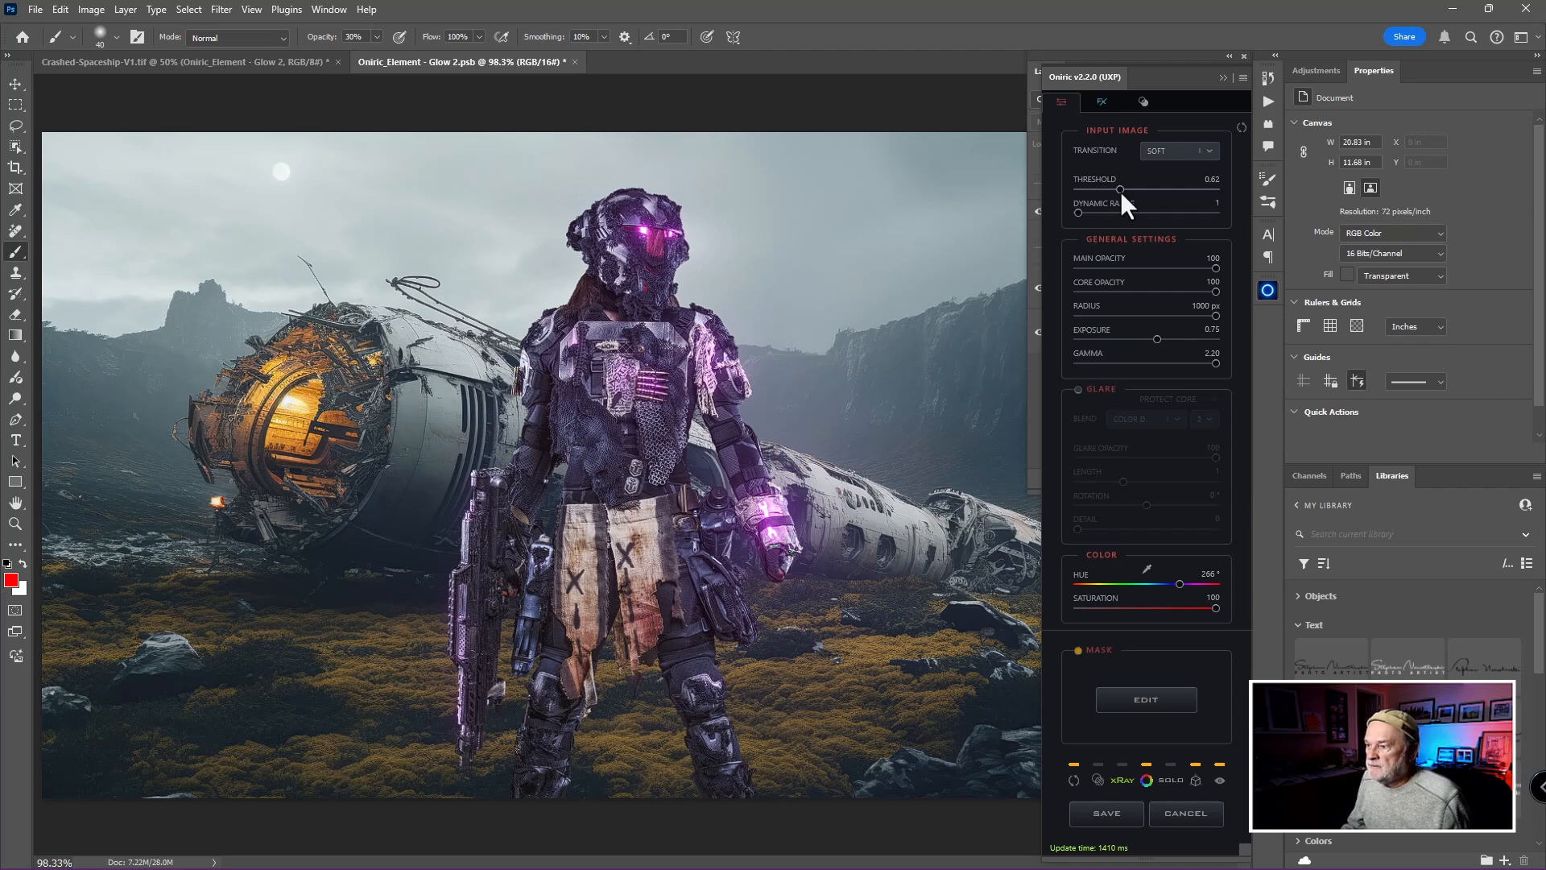
left_click_drag(1119, 190, 1121, 190)
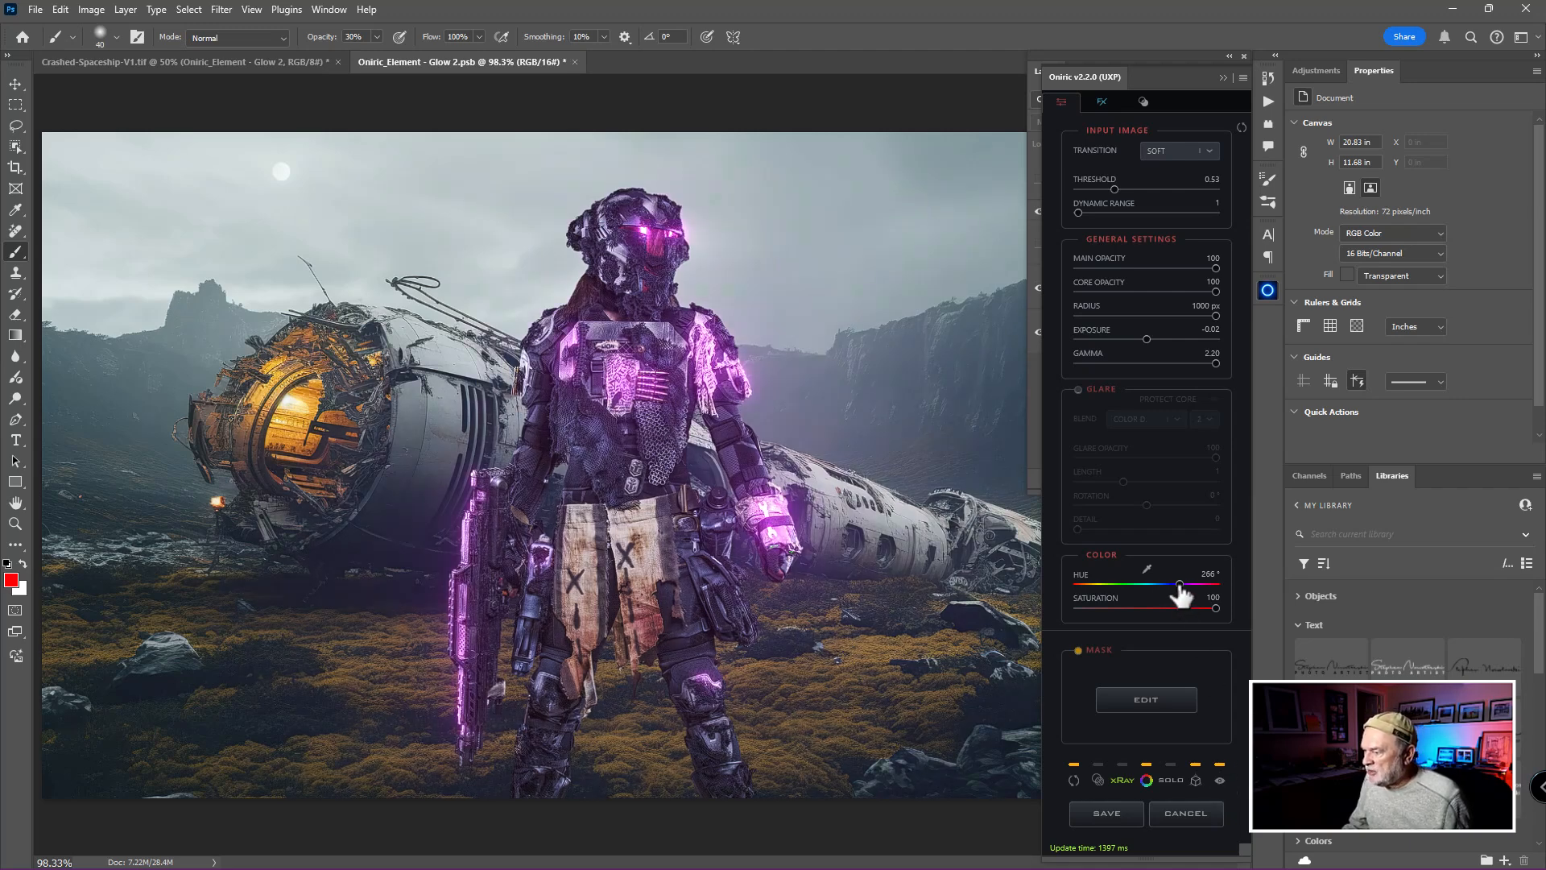
Pull the hue back to electric blue around 236 and save the glow into the composite.
left_click_drag(1180, 583, 1171, 583)
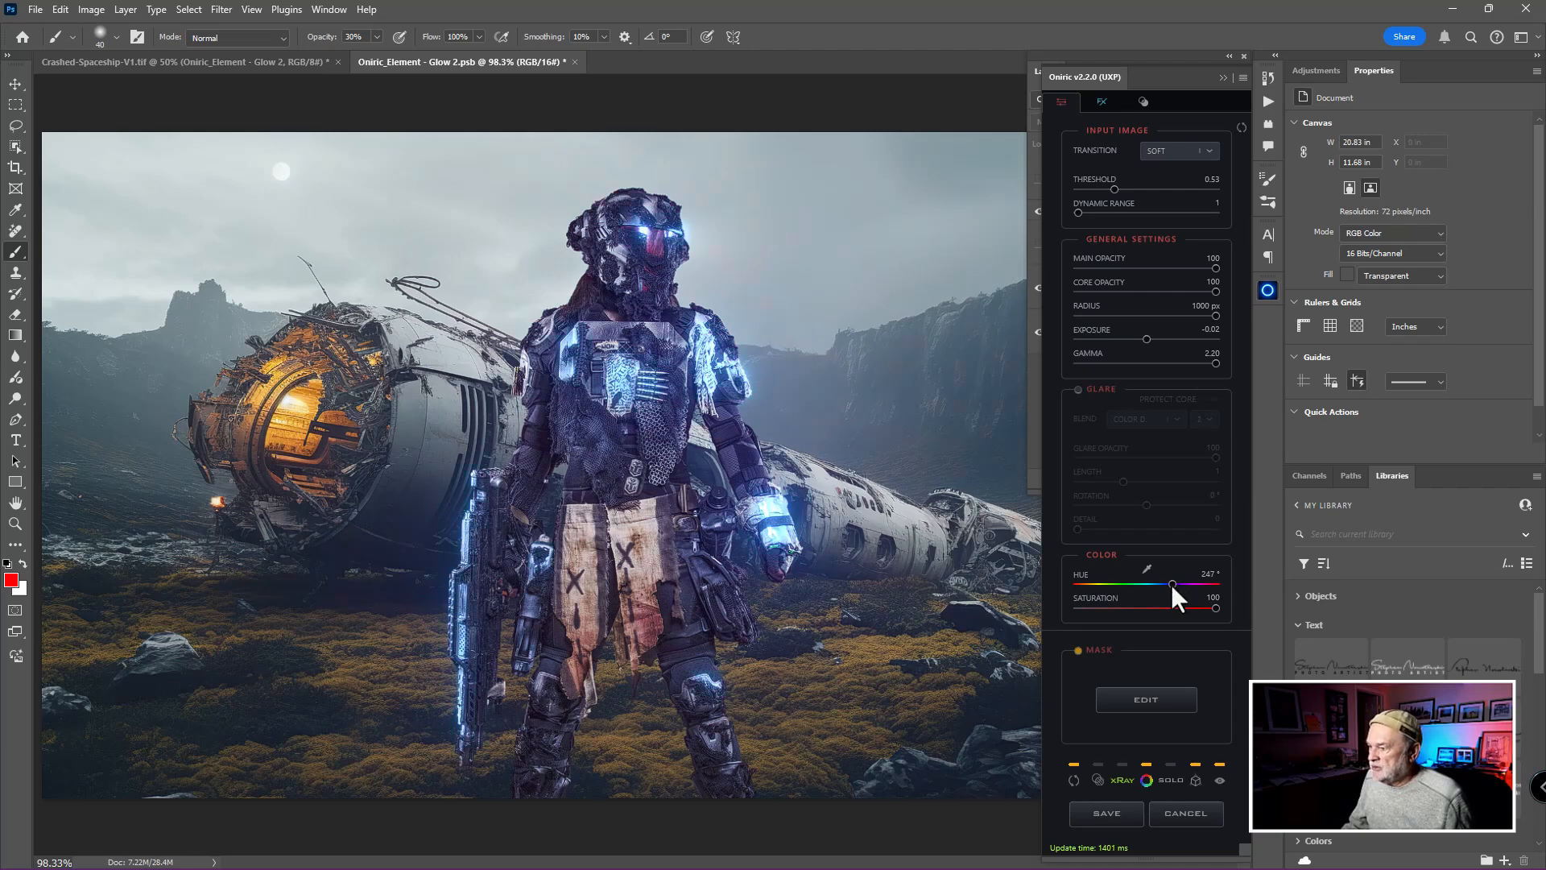
left_click_drag(1179, 583, 1169, 583)
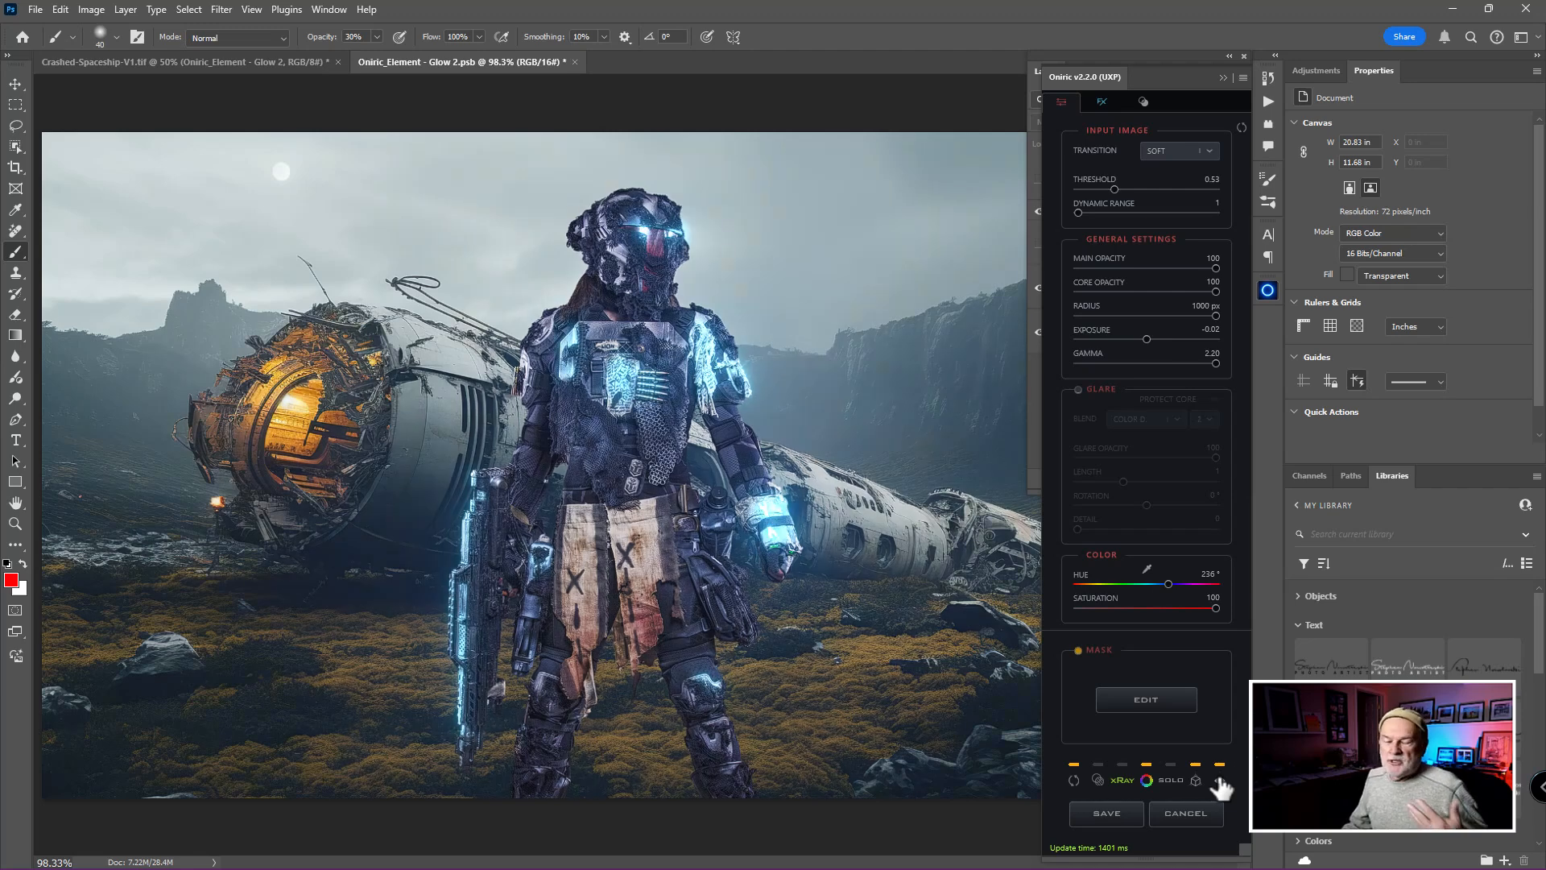
left_click(1104, 811)
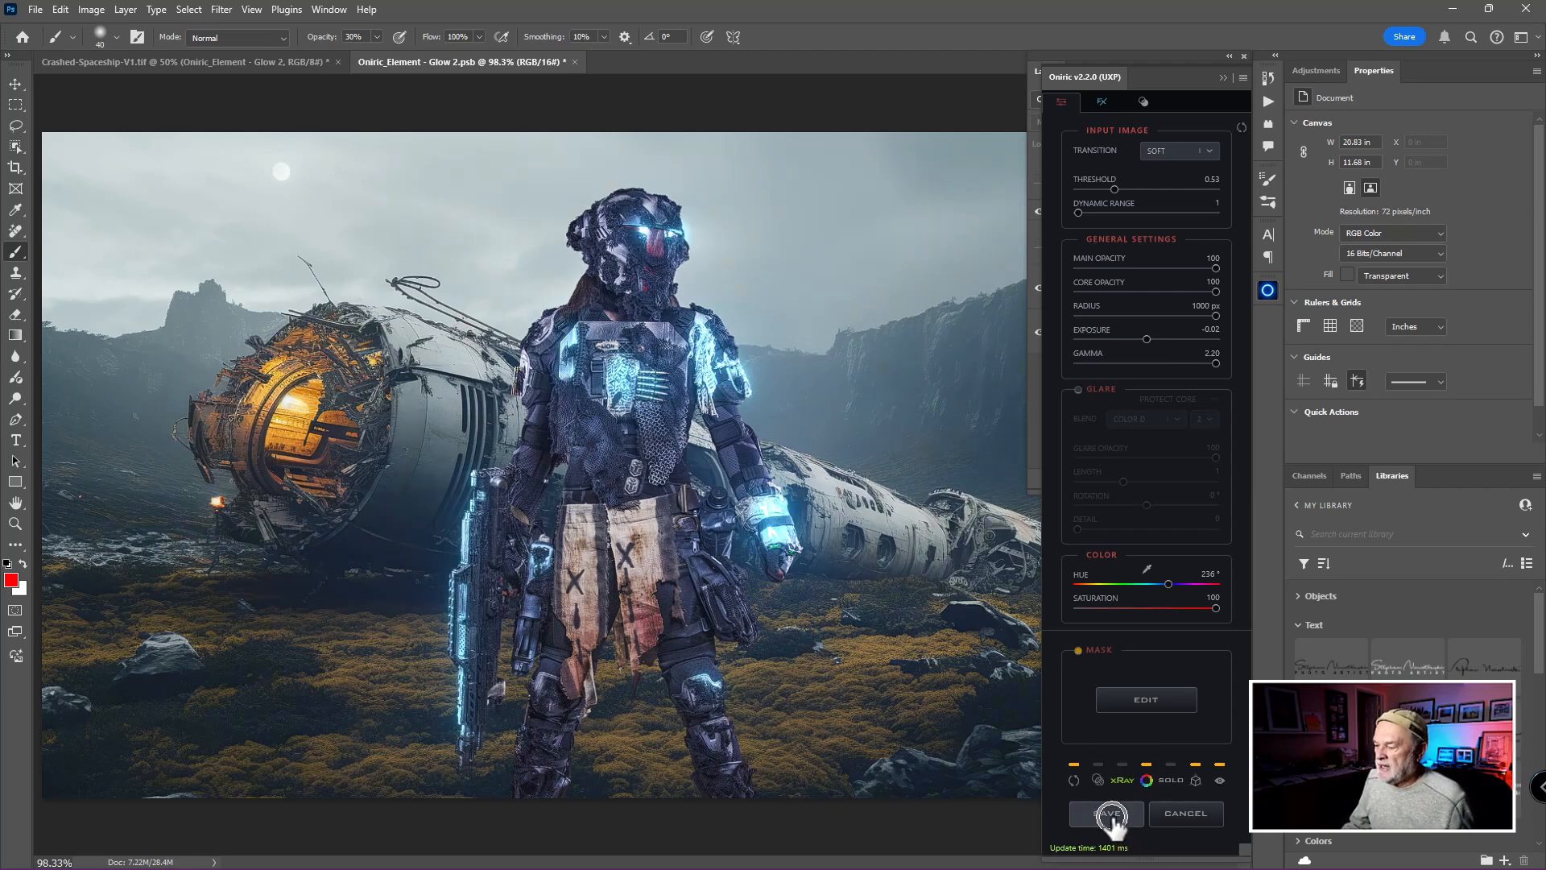
Confirm the save, then select the new Glow 2 layer and the Background layer.
left_click(1105, 812)
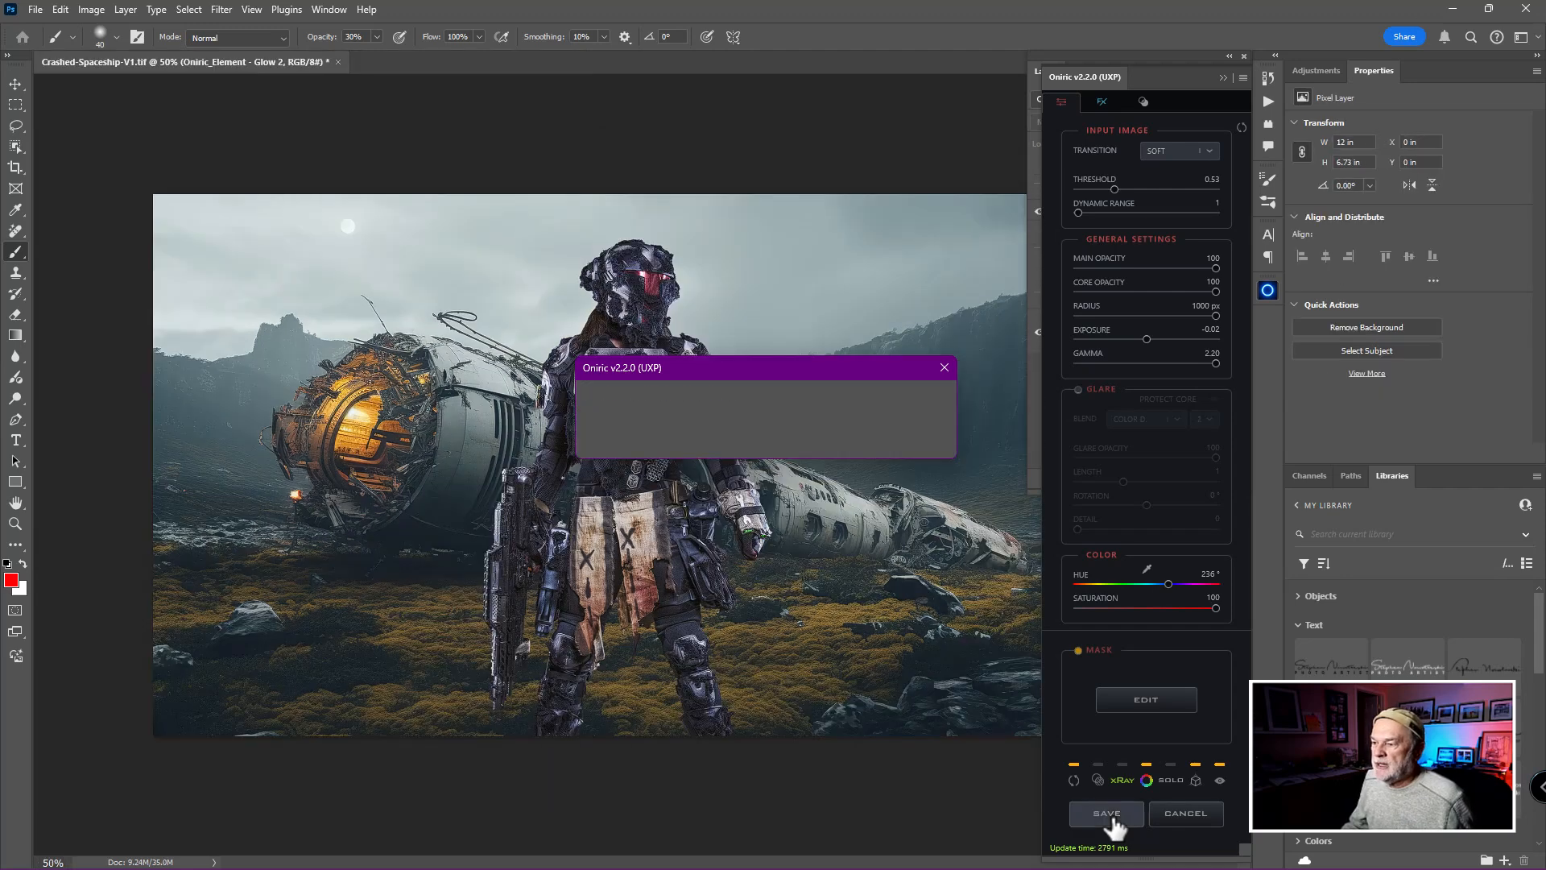
left_click(1104, 812)
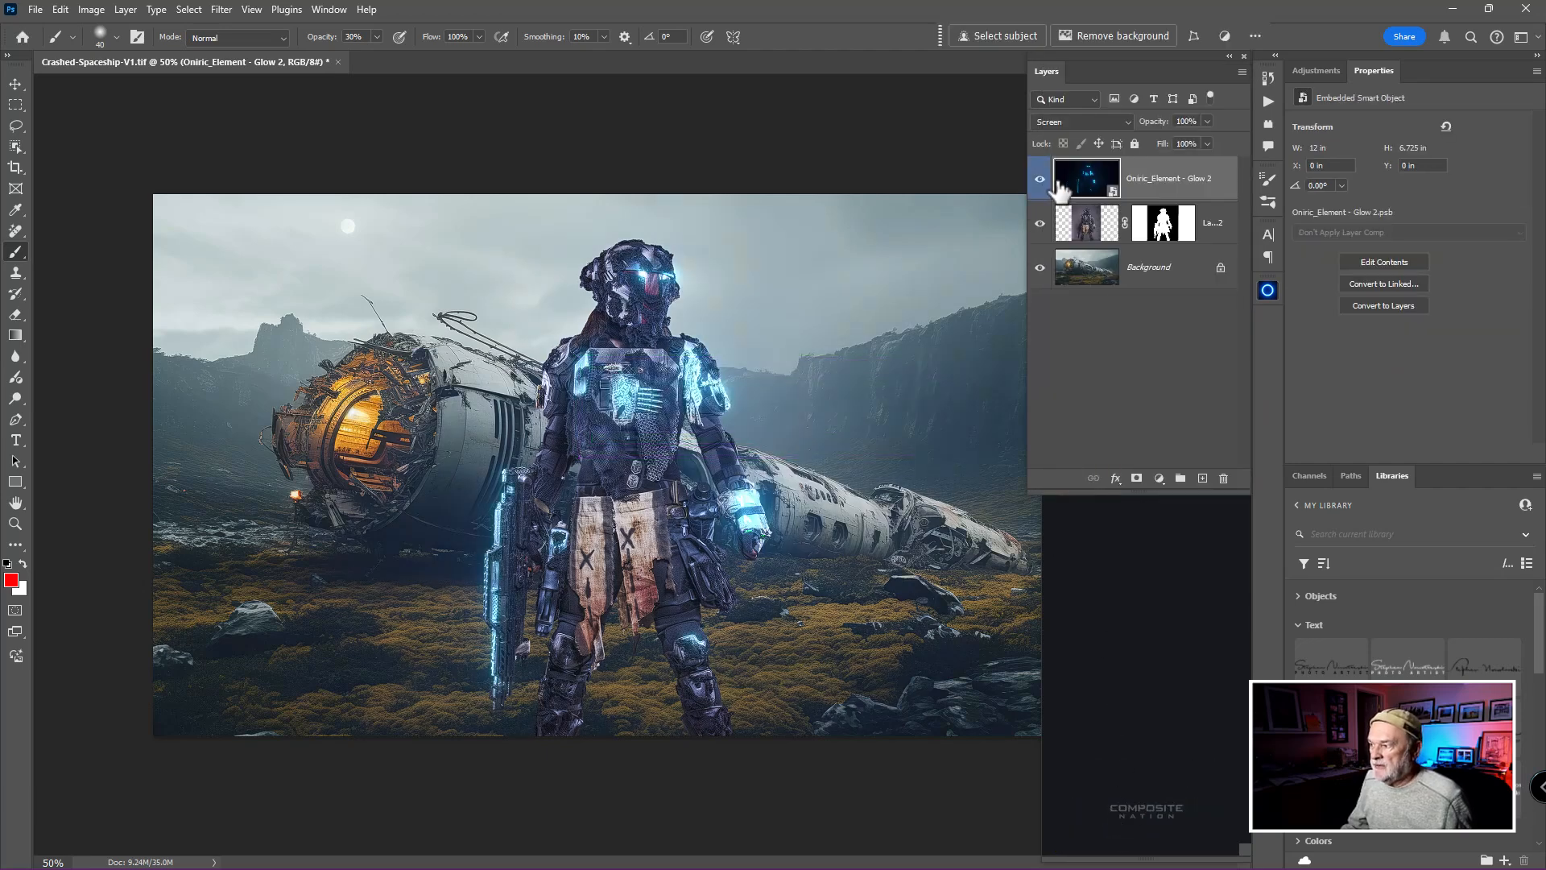
left_click(1038, 179)
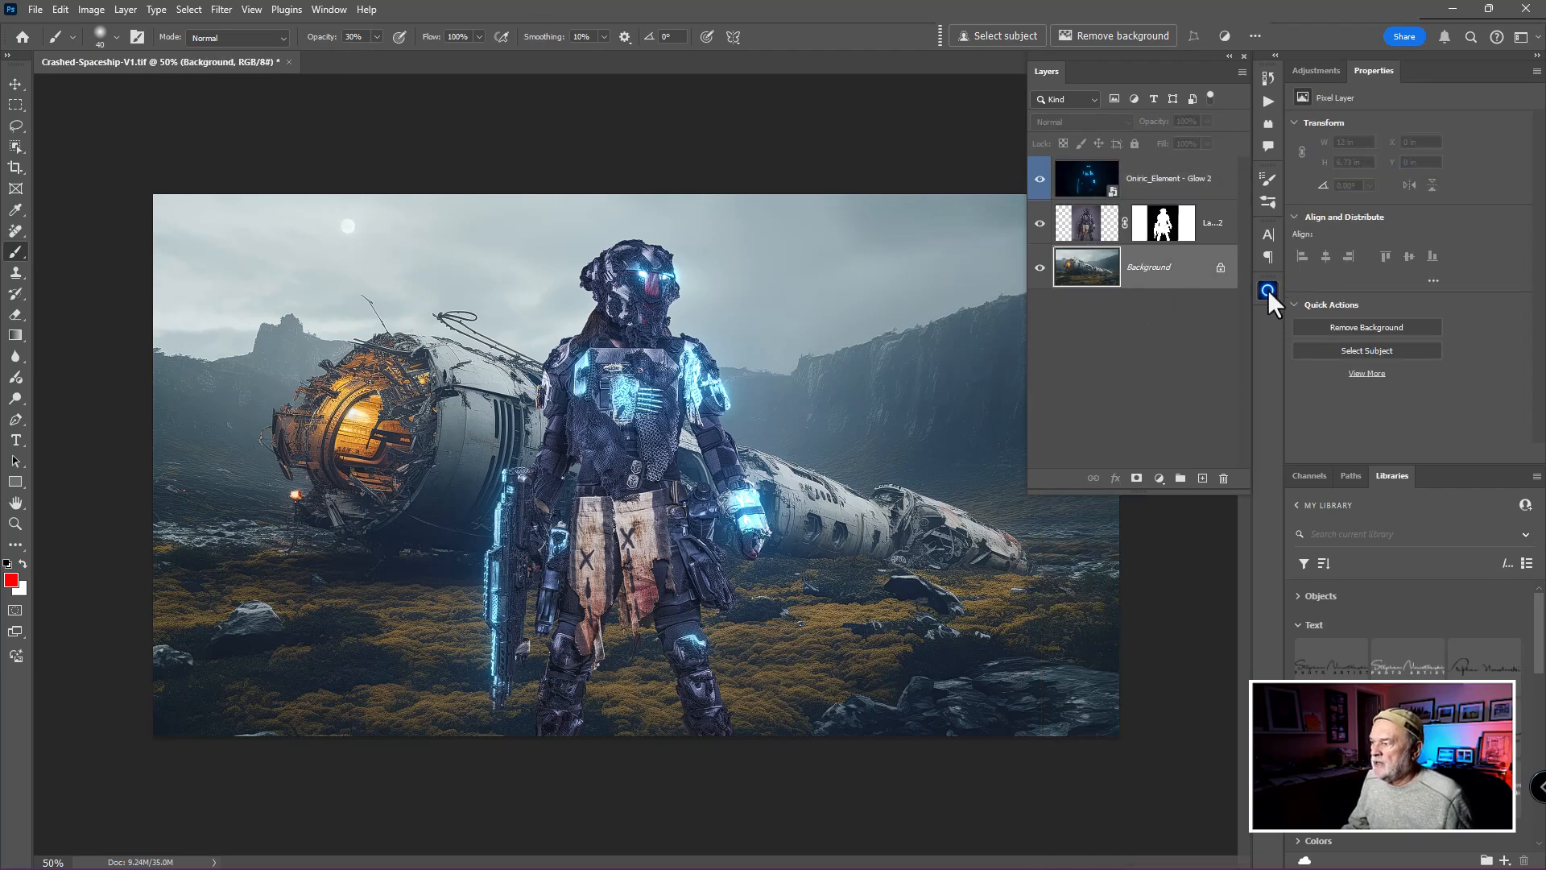
Start a second Oniric glow and paint its mask over the spaceship's engine opening.
left_click(1267, 290)
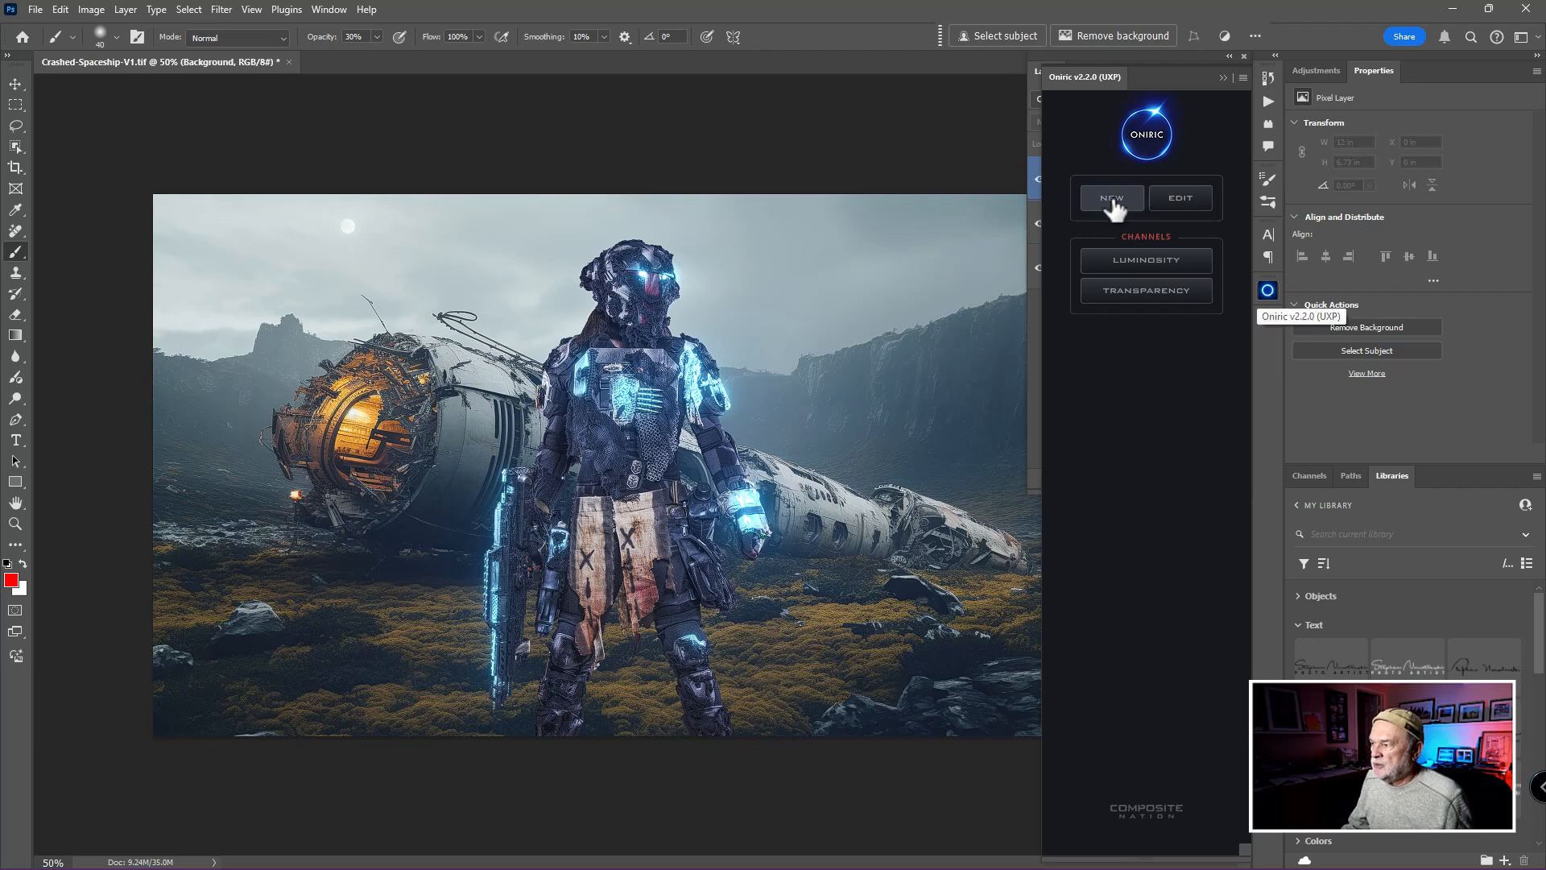
left_click(1111, 196)
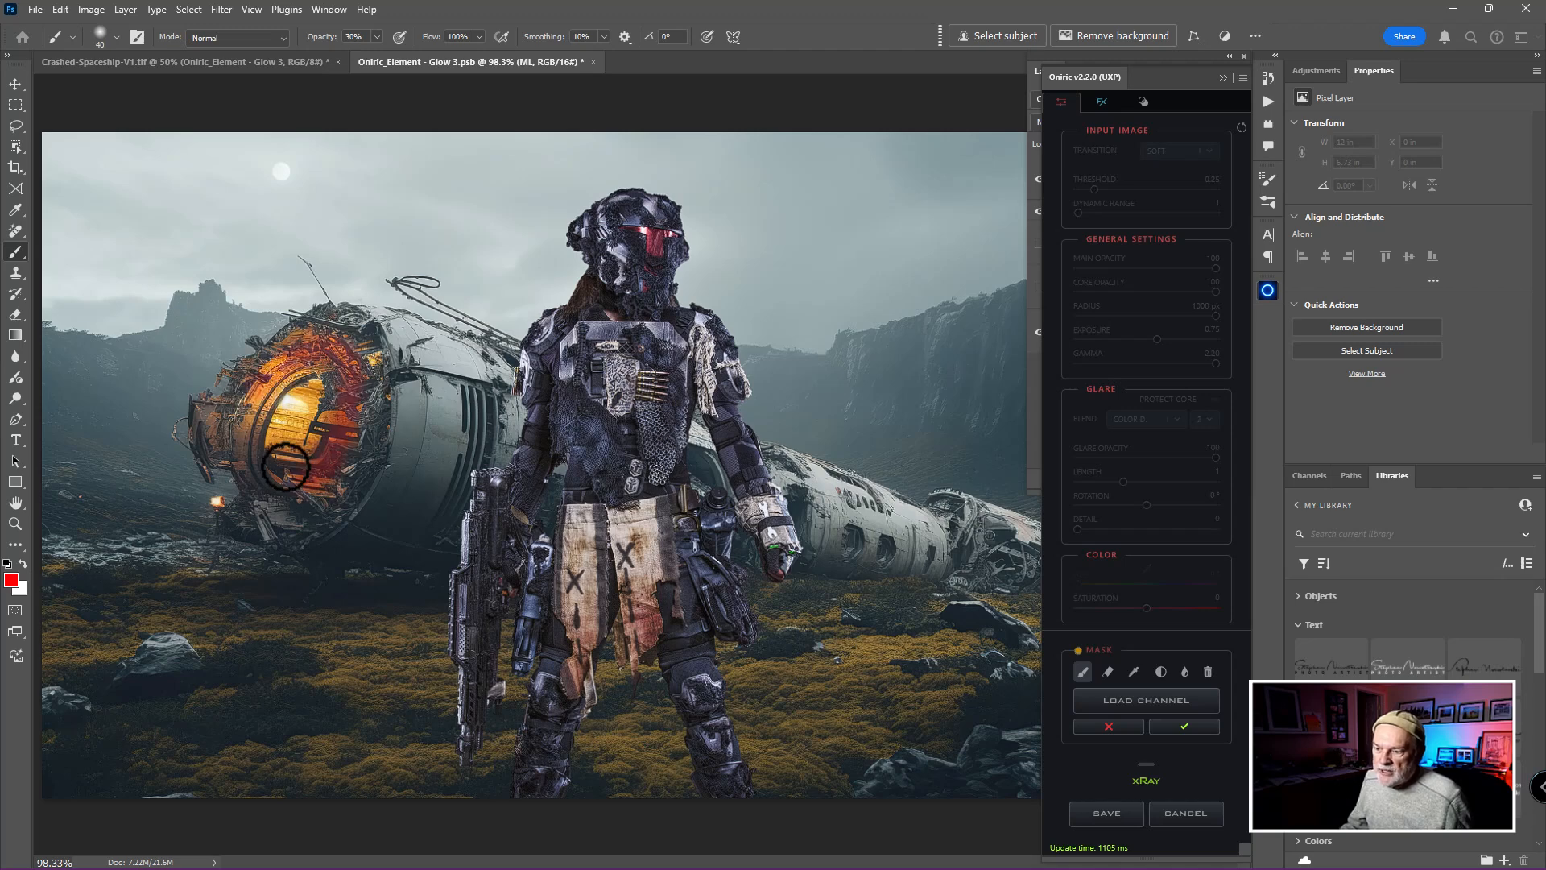
left_click_drag(287, 469, 296, 362)
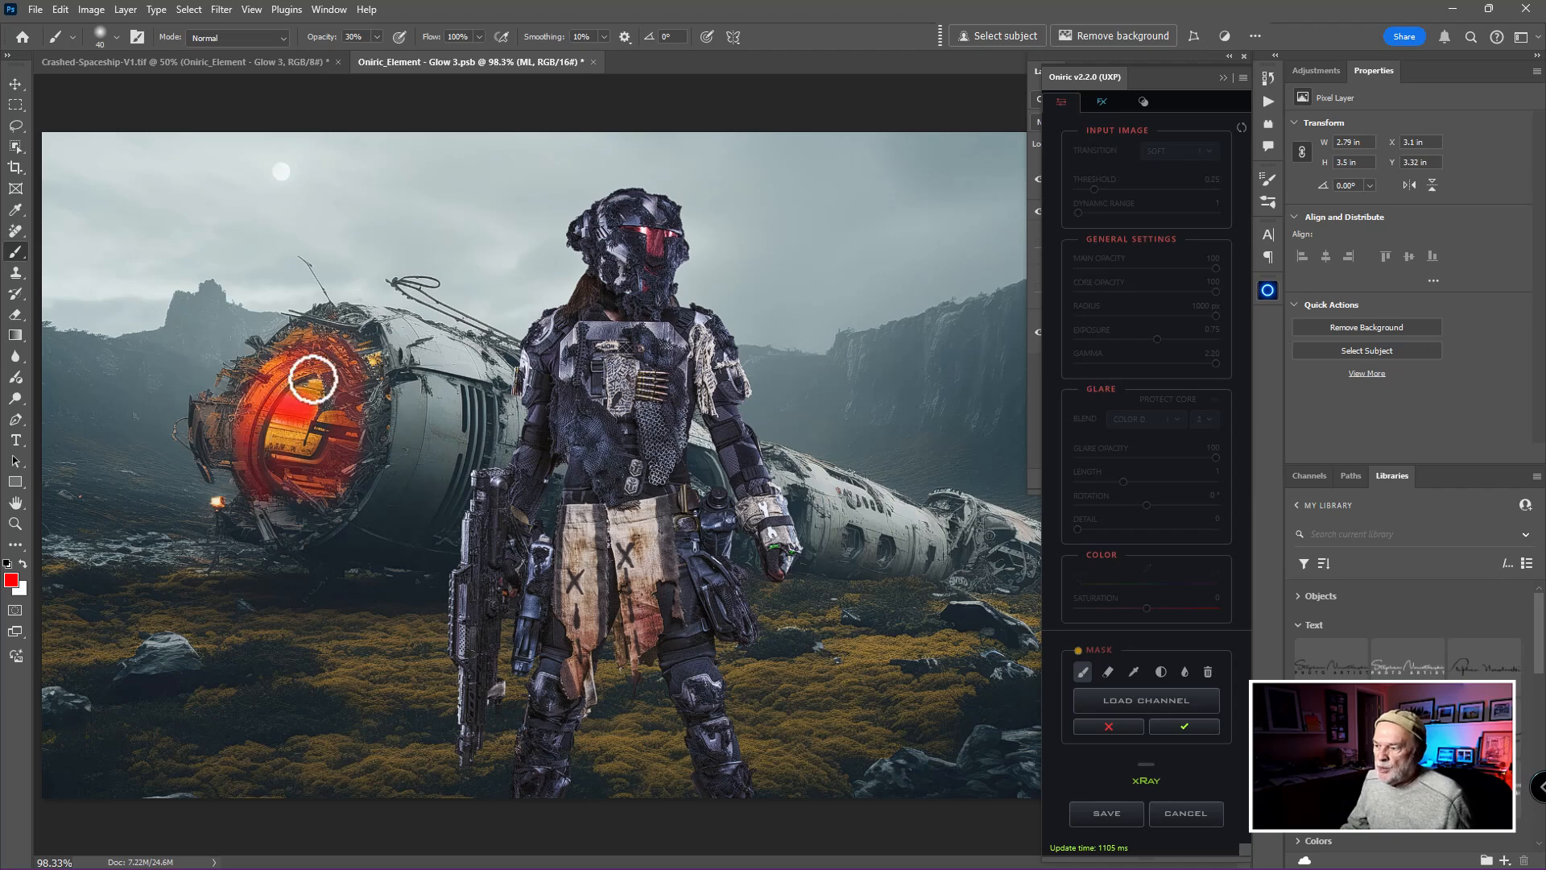
mouse_move(942, 503)
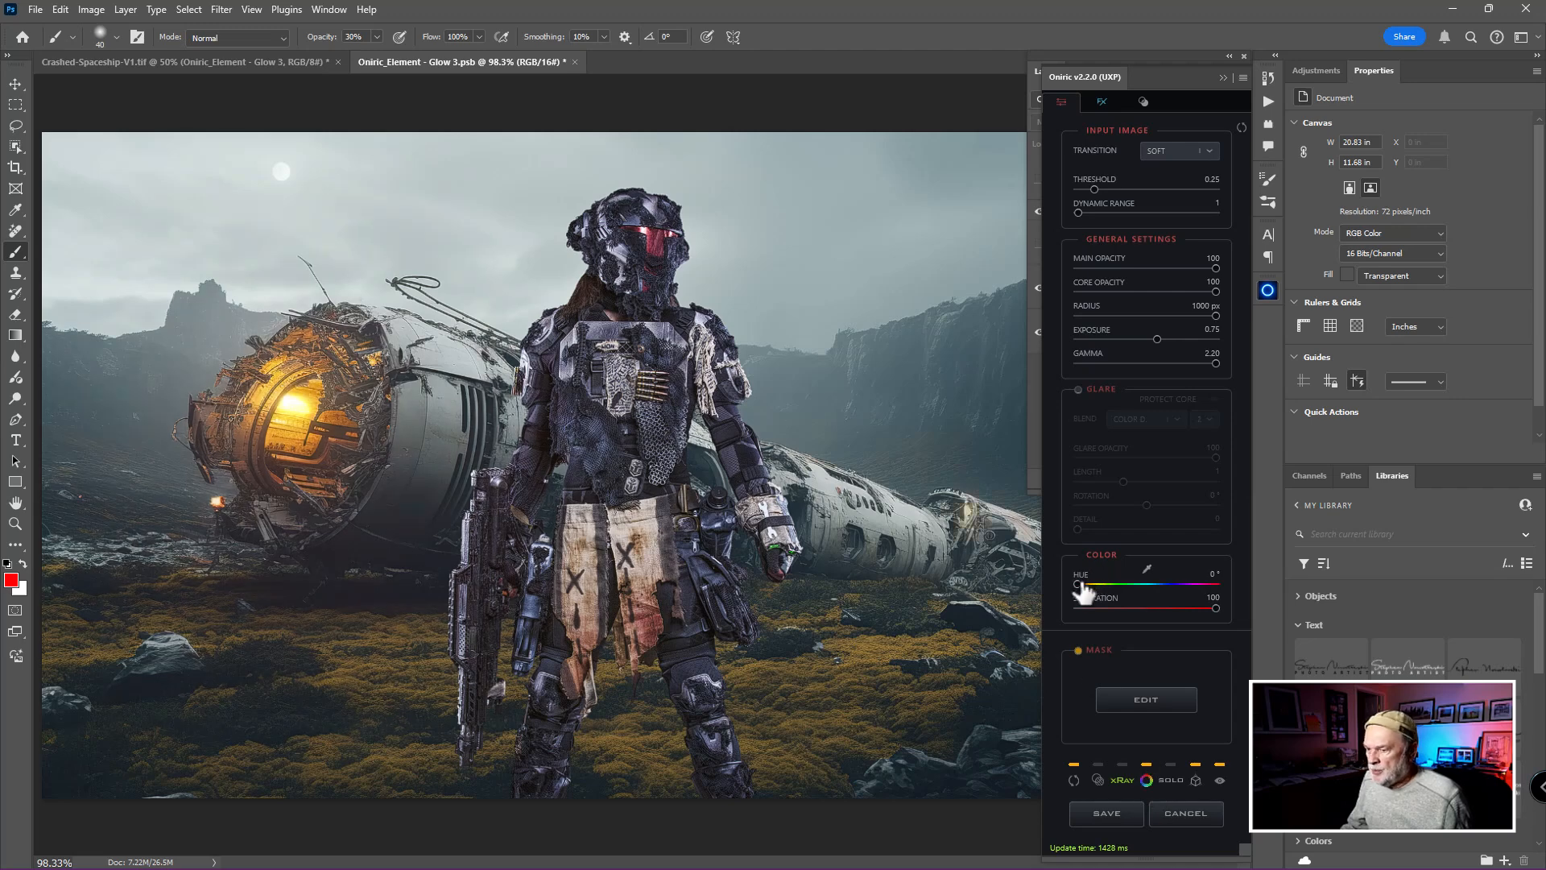
Set the hue to orange around 13 and enable an eight-ray glare at lower opacity.
left_click_drag(1077, 584, 1082, 584)
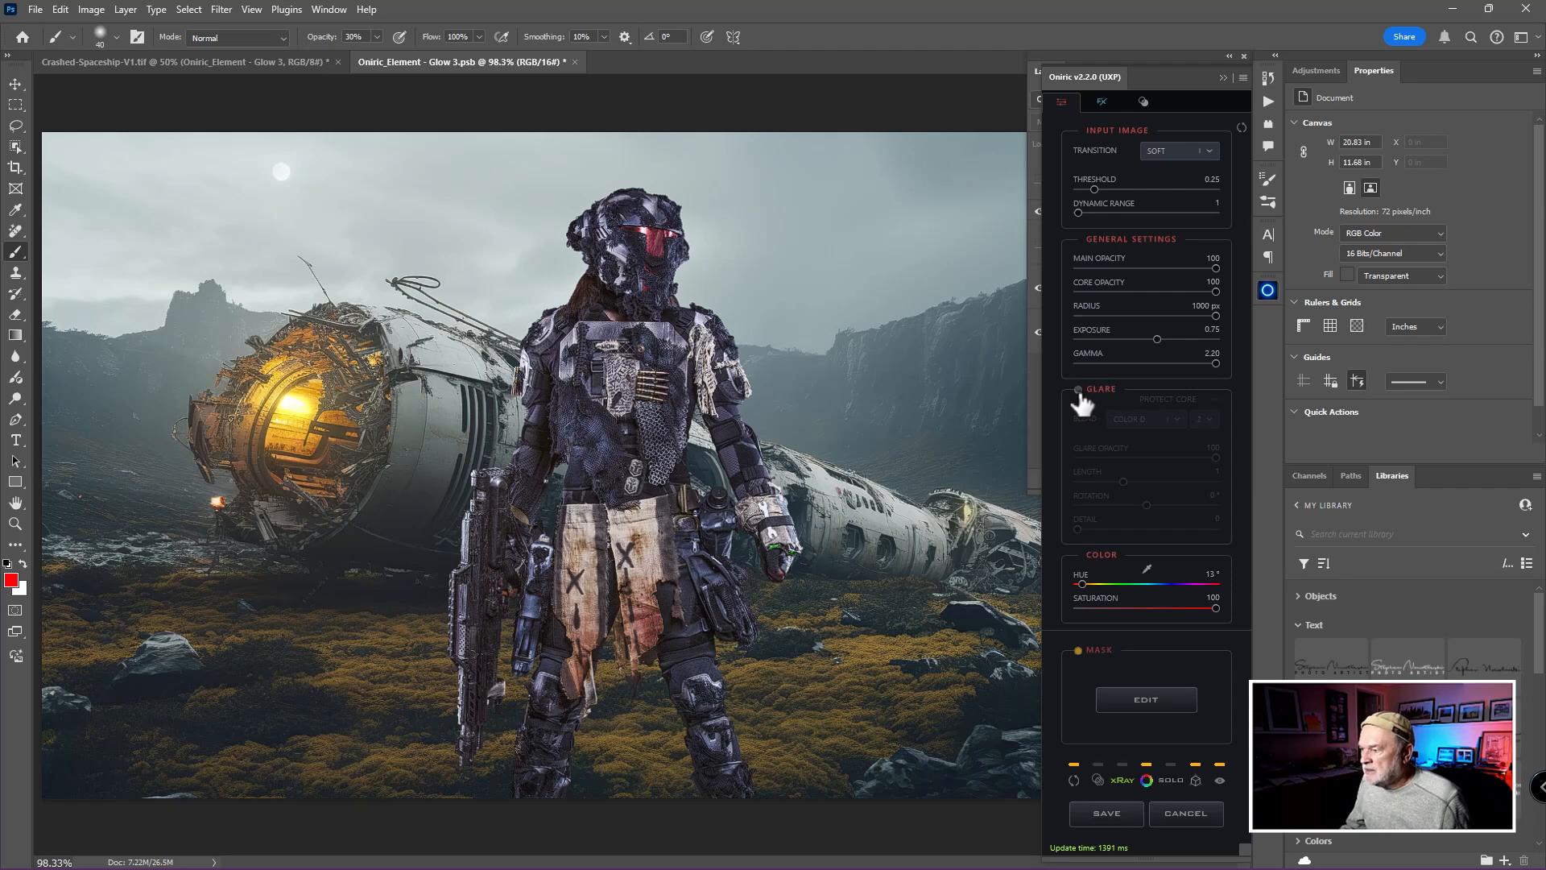
left_click(1074, 390)
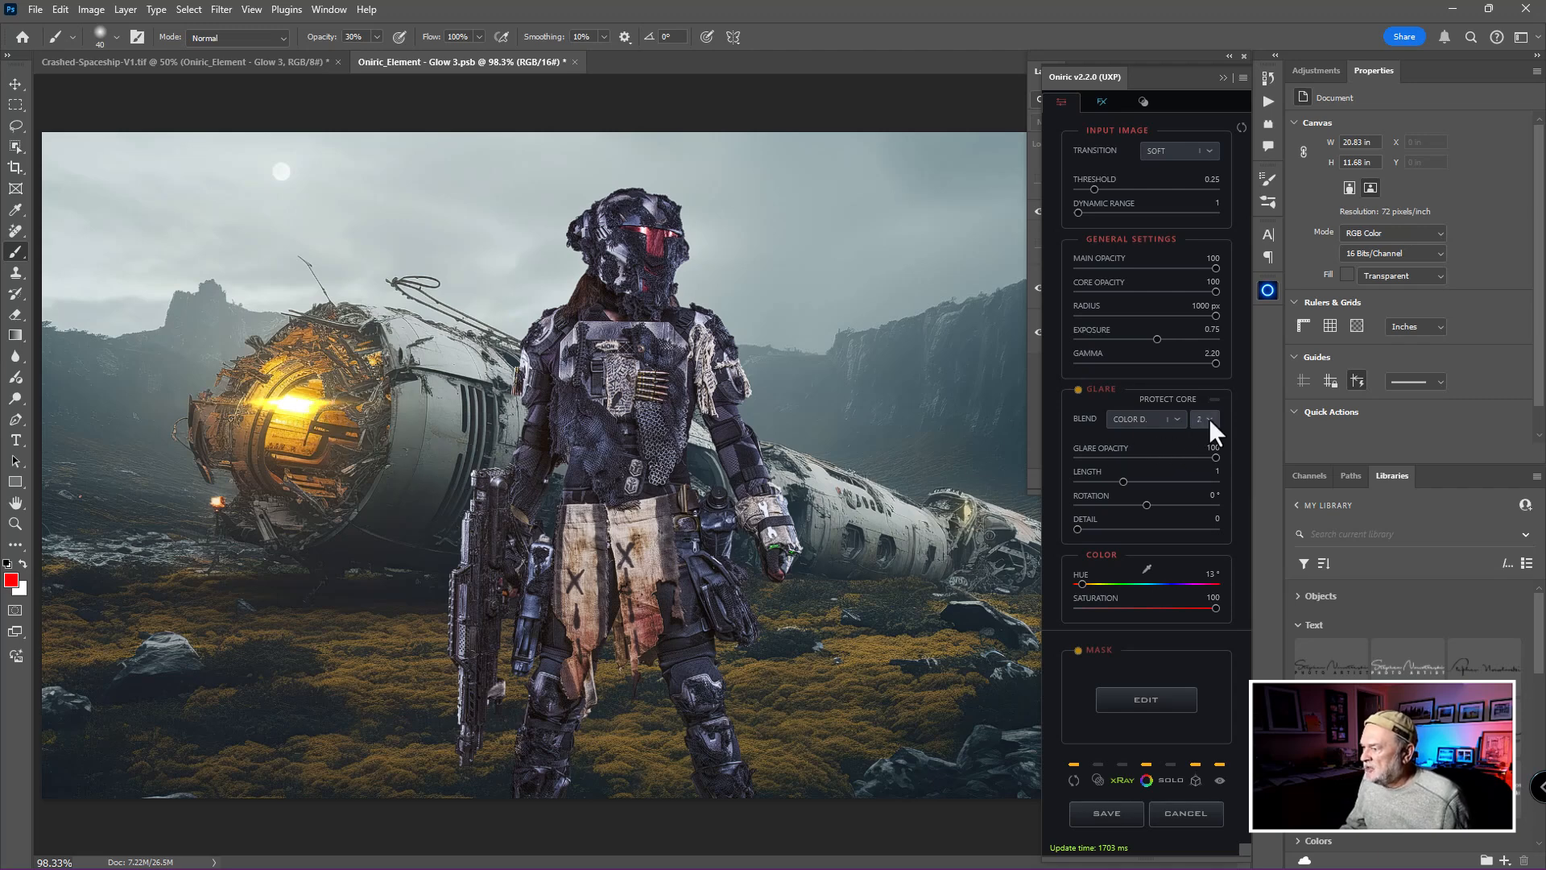
left_click(1205, 419)
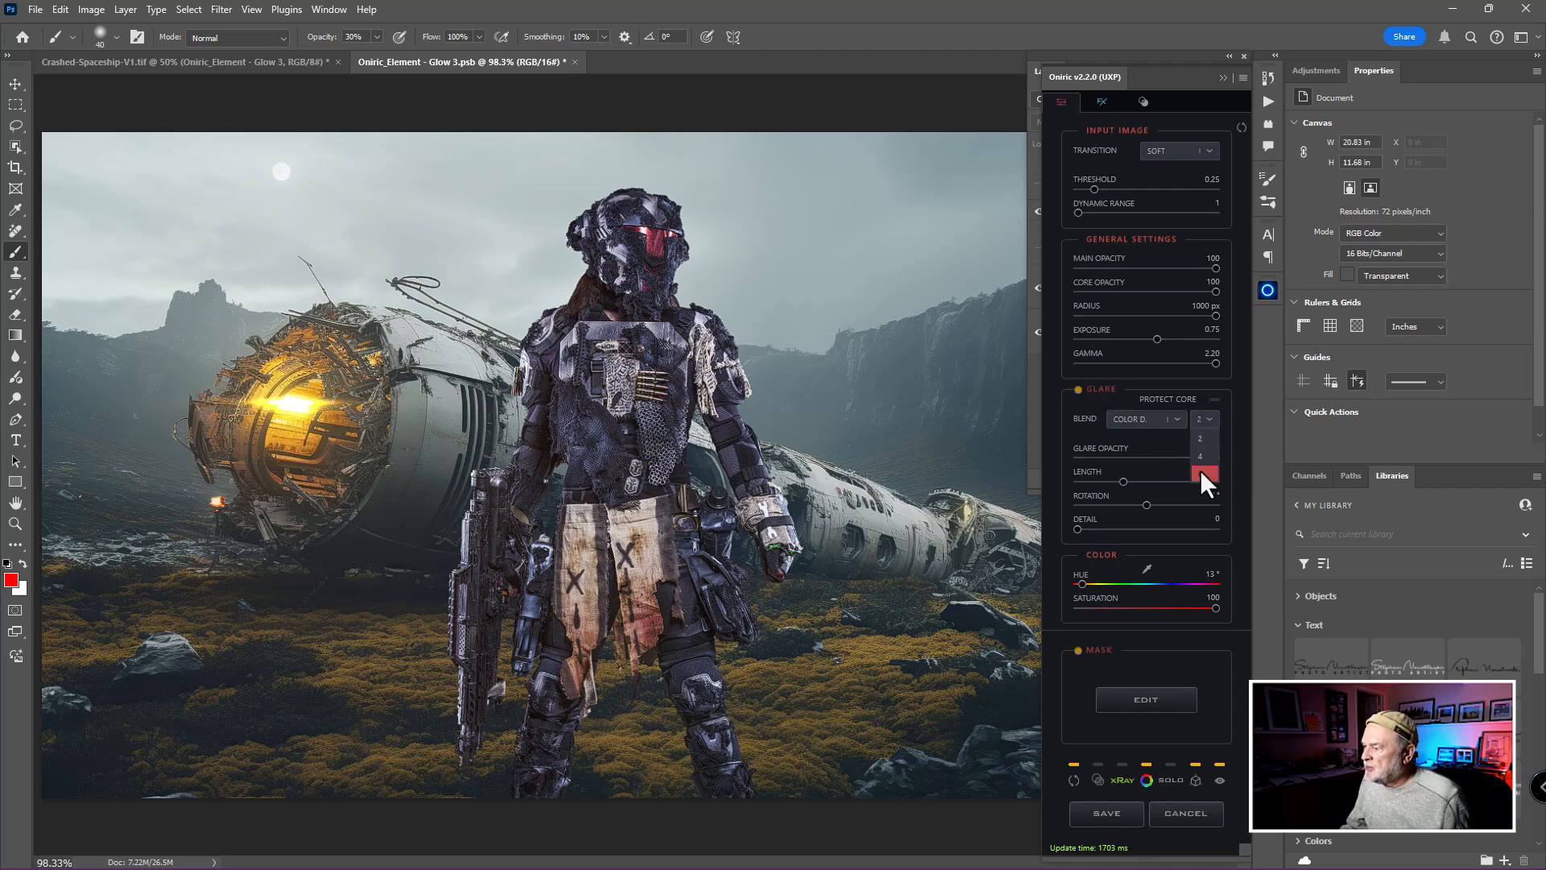
left_click(1205, 419)
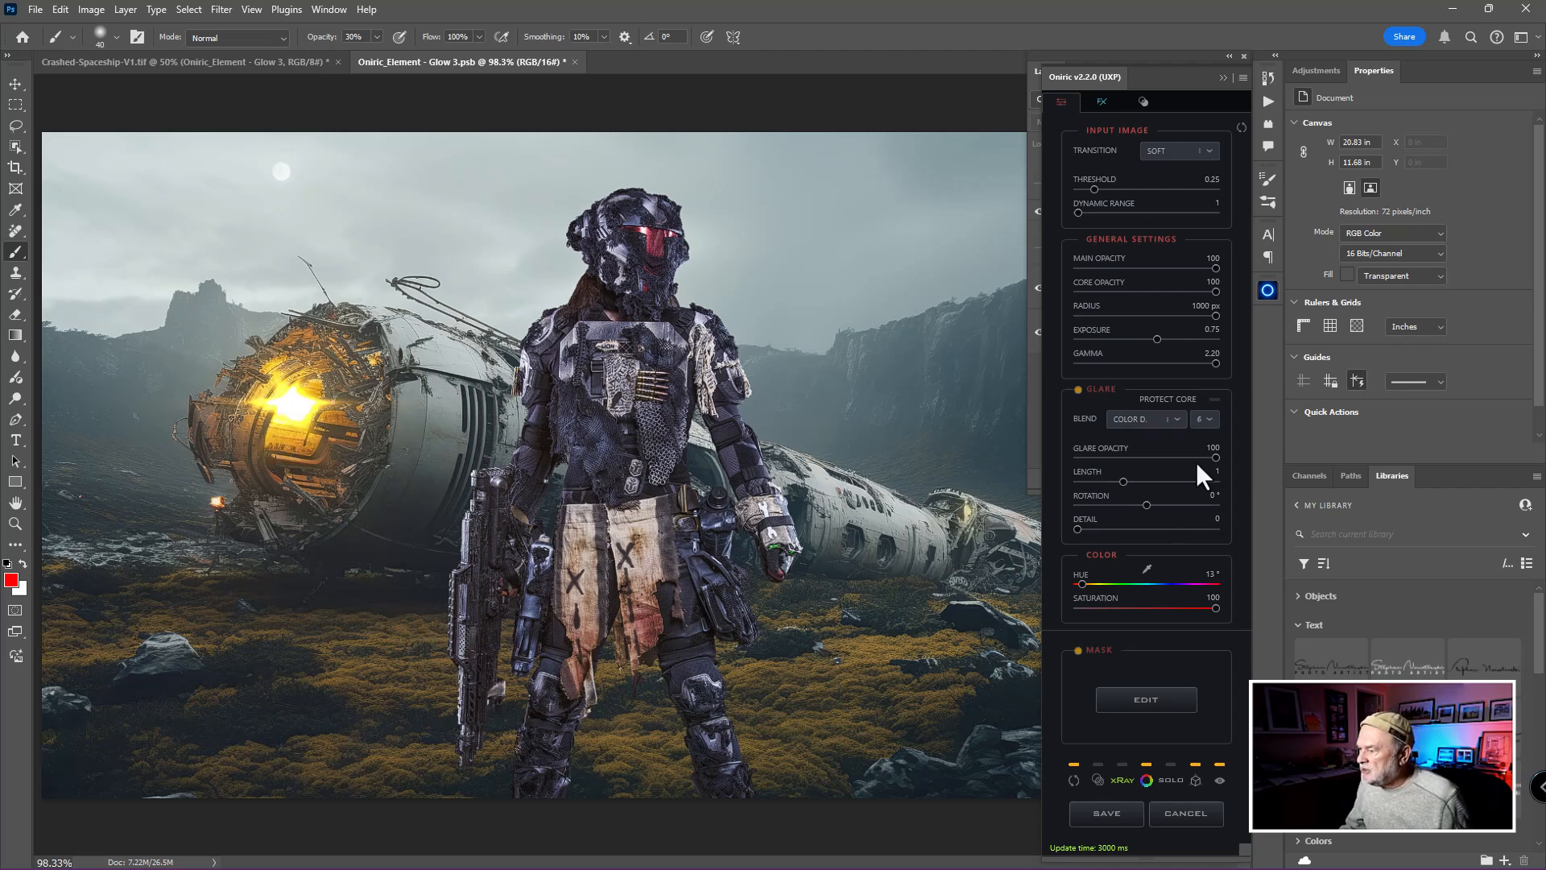
left_click_drag(1215, 457, 1181, 457)
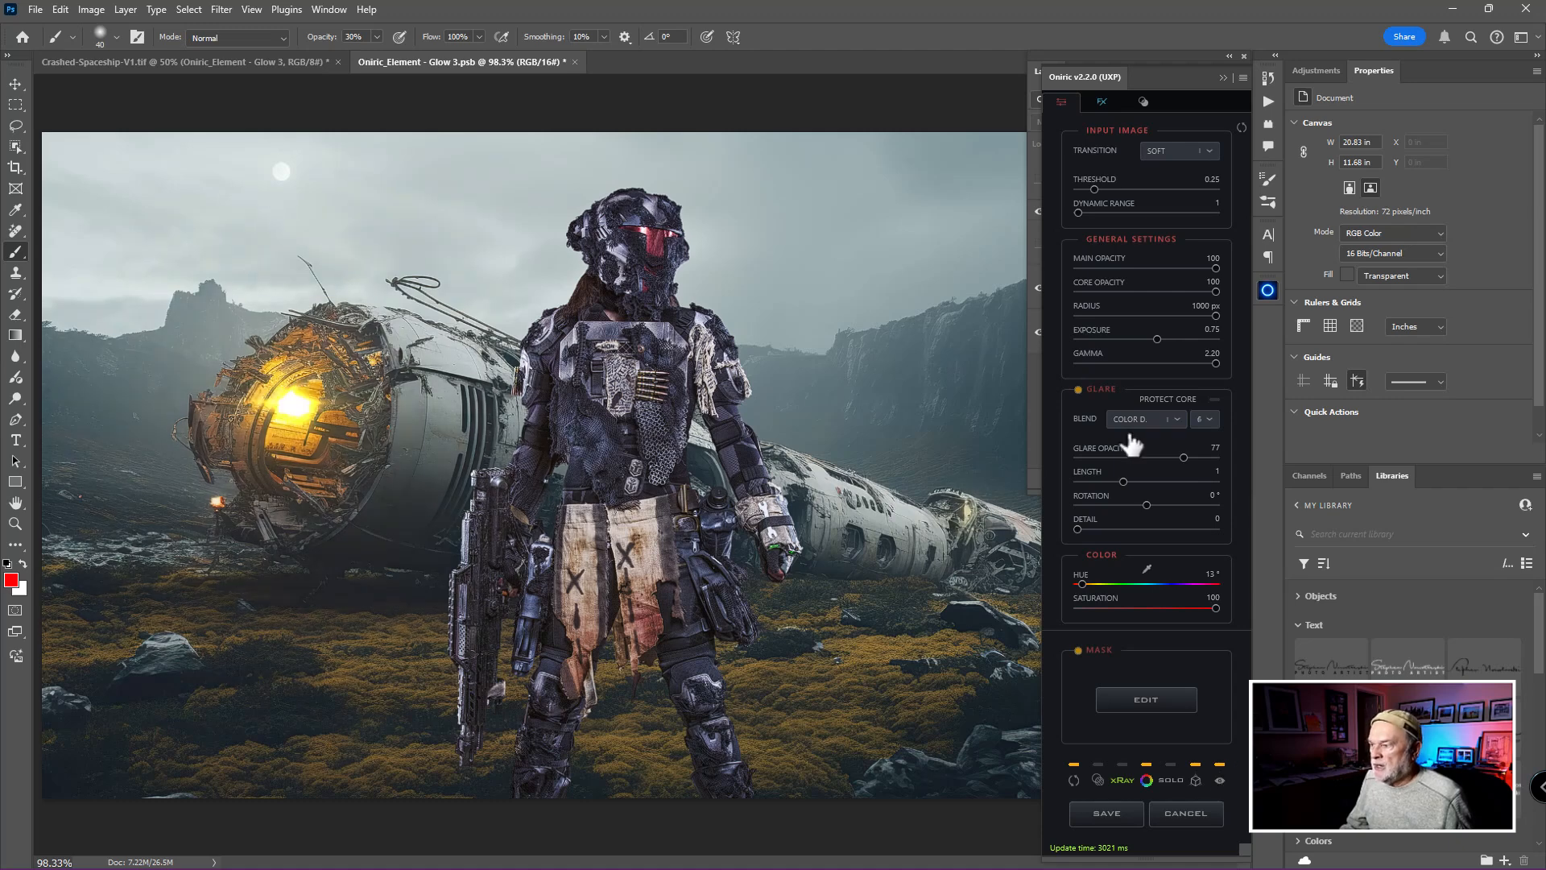
Adjust the glow threshold to tame the glare and save it into the composite as Glow 3.
left_click_drag(1084, 189, 1135, 188)
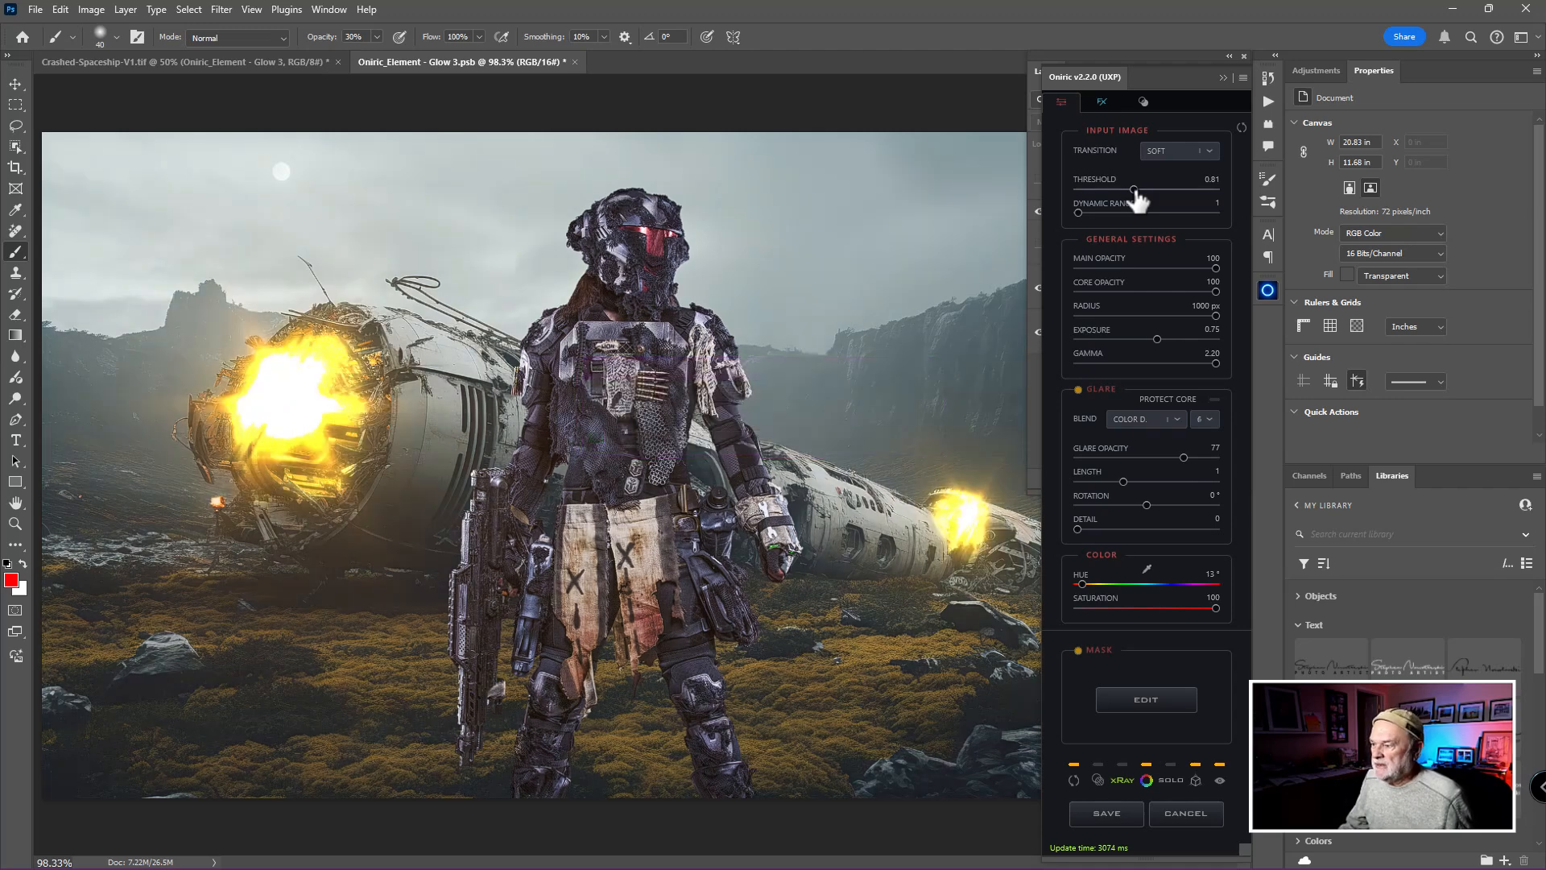
left_click_drag(1134, 190, 1113, 190)
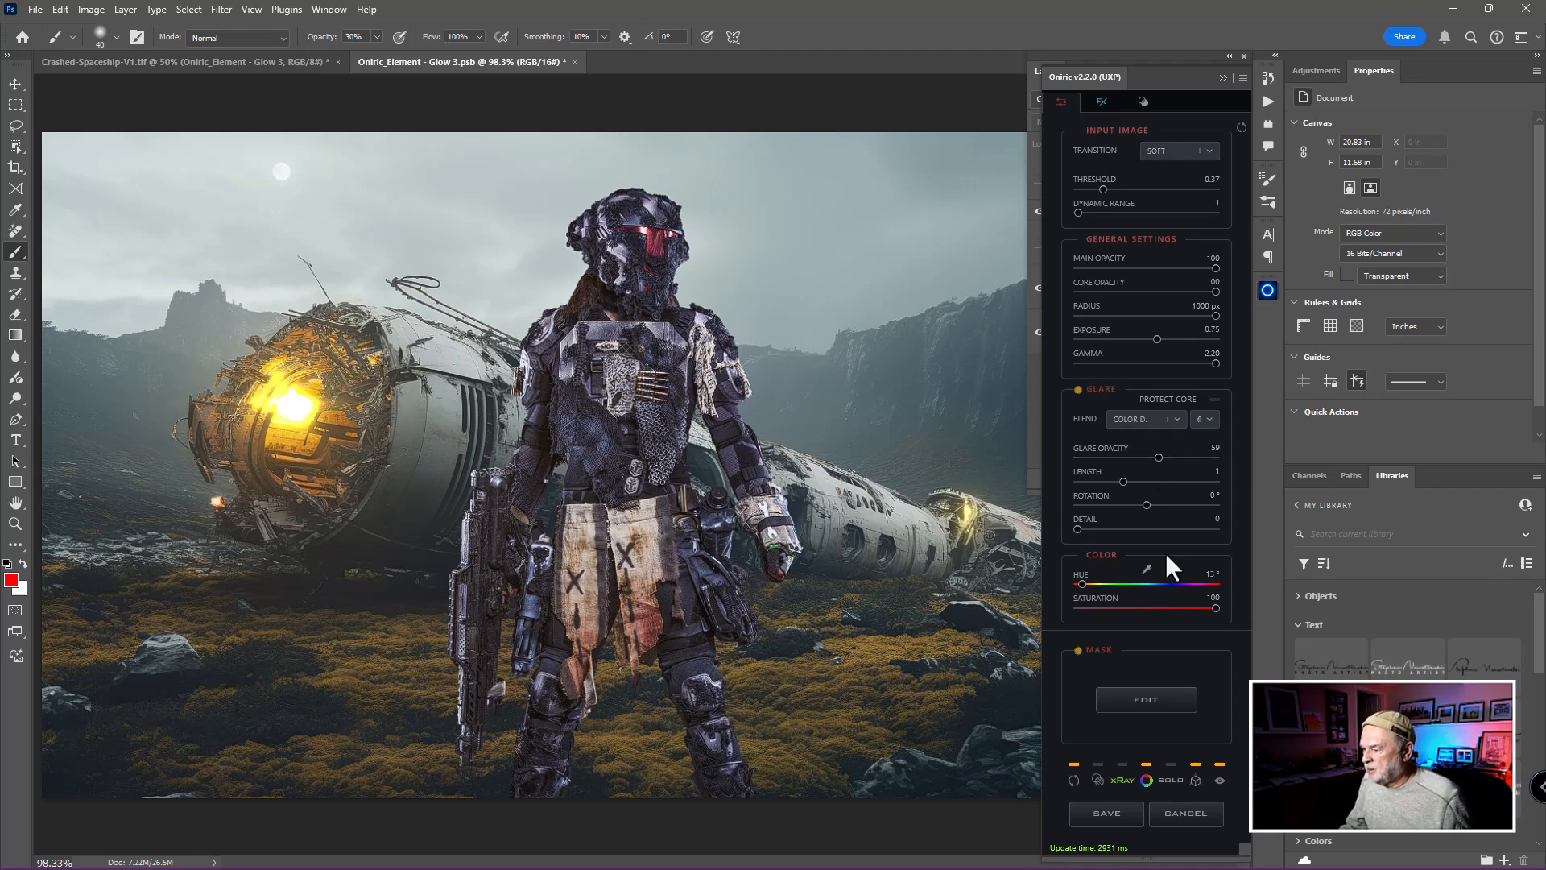
left_click(1104, 814)
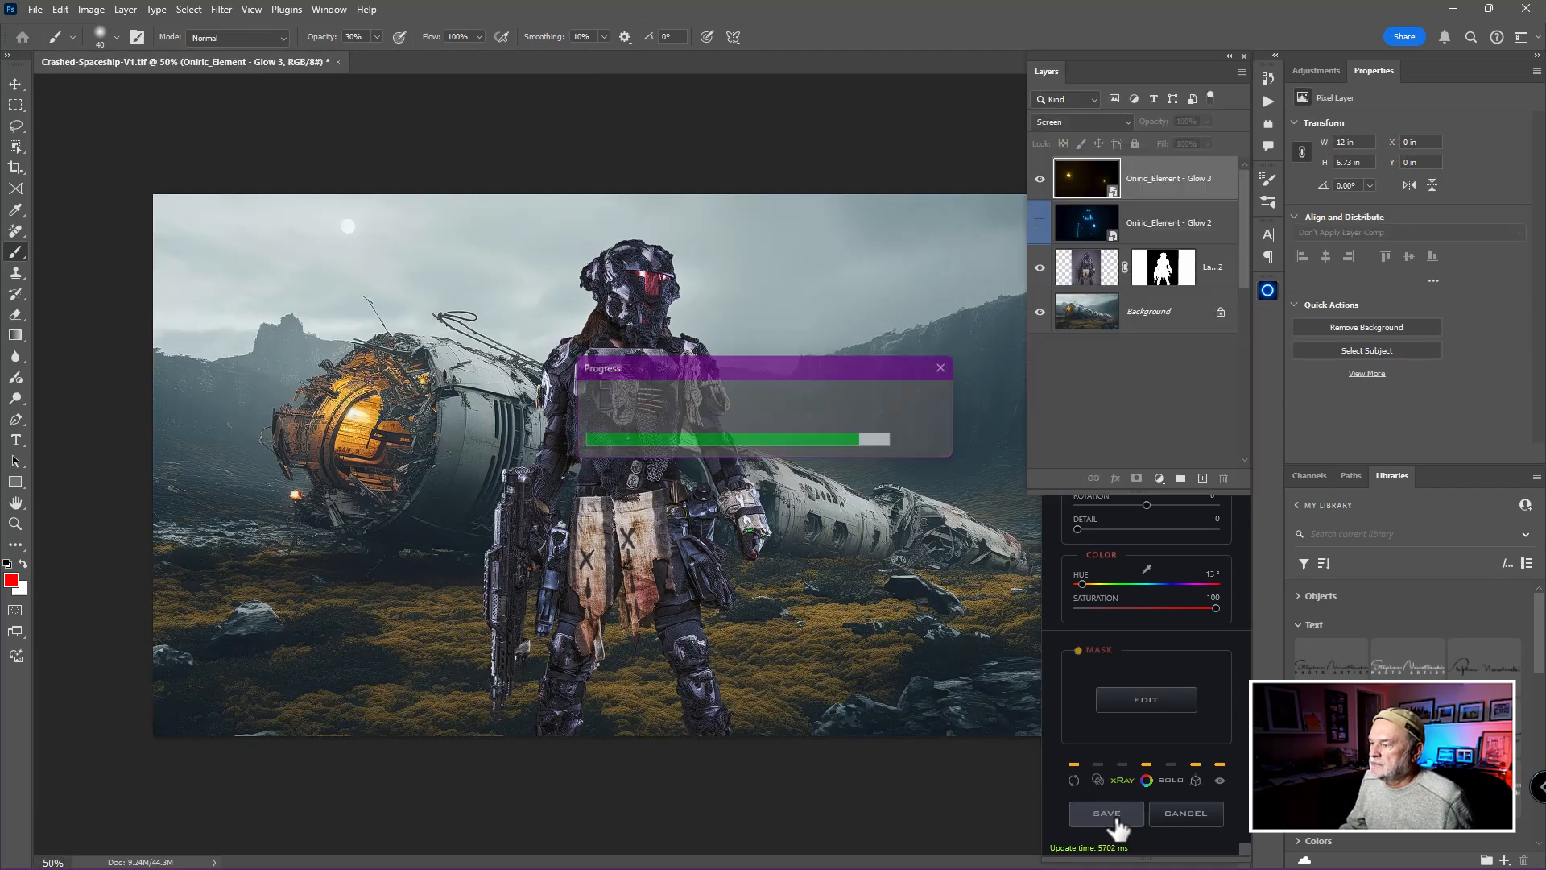
Select the Glow 3 layer beneath the soldier and lower its opacity to 60%.
left_click(1105, 812)
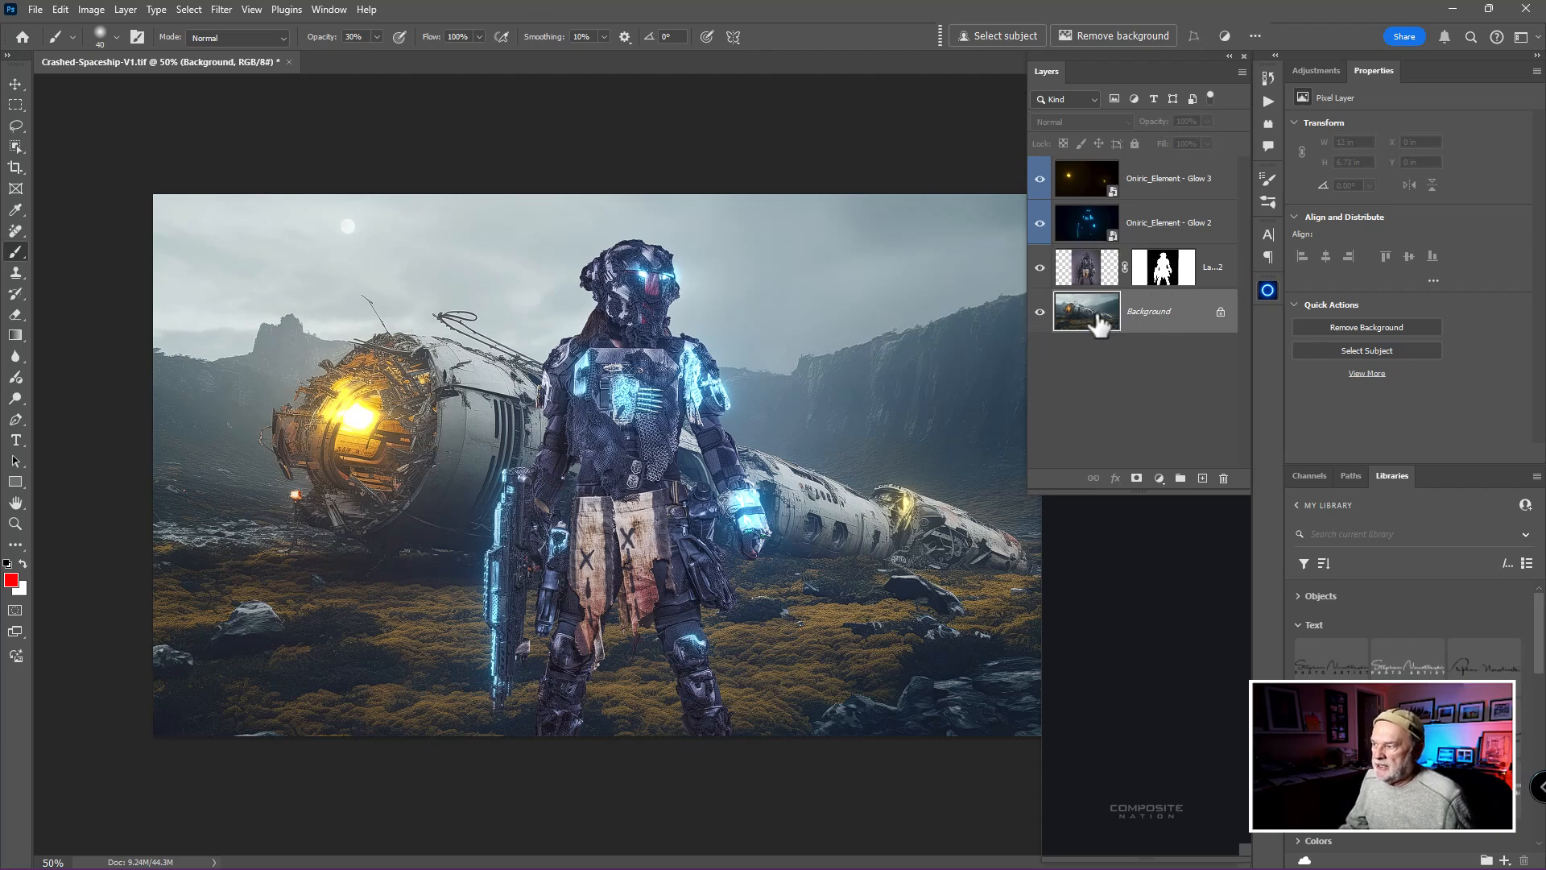
left_click(1169, 177)
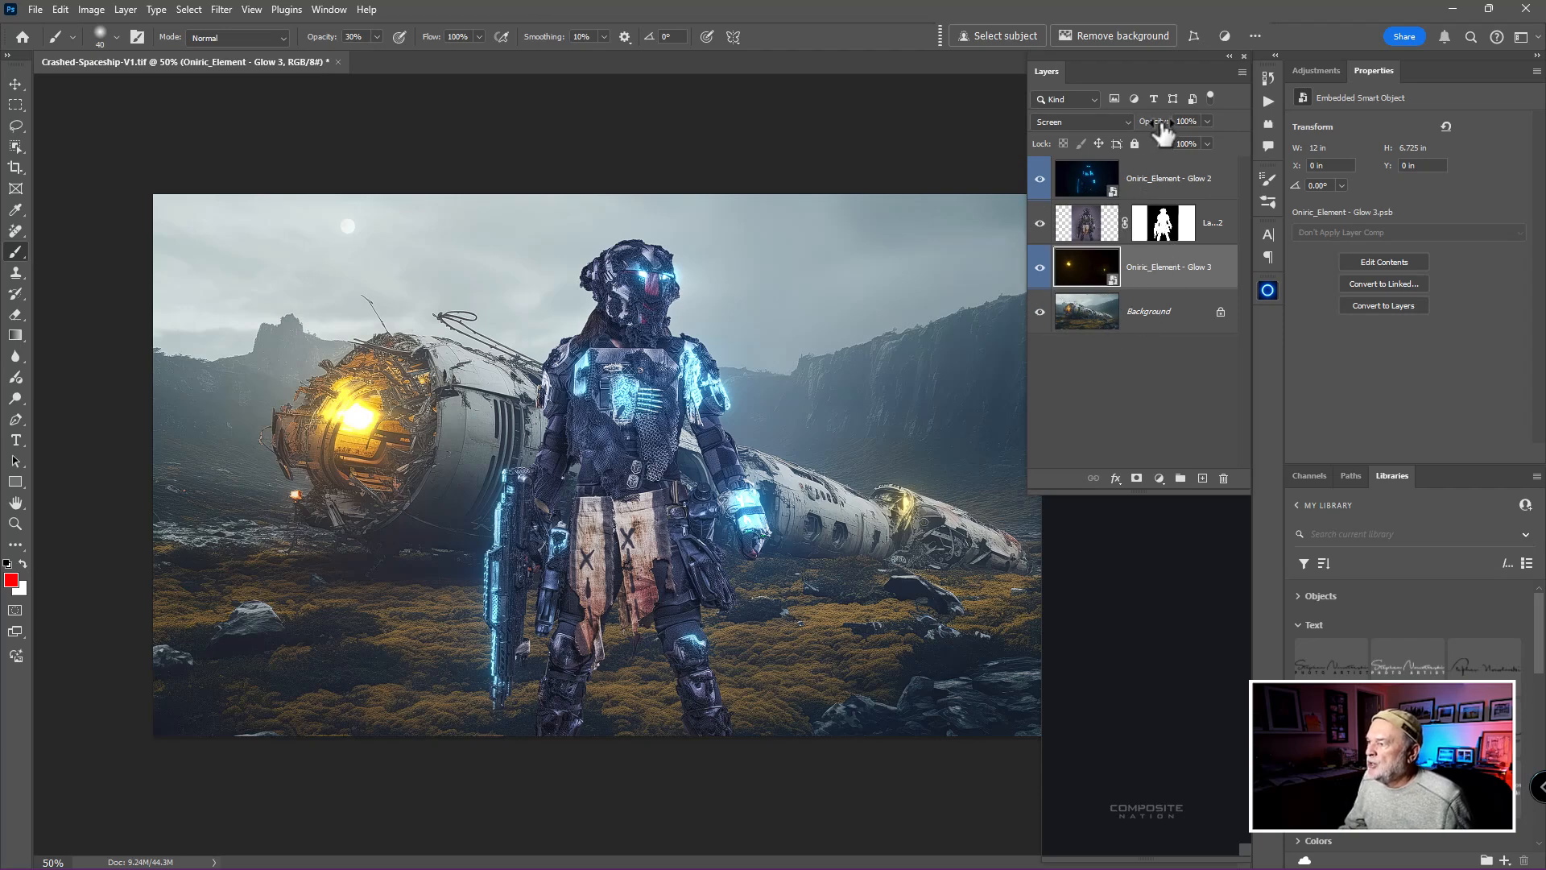
left_click_drag(1184, 121, 1158, 121)
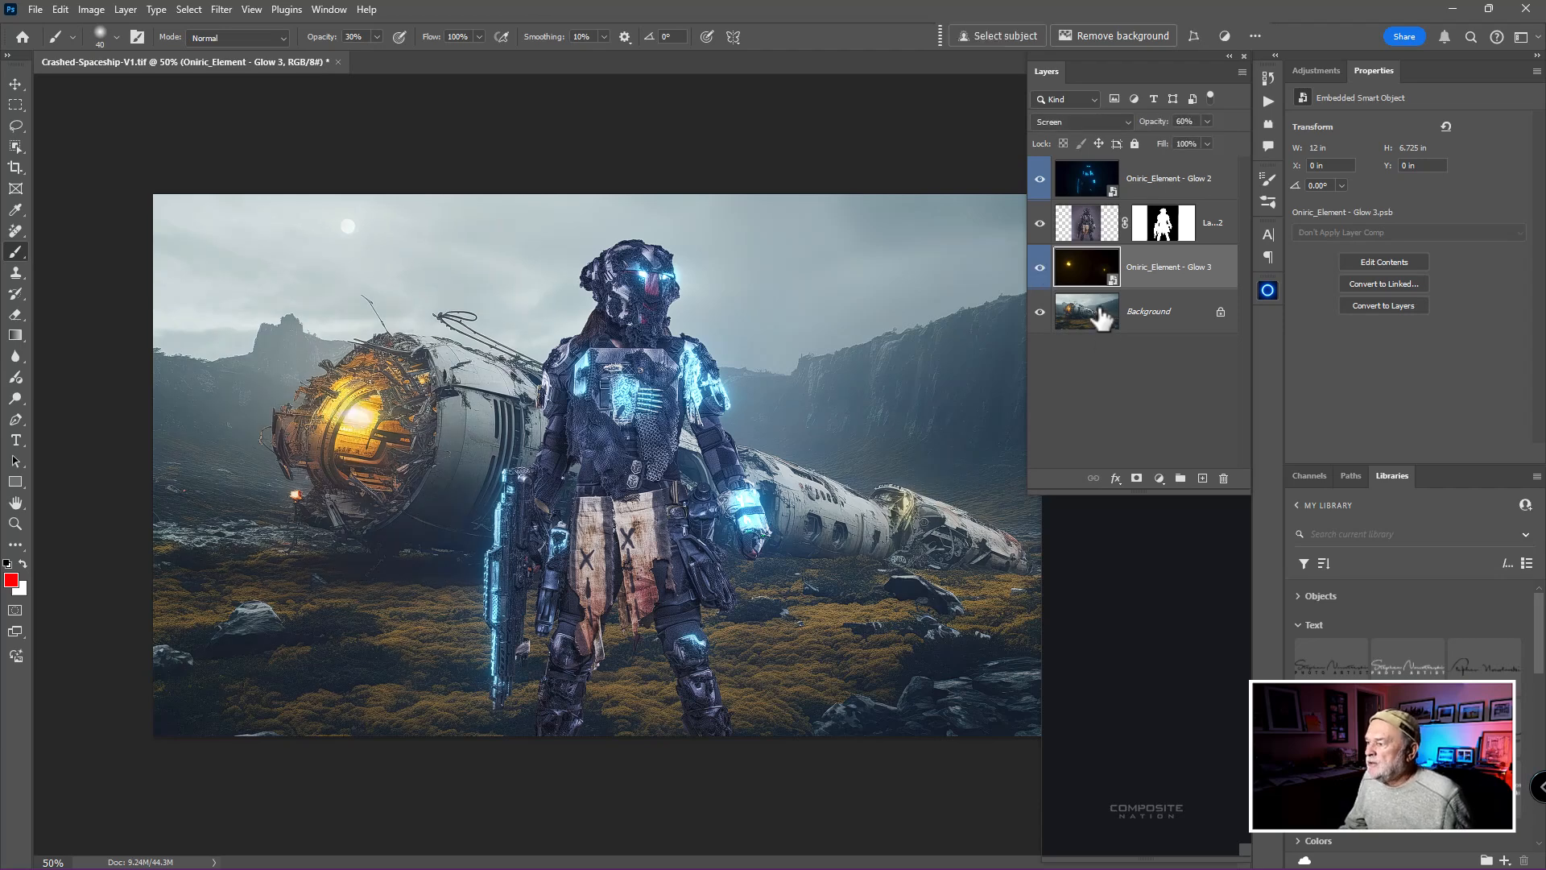
left_click(1148, 311)
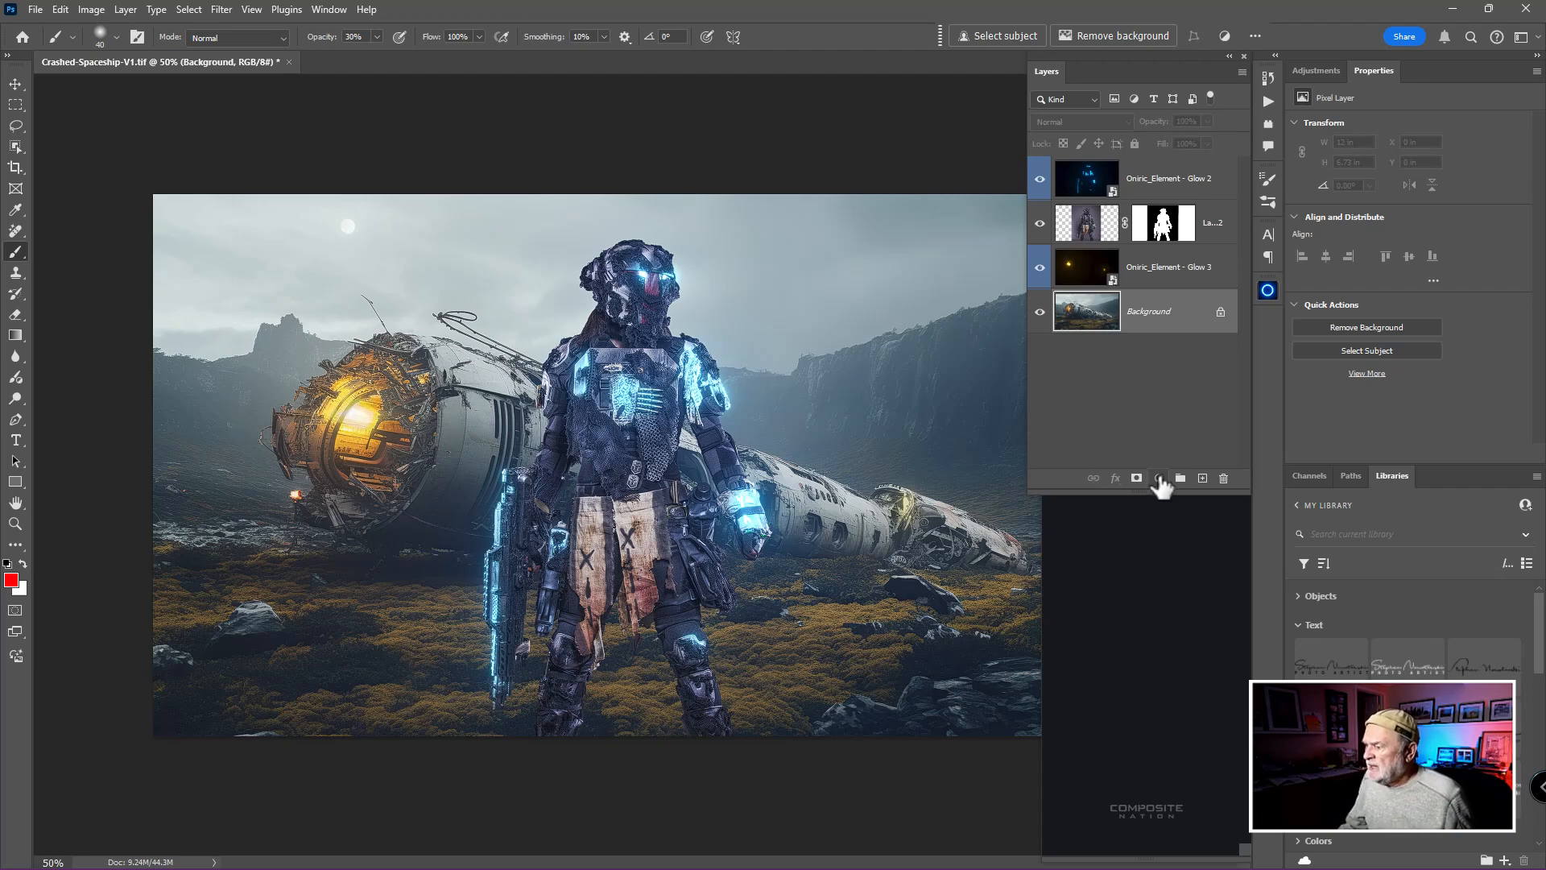
mouse_move(1159, 480)
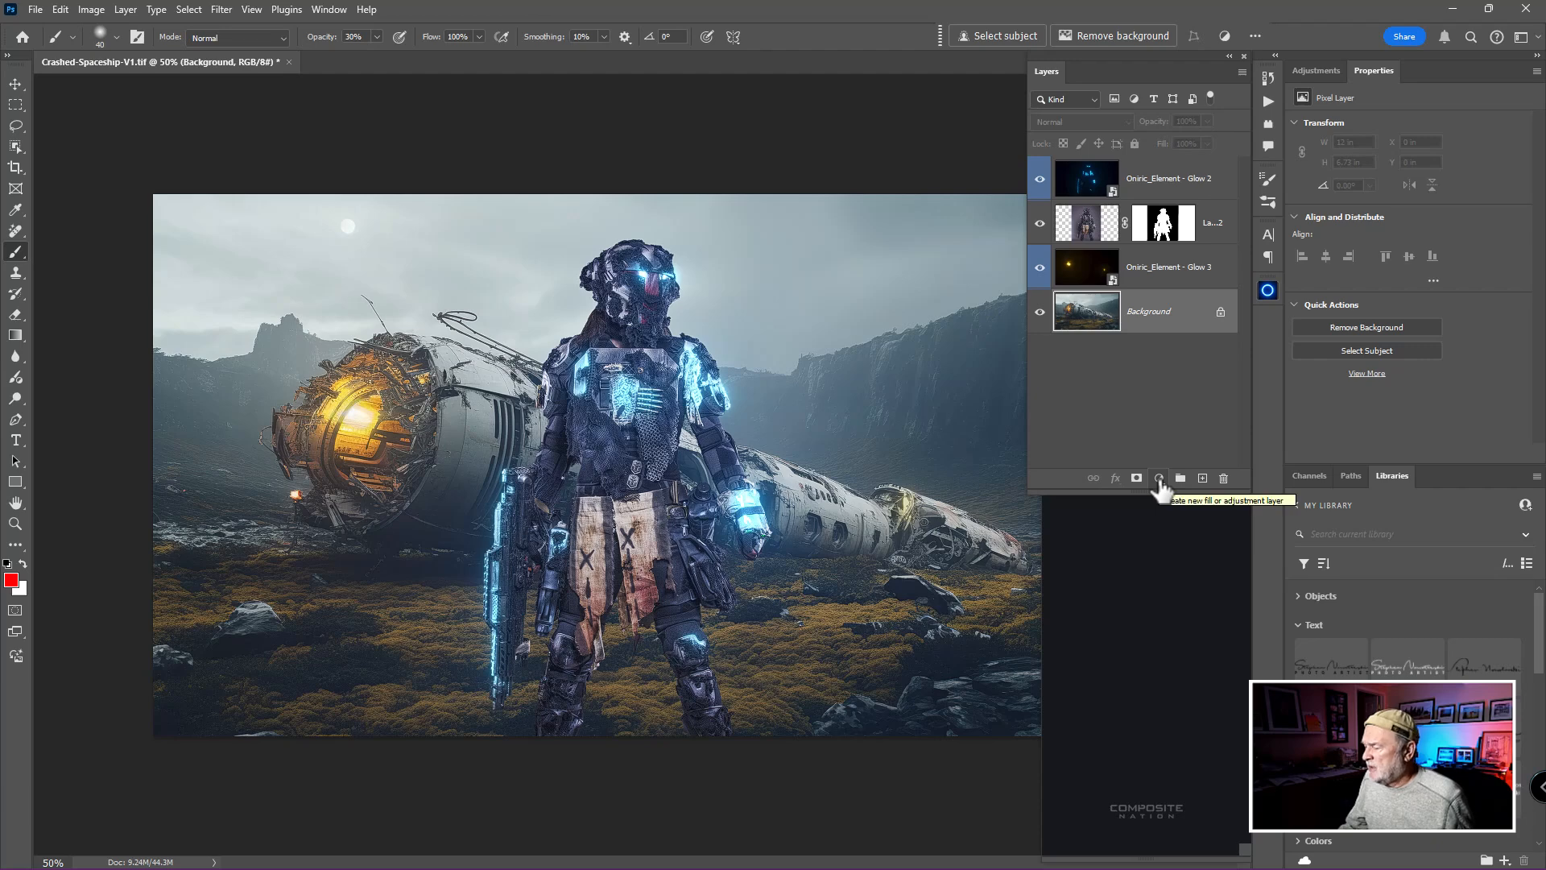
Add a Curves adjustment layer above the Background layer.
left_click(1159, 479)
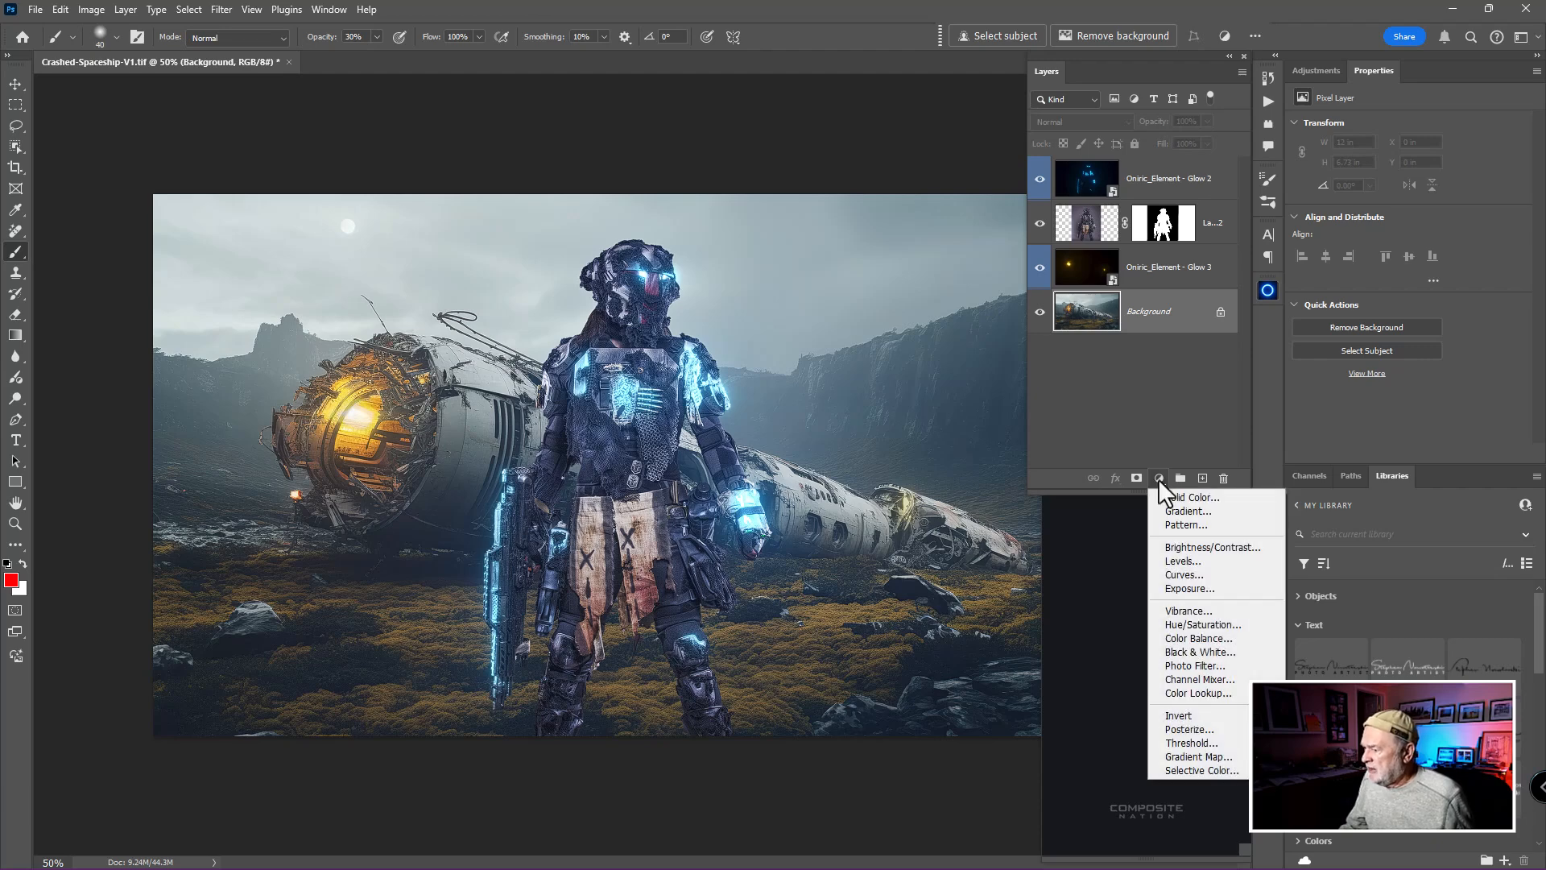
left_click(1184, 575)
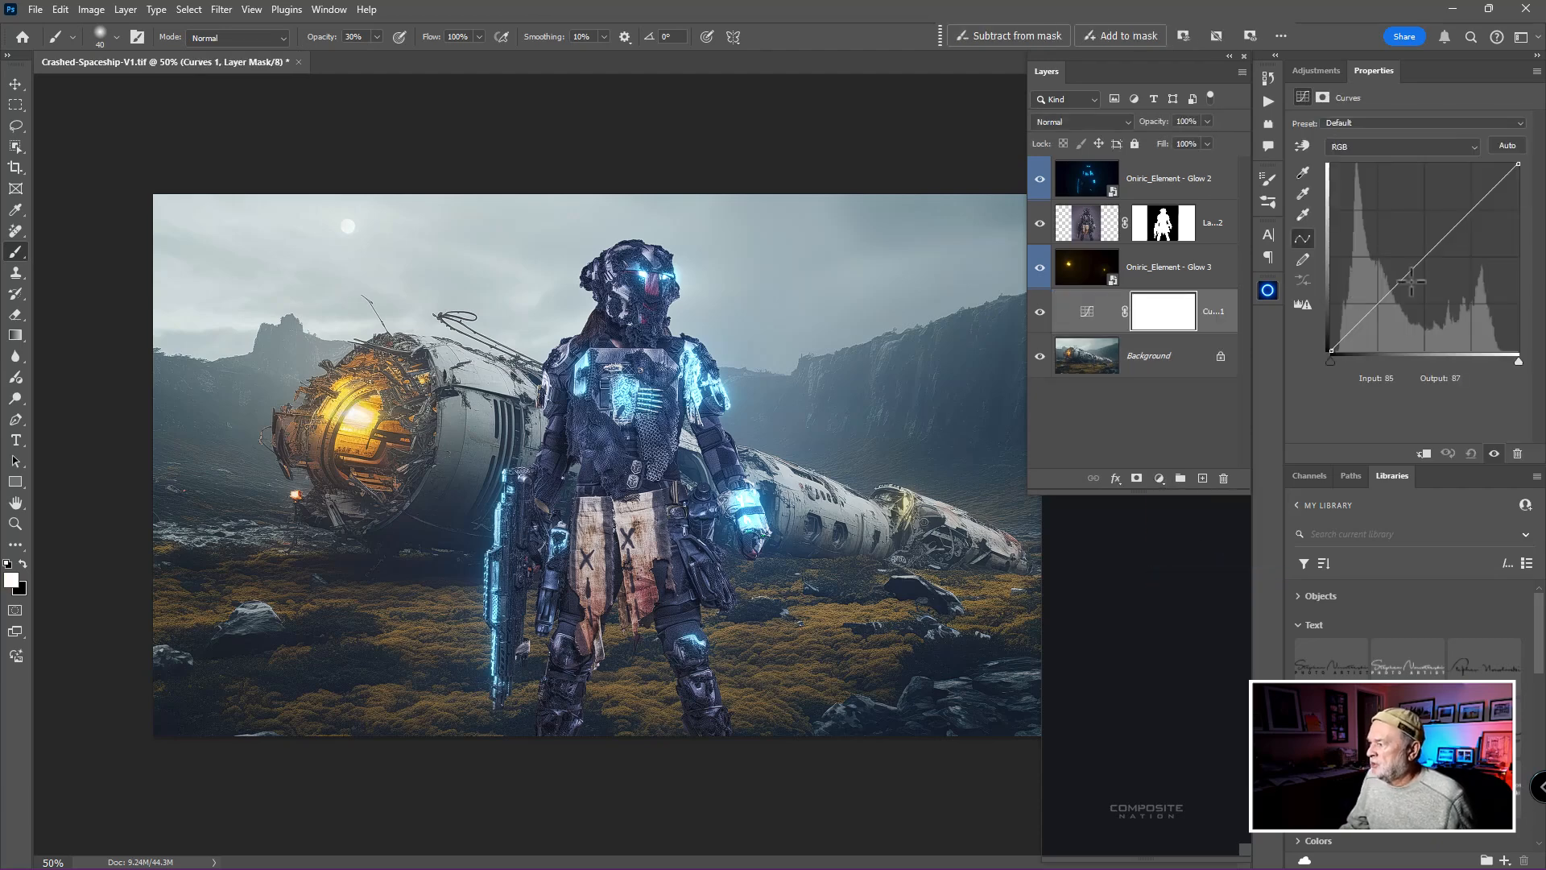
left_click_drag(1412, 283, 1440, 270)
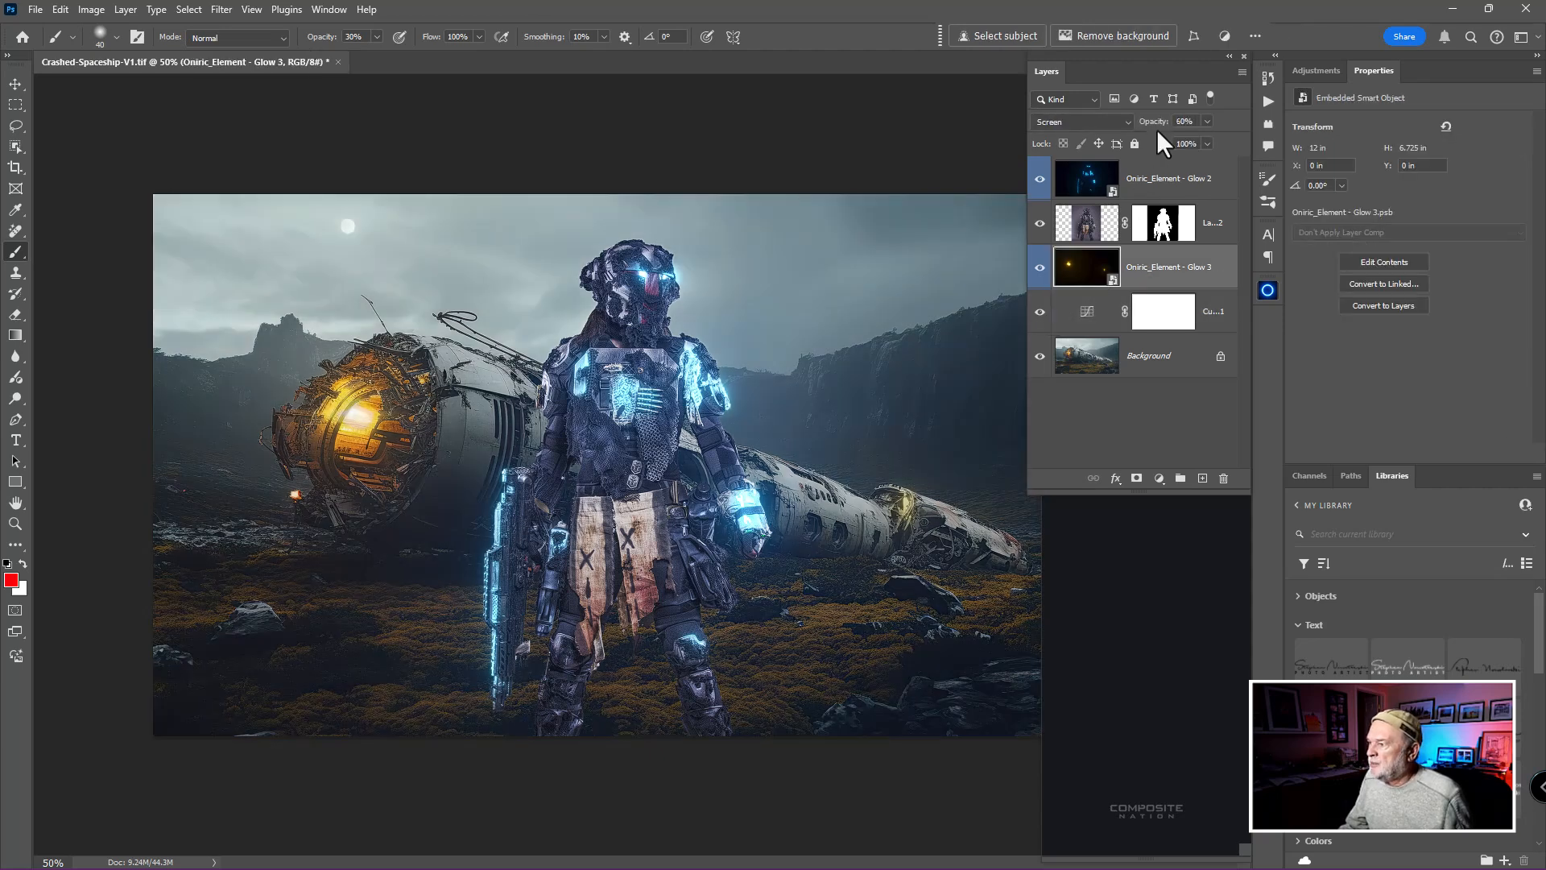
Raise Glow 3 to 75% opacity and pull the curve's midtones down to darken the scene.
left_click_drag(1169, 121, 1183, 121)
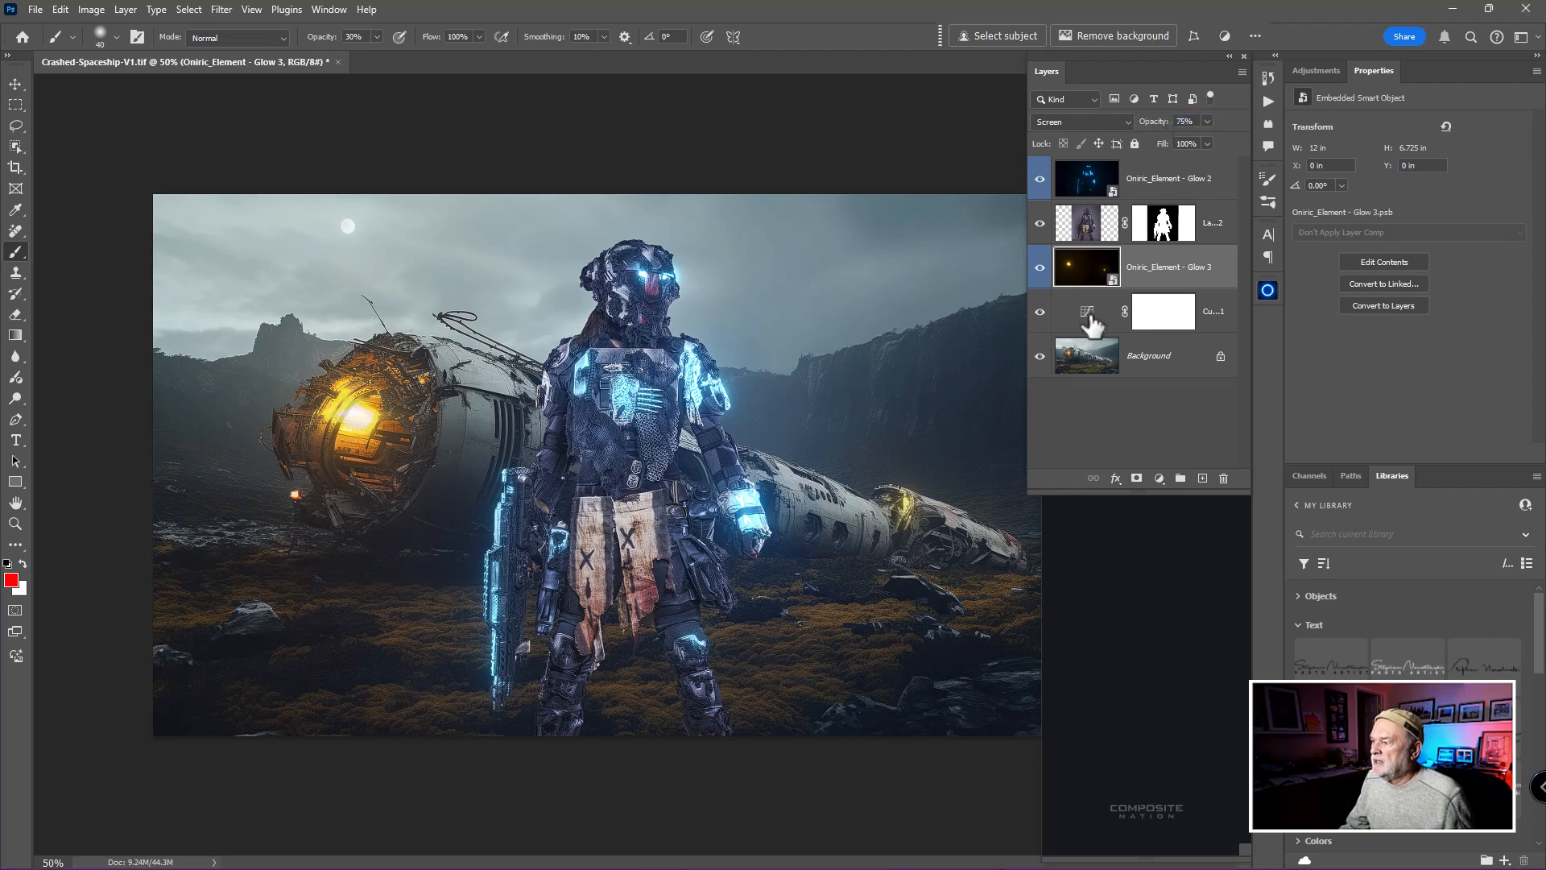
left_click(1161, 310)
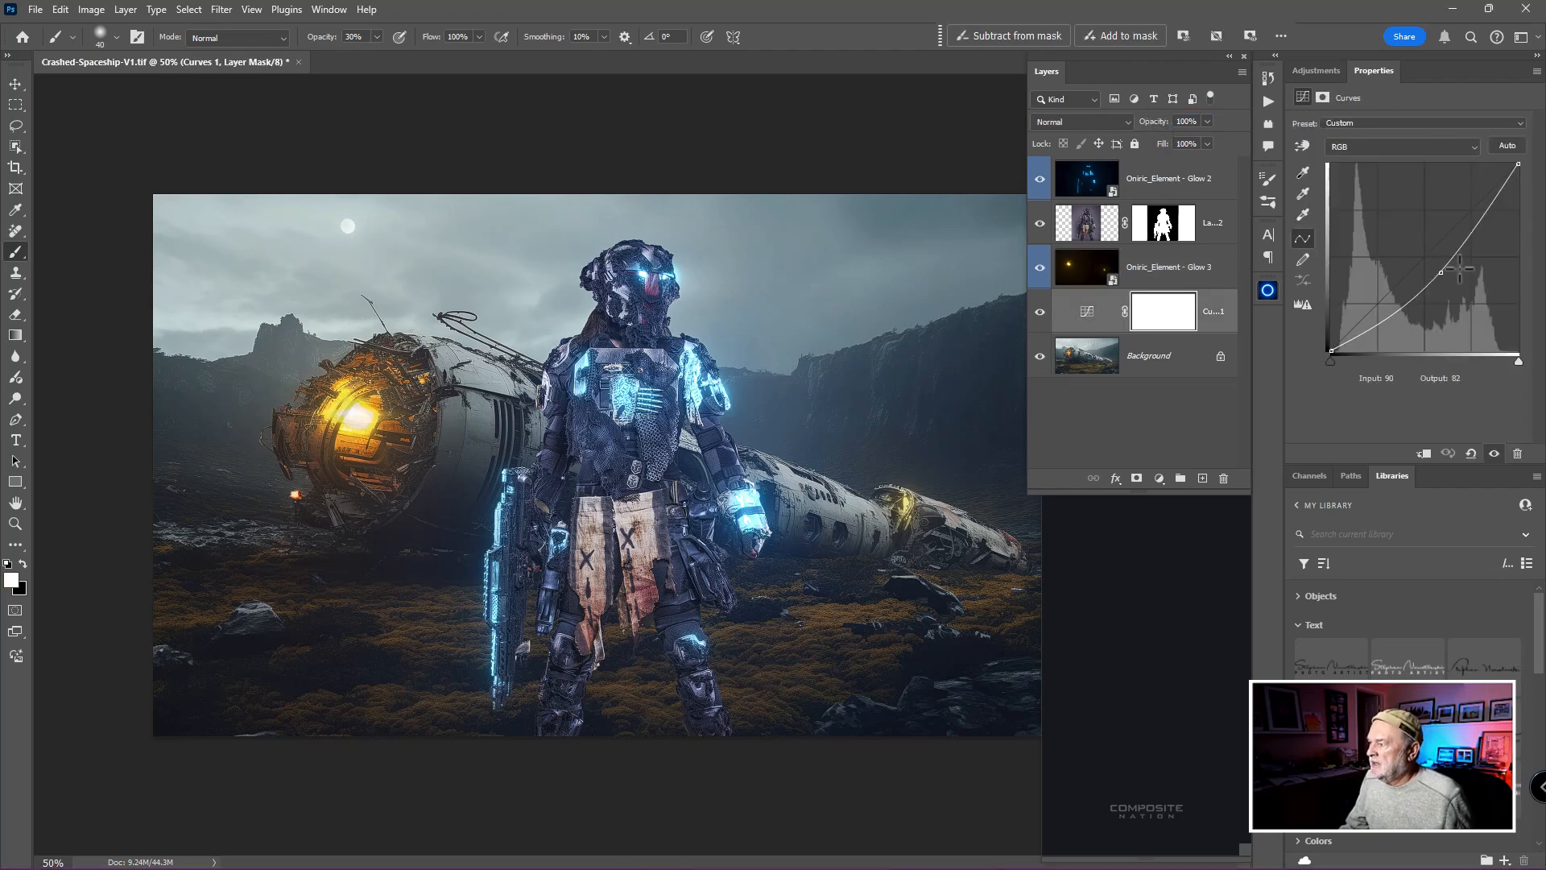
left_click_drag(1464, 268, 1436, 266)
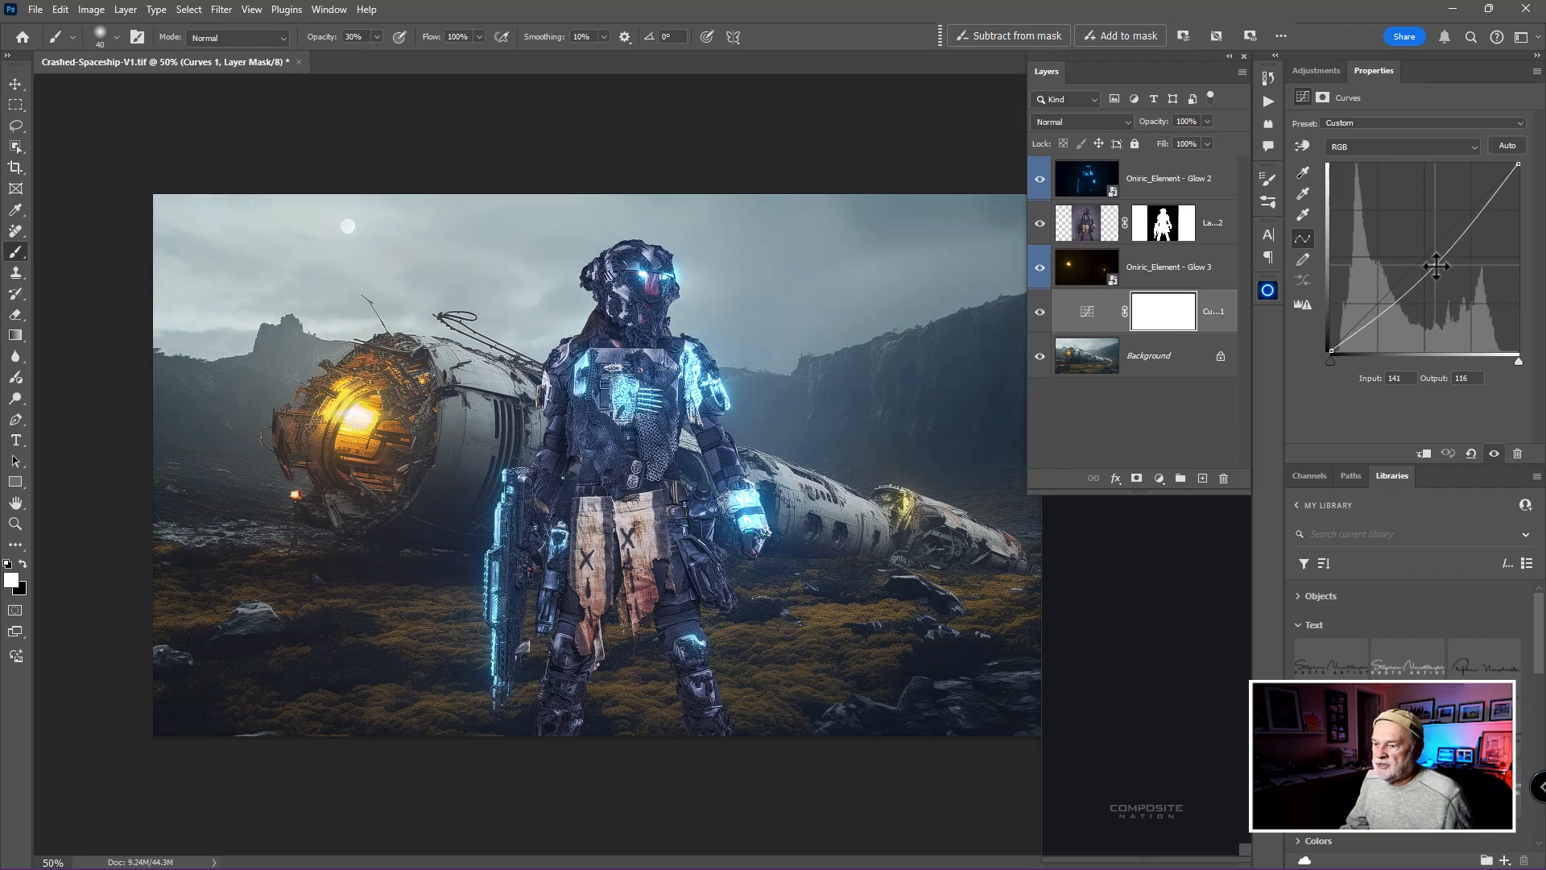